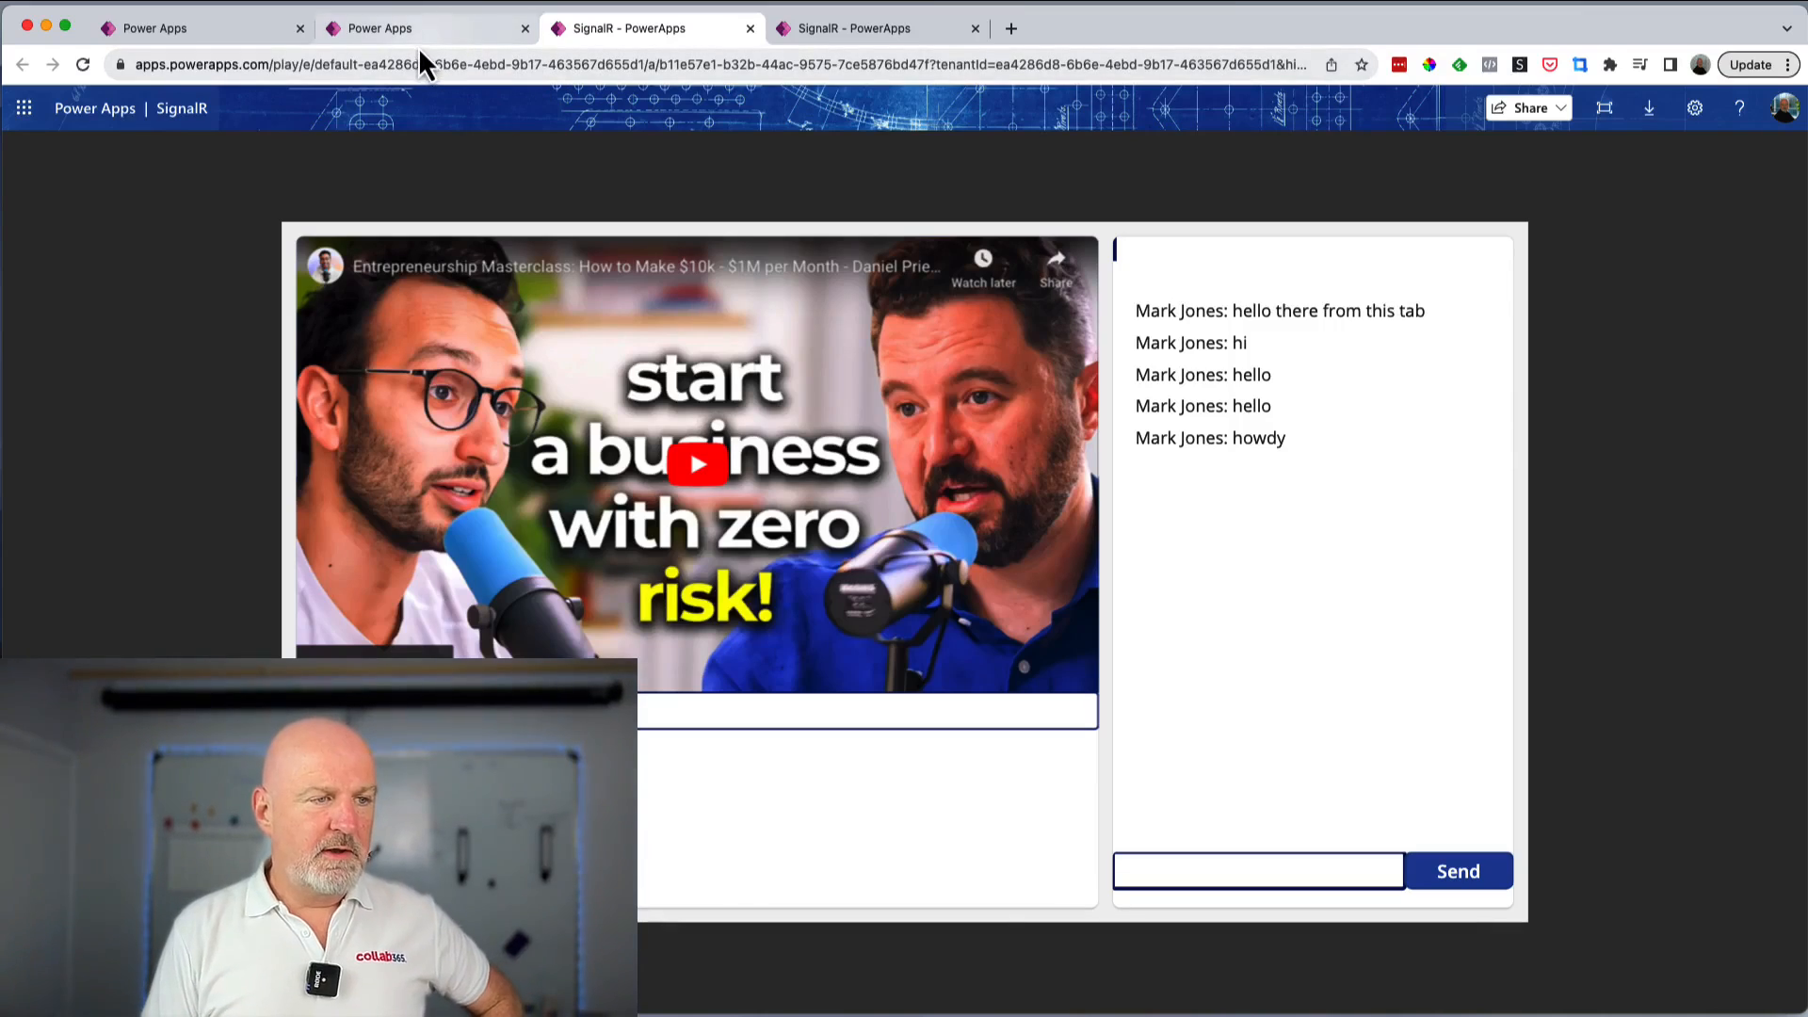
# - From the fourth app copy, send the chat message 'hello world this is a demo on yt'
pyautogui.click(403, 27)
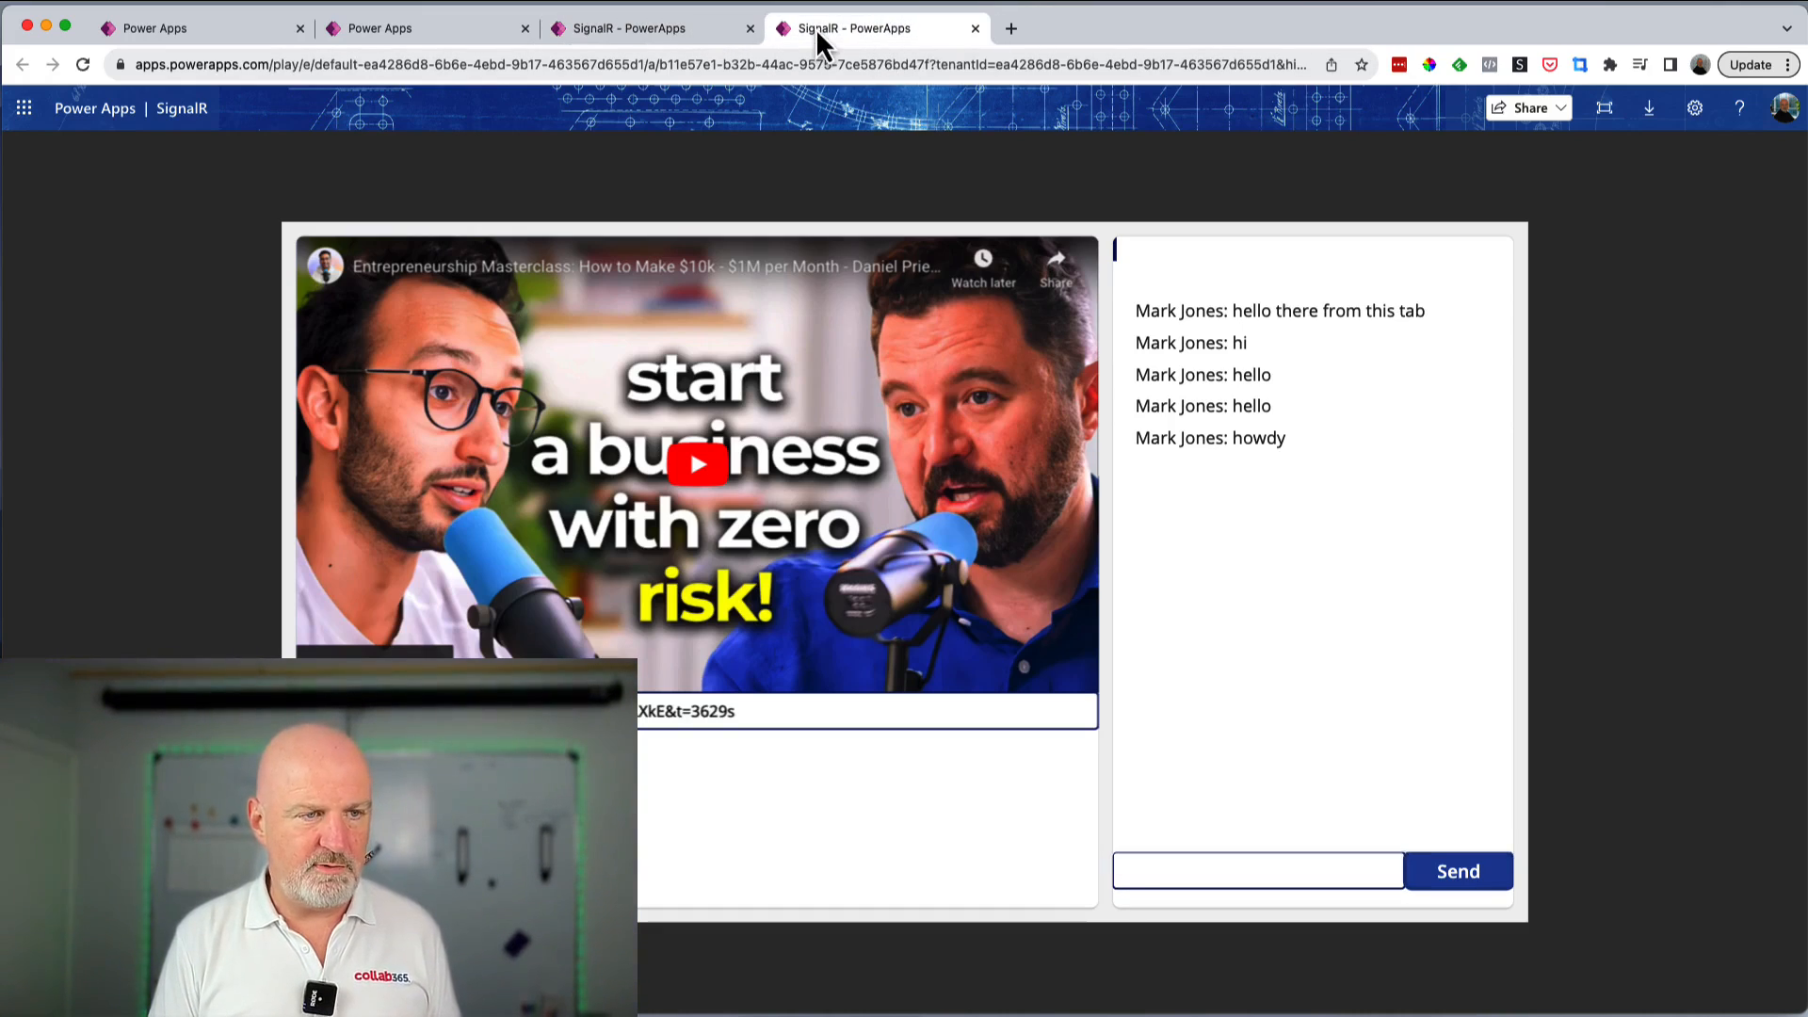
pyautogui.click(1257, 871)
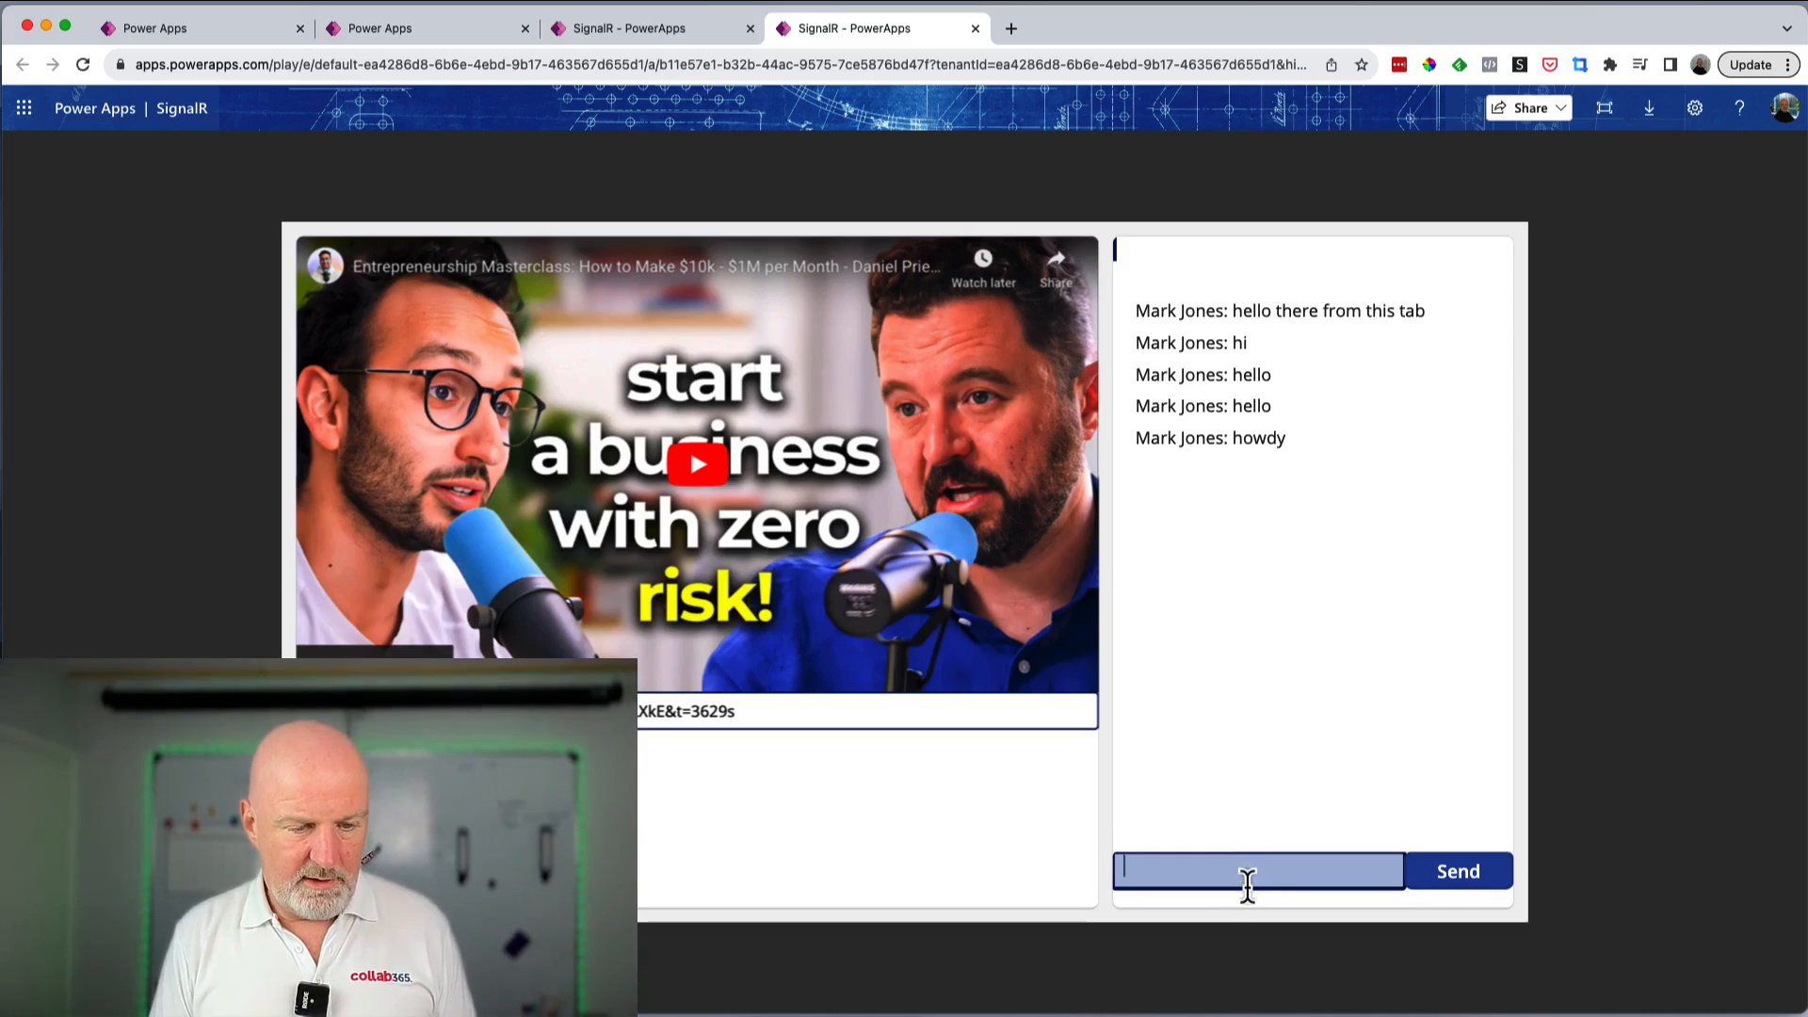
pyautogui.write('hello world this is a demo on yt')
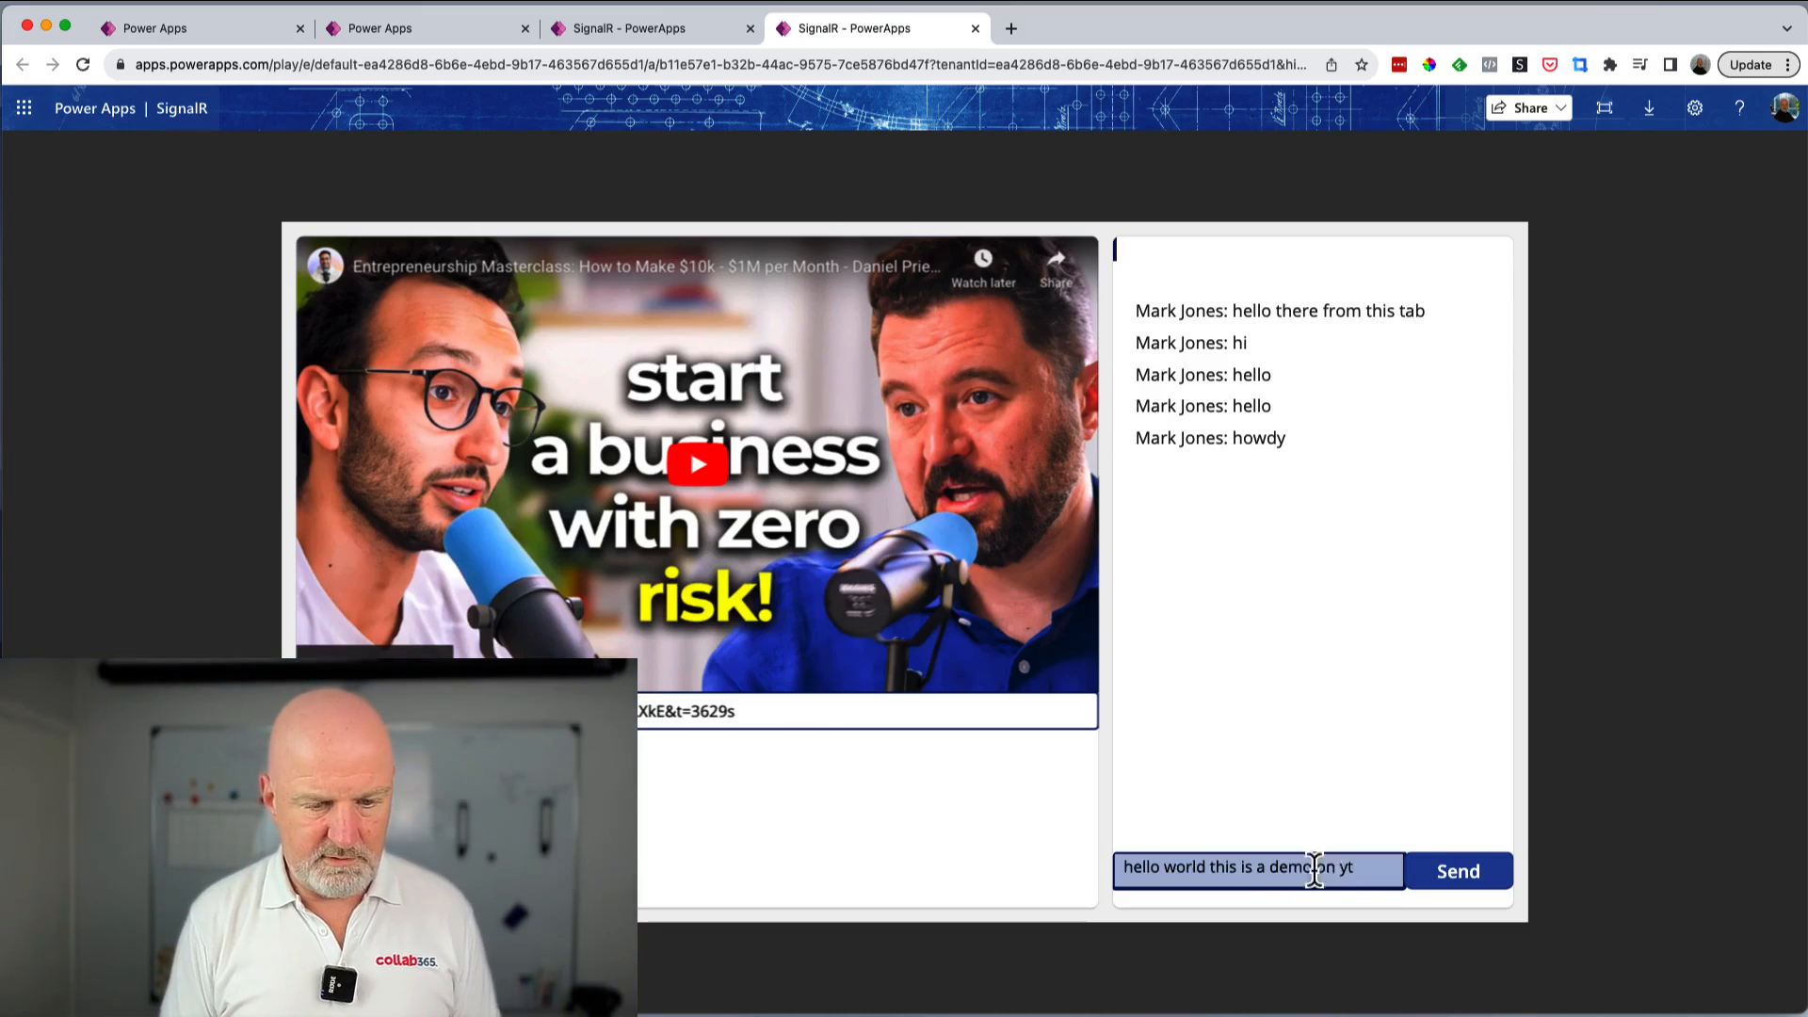
pyautogui.click(1457, 870)
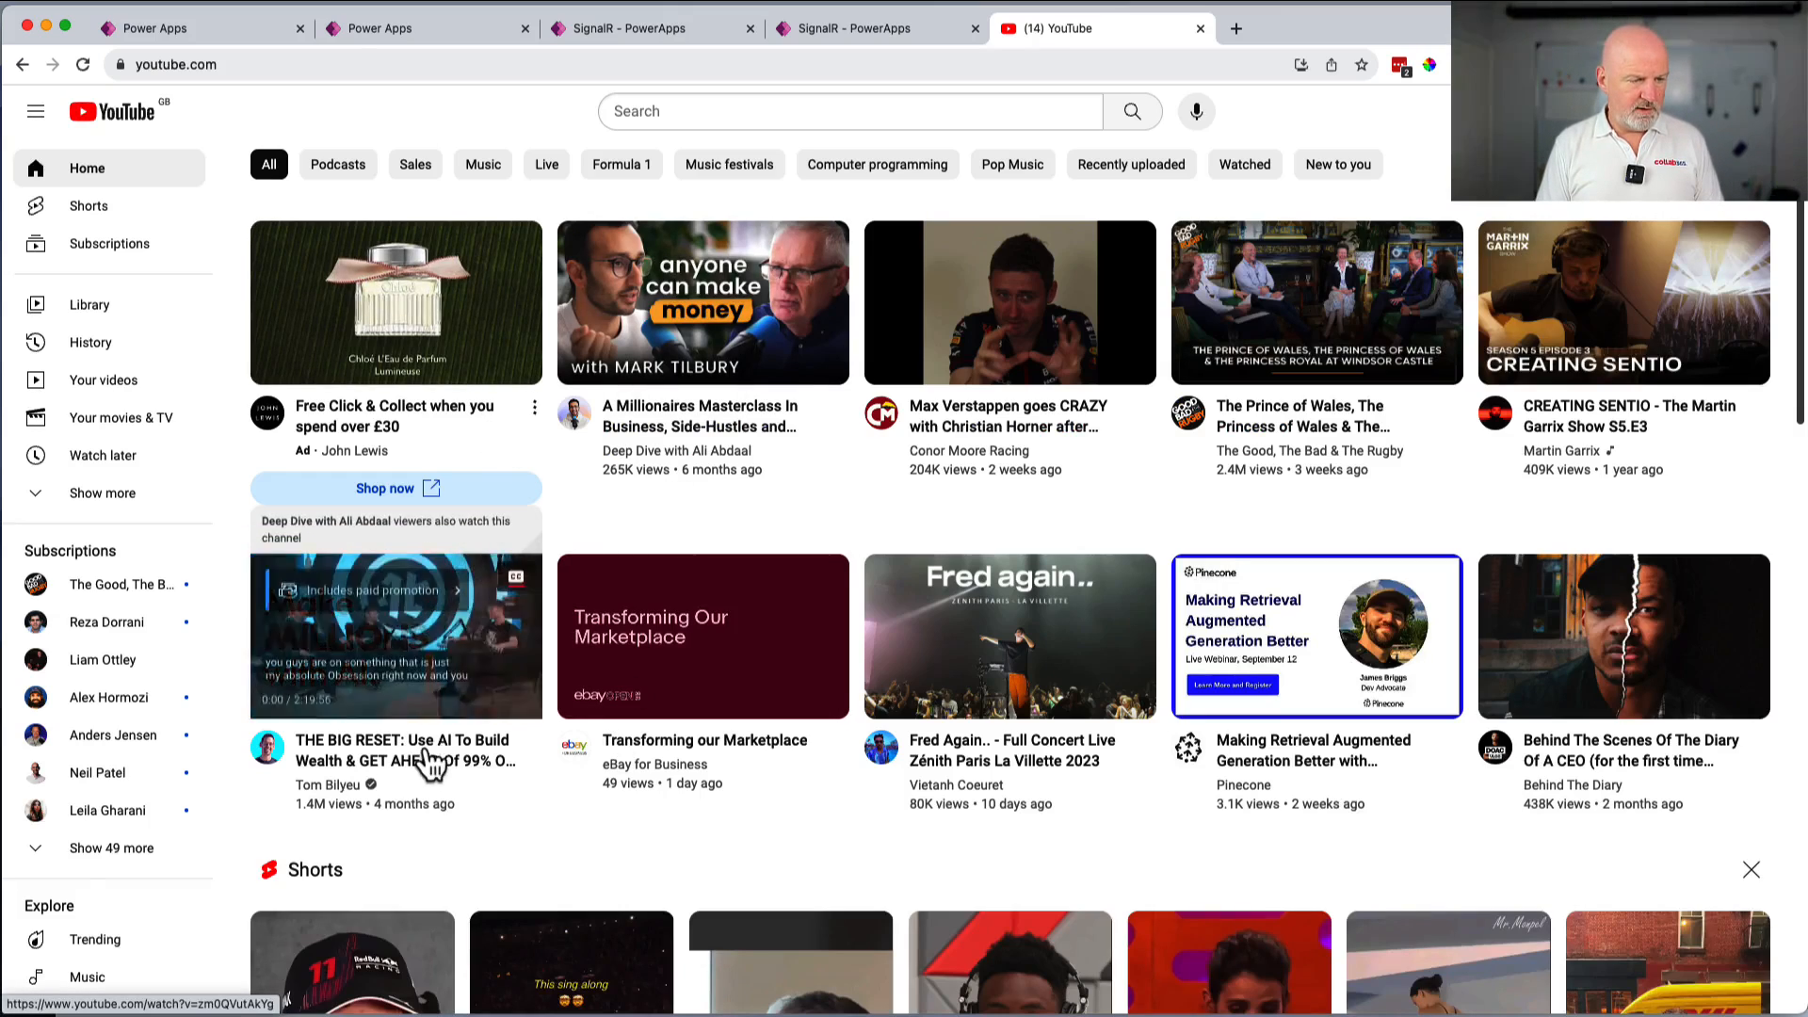
# - Open the Big Reset AI wealth video on YouTube and return to the app tab
pyautogui.click(396, 634)
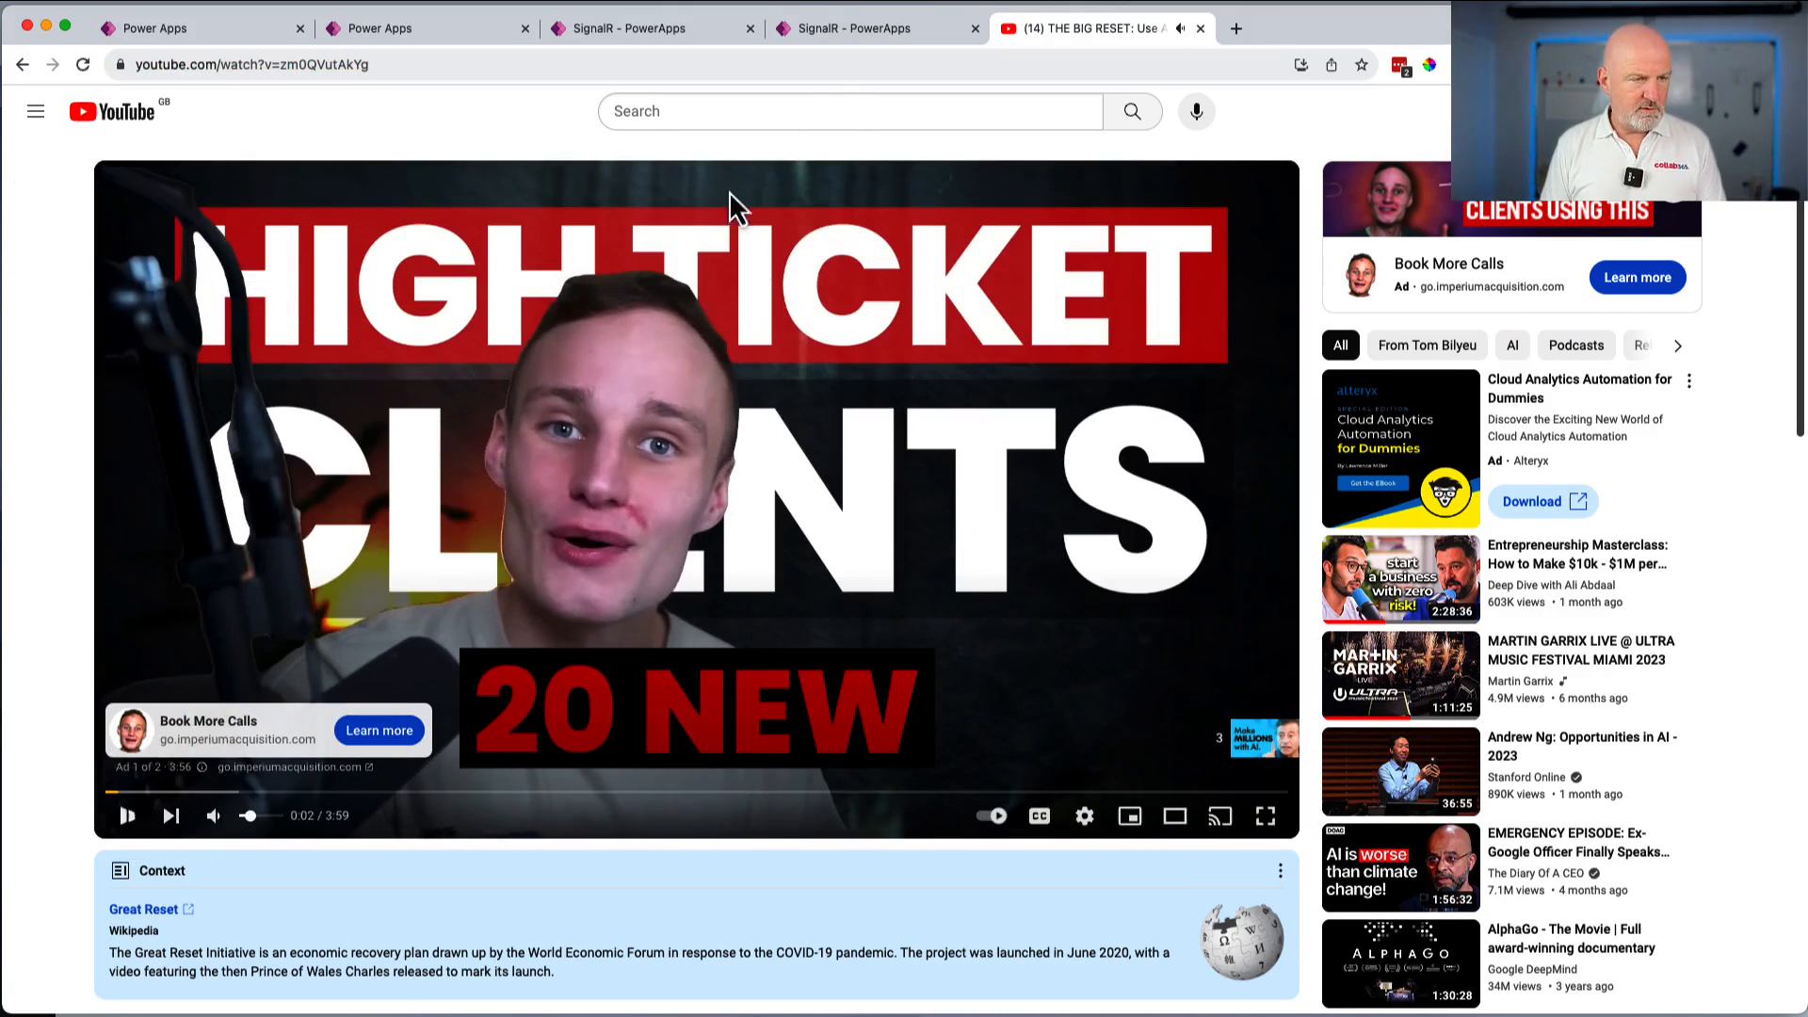
pyautogui.click(642, 27)
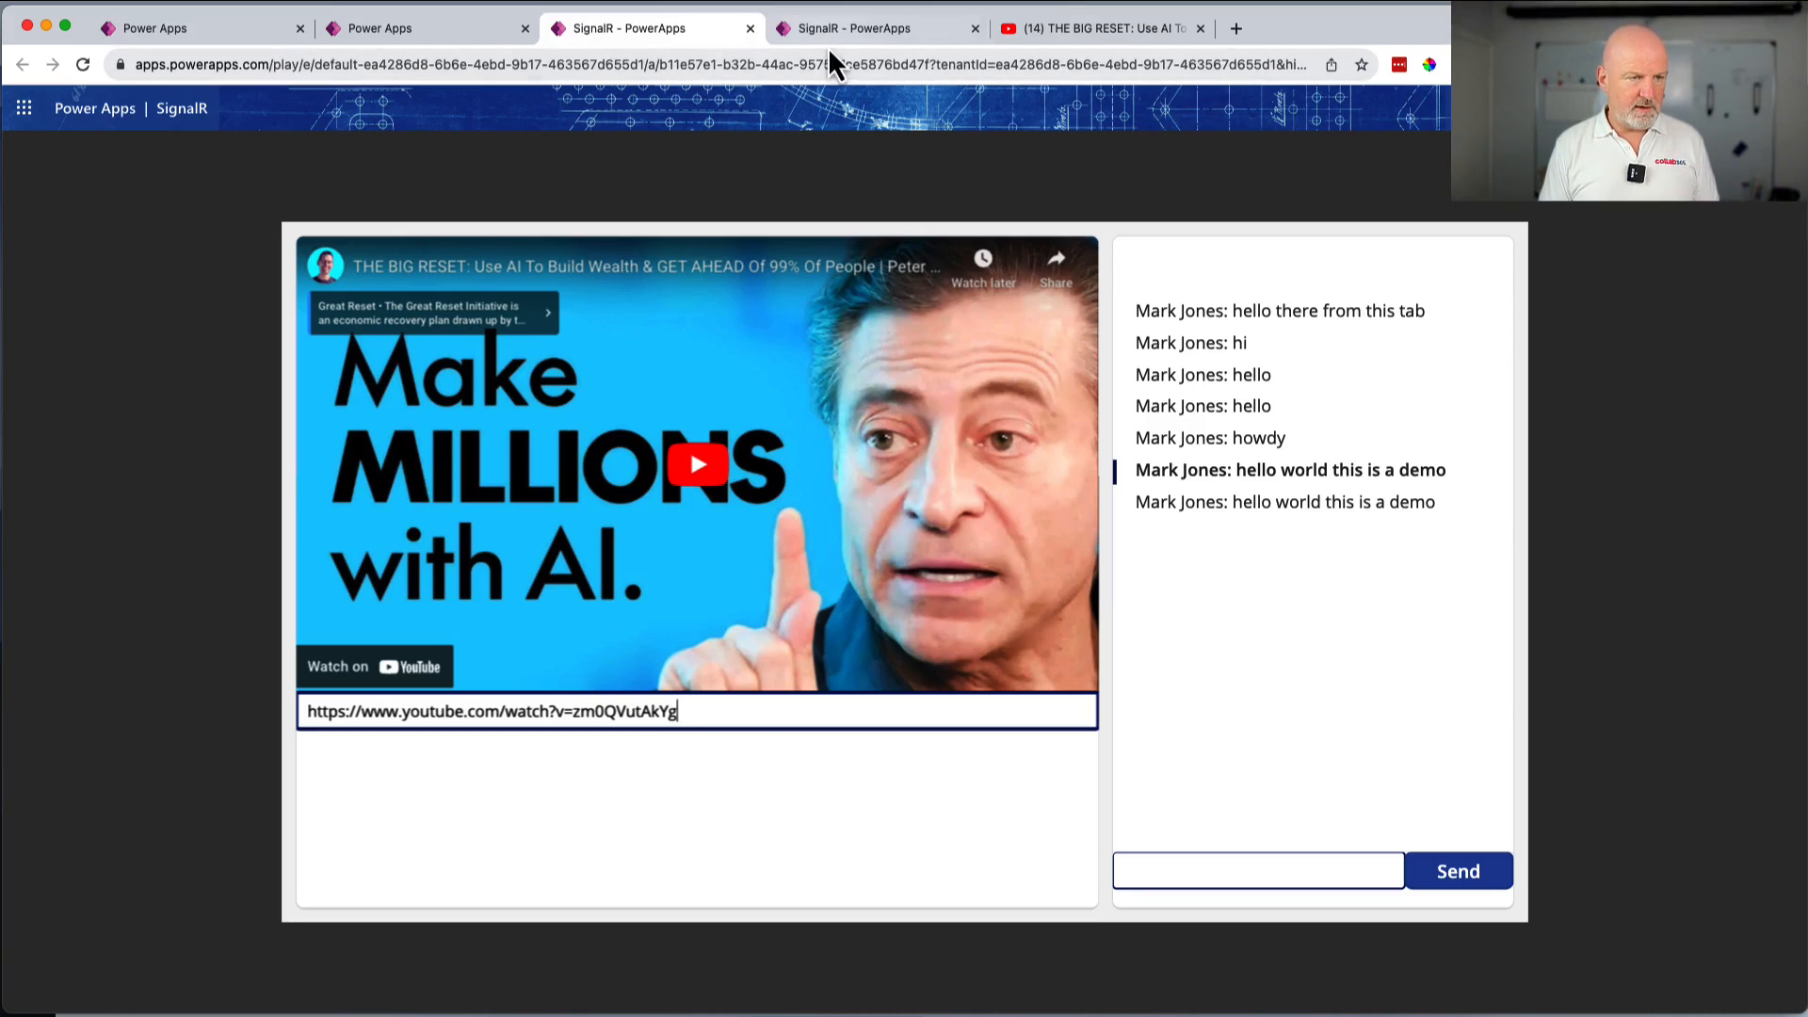
# - Check the other app copy's synced video and chat, then focus its video address field
pyautogui.click(872, 27)
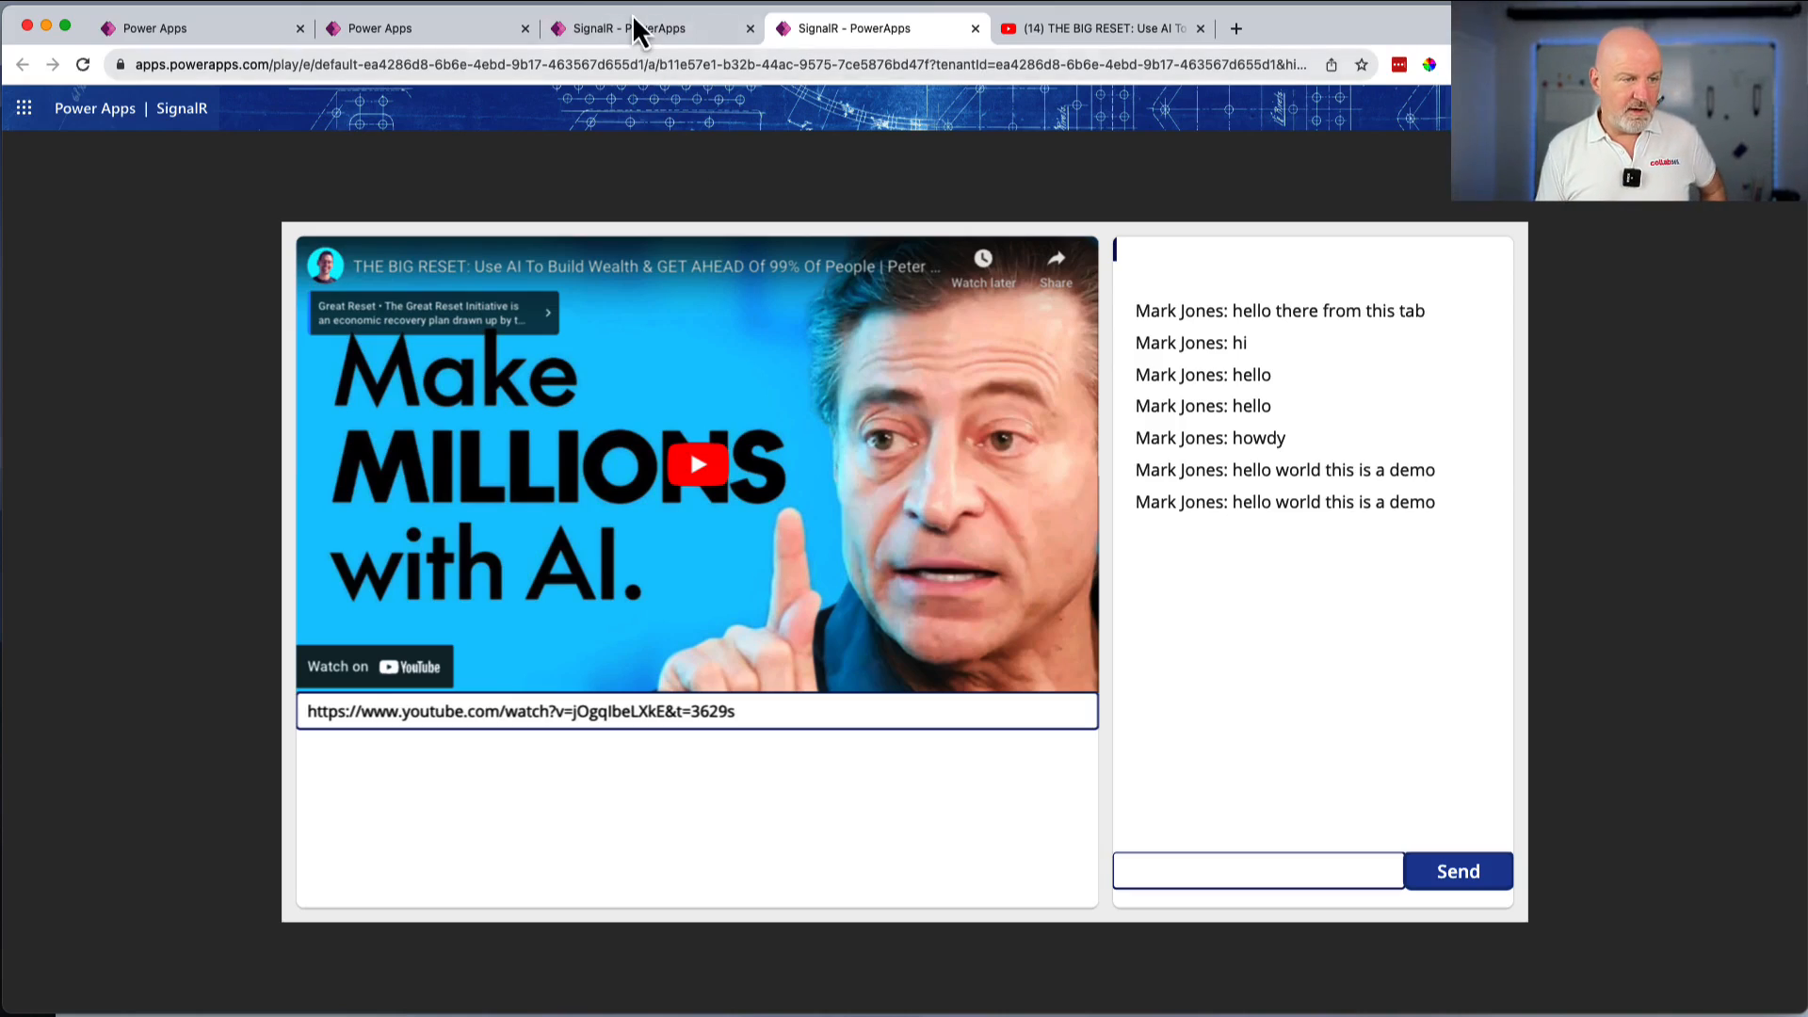
pyautogui.moveTo(647, 53)
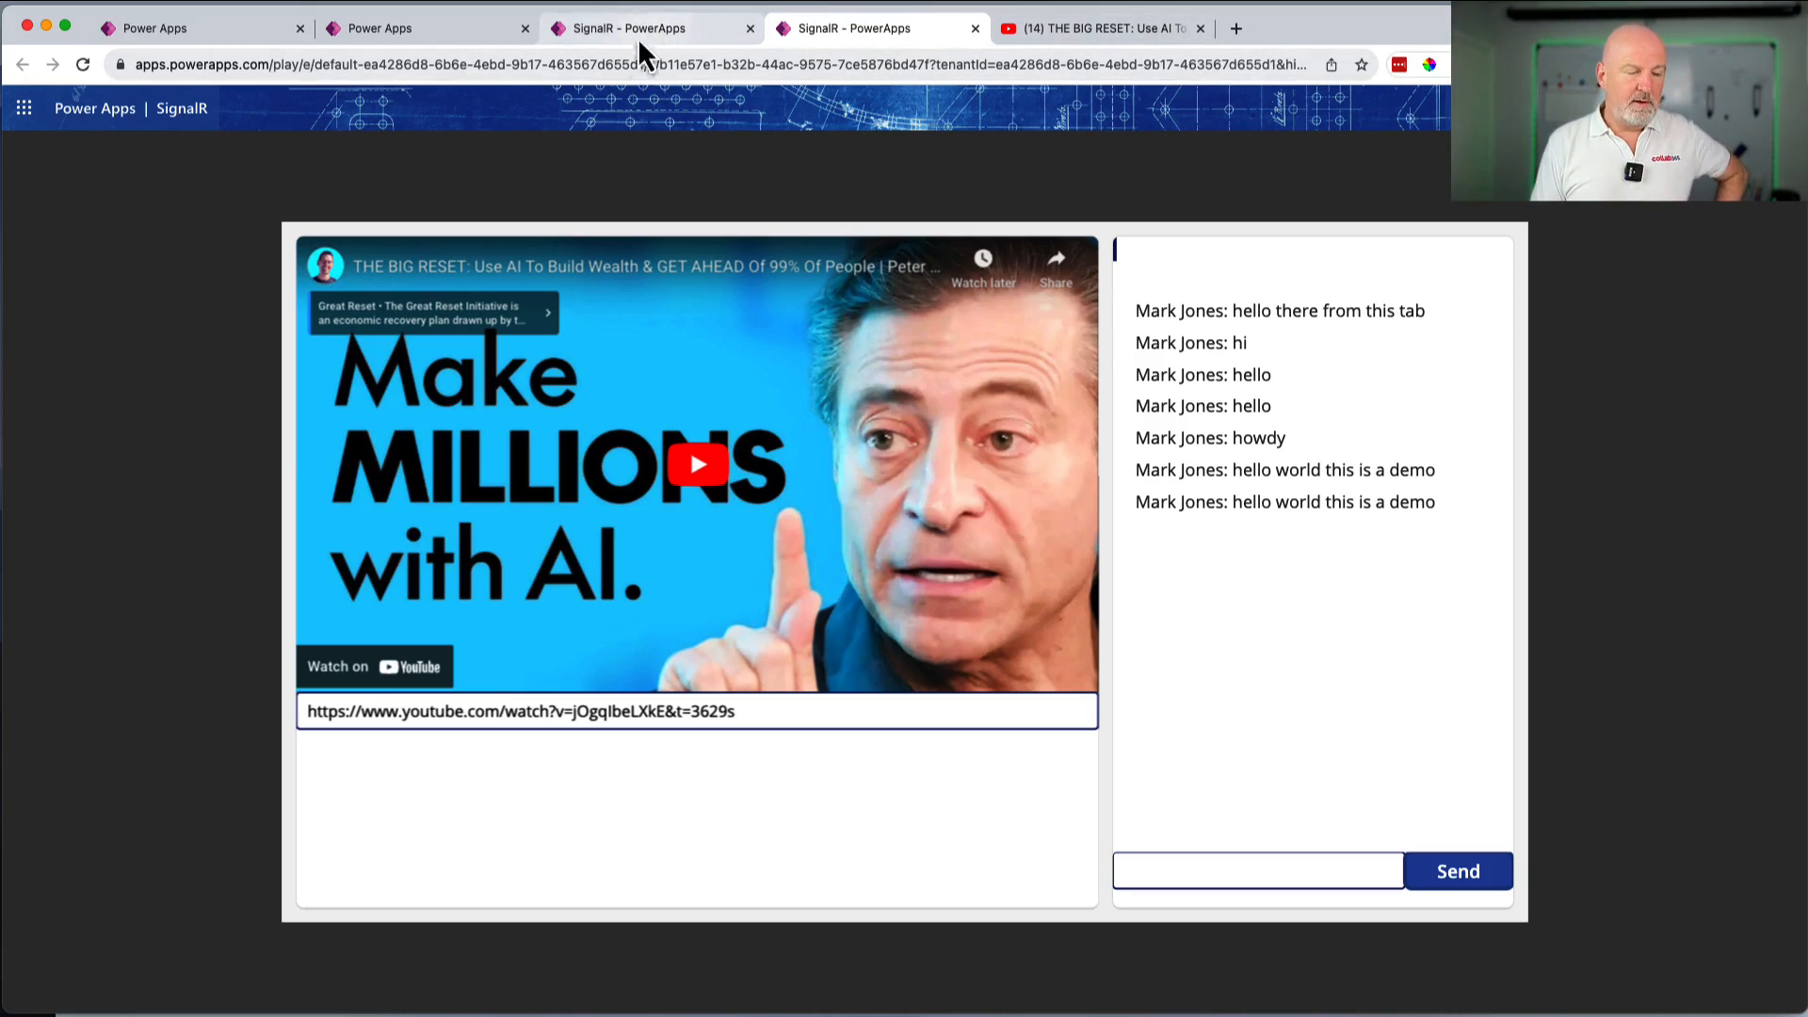
pyautogui.moveTo(818, 412)
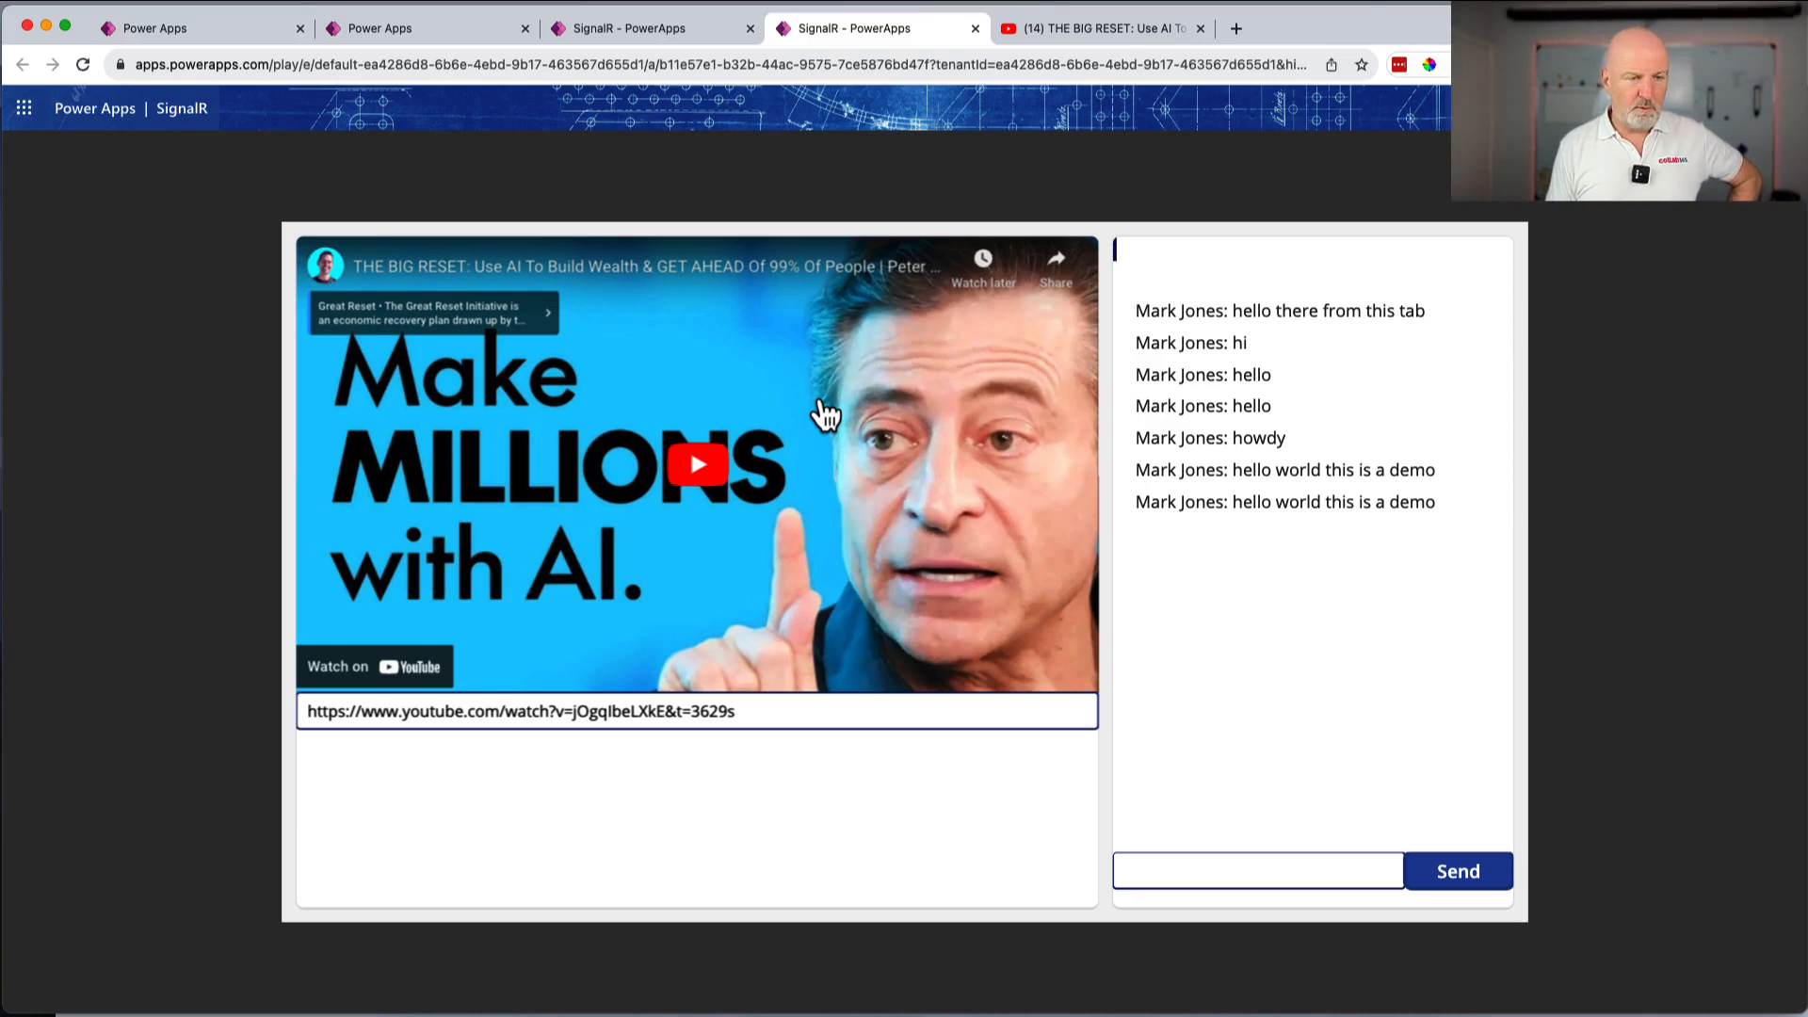
pyautogui.moveTo(836, 362)
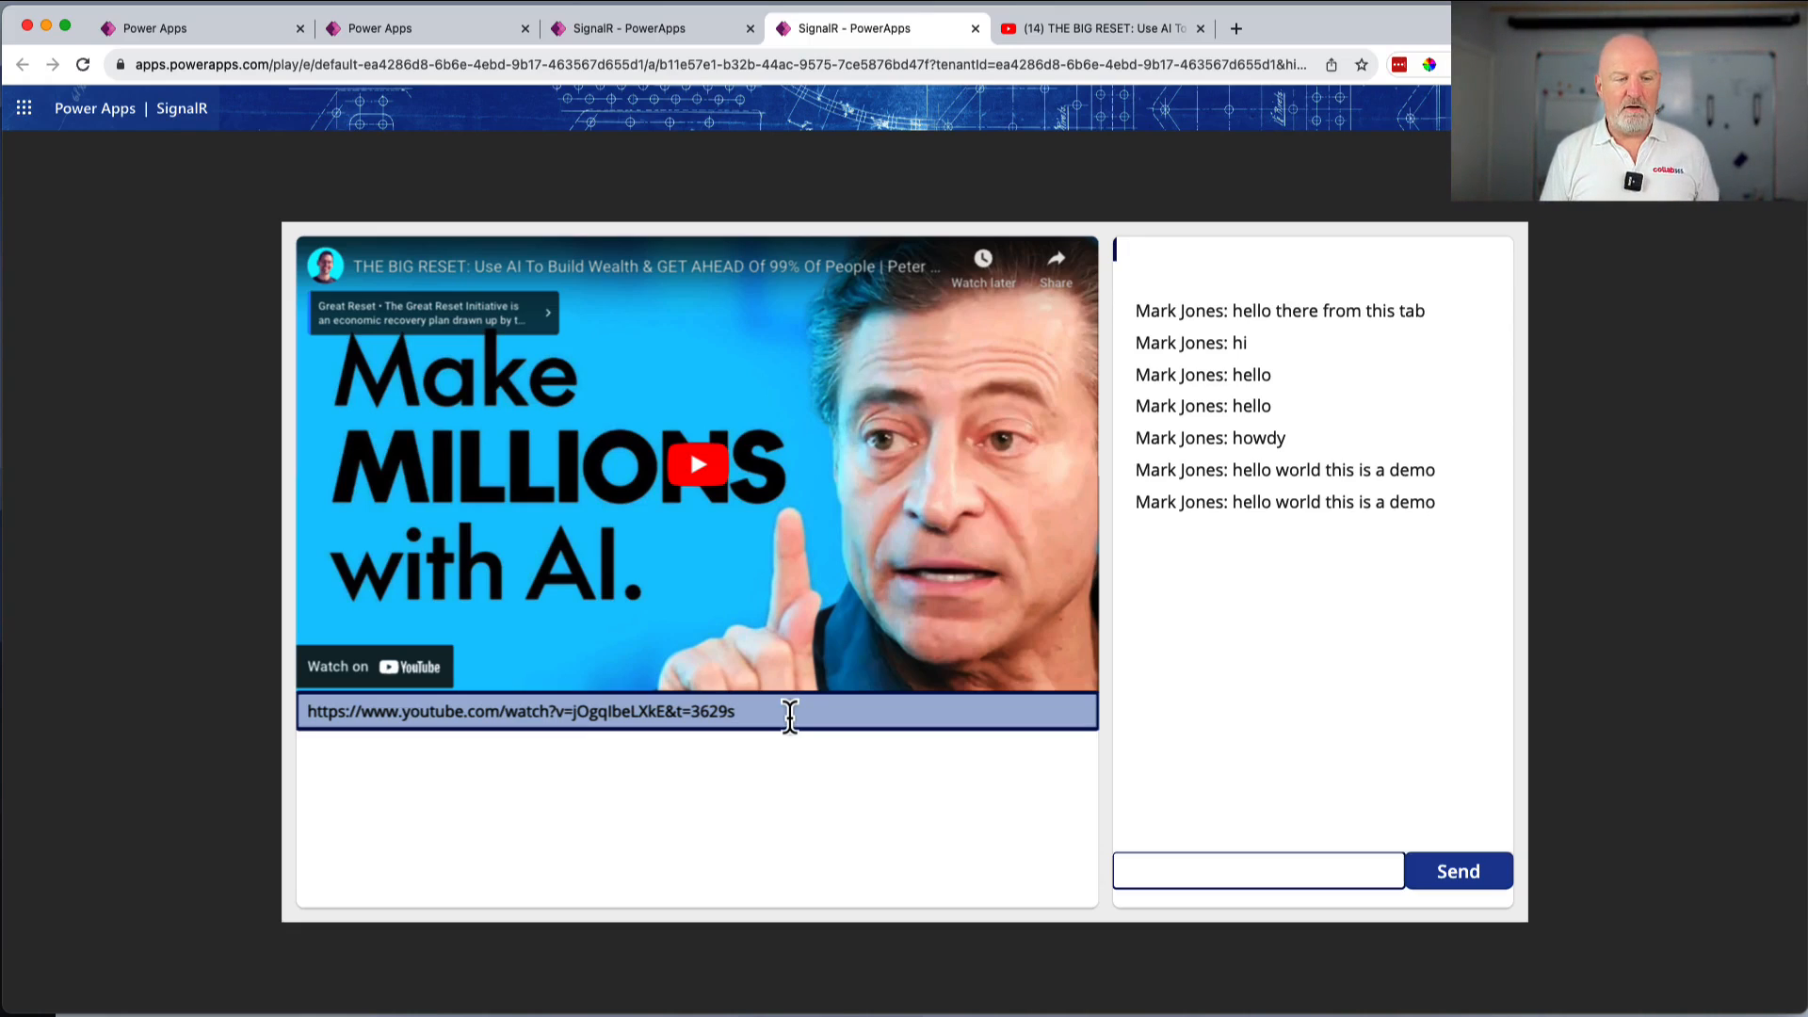
pyautogui.click(1256, 871)
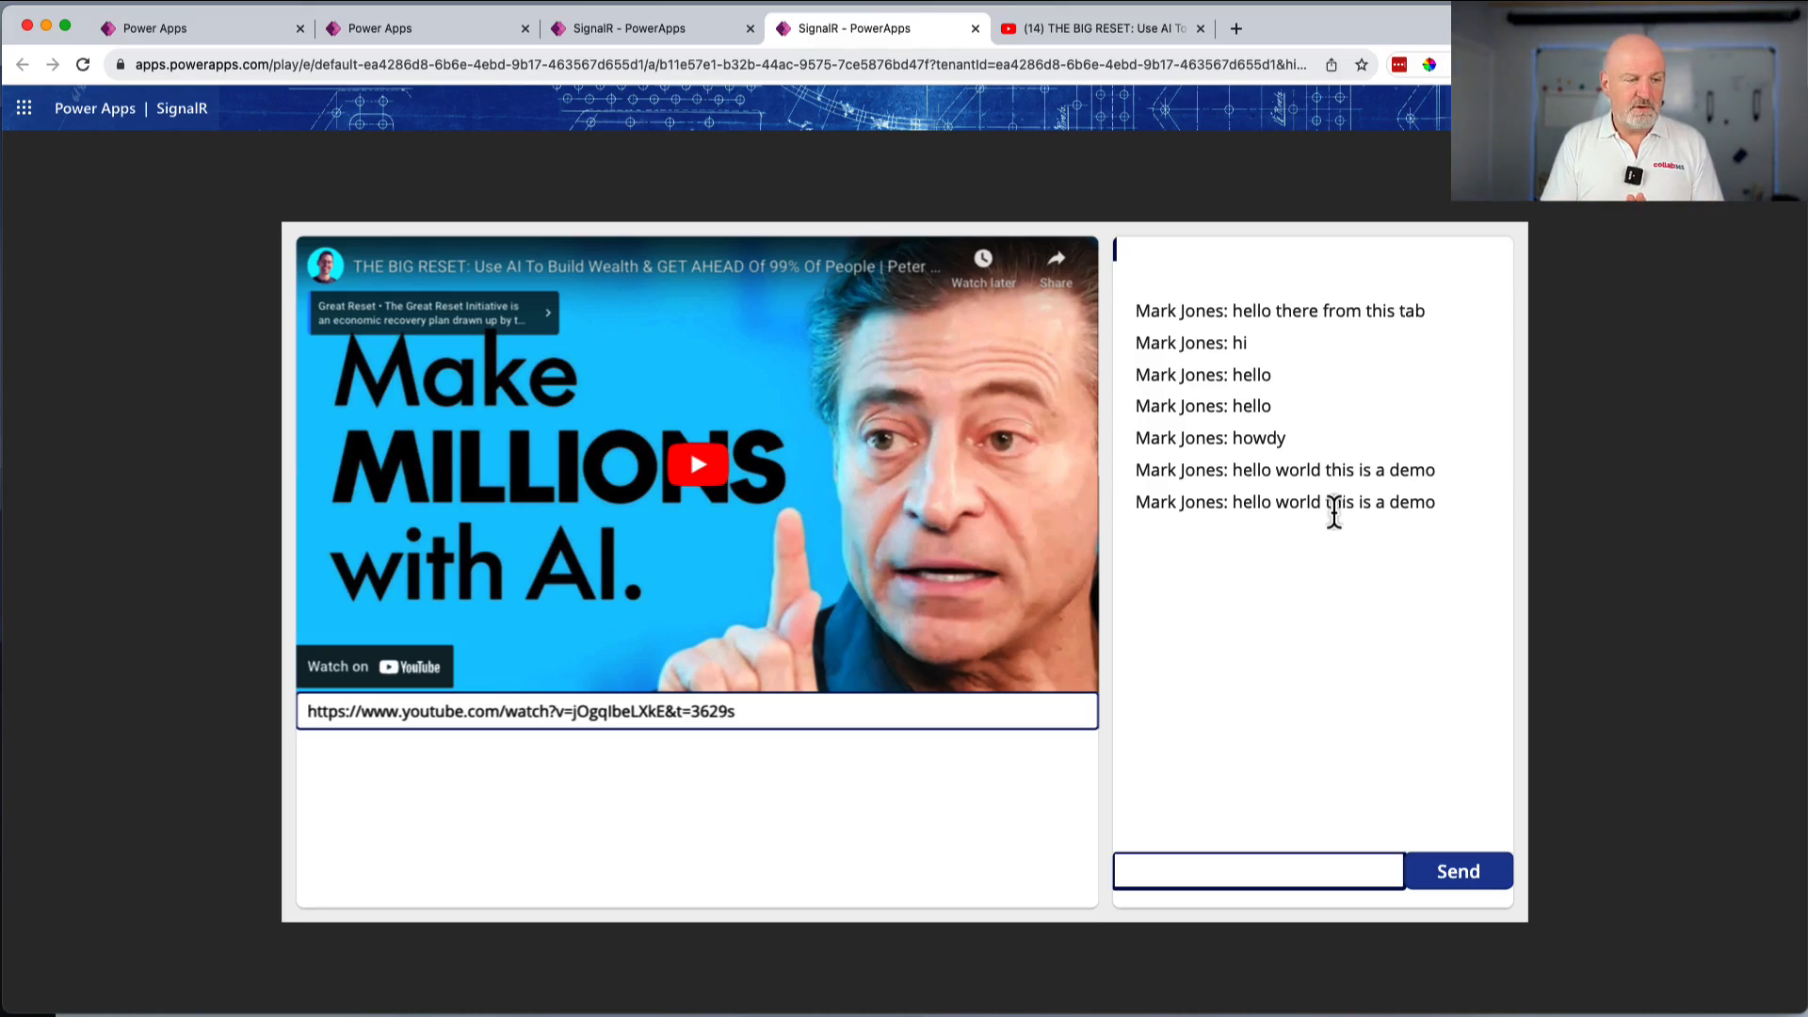
pyautogui.moveTo(873, 379)
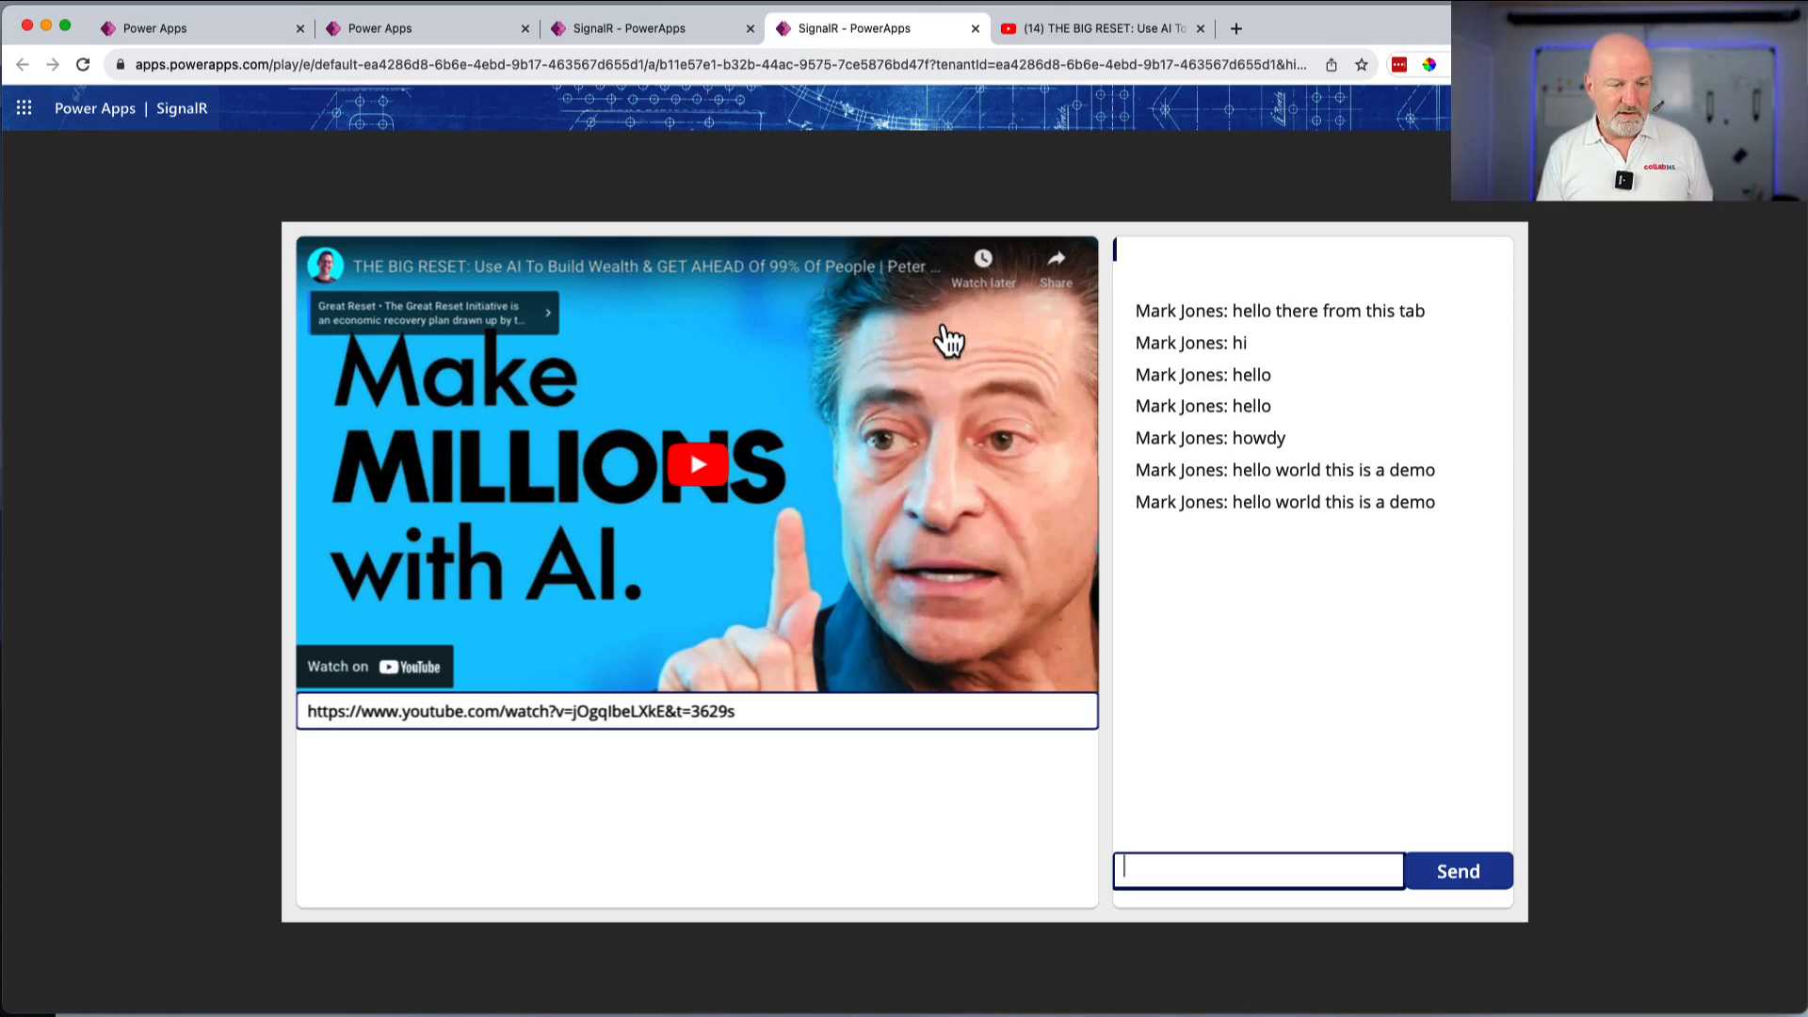
pyautogui.moveTo(861, 760)
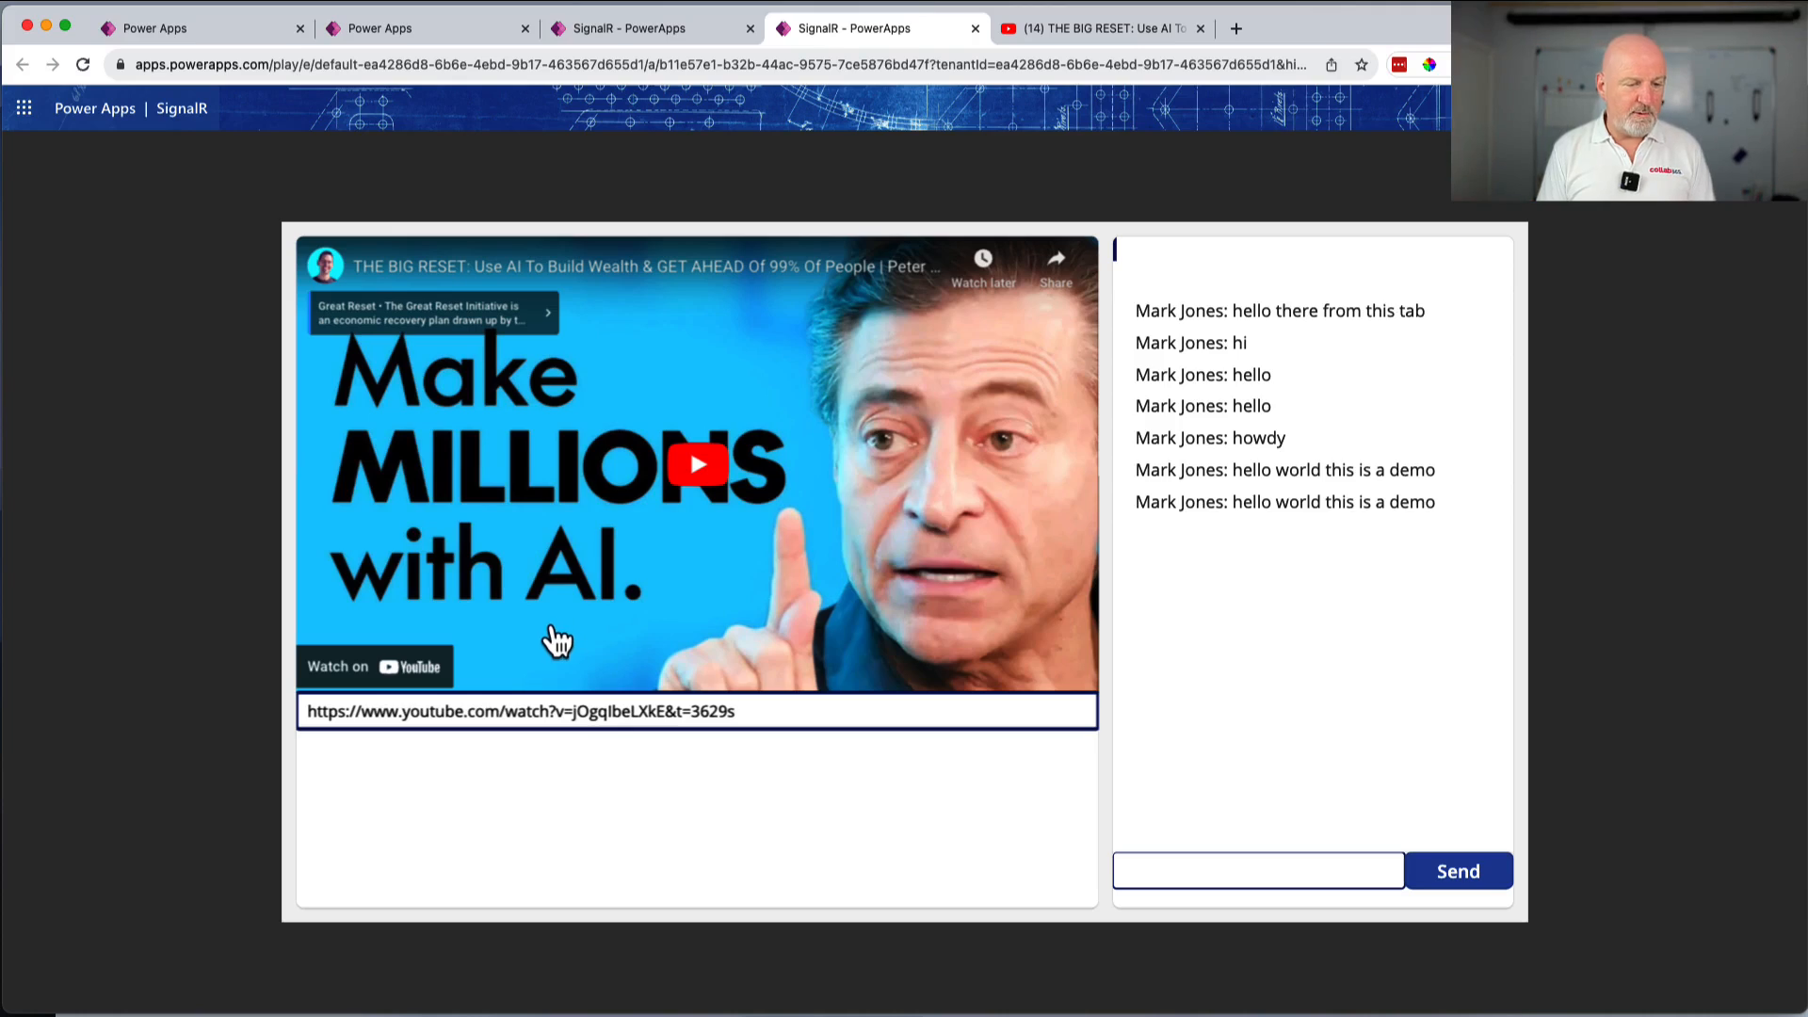
pyautogui.moveTo(920, 588)
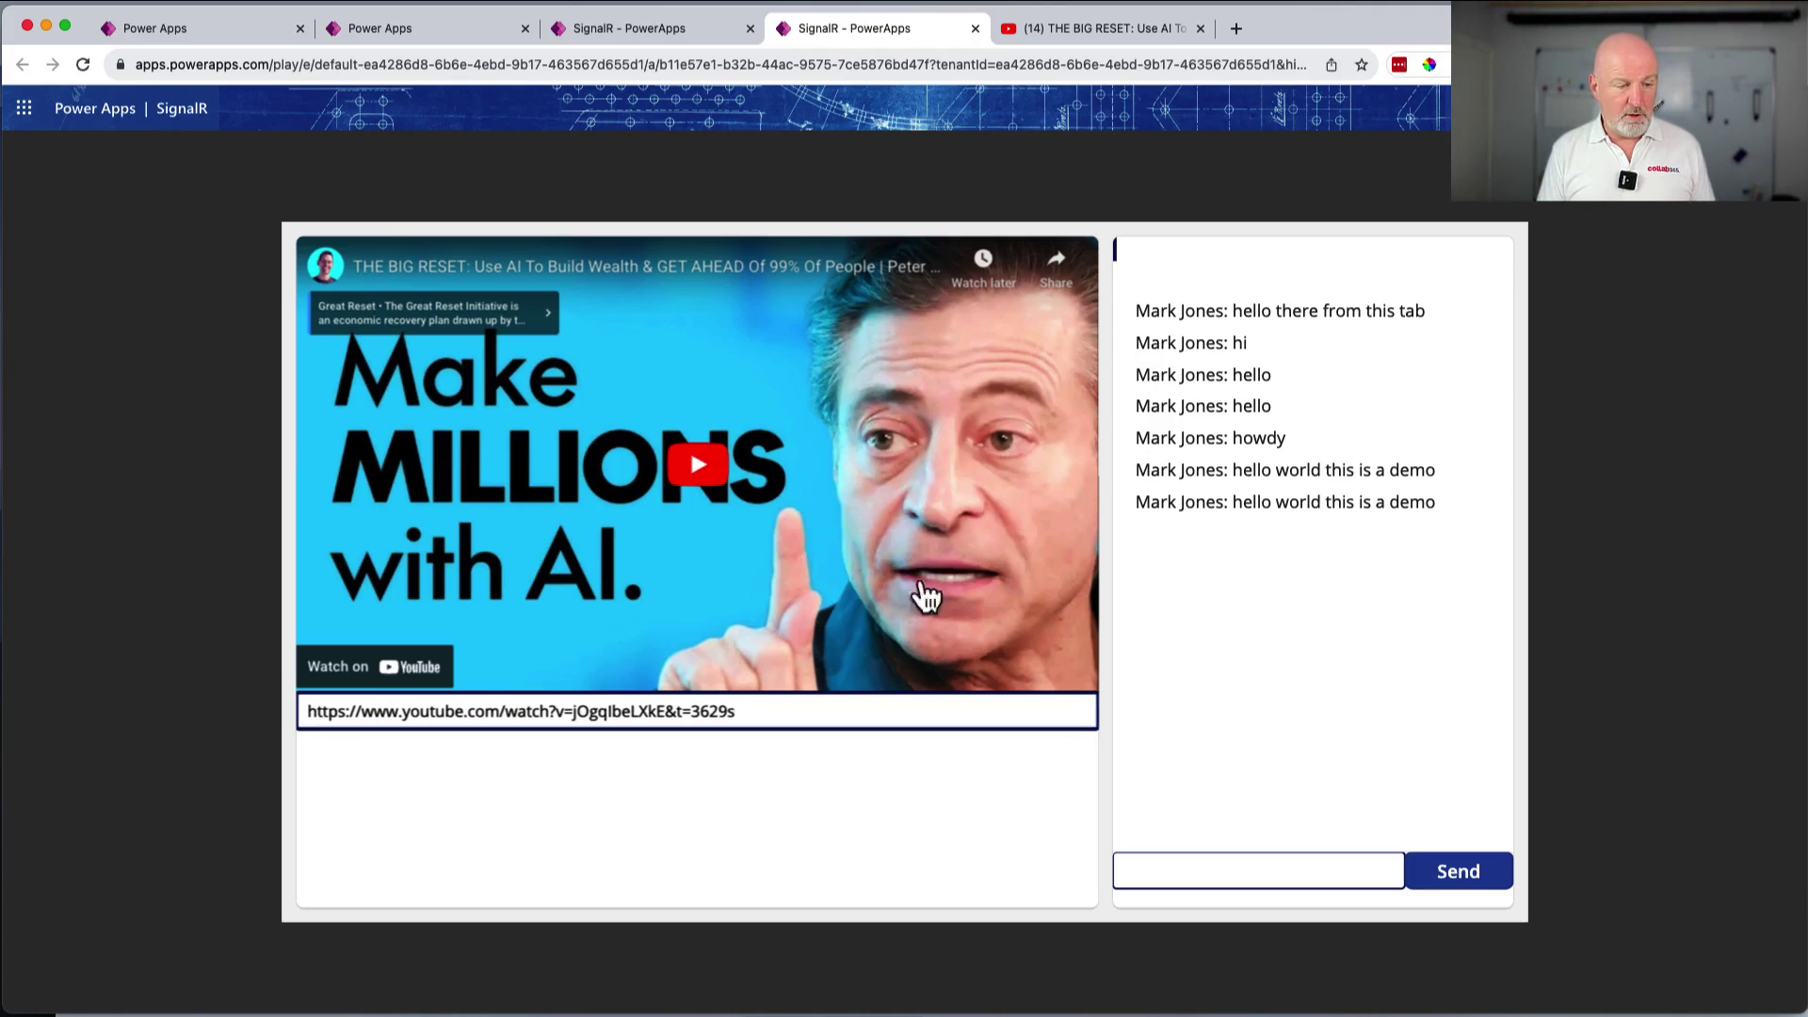
pyautogui.moveTo(649, 689)
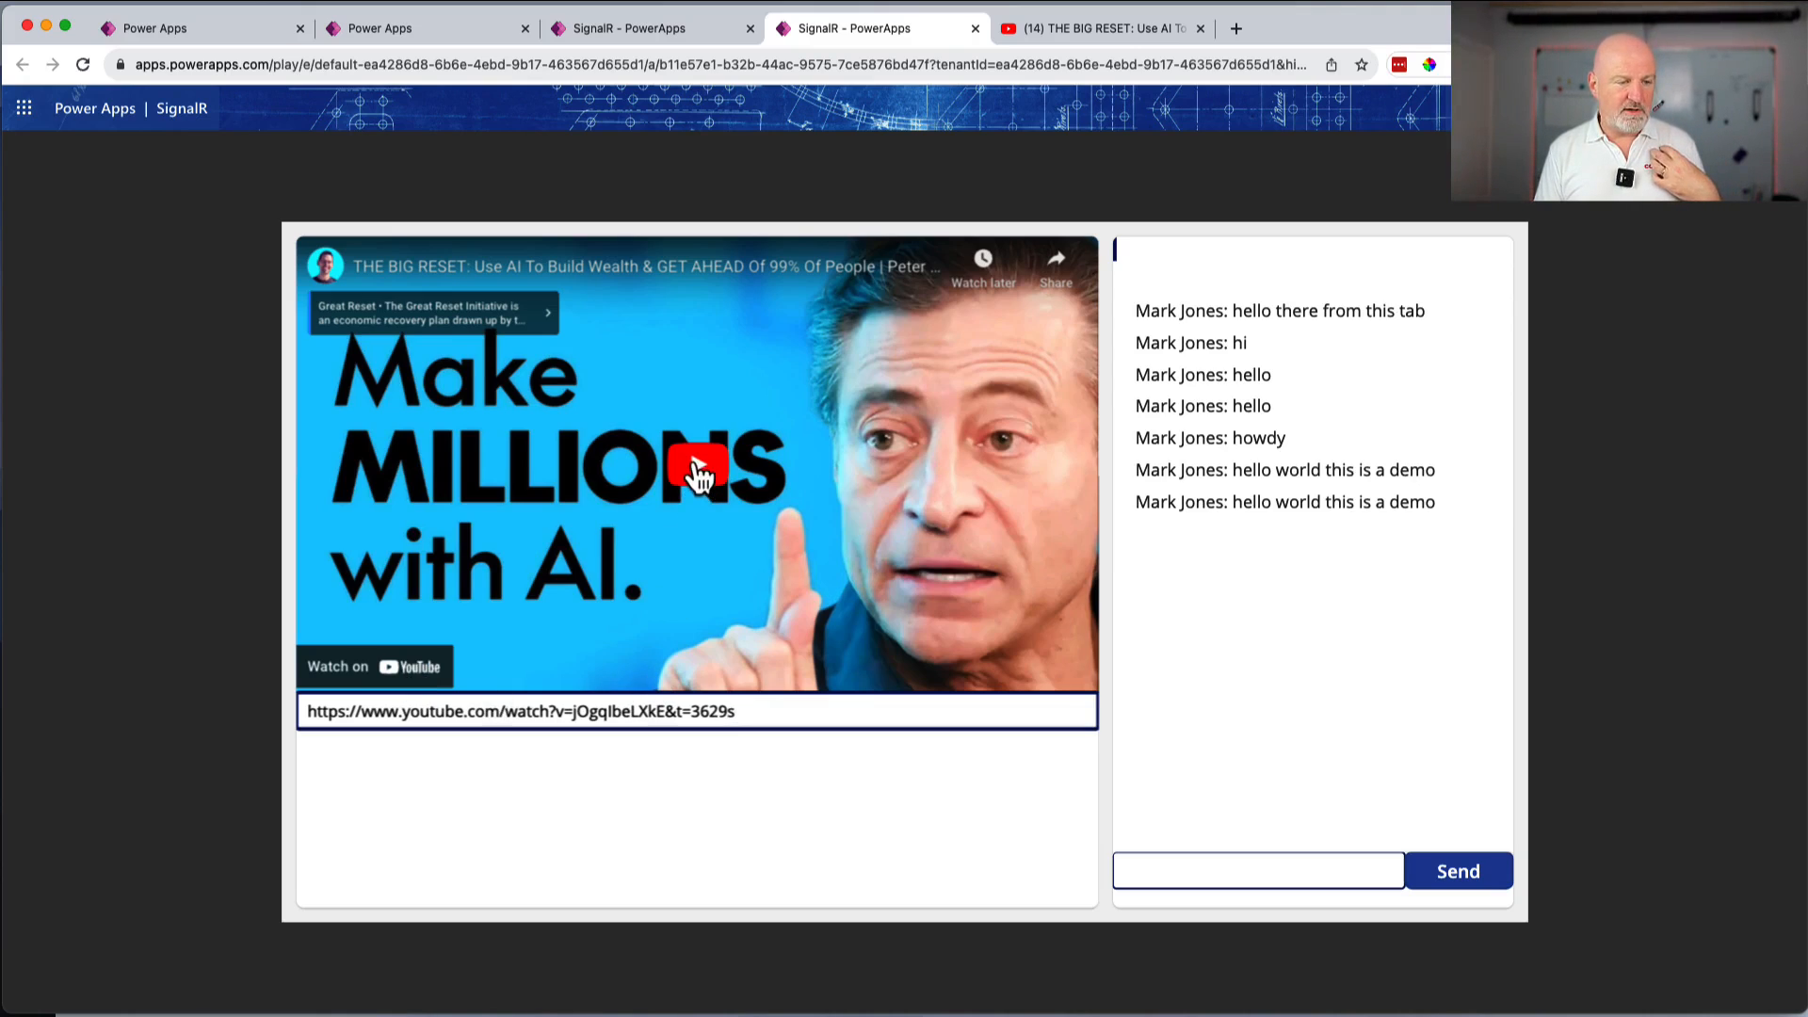
# - Play the Big Reset video inside the app, then move to editing the app
pyautogui.click(699, 471)
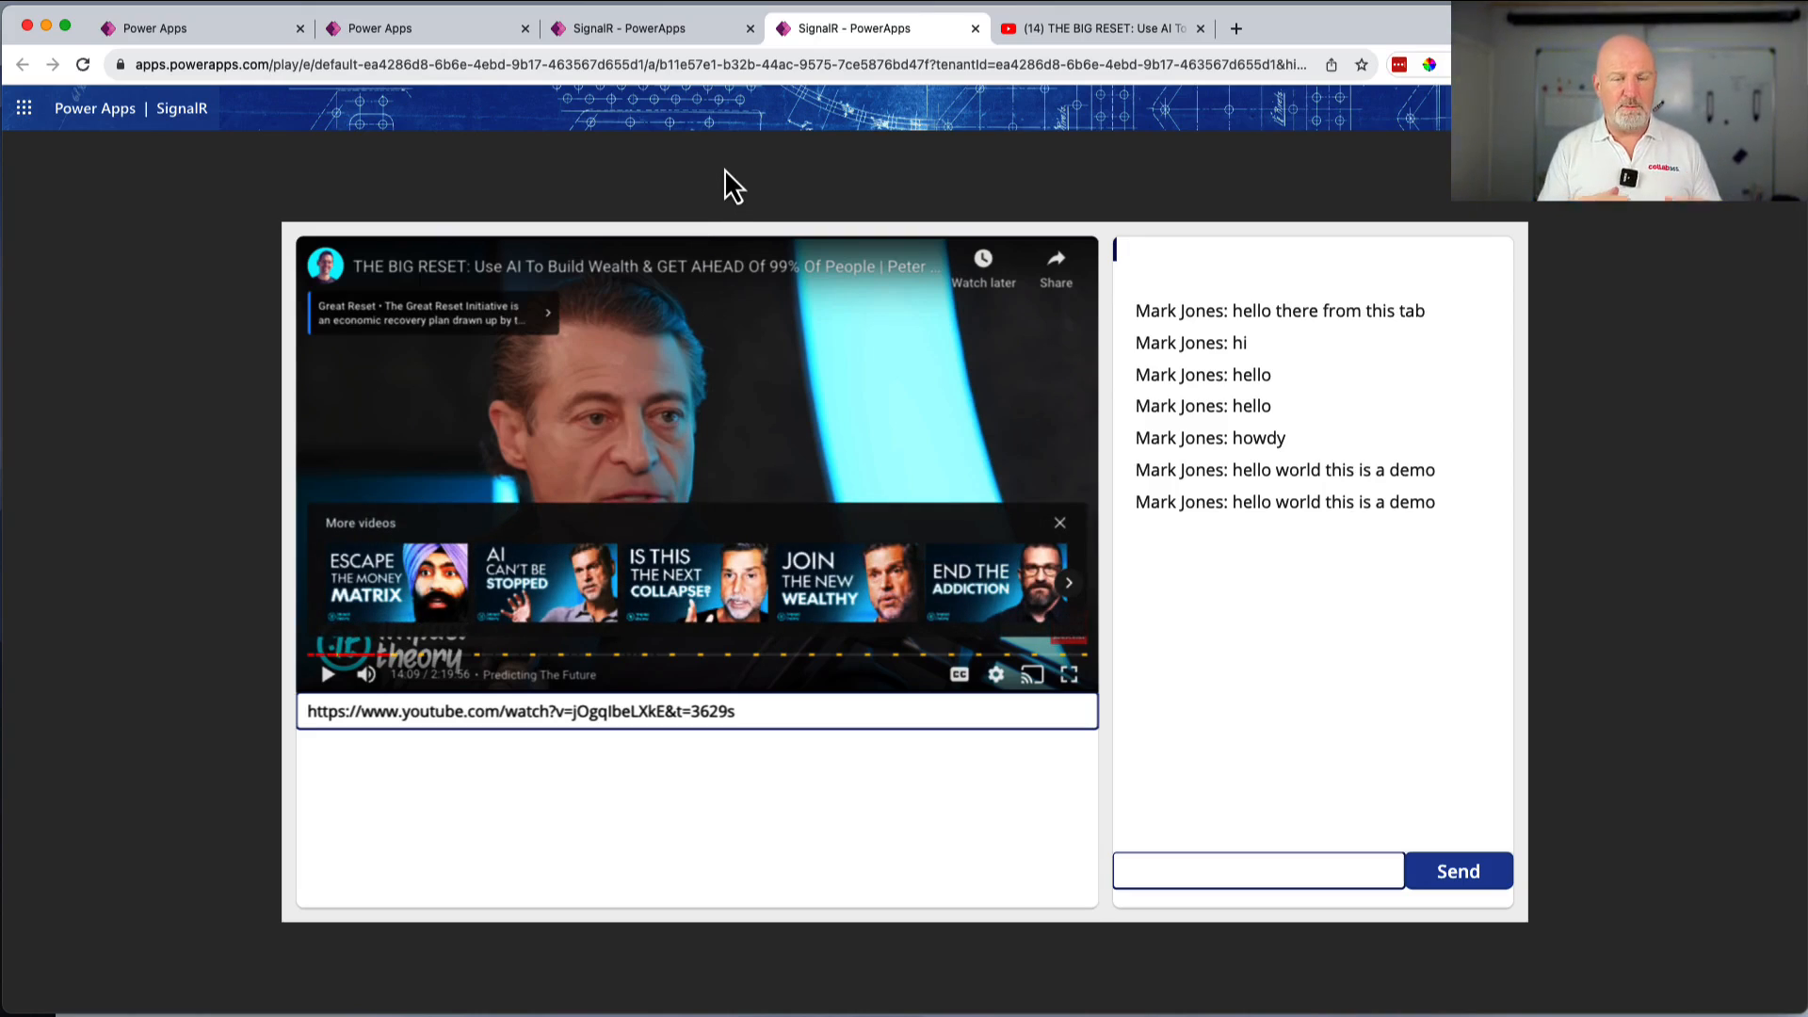
pyautogui.click(1257, 870)
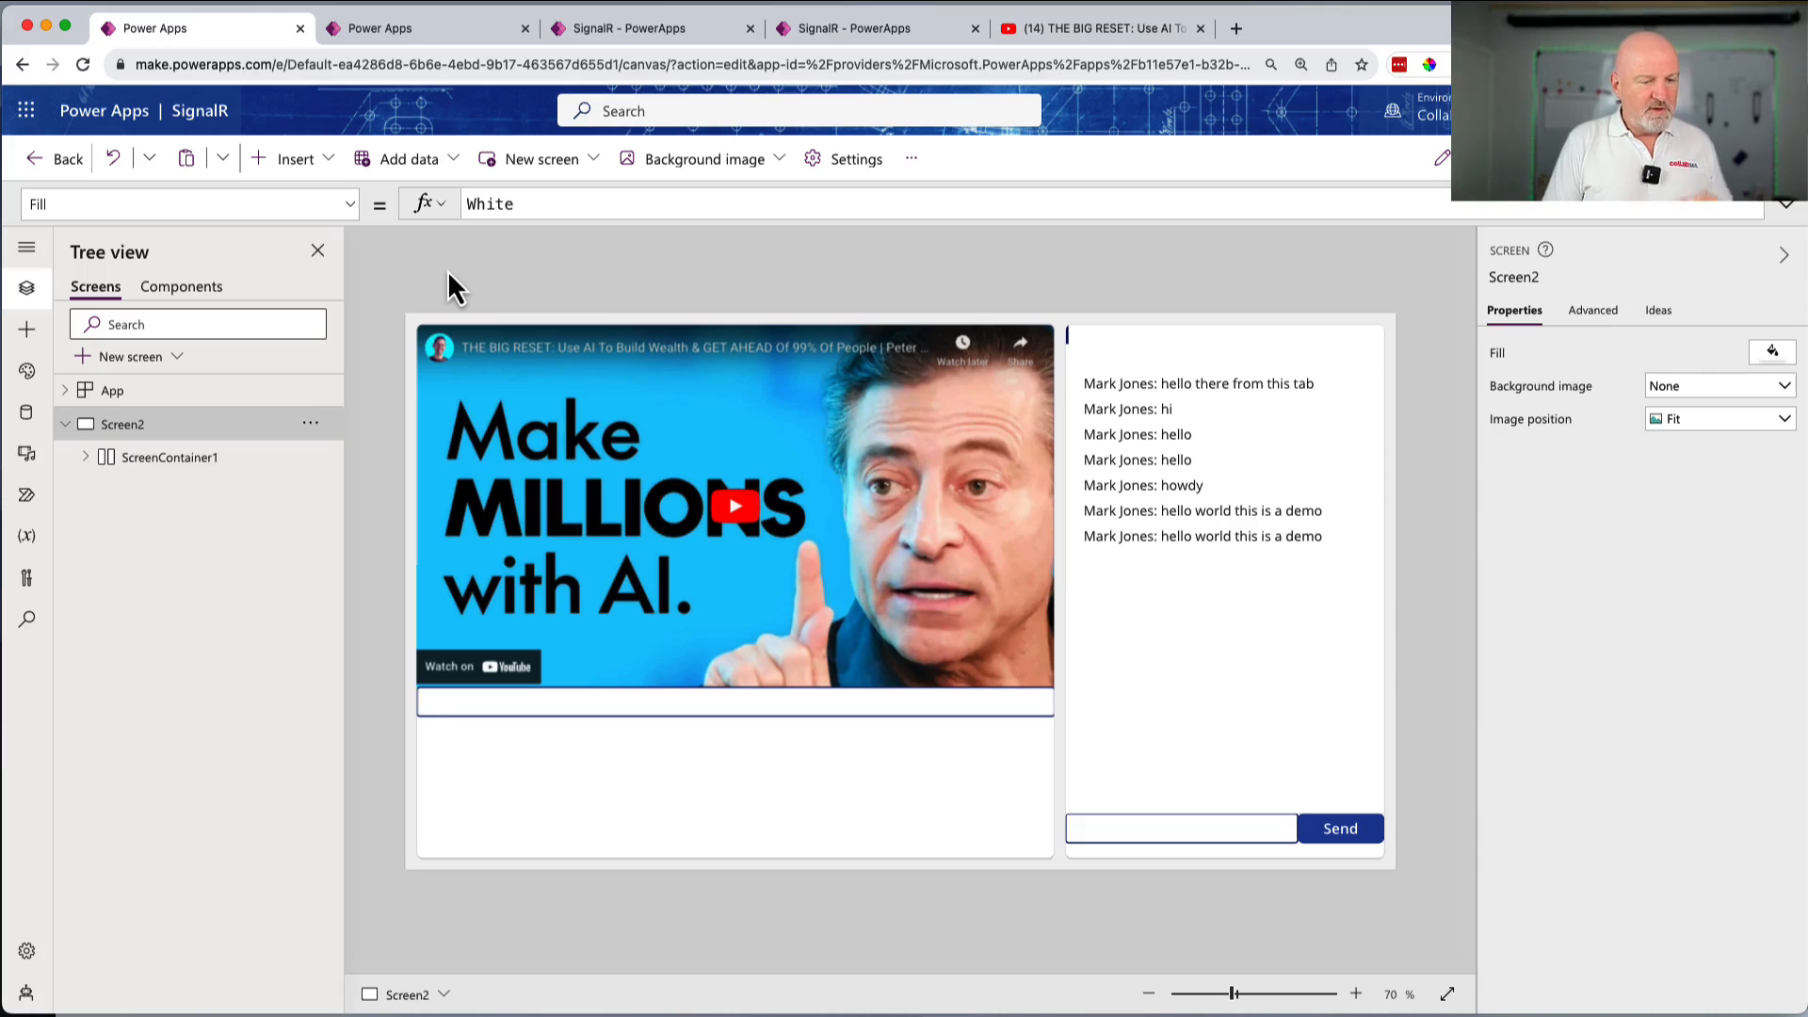
pyautogui.click(86, 457)
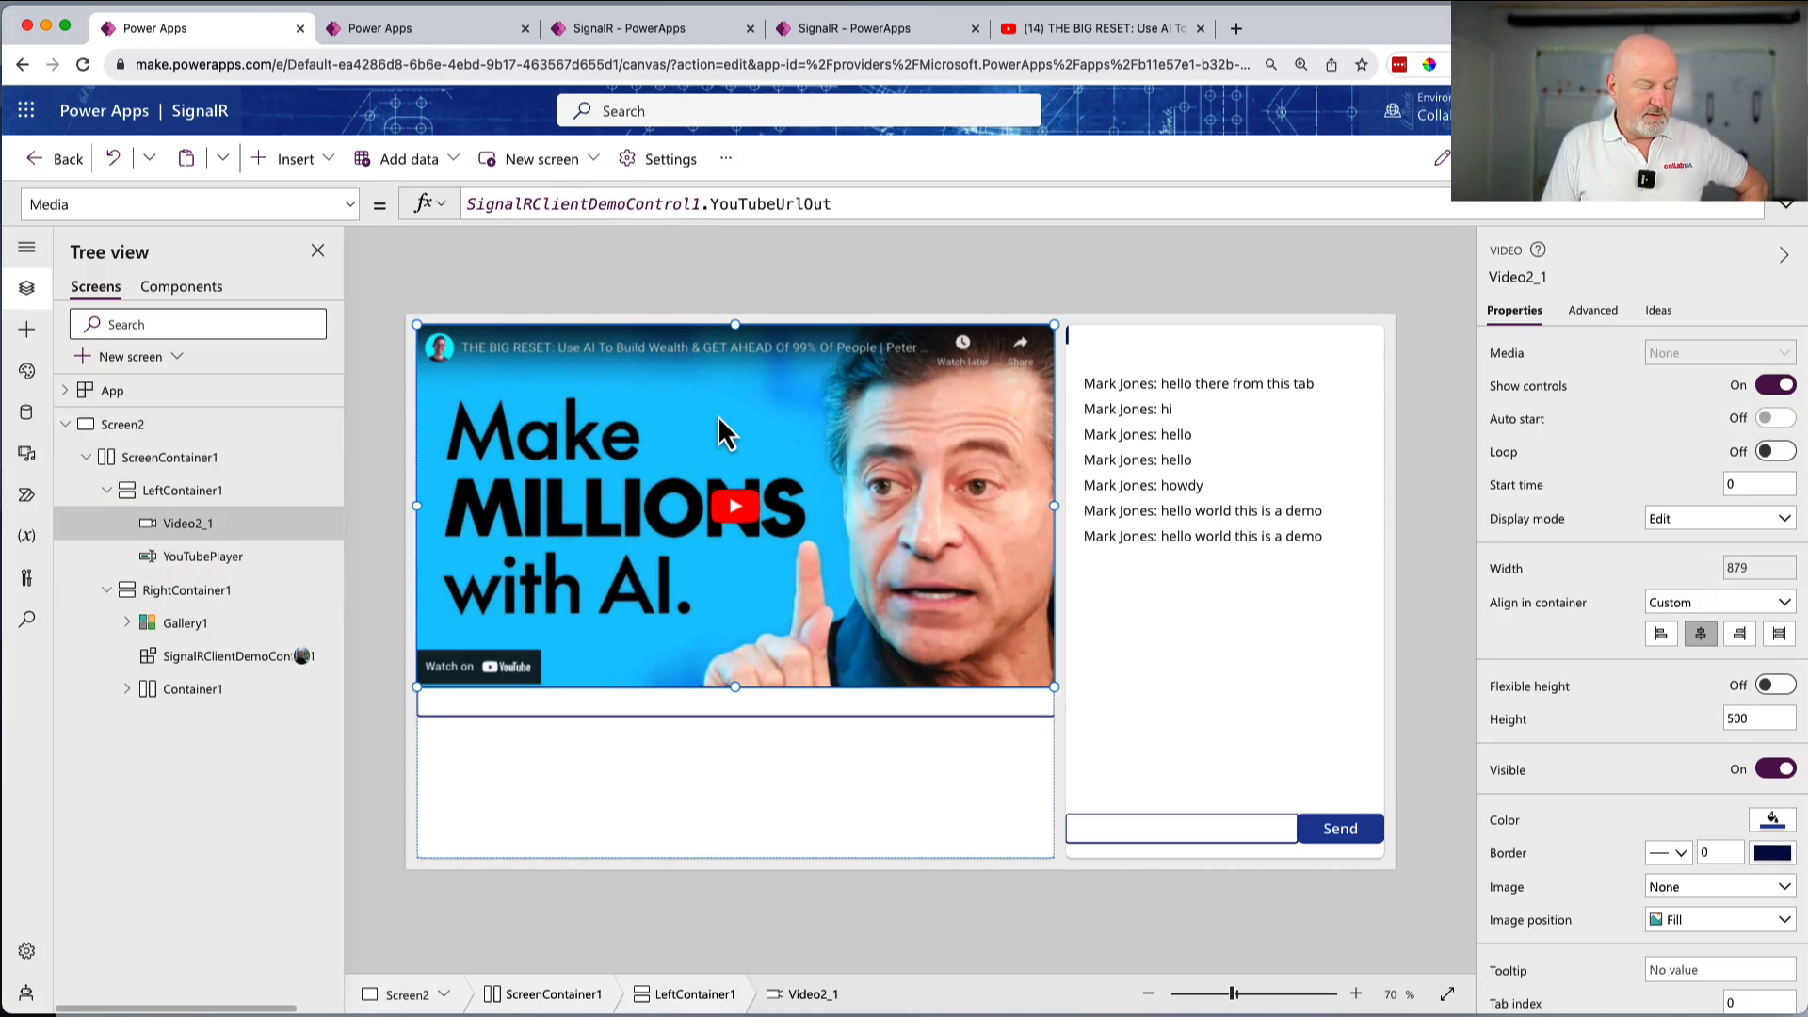
pyautogui.click(201, 556)
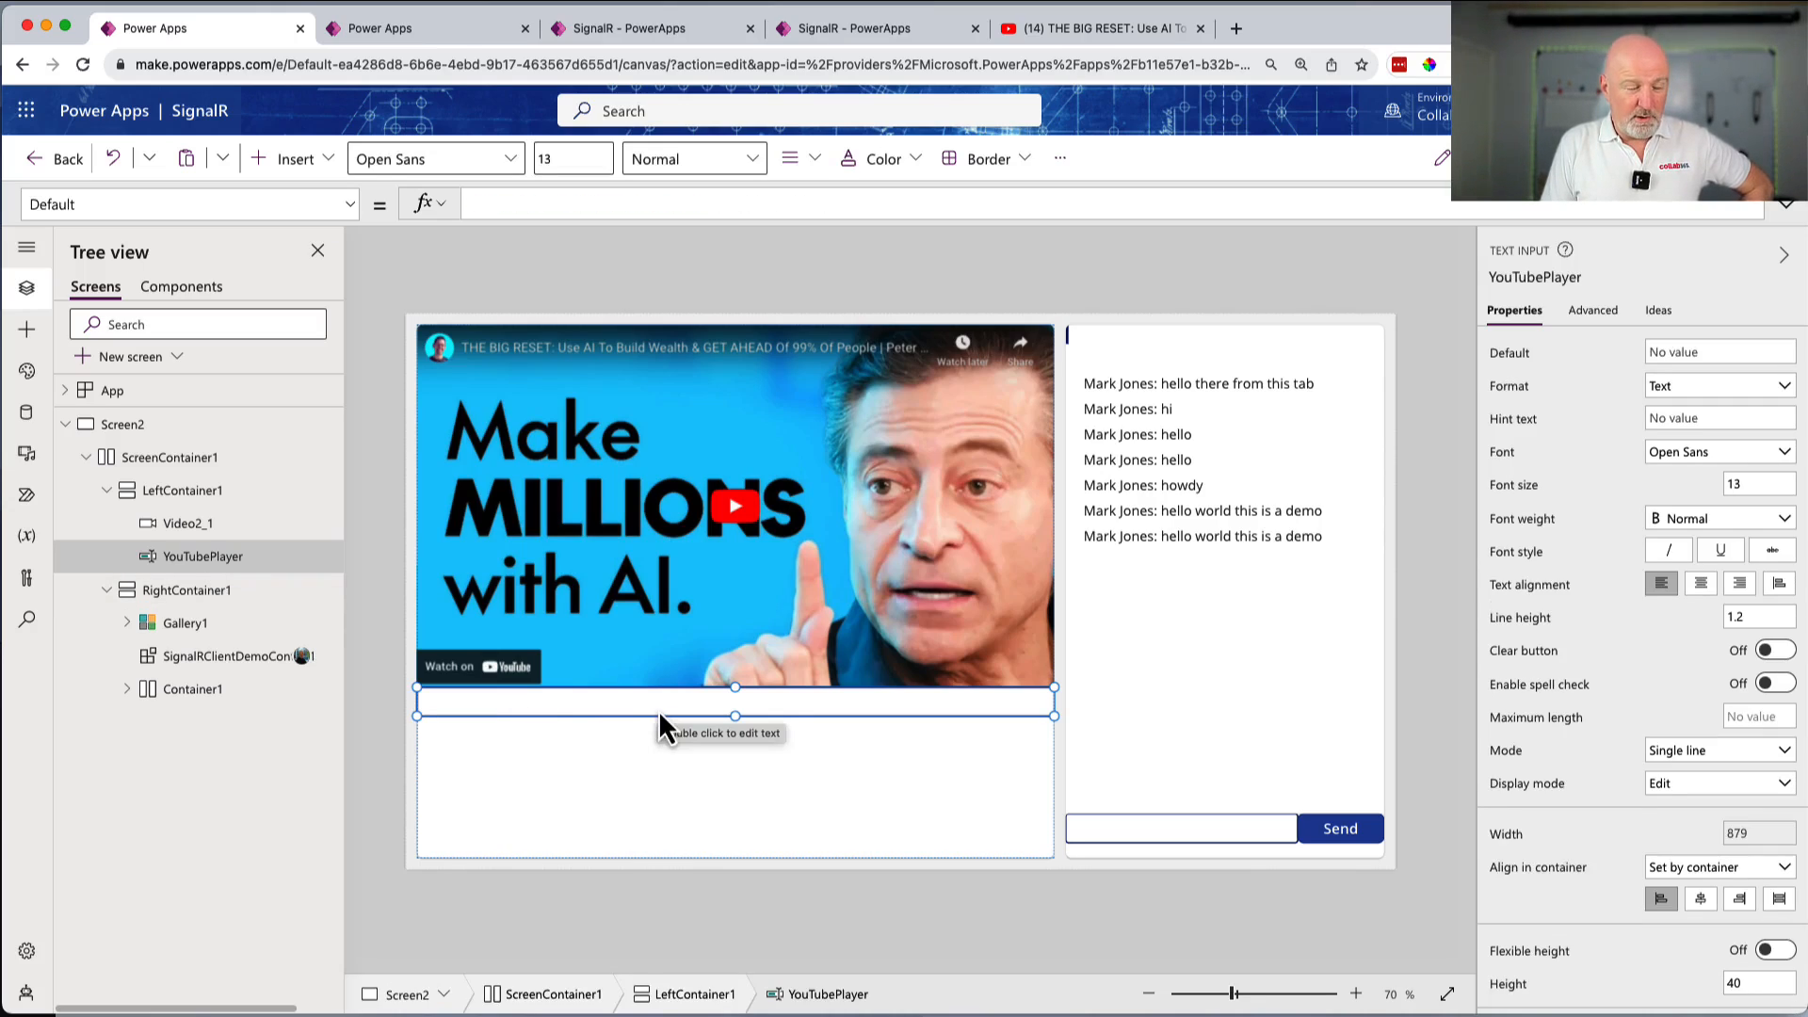
pyautogui.moveTo(733, 727)
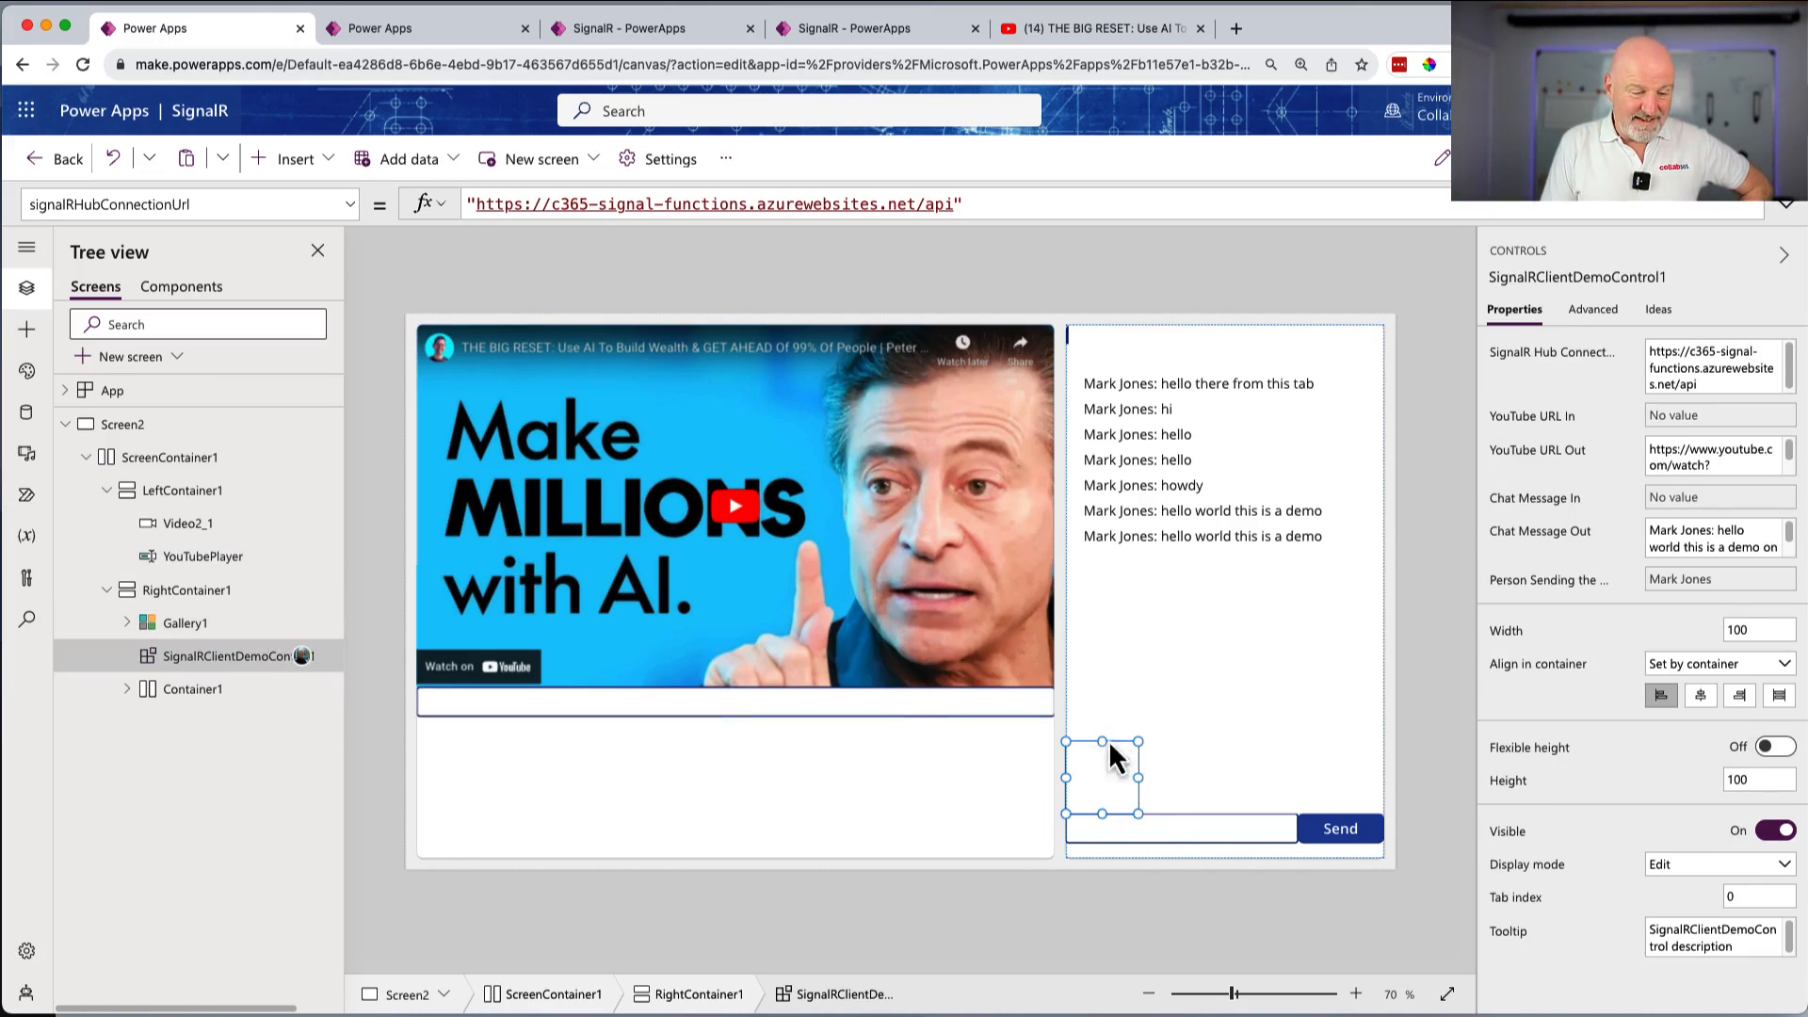
pyautogui.moveTo(1134, 769)
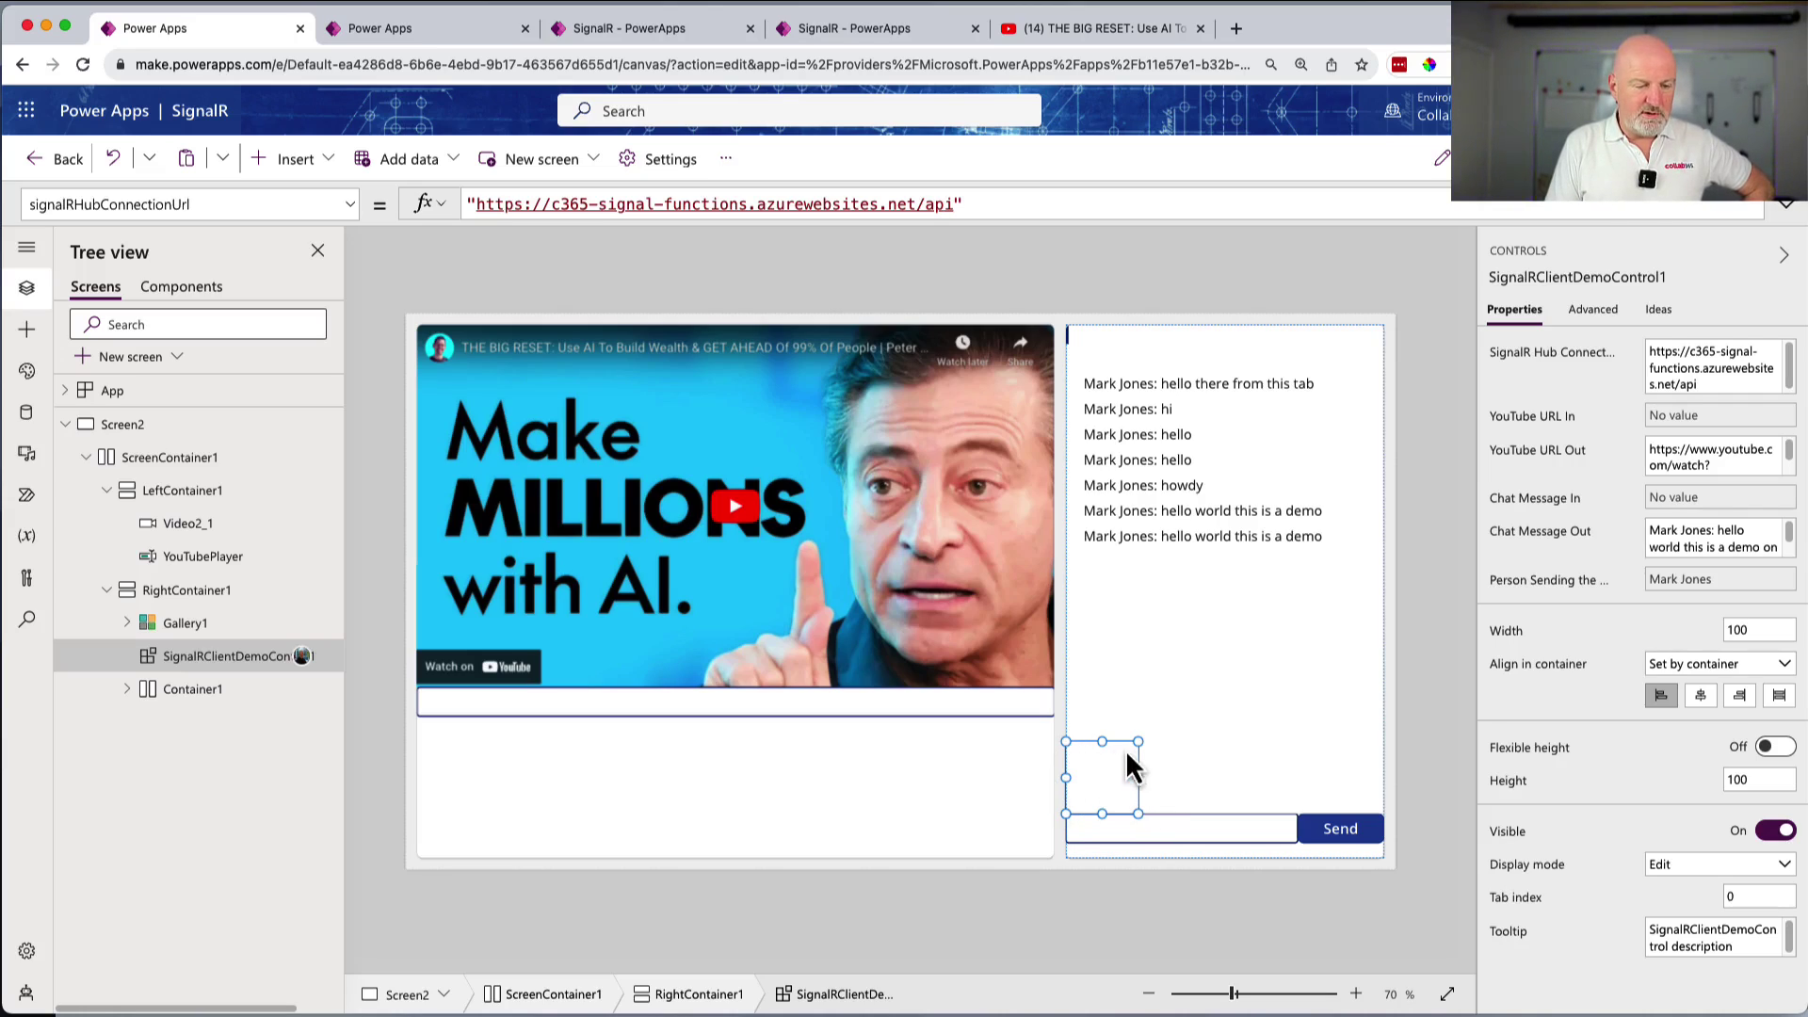
pyautogui.moveTo(1128, 821)
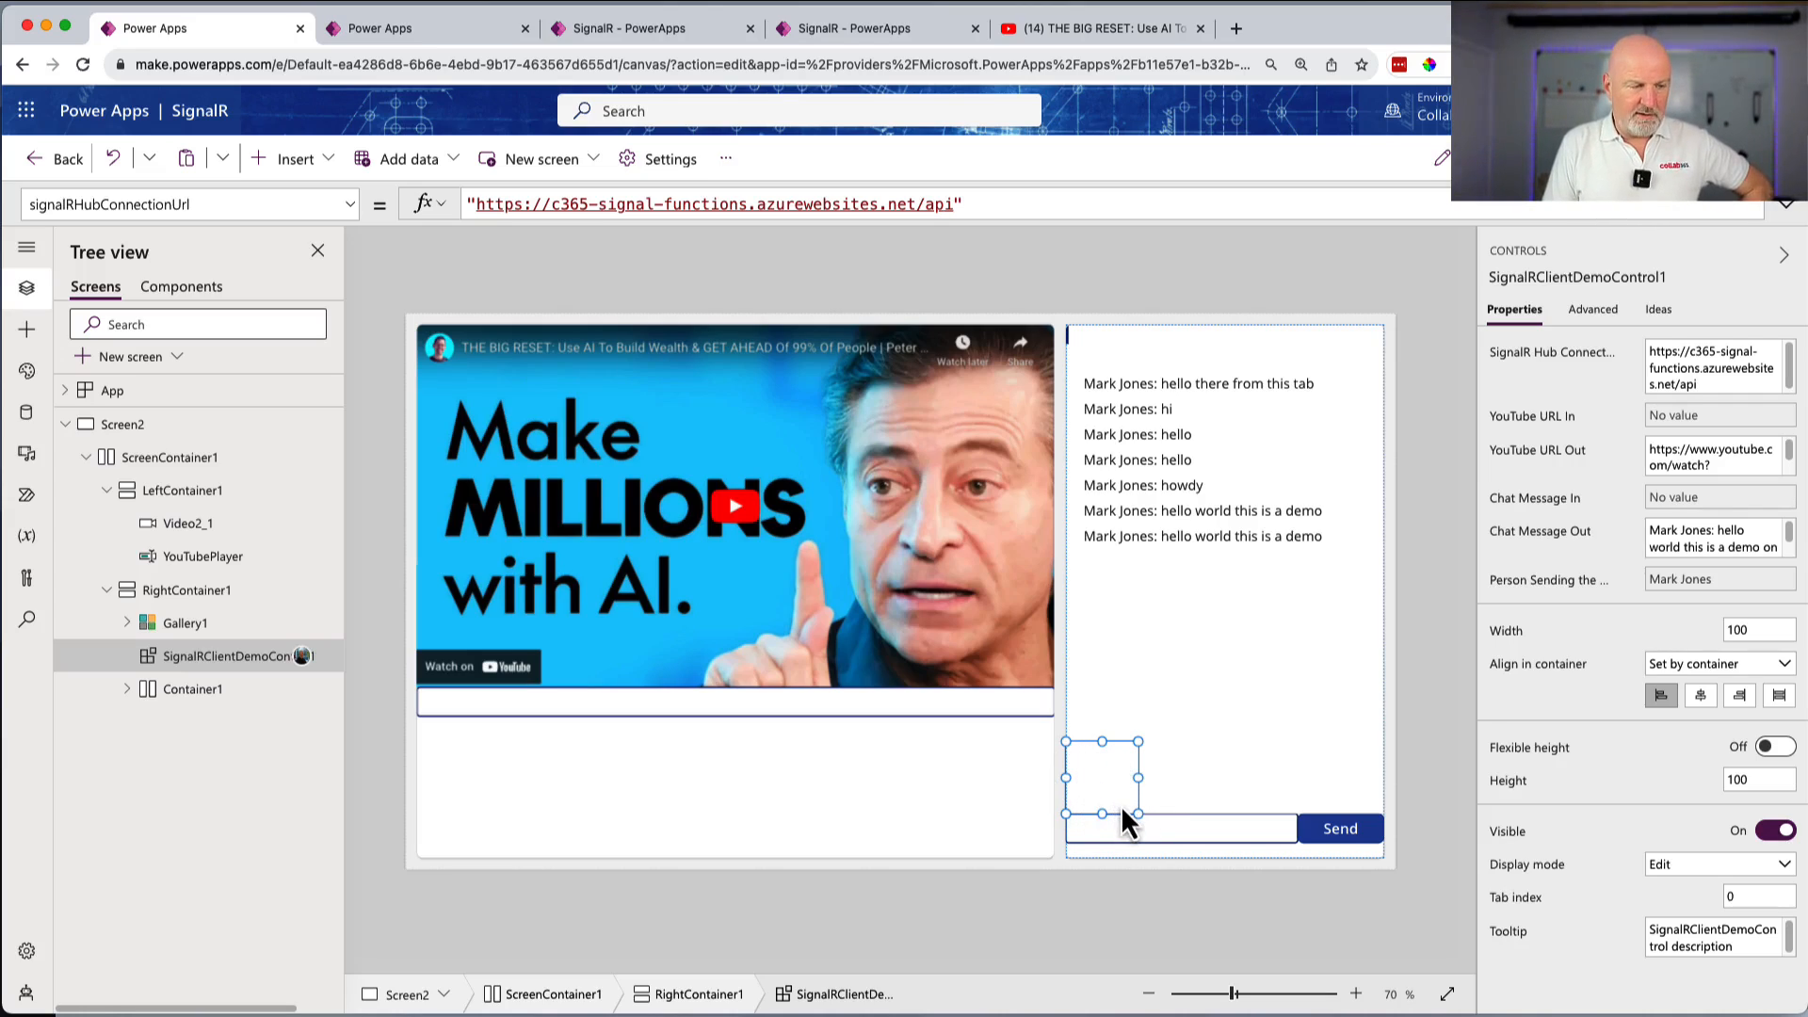
pyautogui.moveTo(947, 565)
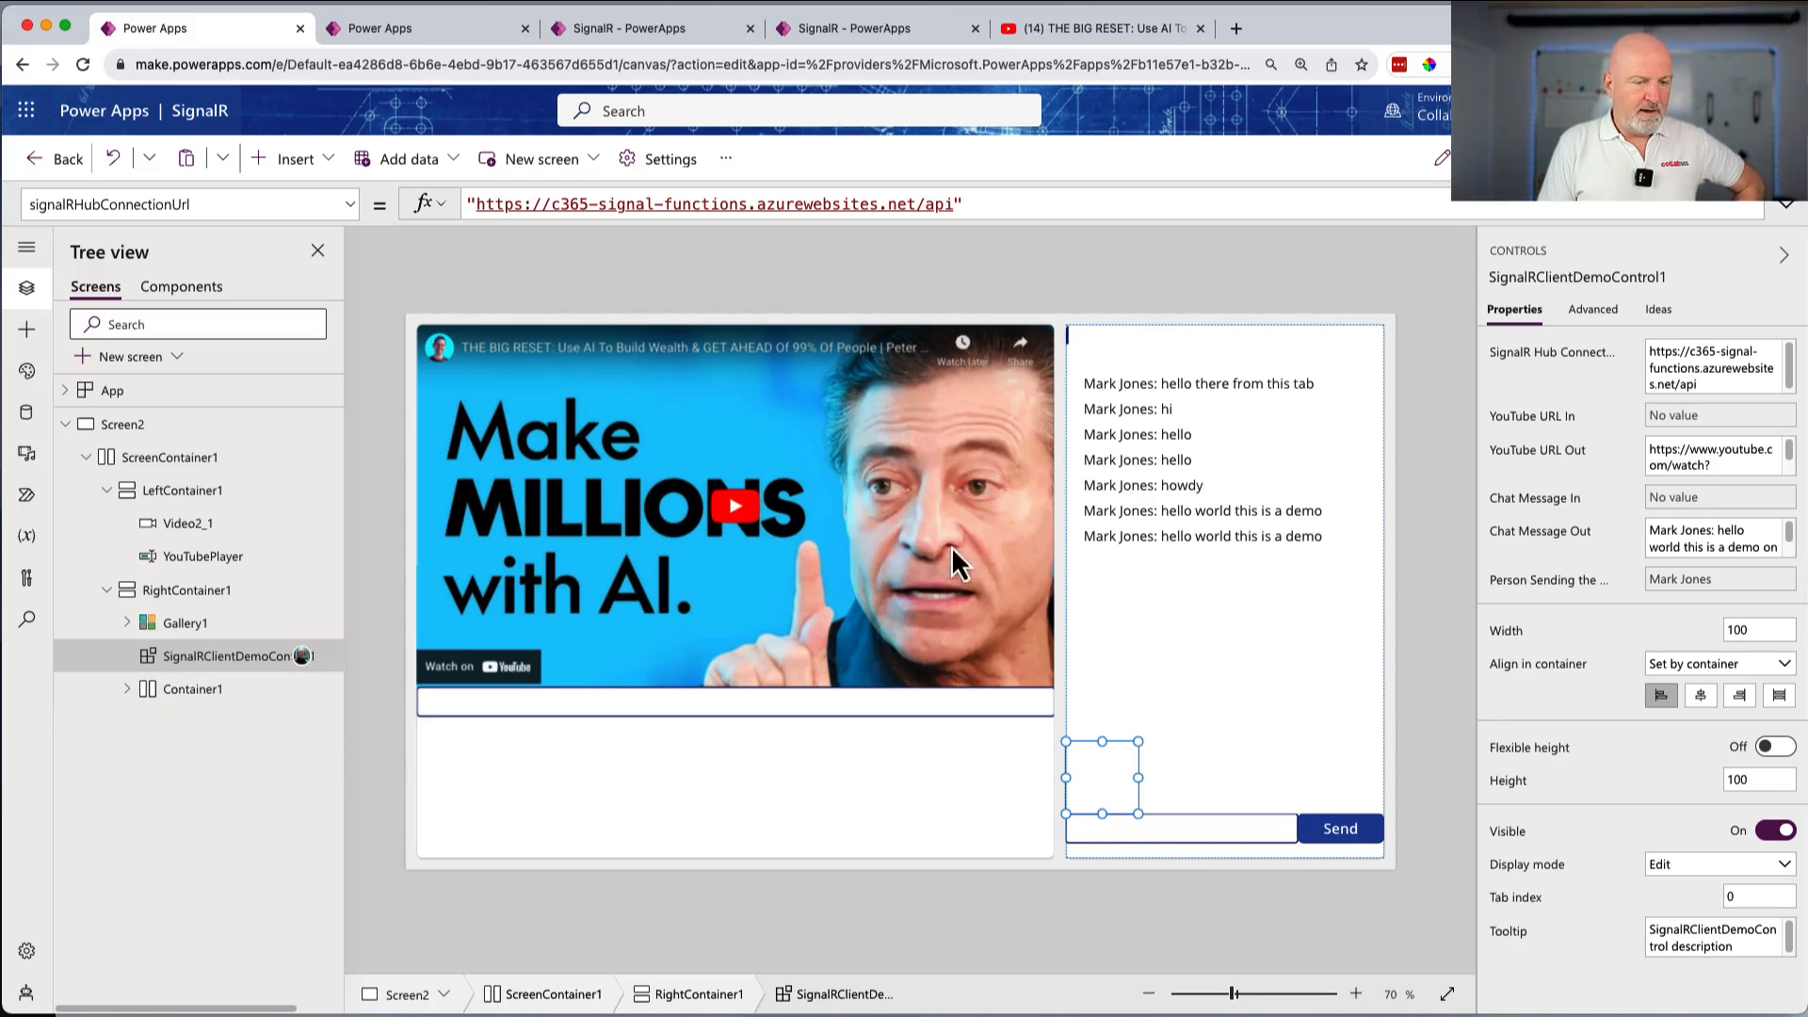
pyautogui.click(185, 622)
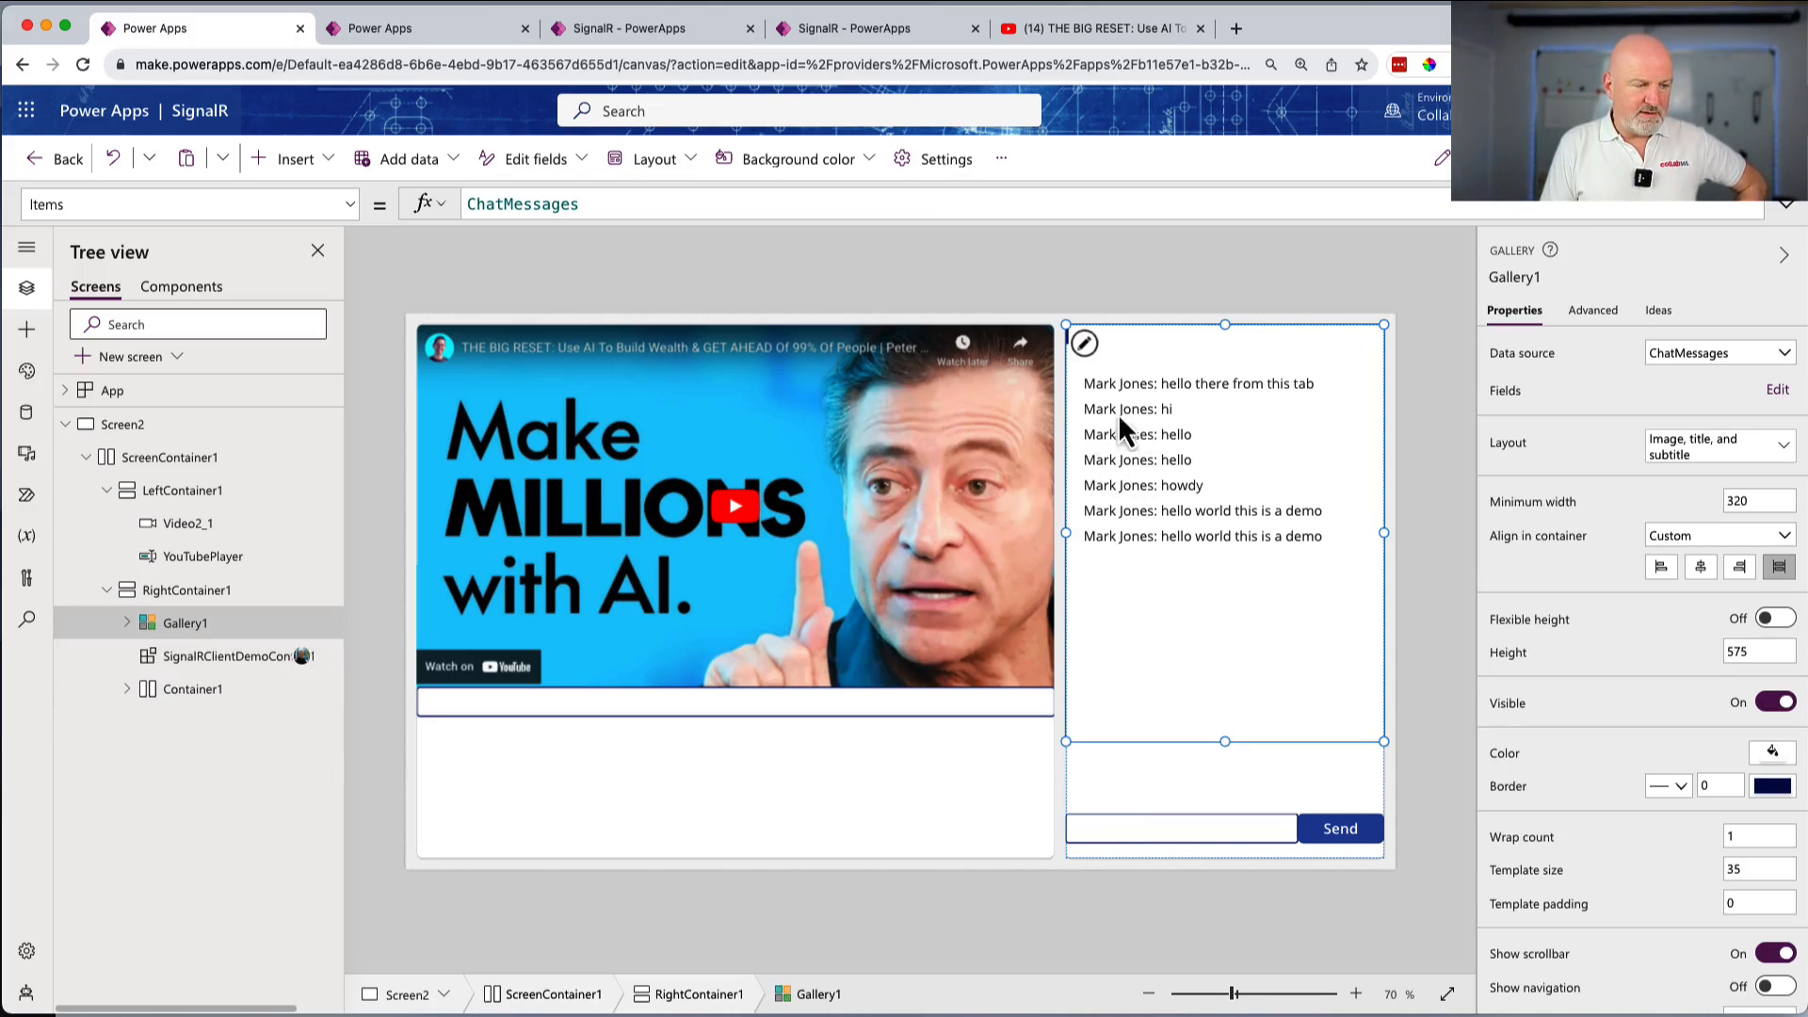
pyautogui.click(1340, 829)
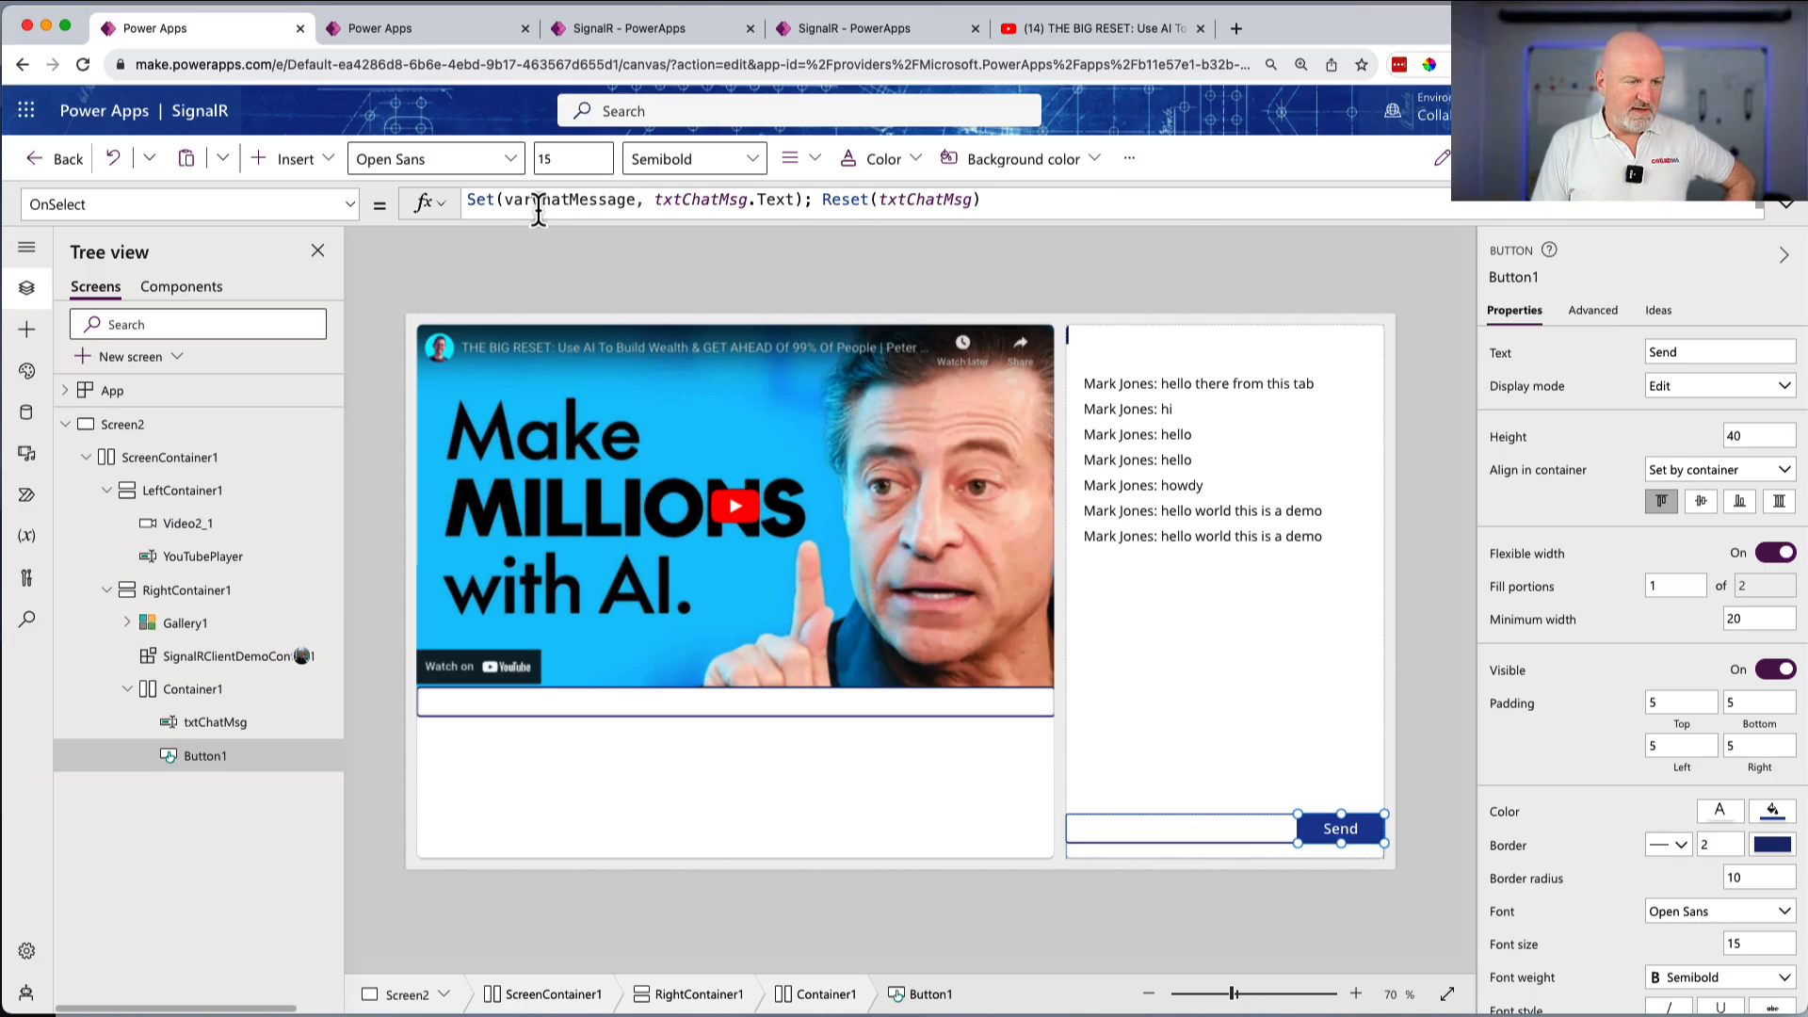
pyautogui.moveTo(301, 664)
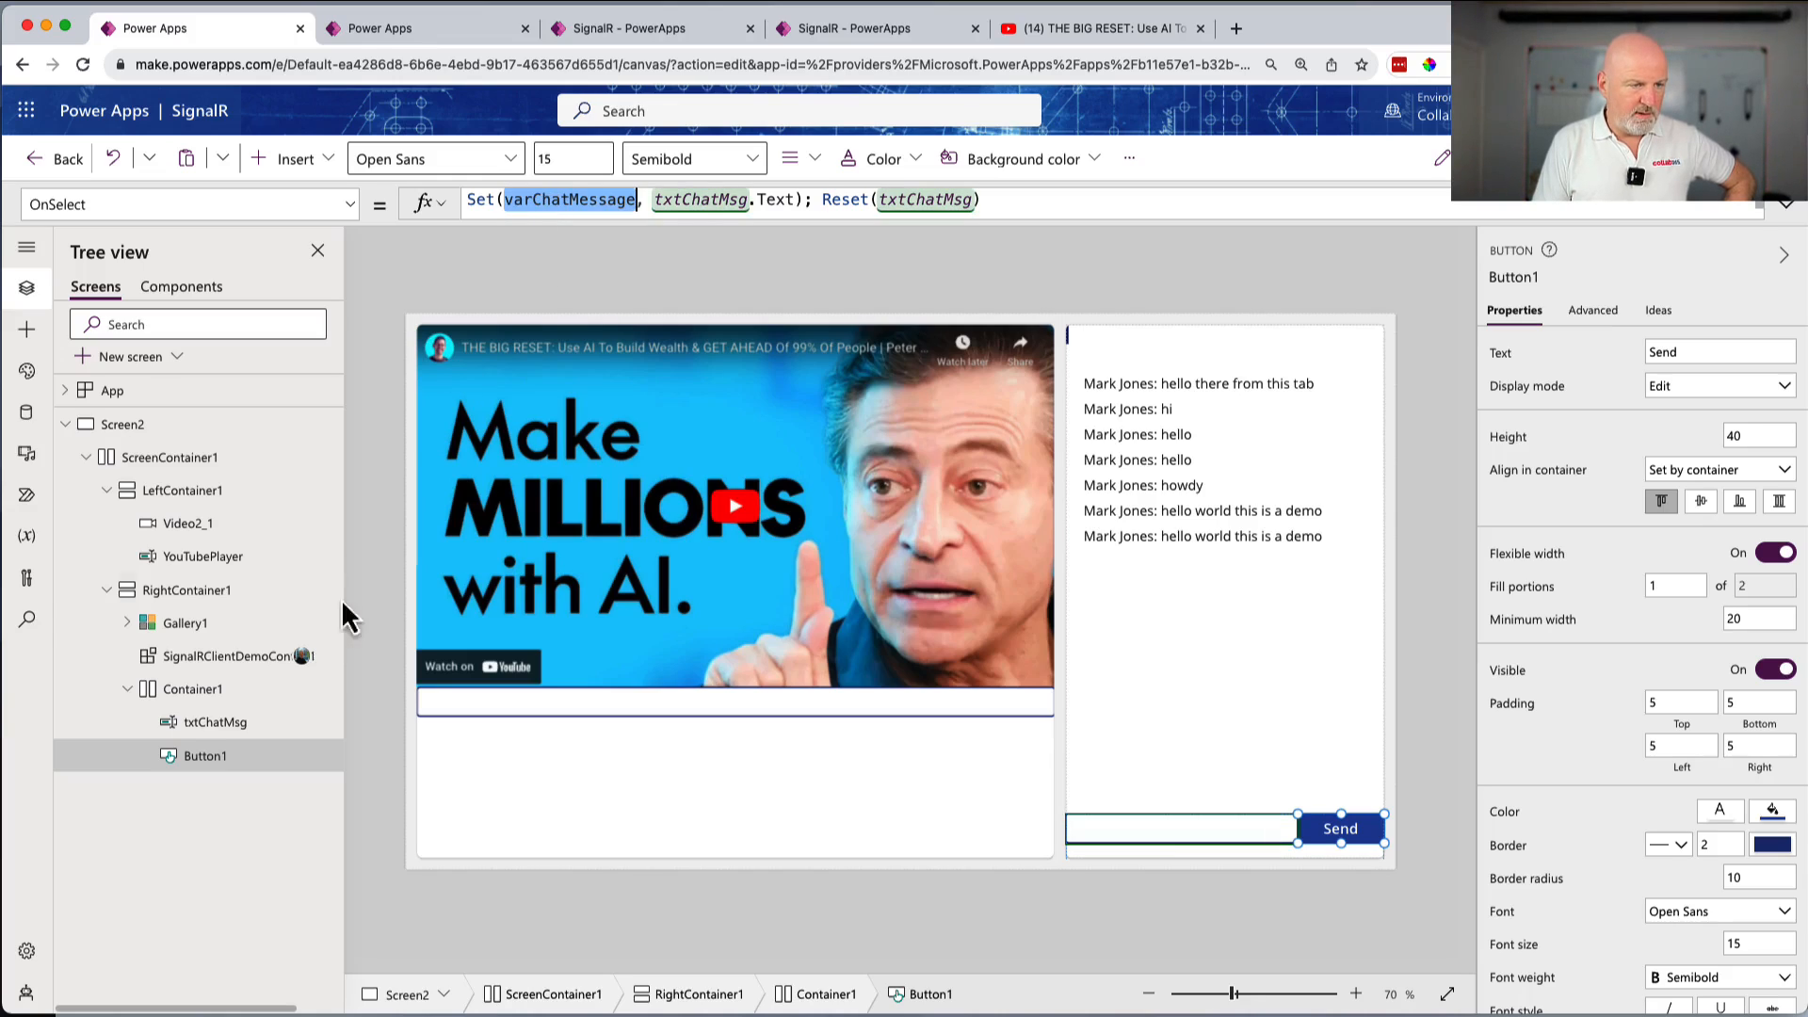
# - Select SignalRClientDemoControl1 to view its c365-signal-functions hub connection URL
pyautogui.click(226, 656)
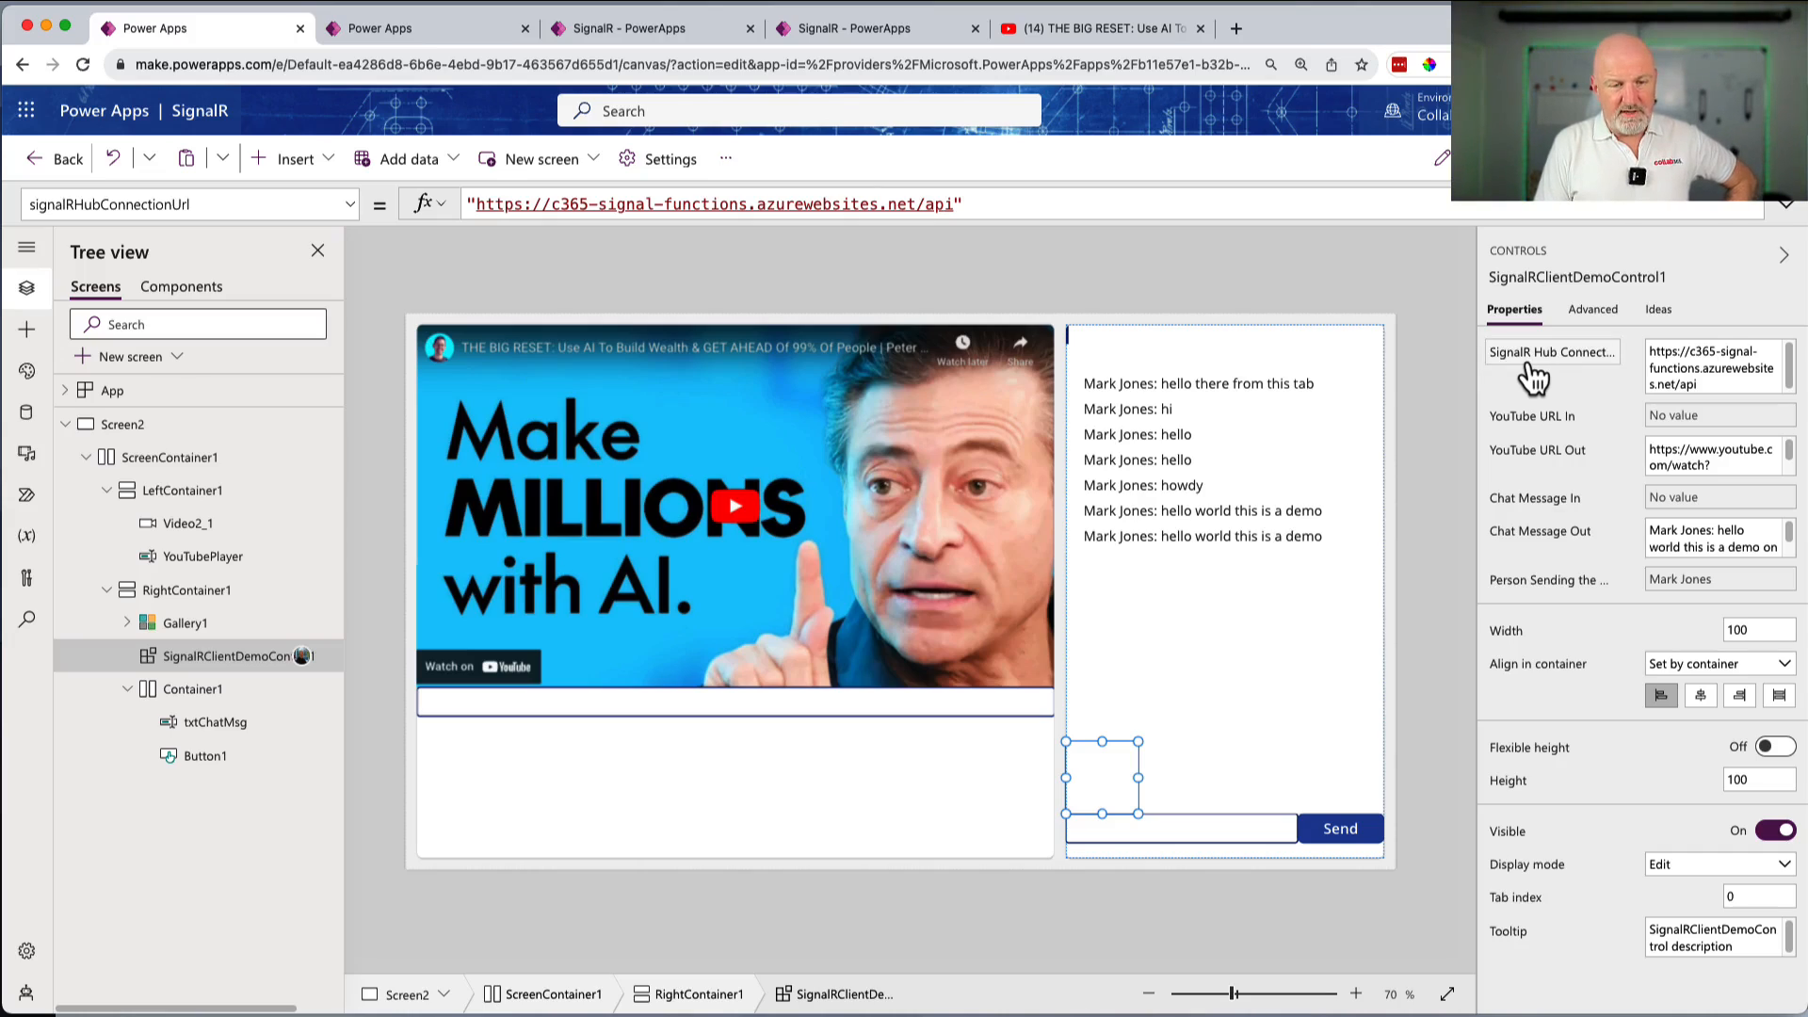
pyautogui.moveTo(1533, 366)
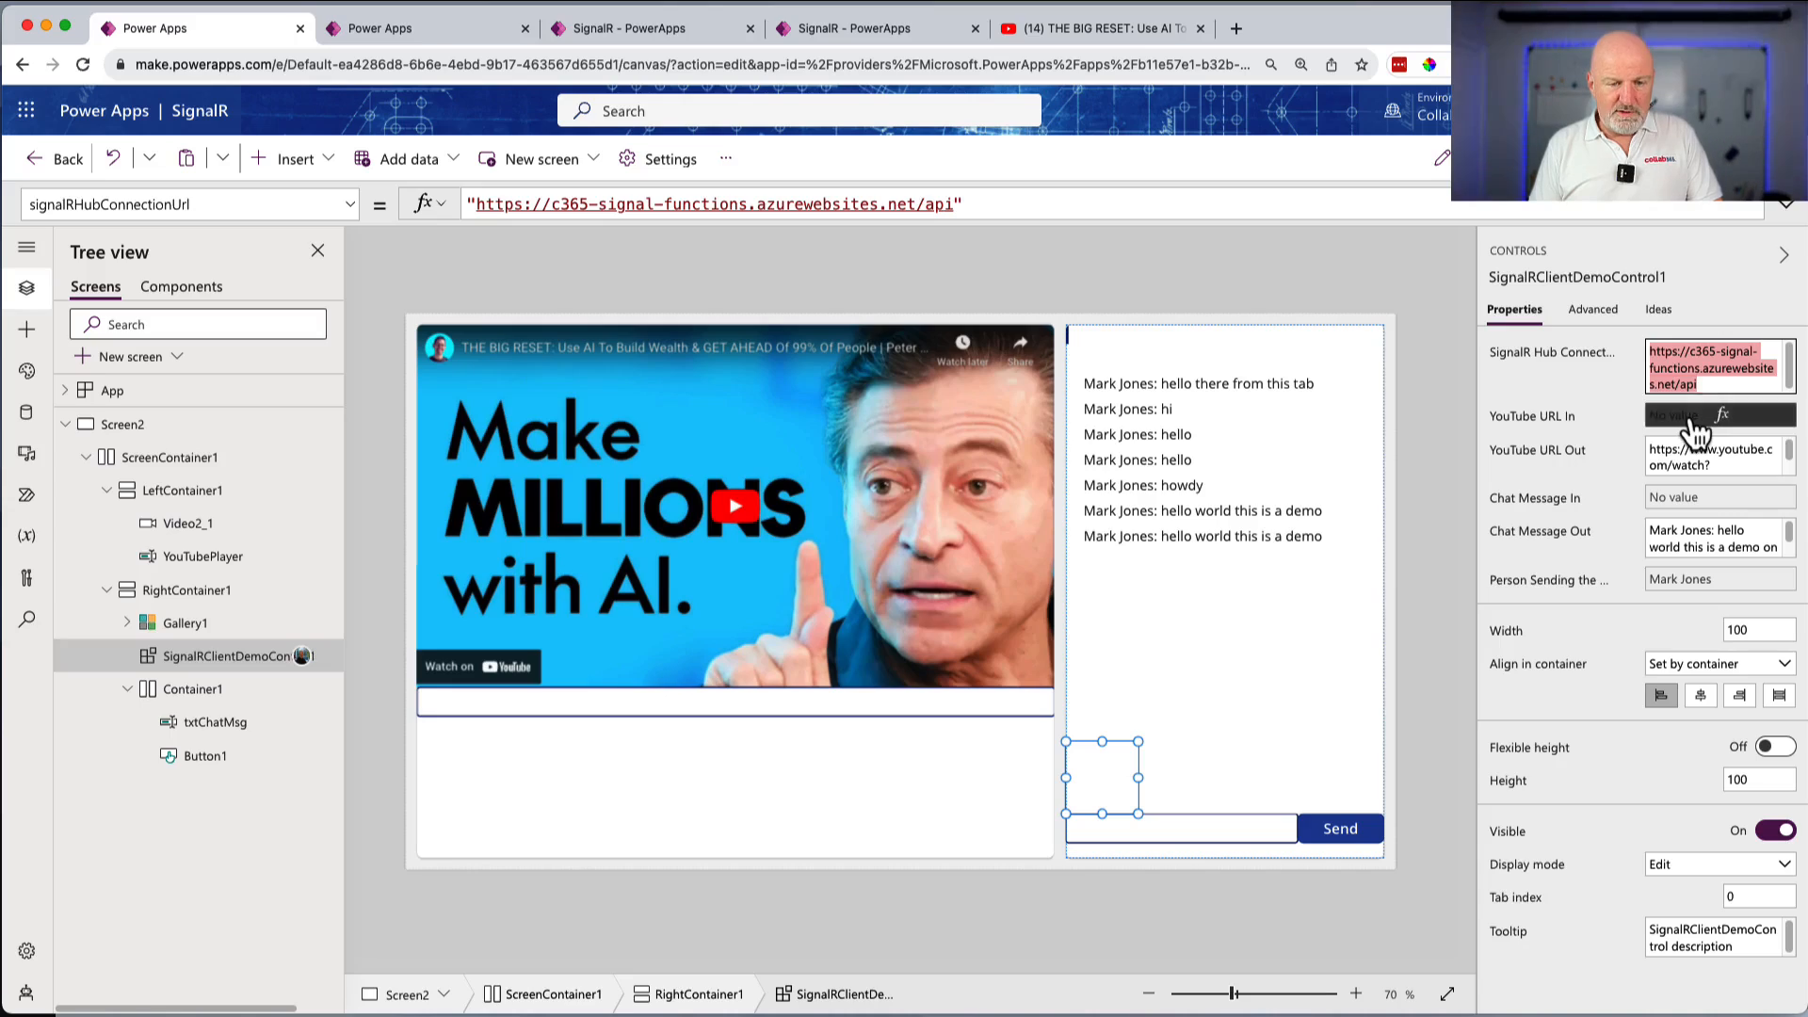
# - Inspect the YouTube URL In formula and the YouTubePlayer OnChange that sets youtubeURL
pyautogui.click(1704, 414)
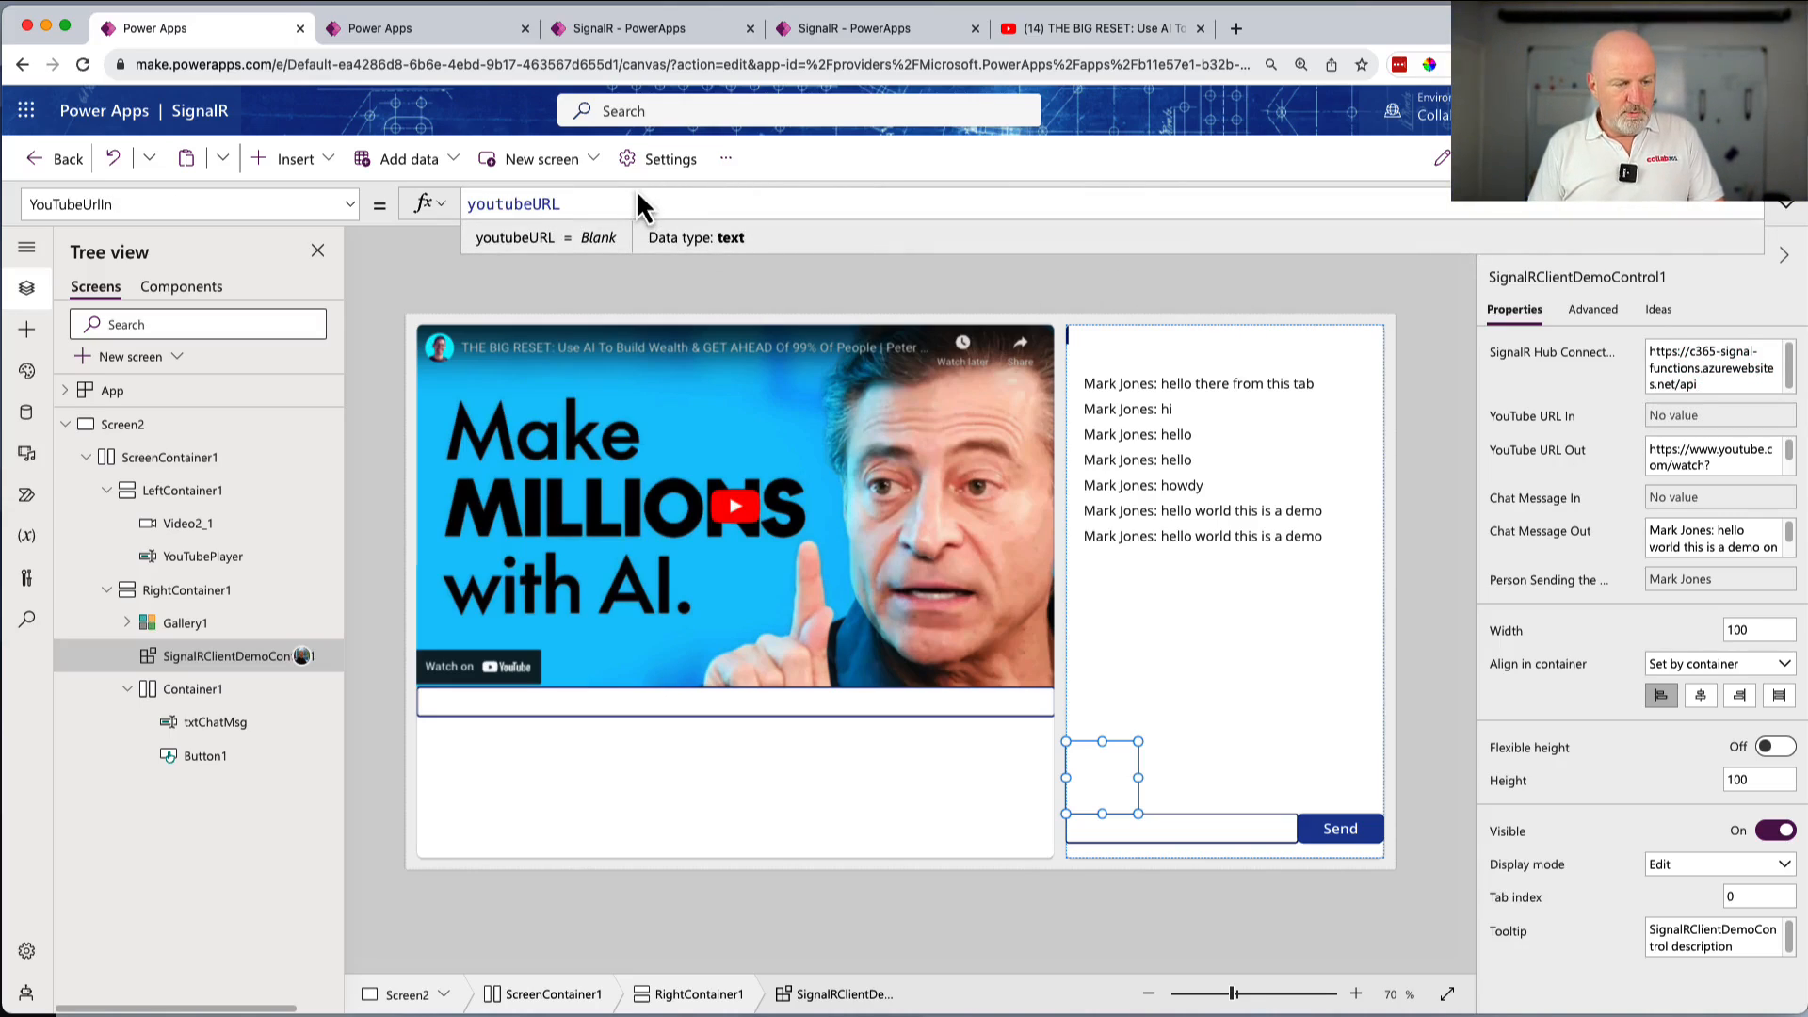
pyautogui.click(201, 557)
pyautogui.write('OnChange')
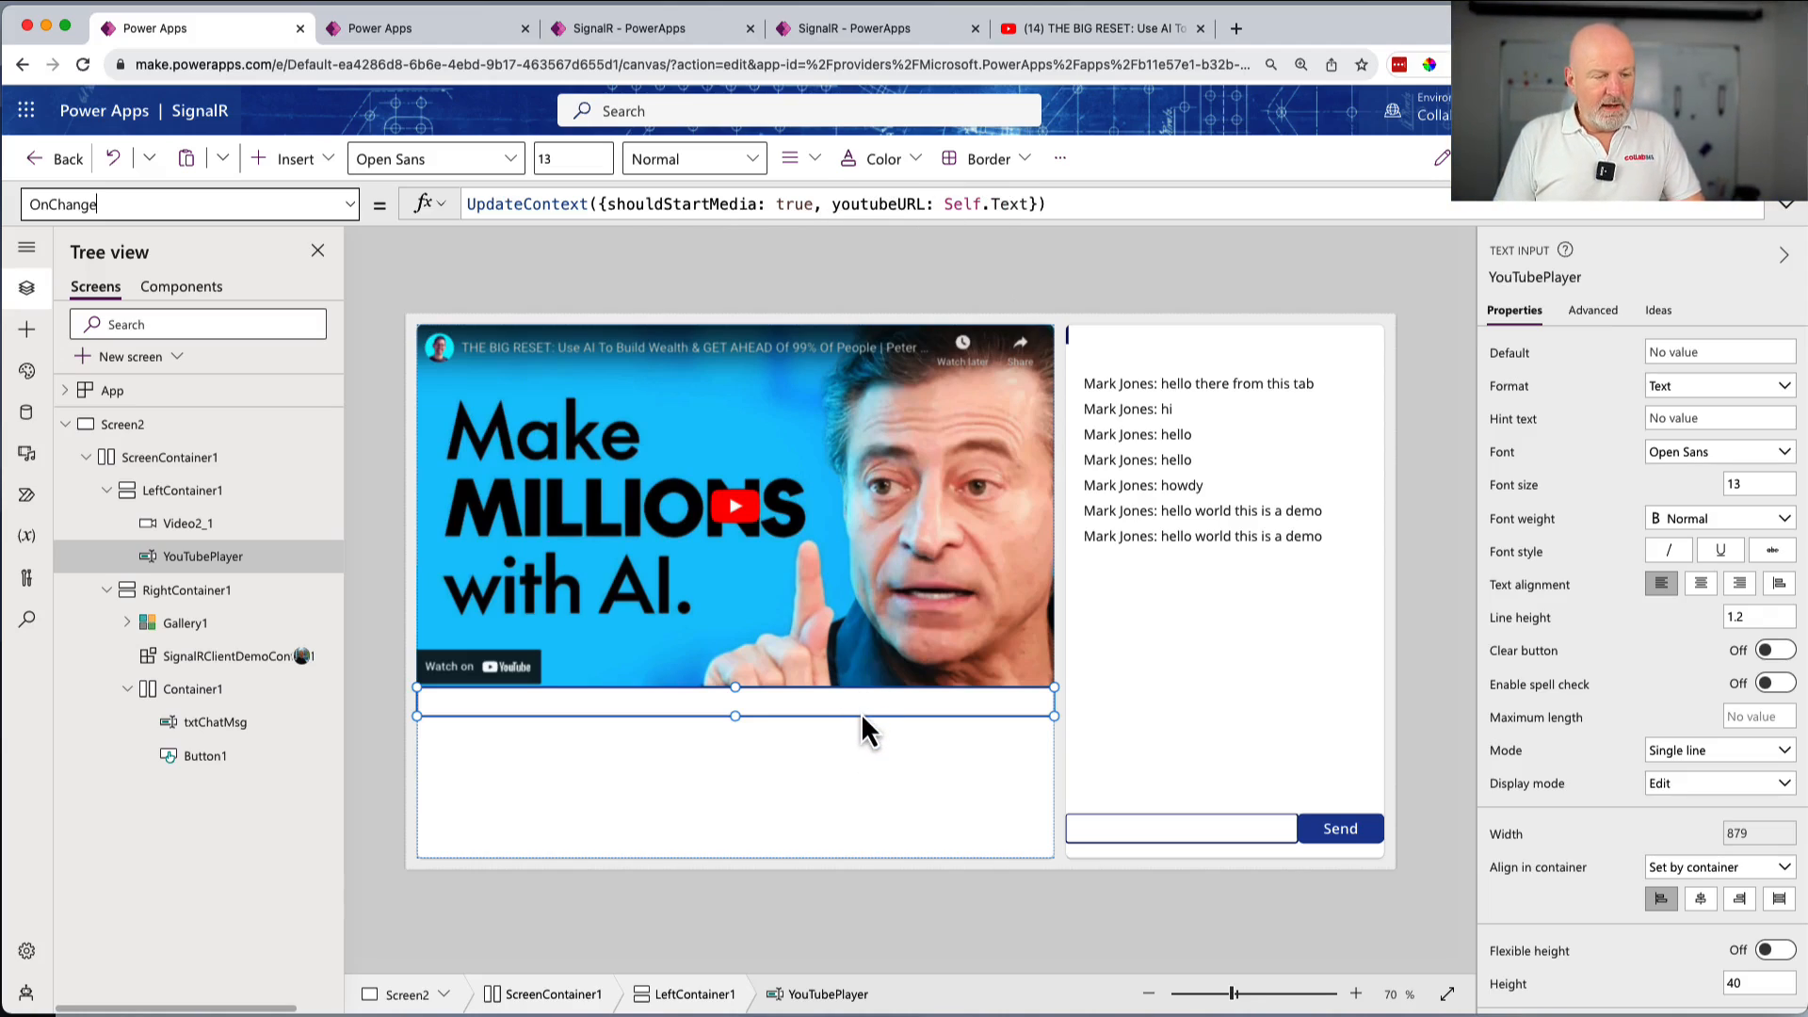
pyautogui.doubleClick(874, 204)
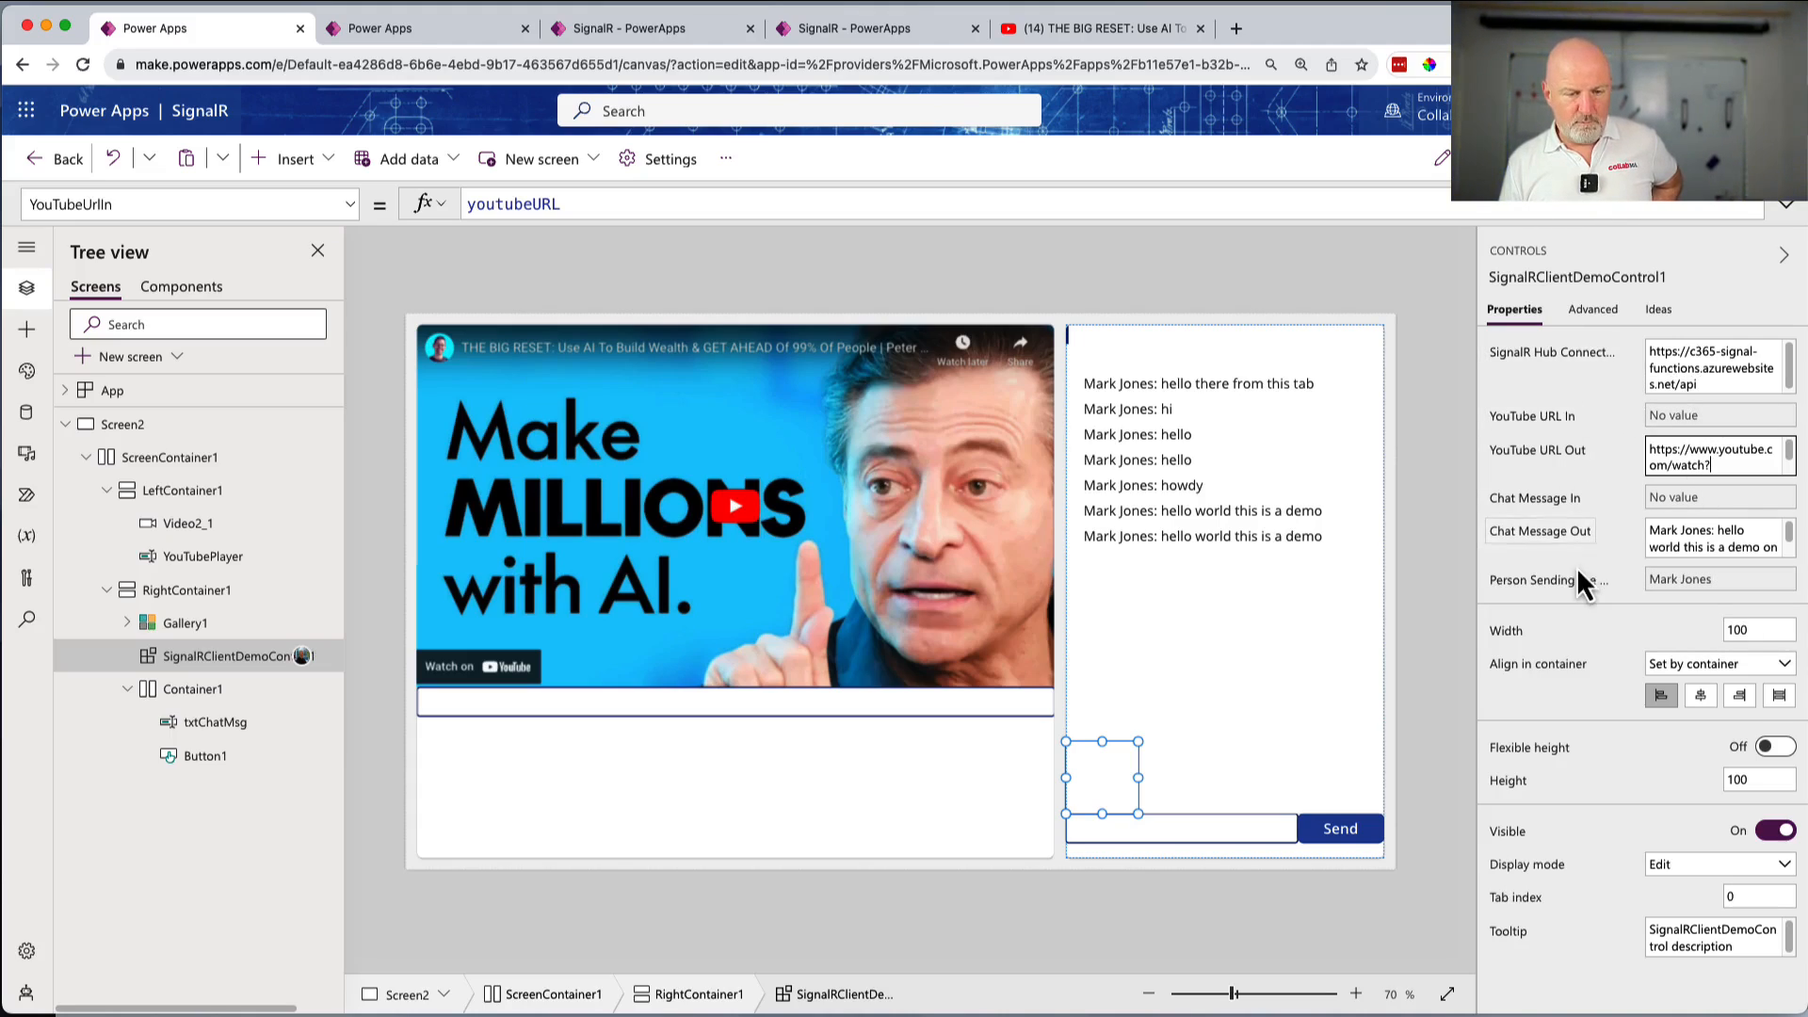
pyautogui.moveTo(1608, 379)
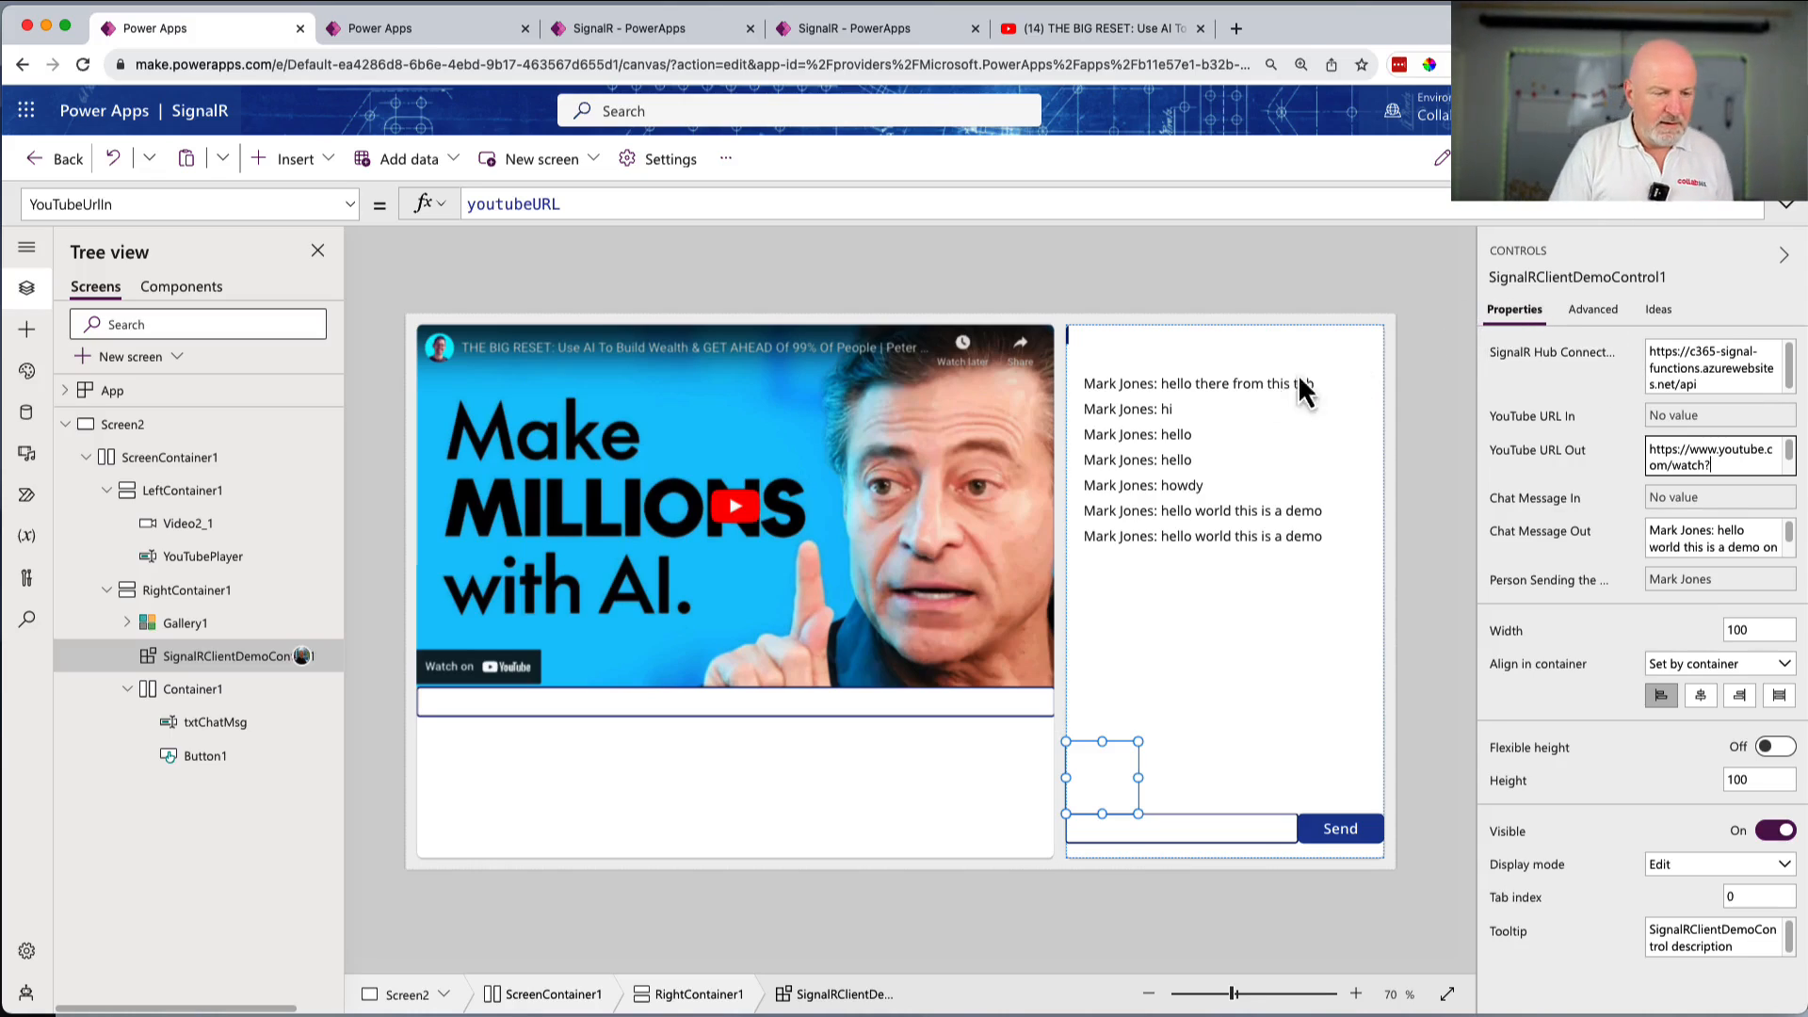
pyautogui.moveTo(1262, 868)
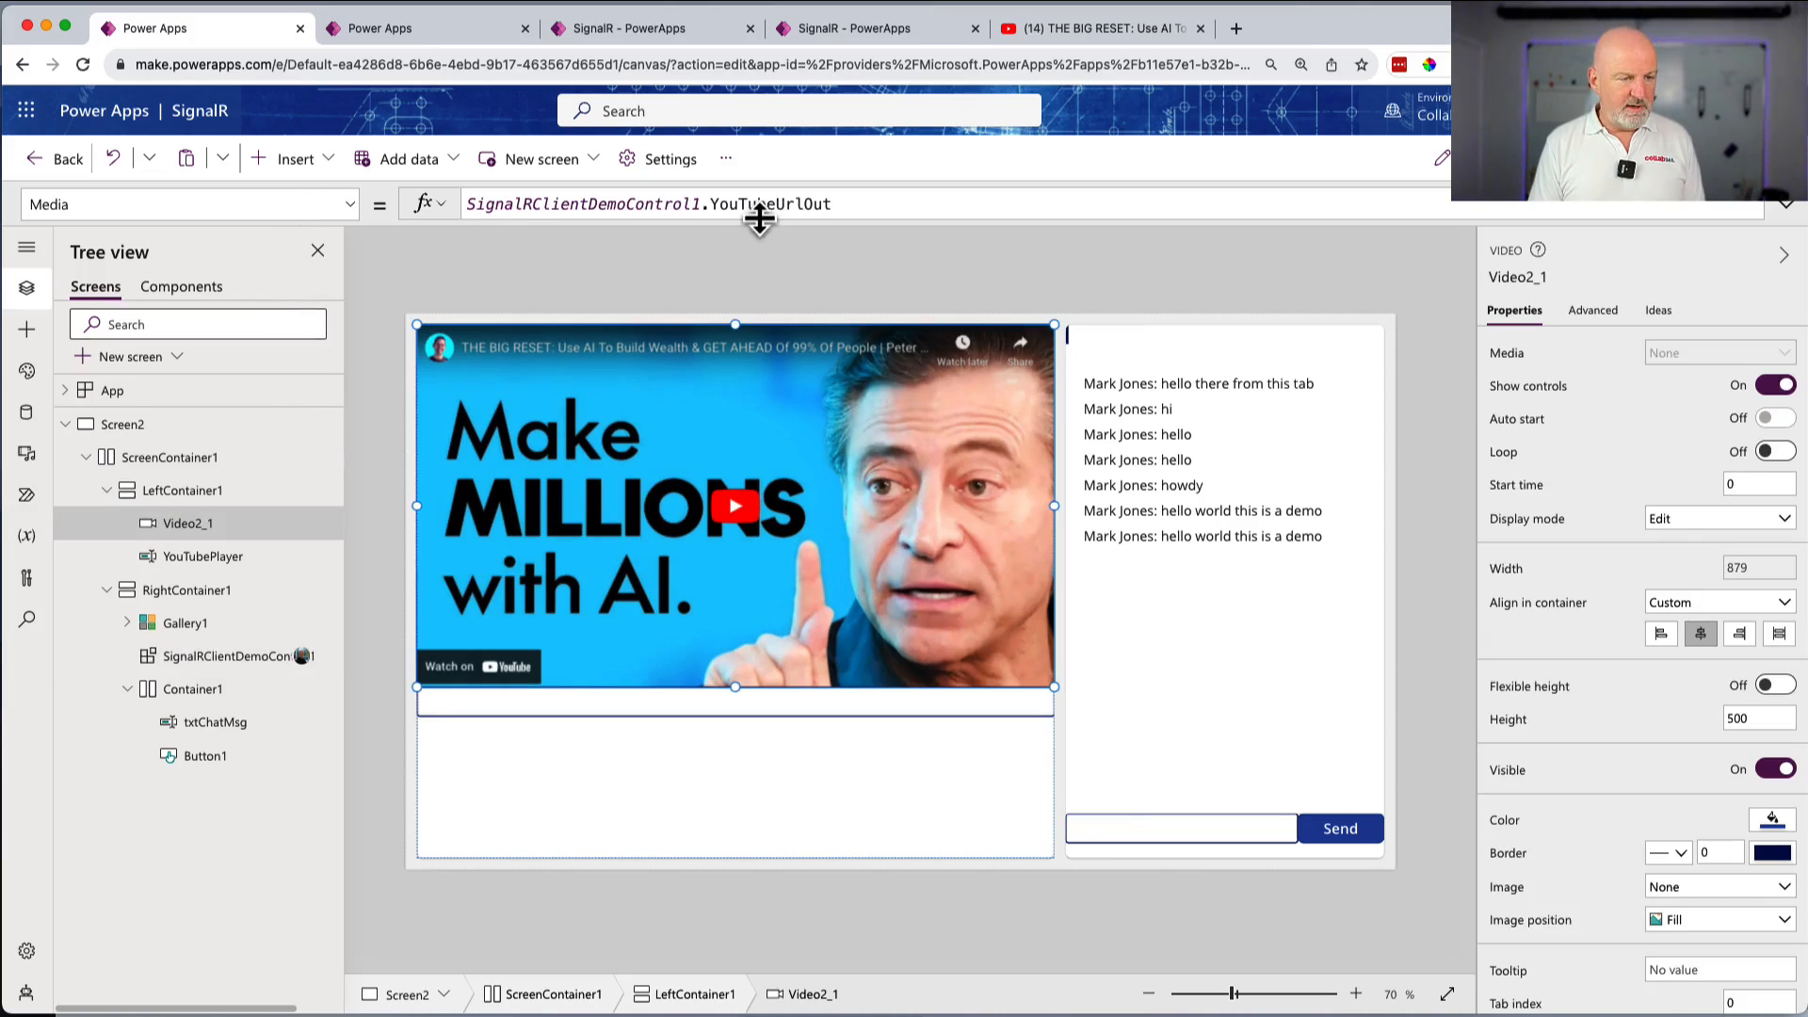
pyautogui.moveTo(610, 217)
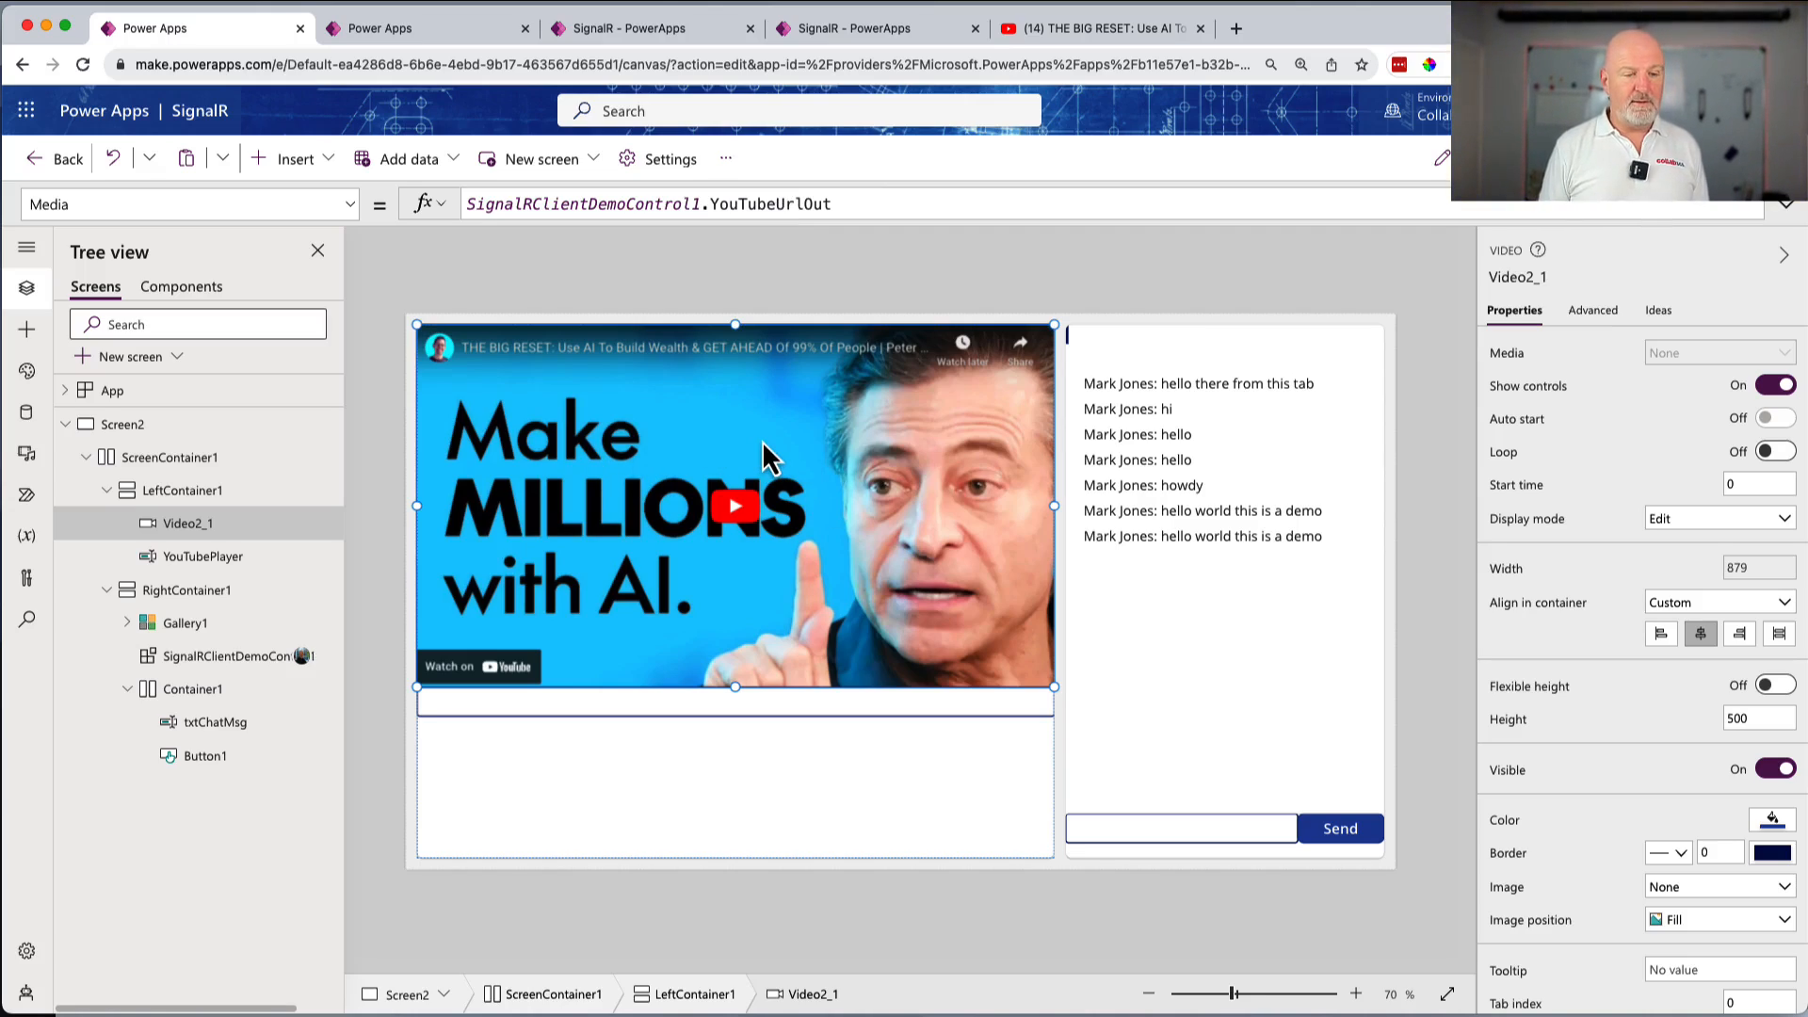
pyautogui.moveTo(1233, 948)
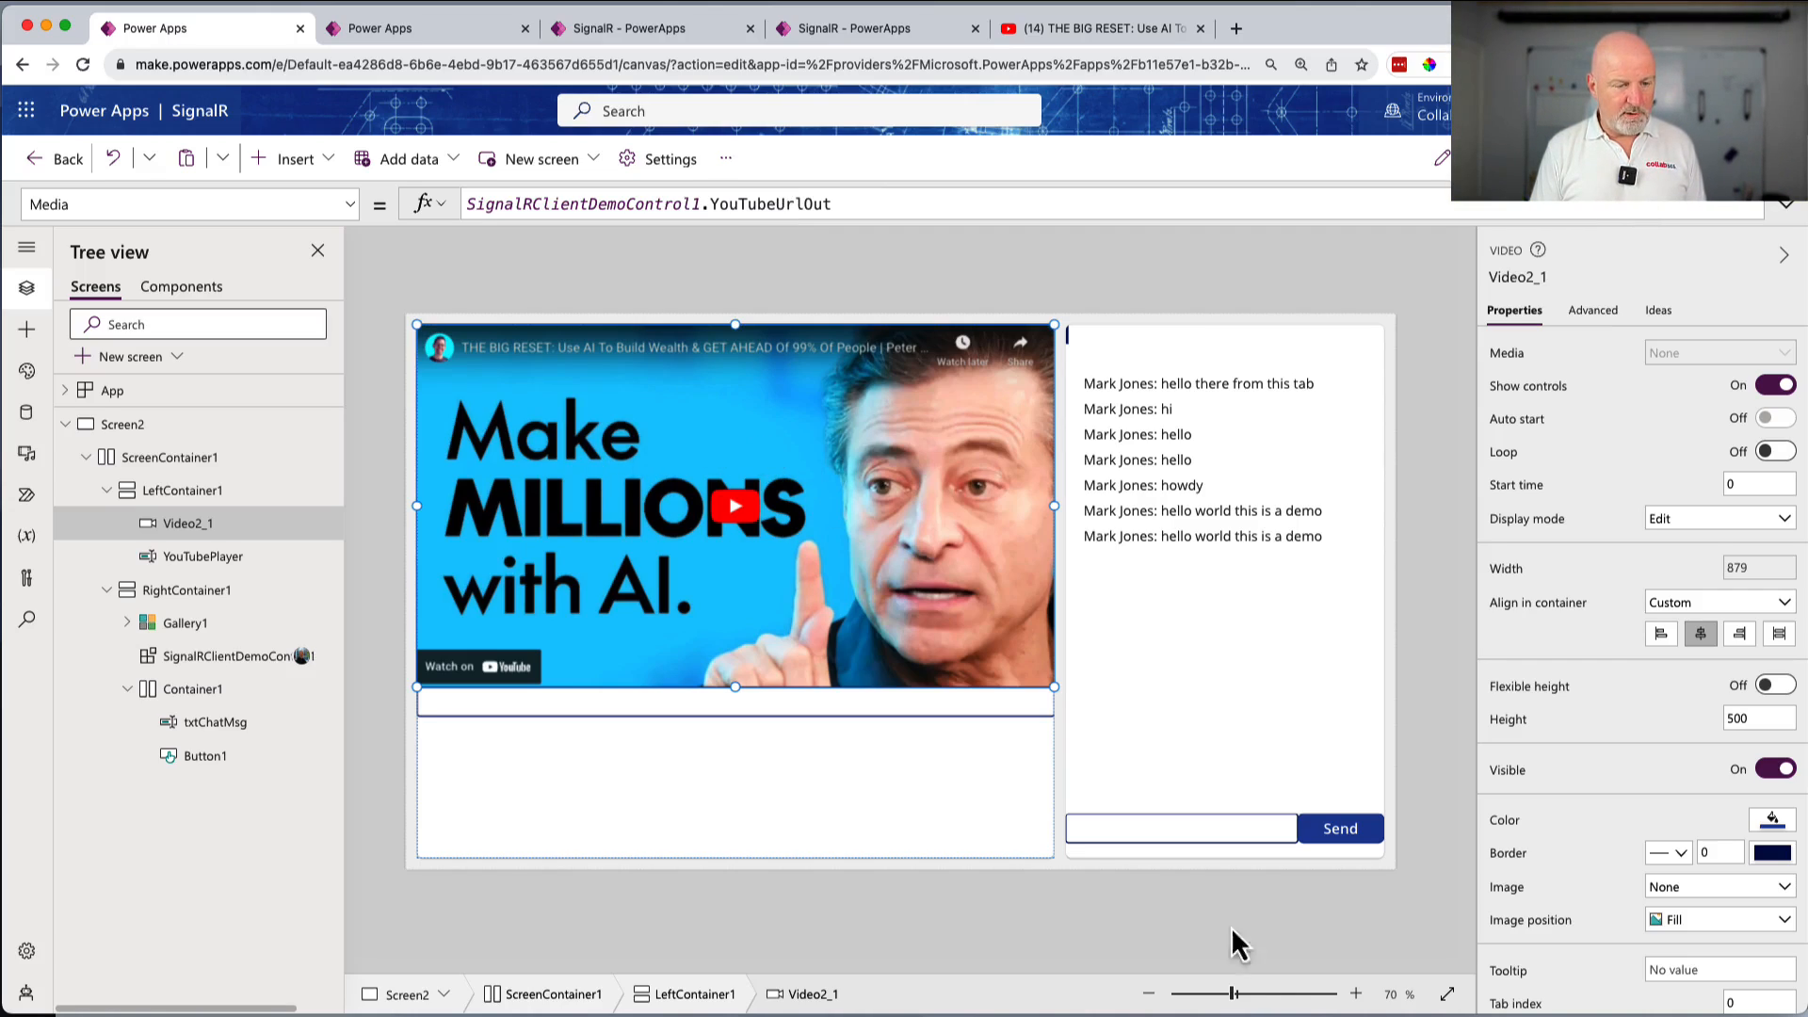
# - Select Video2_1 to show its Media bound to the control's YouTubeUrlOut
pyautogui.click(226, 656)
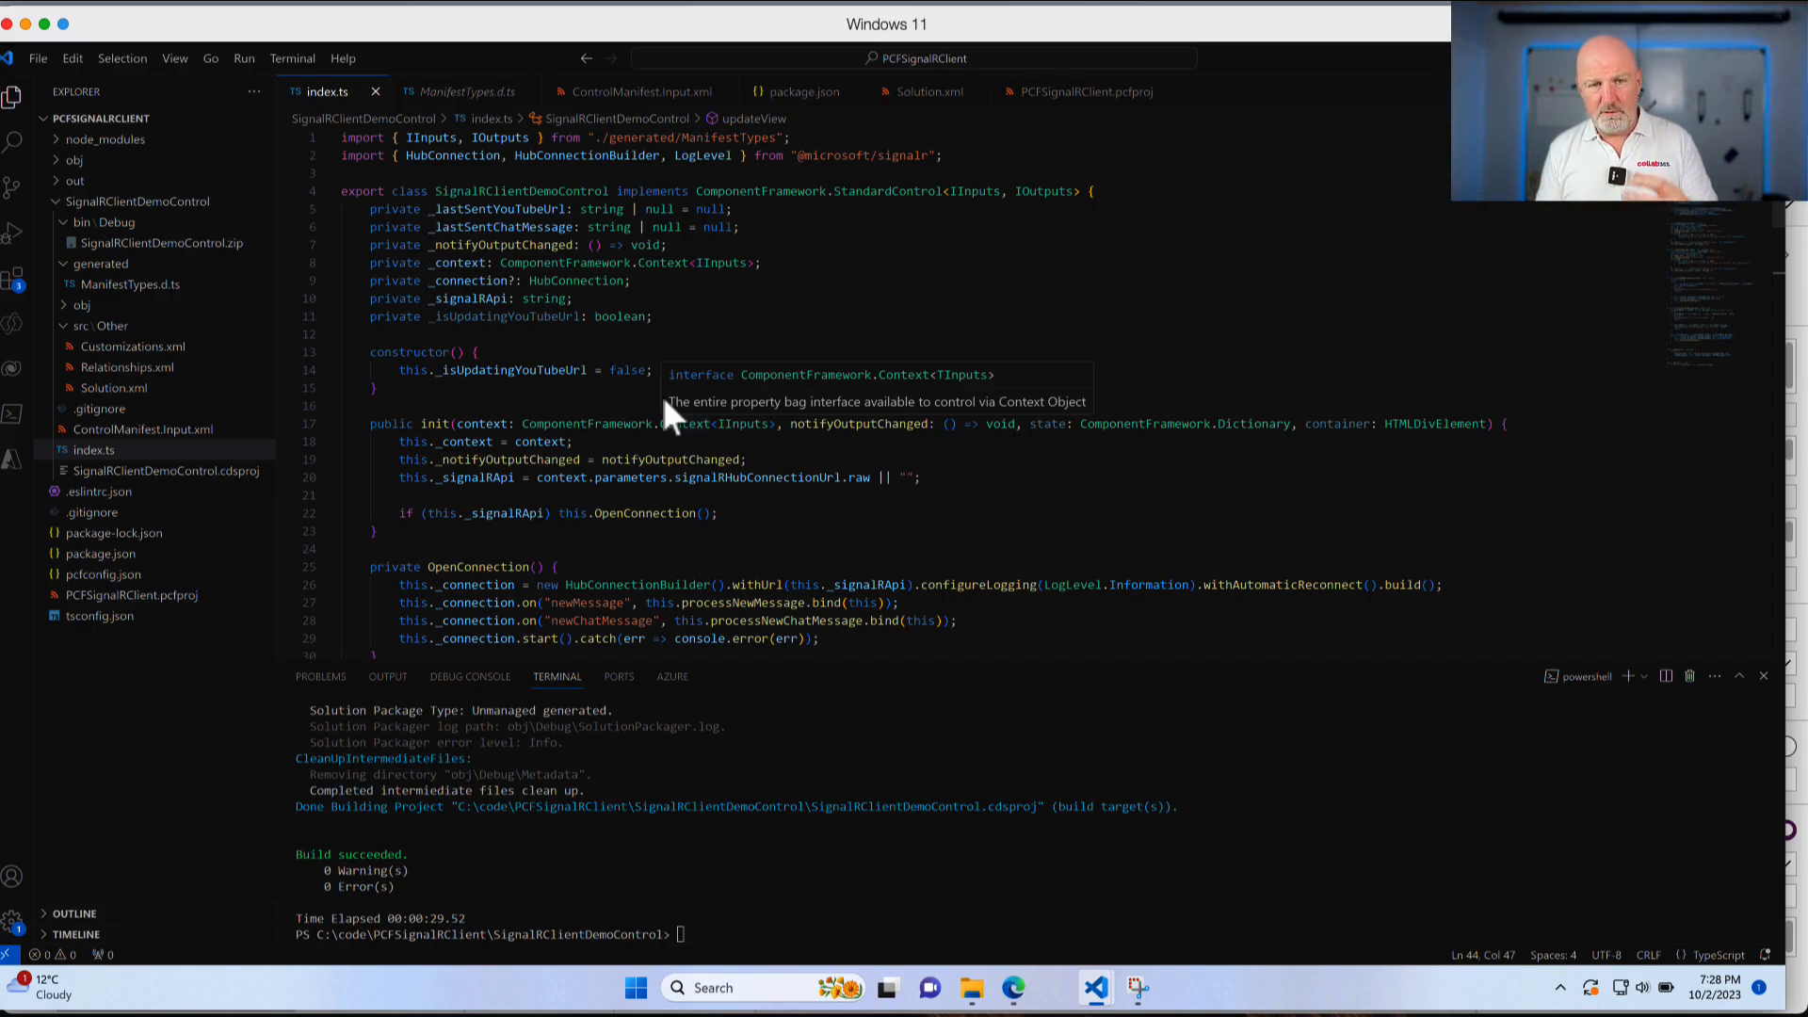
pyautogui.moveTo(855, 370)
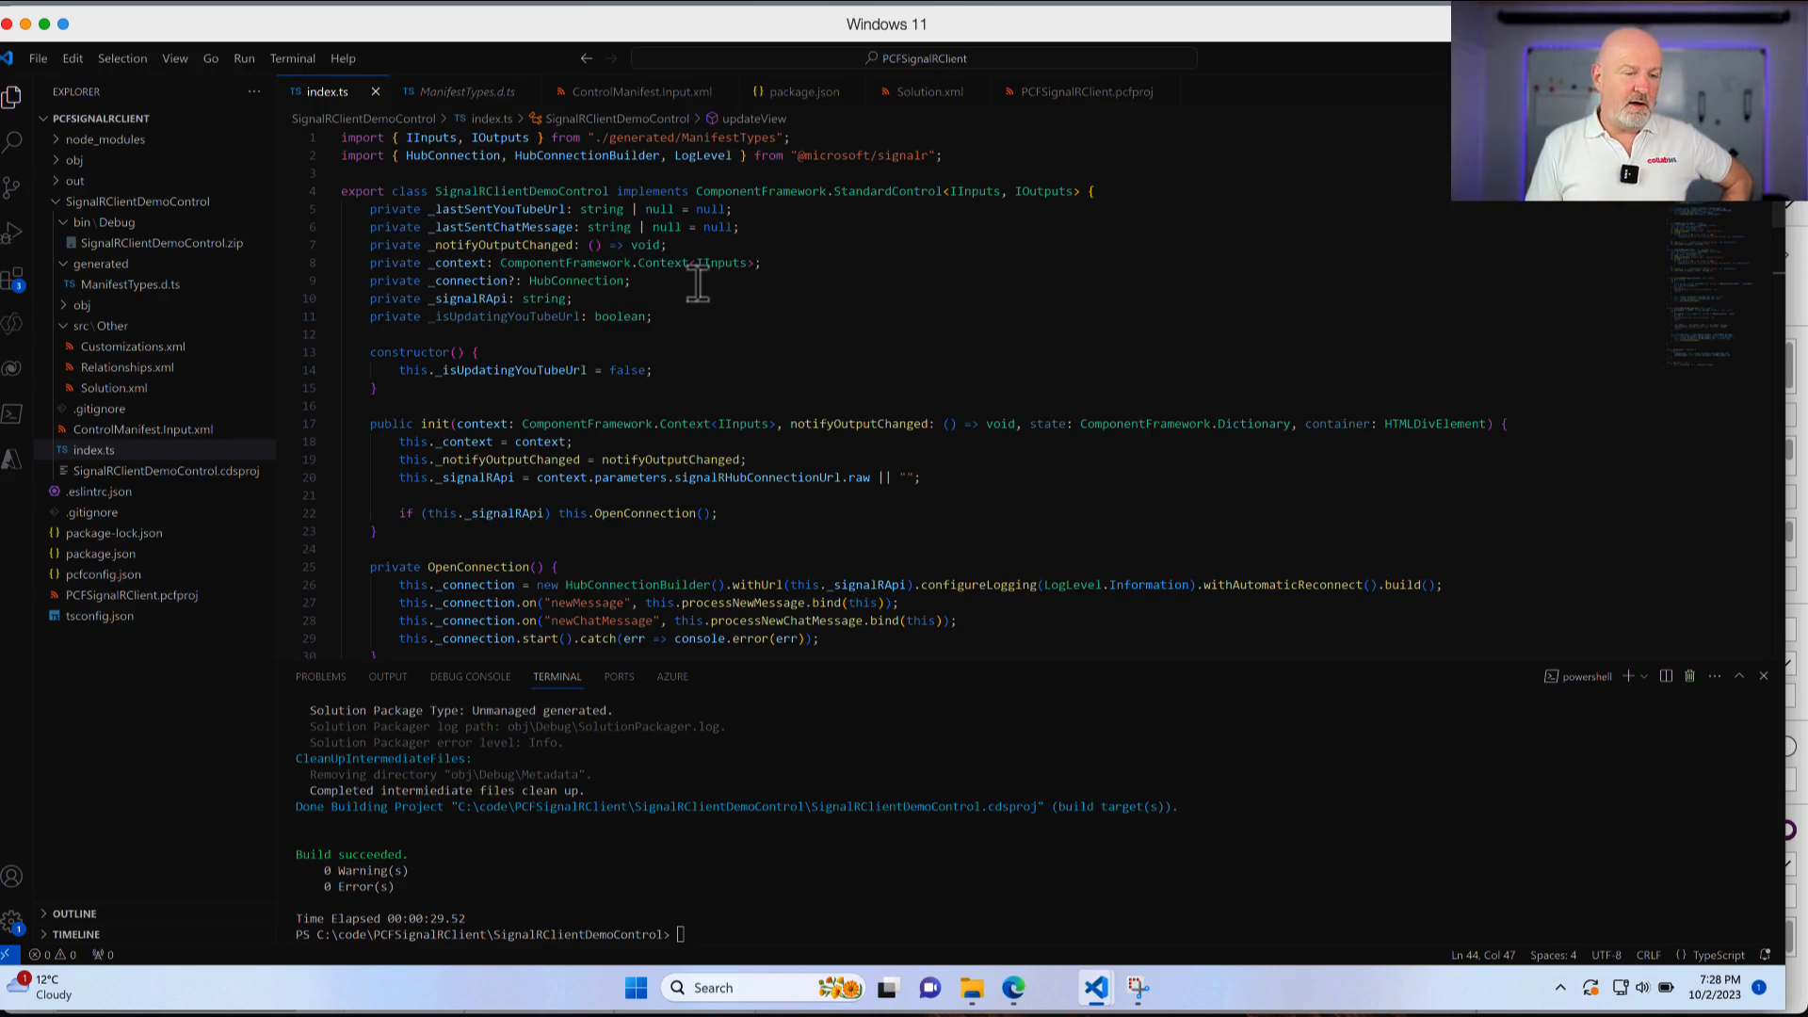
pyautogui.moveTo(898, 202)
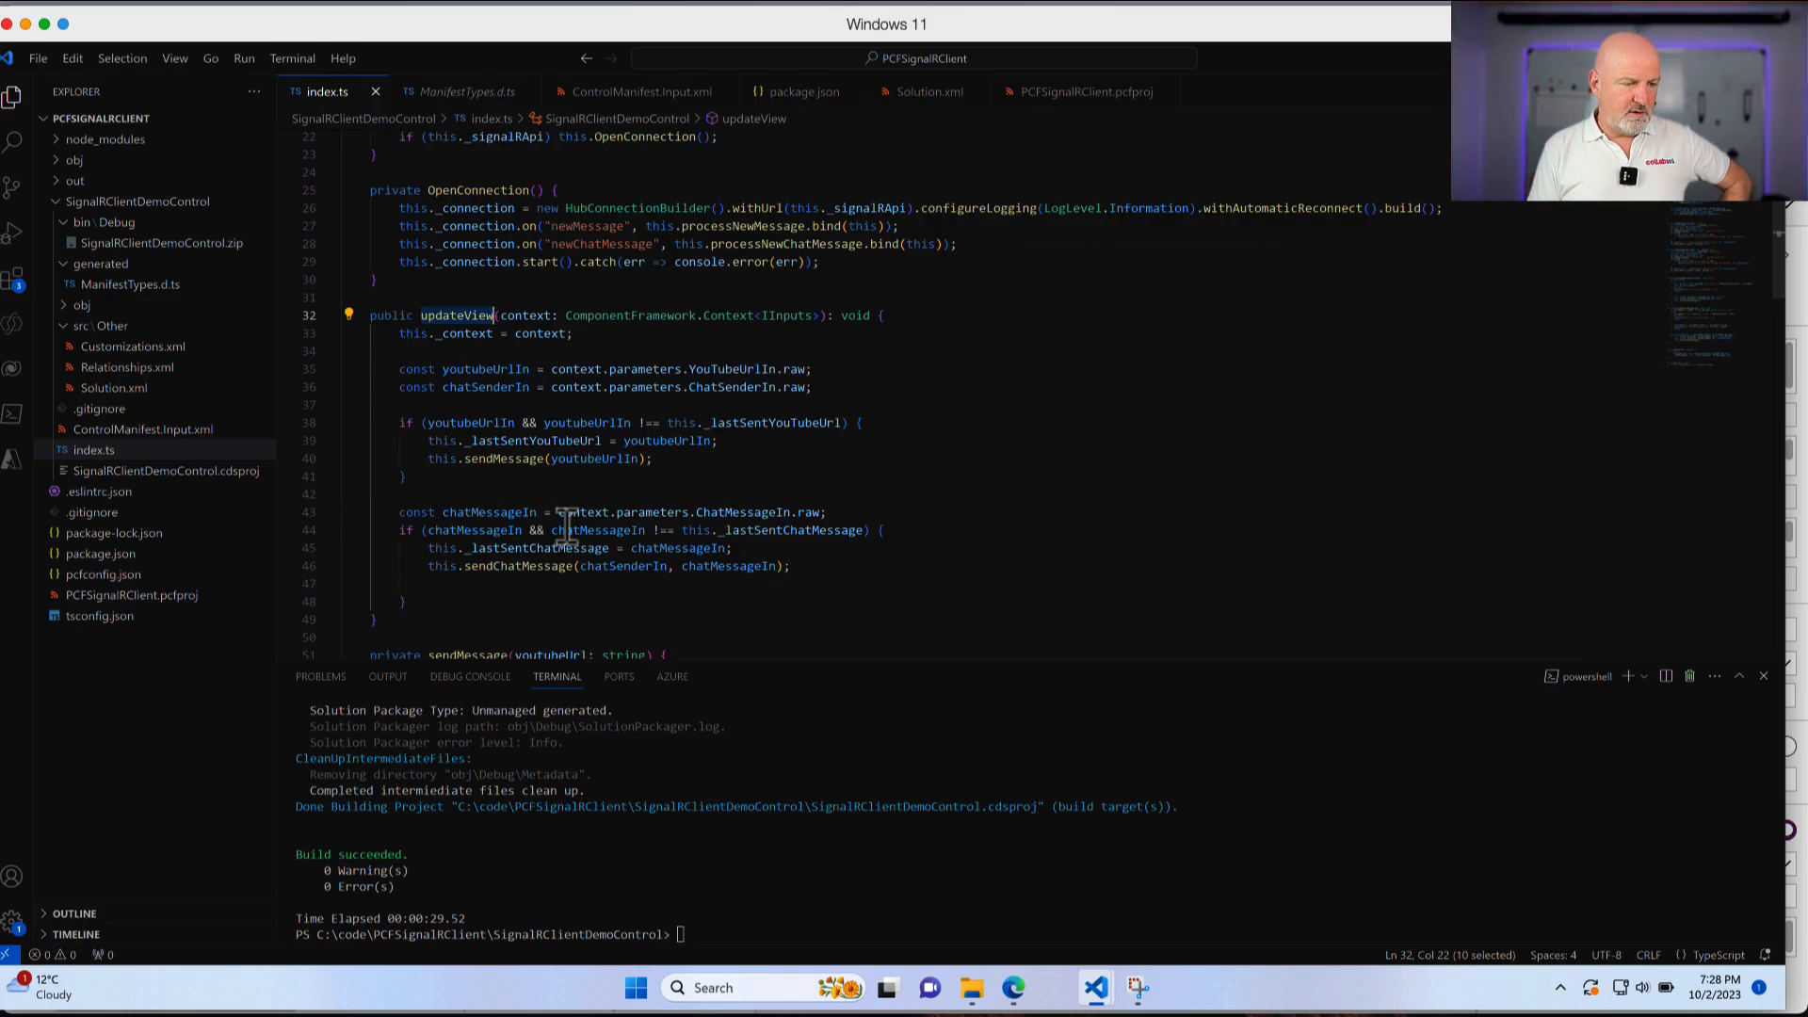
pyautogui.moveTo(568, 525)
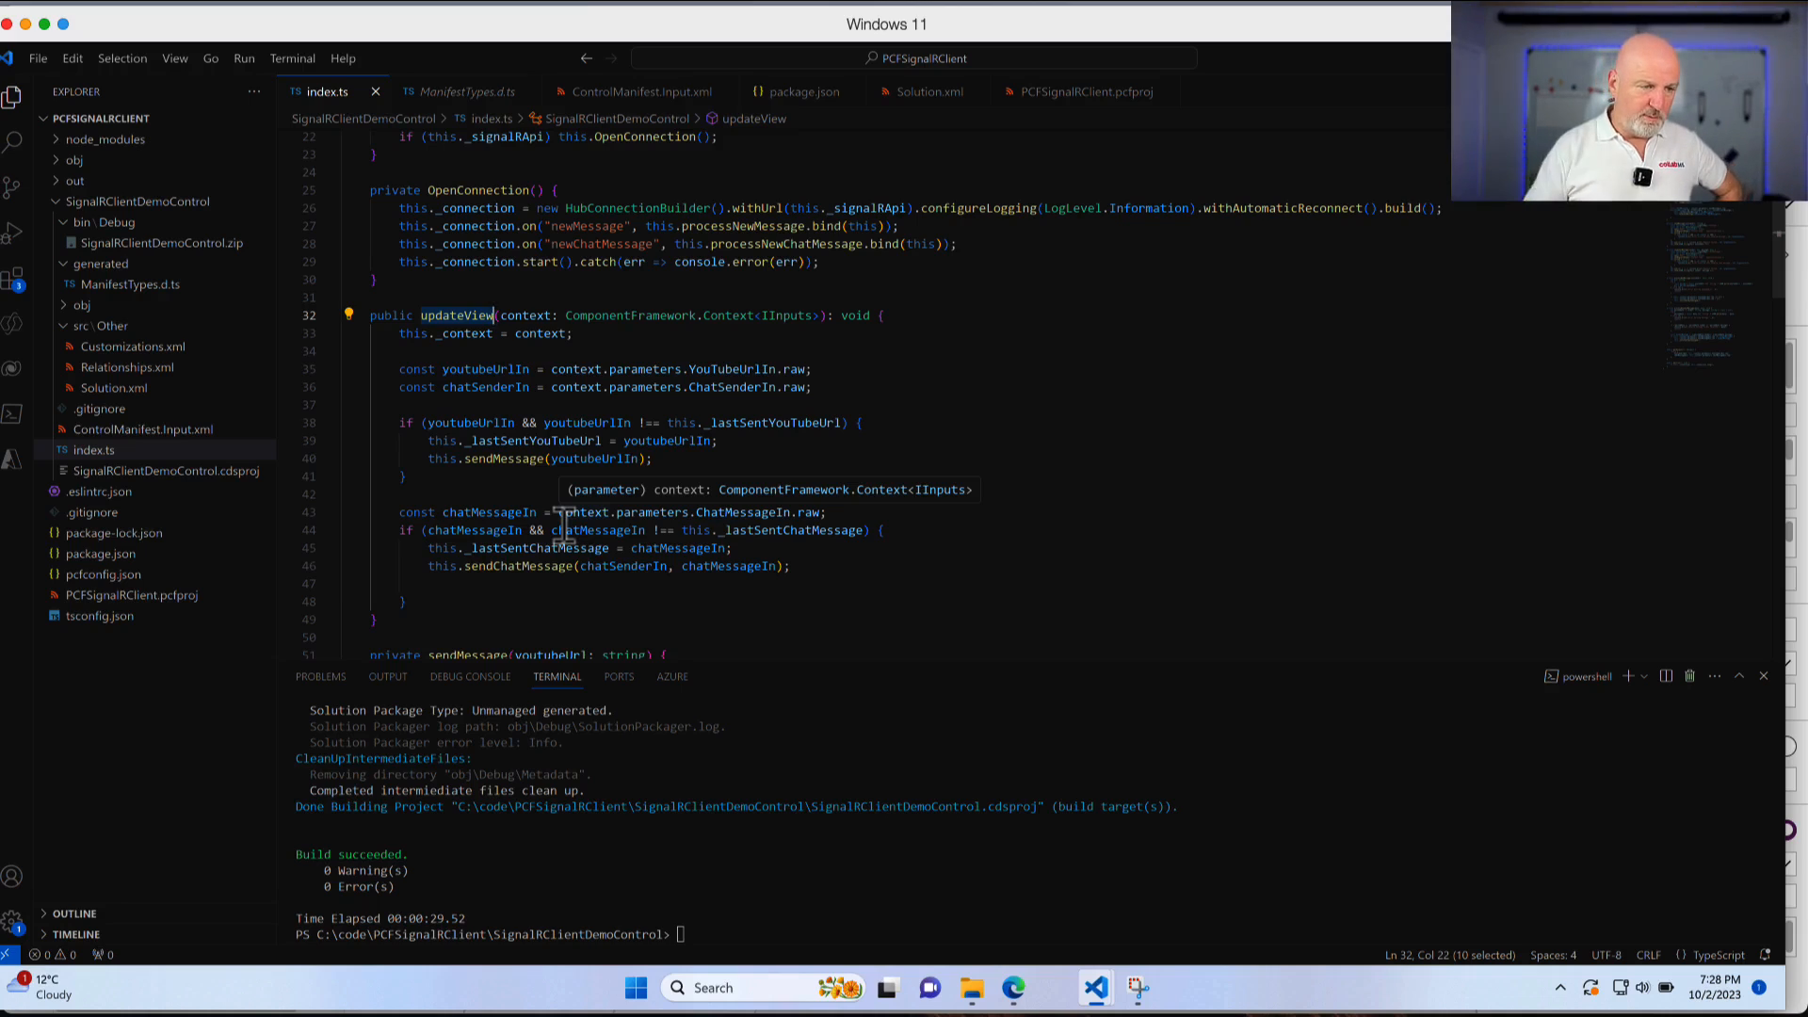
pyautogui.scroll(-3)
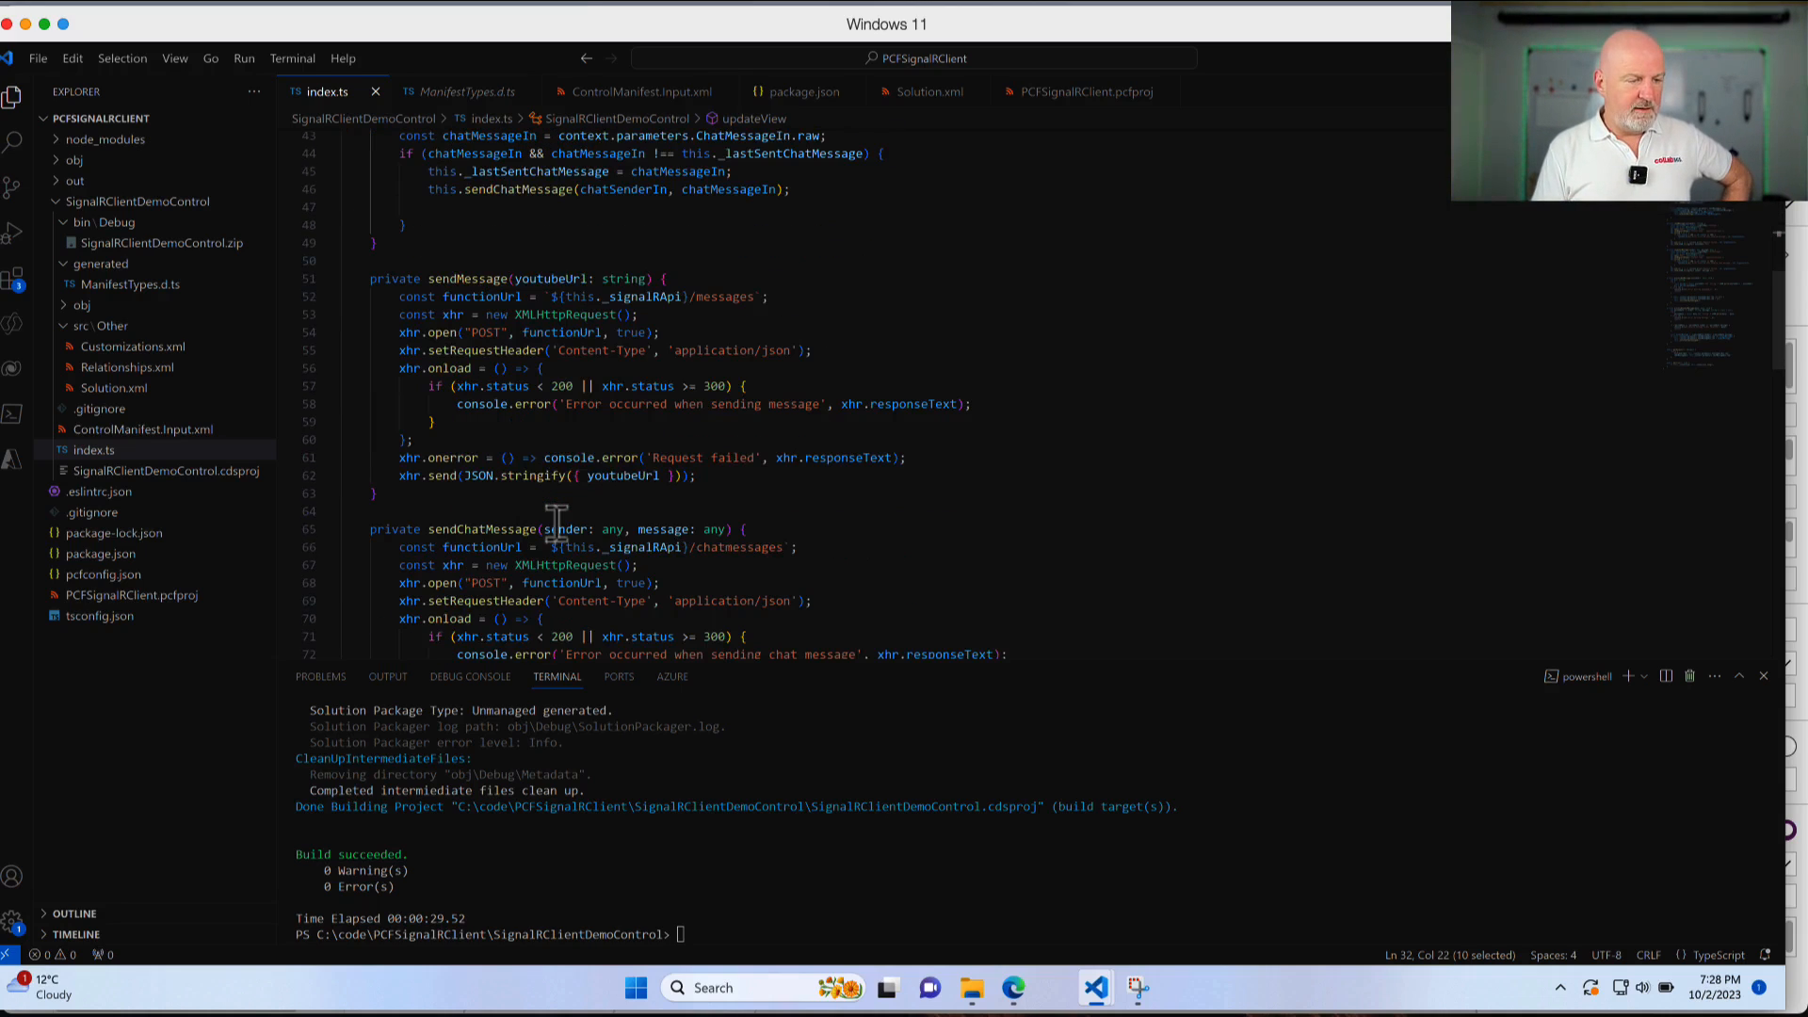
pyautogui.scroll(-3)
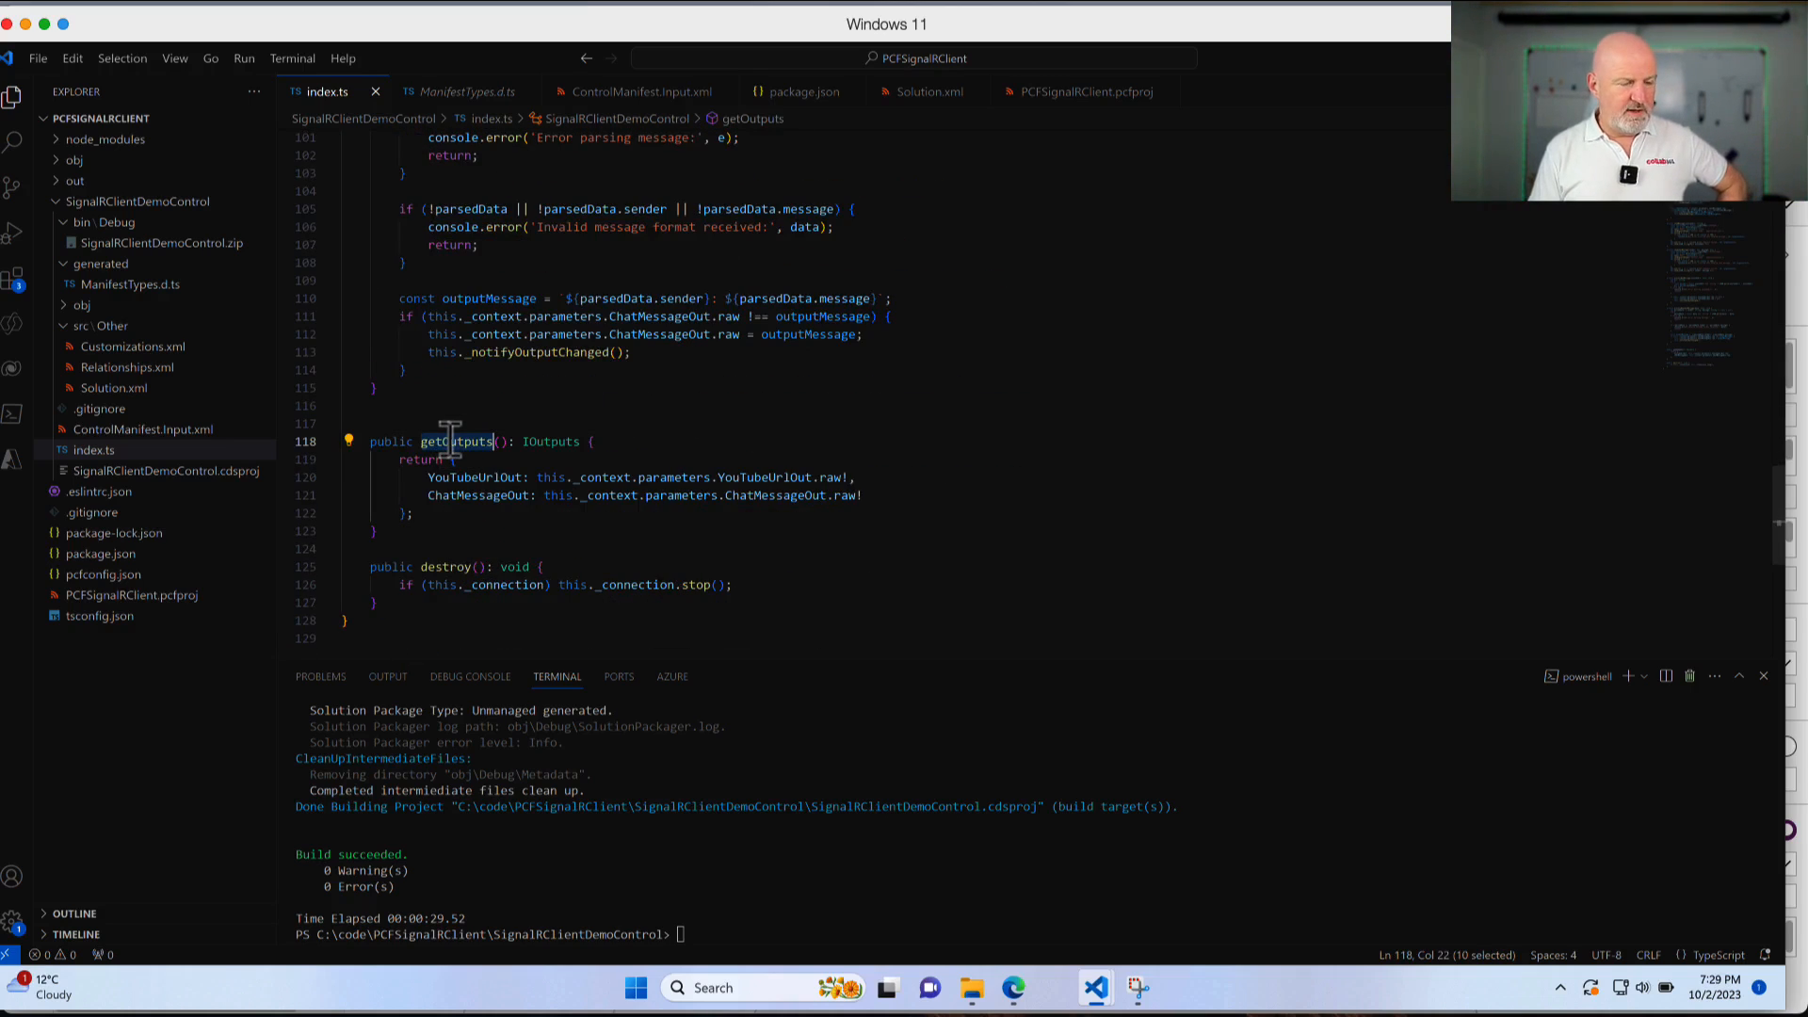
pyautogui.moveTo(454, 442)
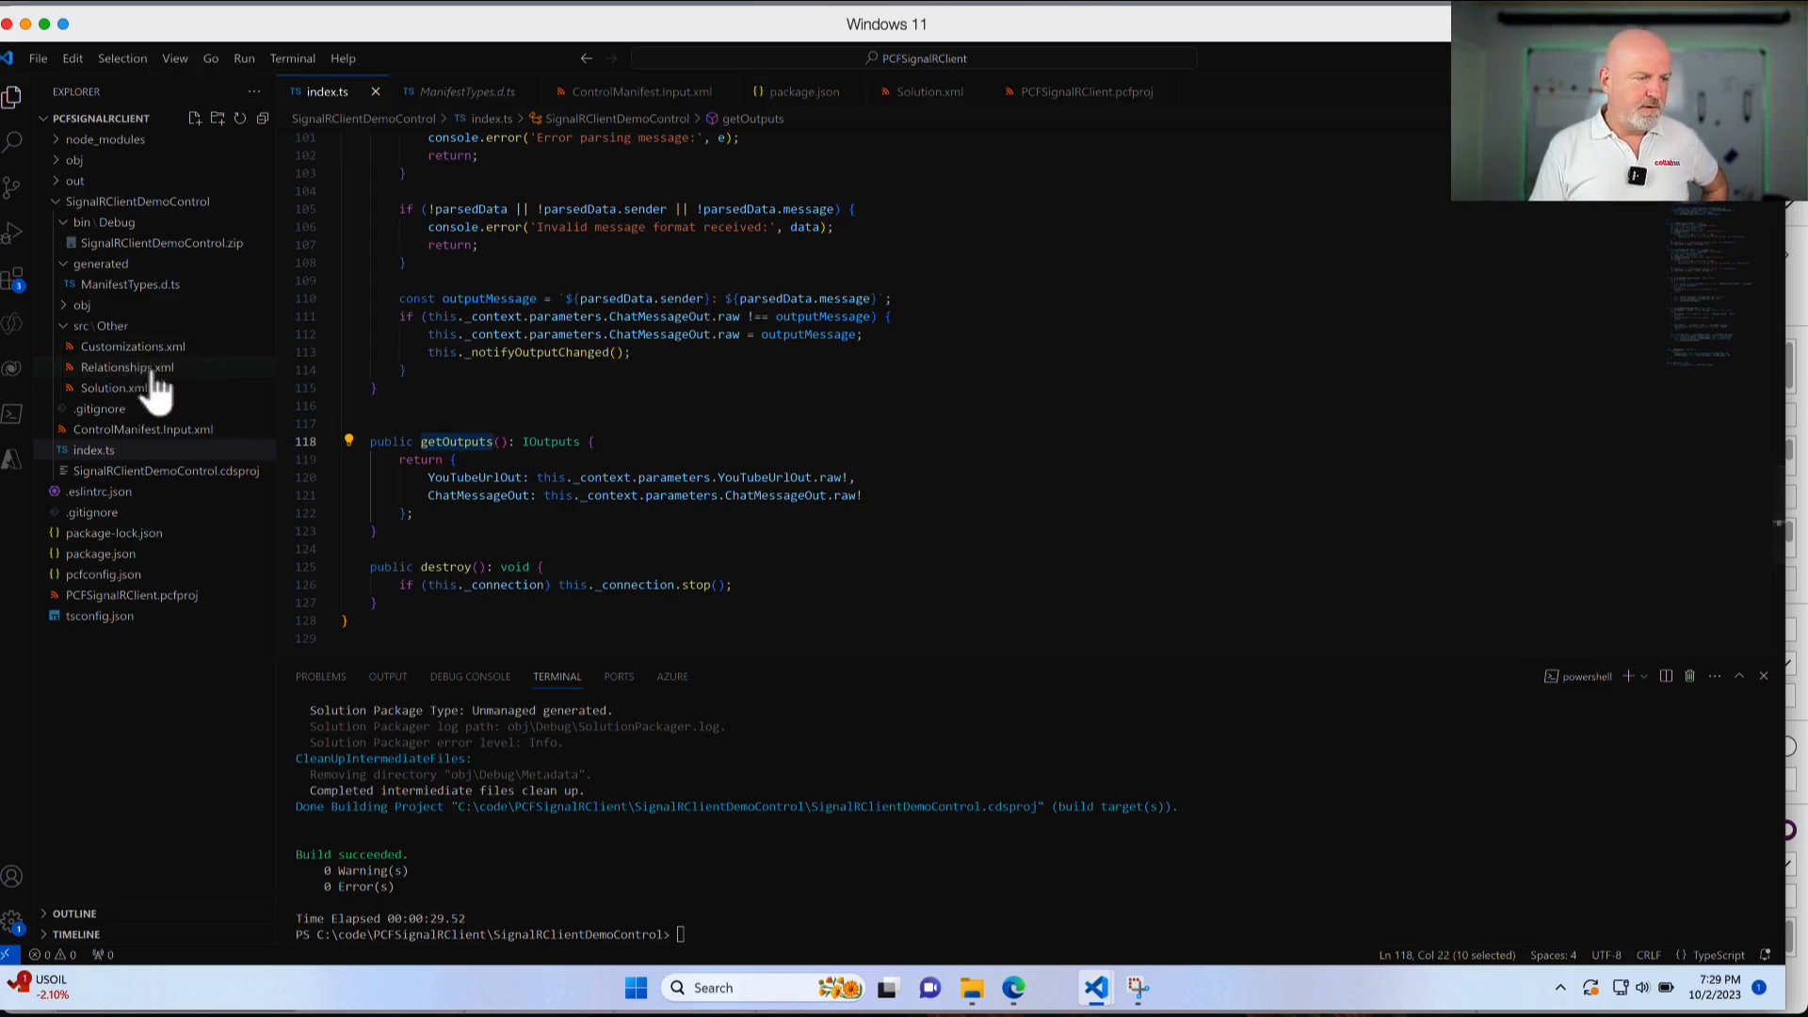
pyautogui.click(141, 429)
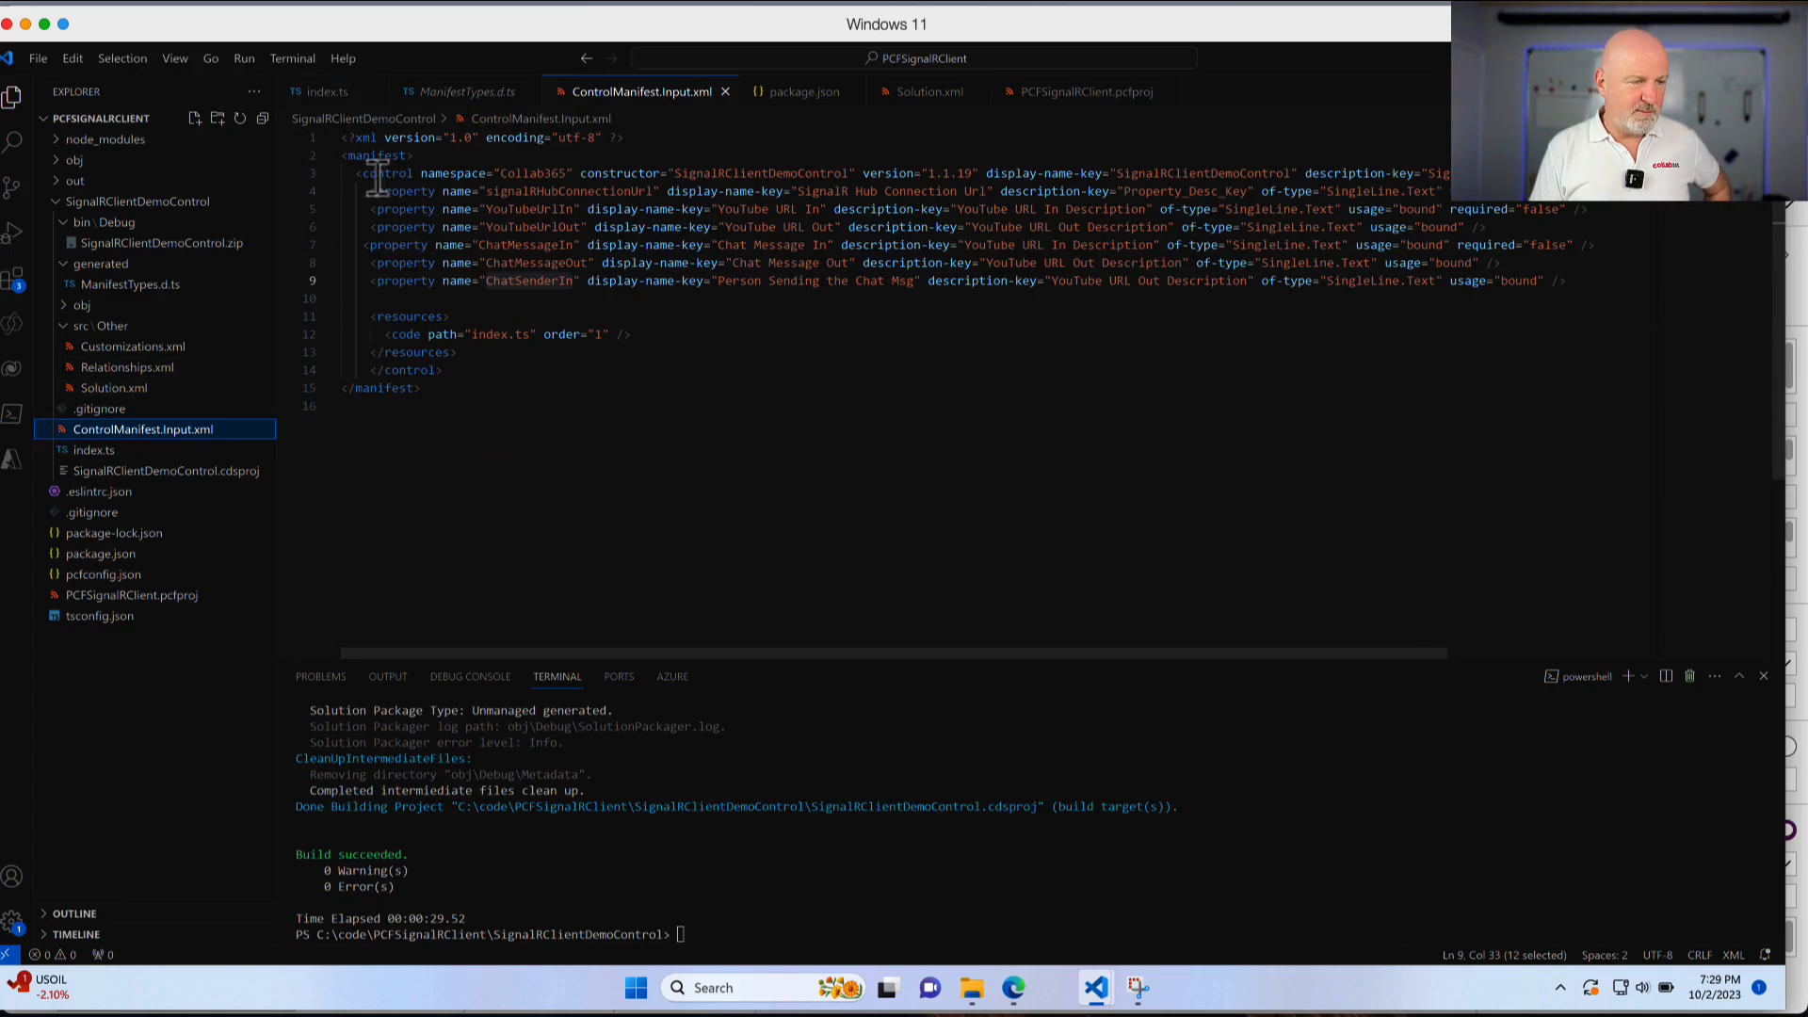
pyautogui.moveTo(369, 191); pyautogui.dragTo(536, 280)
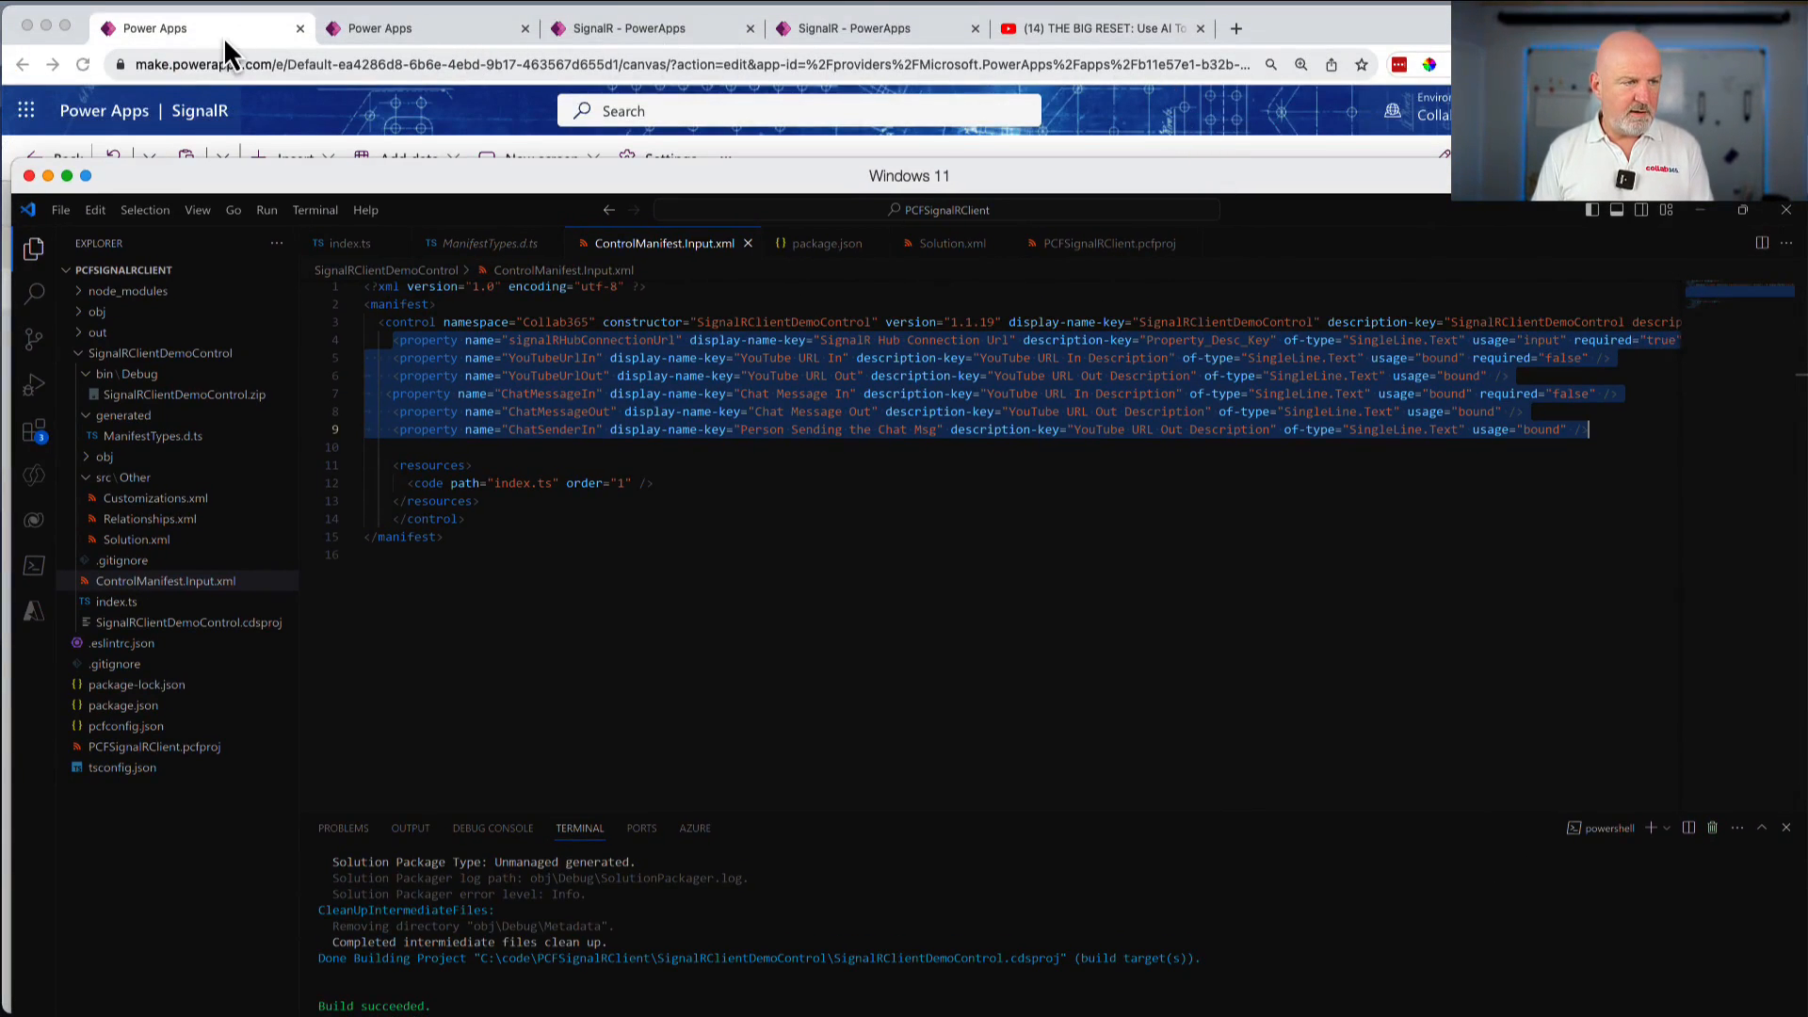
pyautogui.click(156, 28)
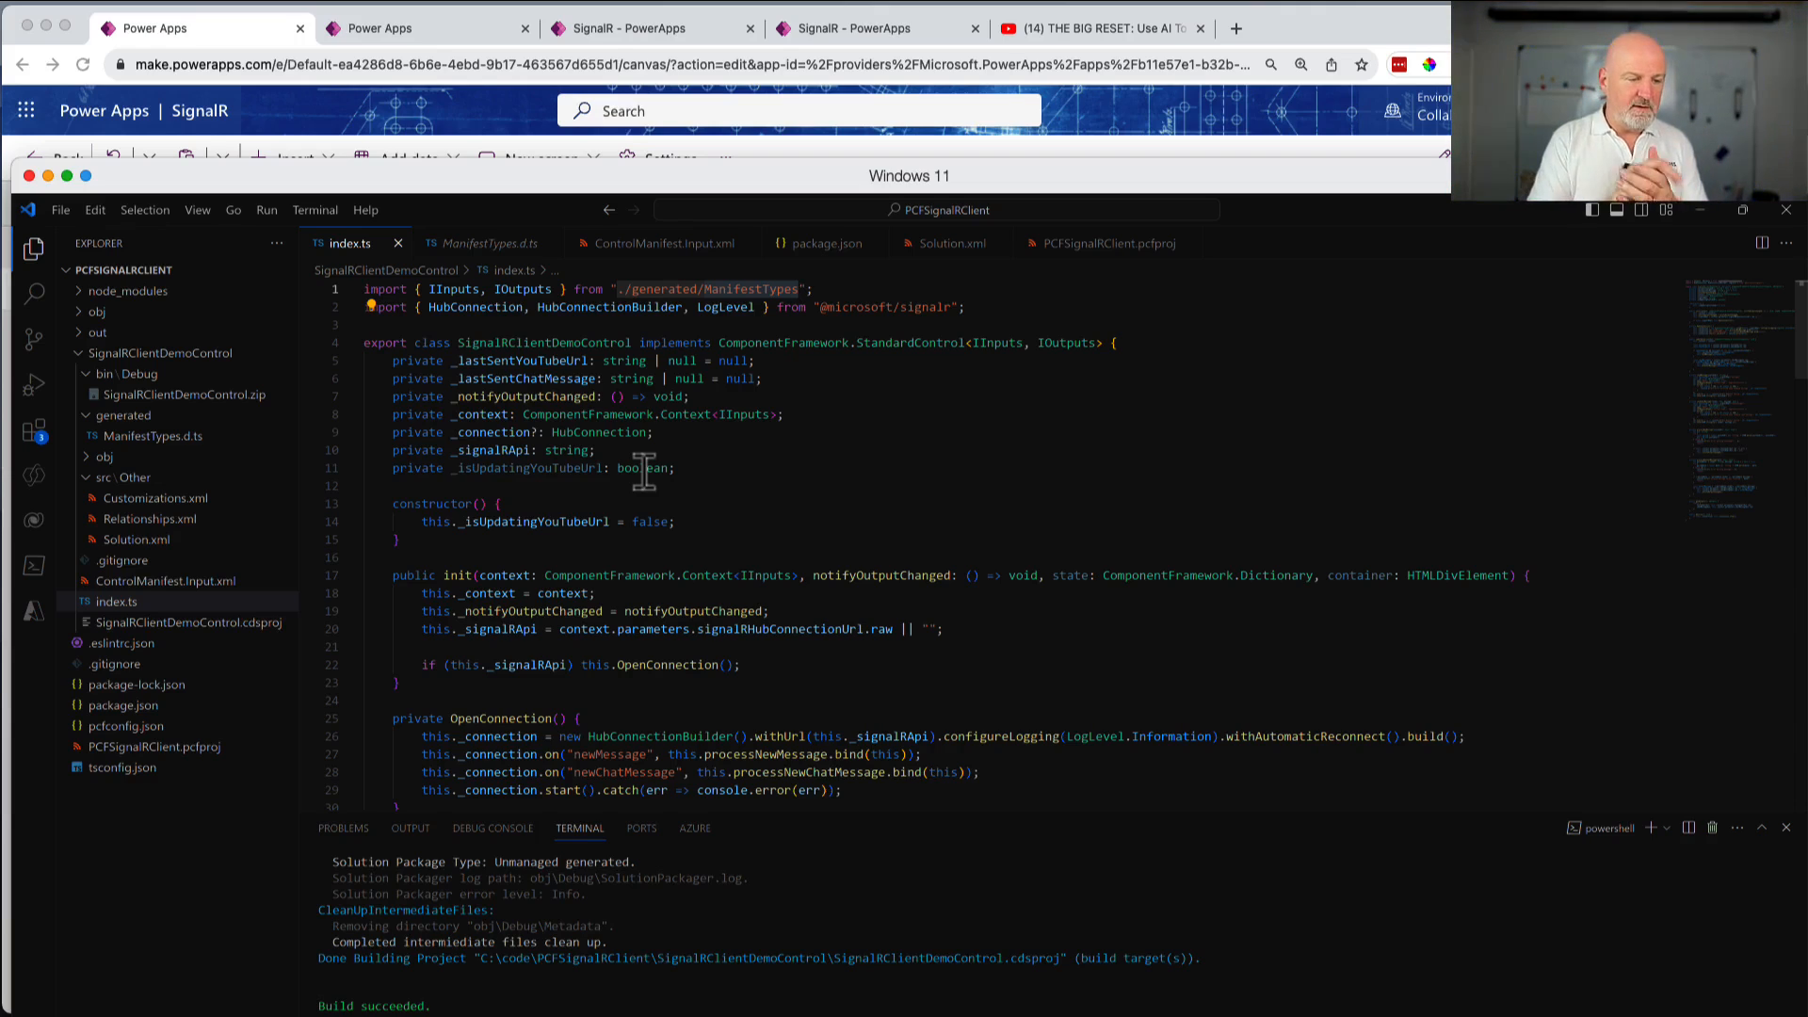
pyautogui.scroll(-3)
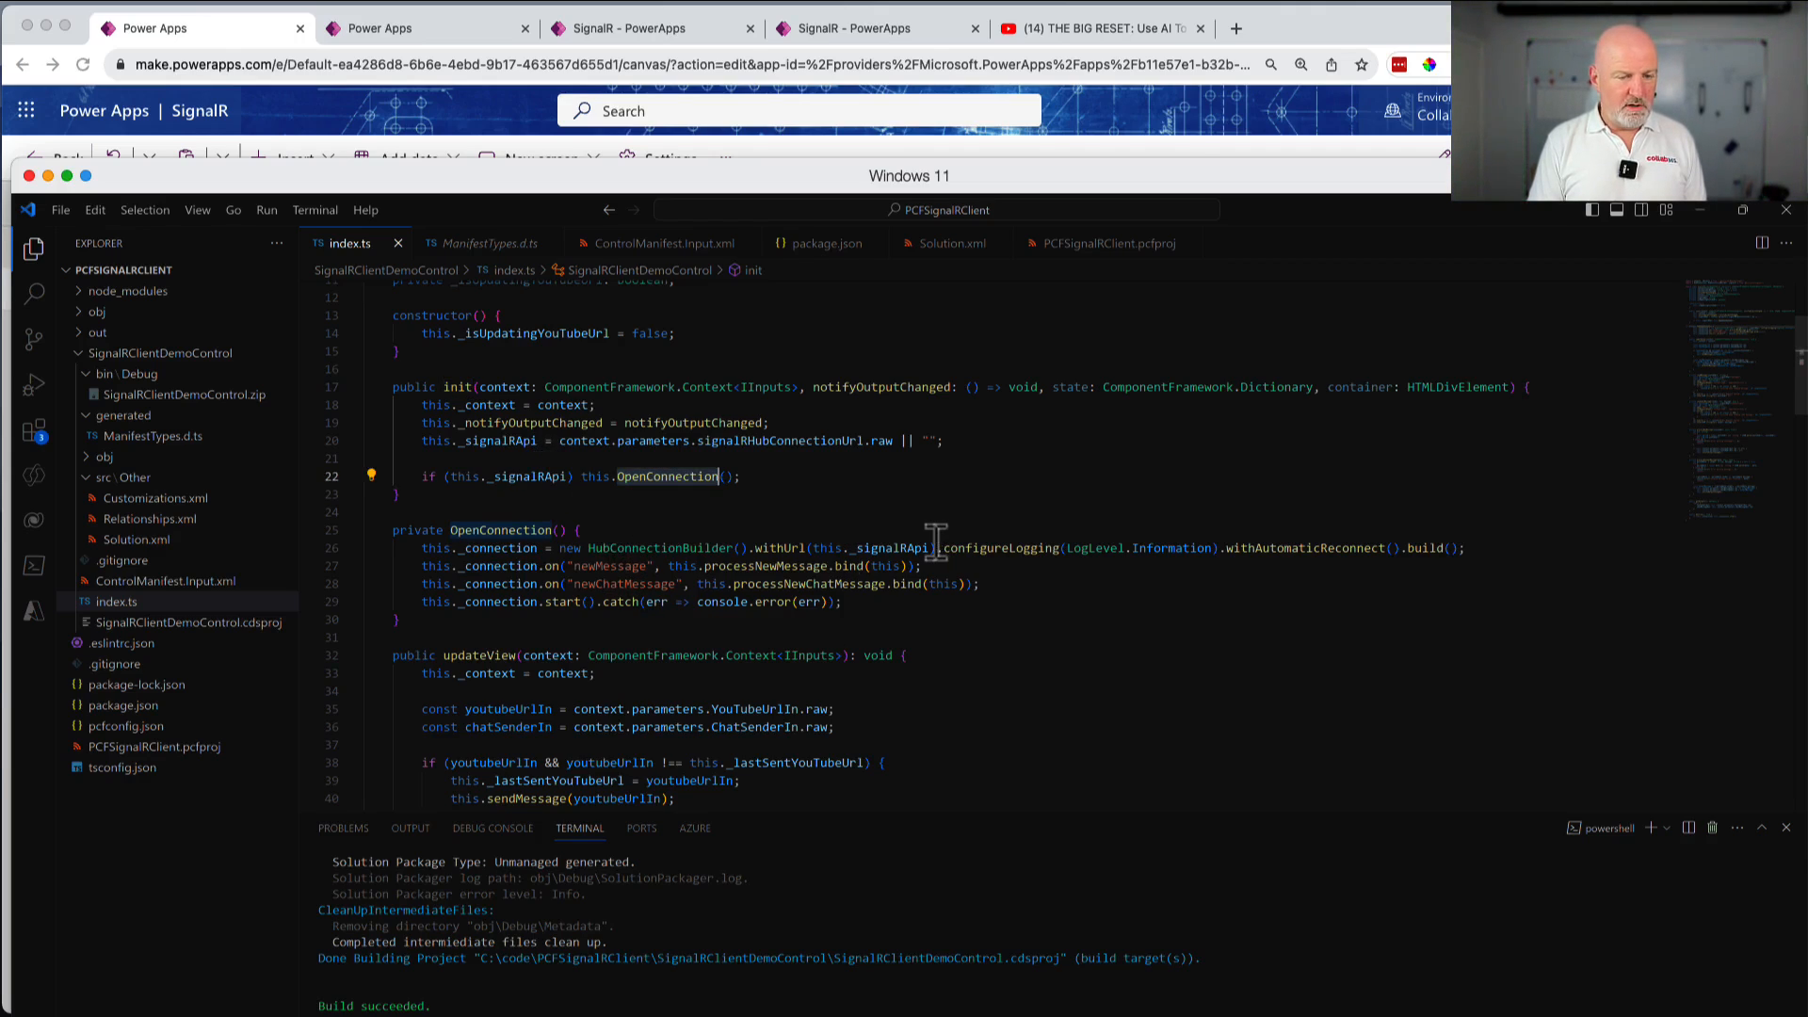
pyautogui.moveTo(899, 548)
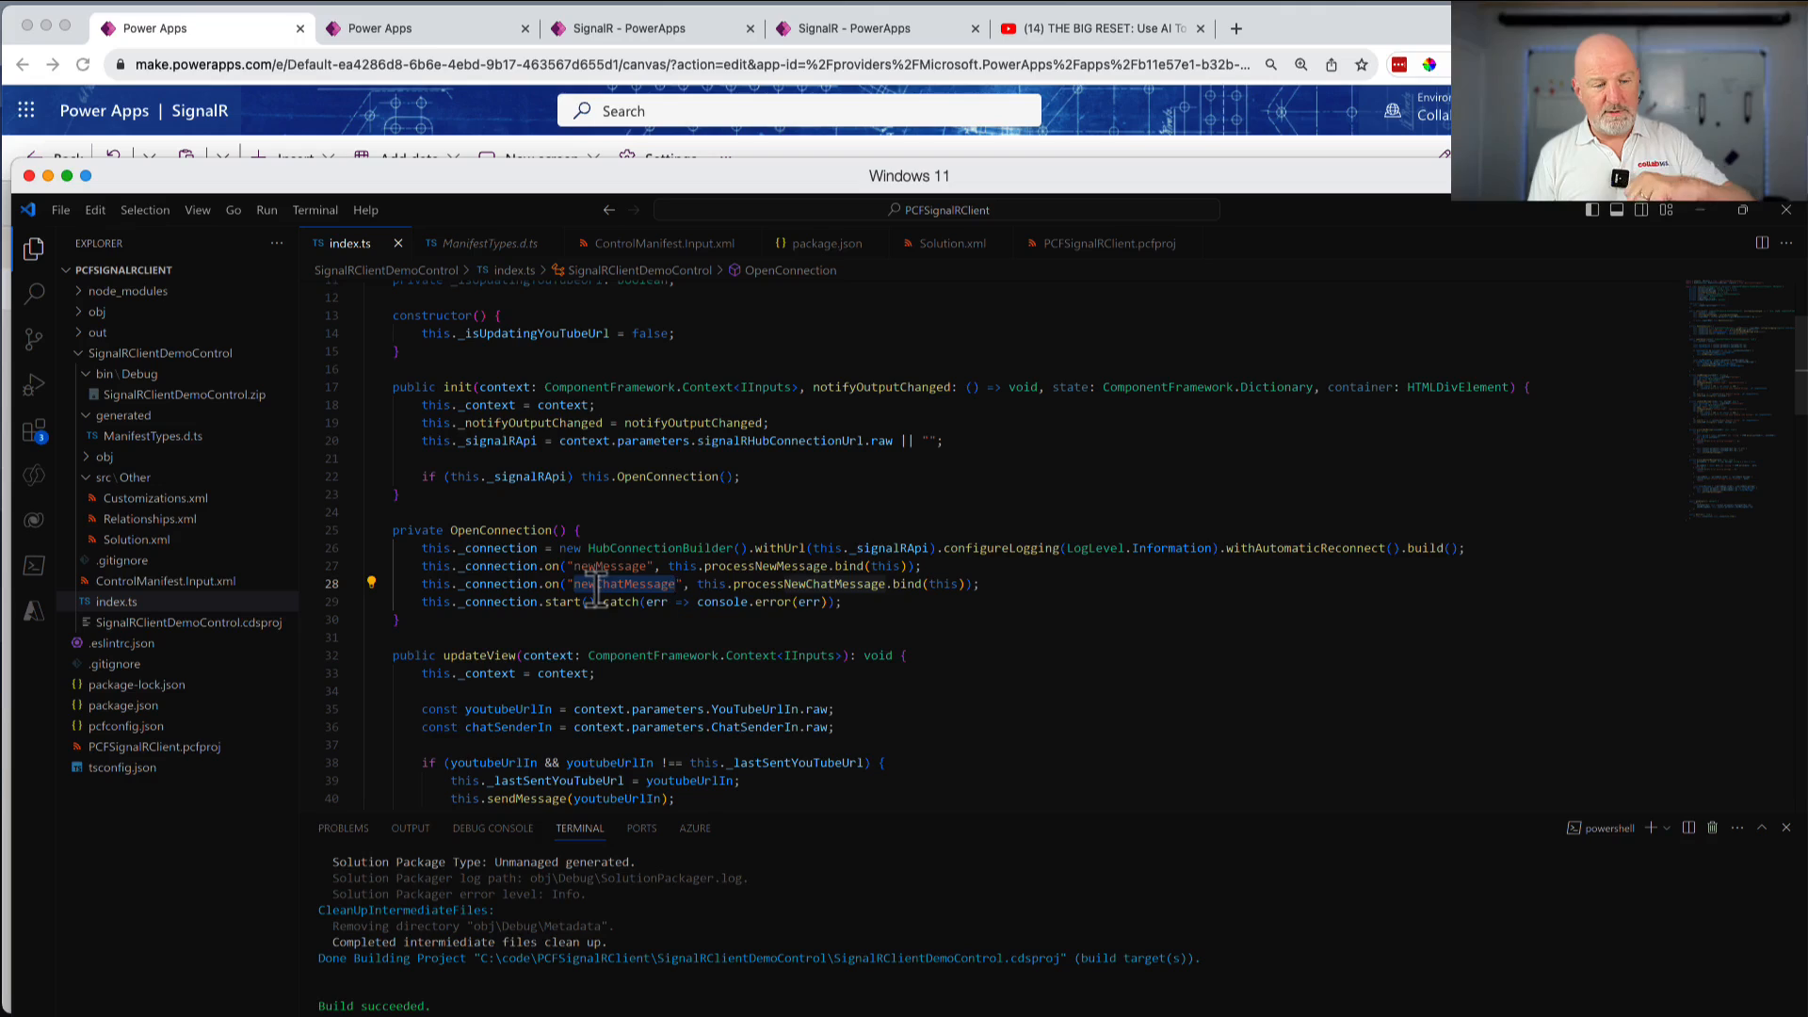
pyautogui.scroll(-3)
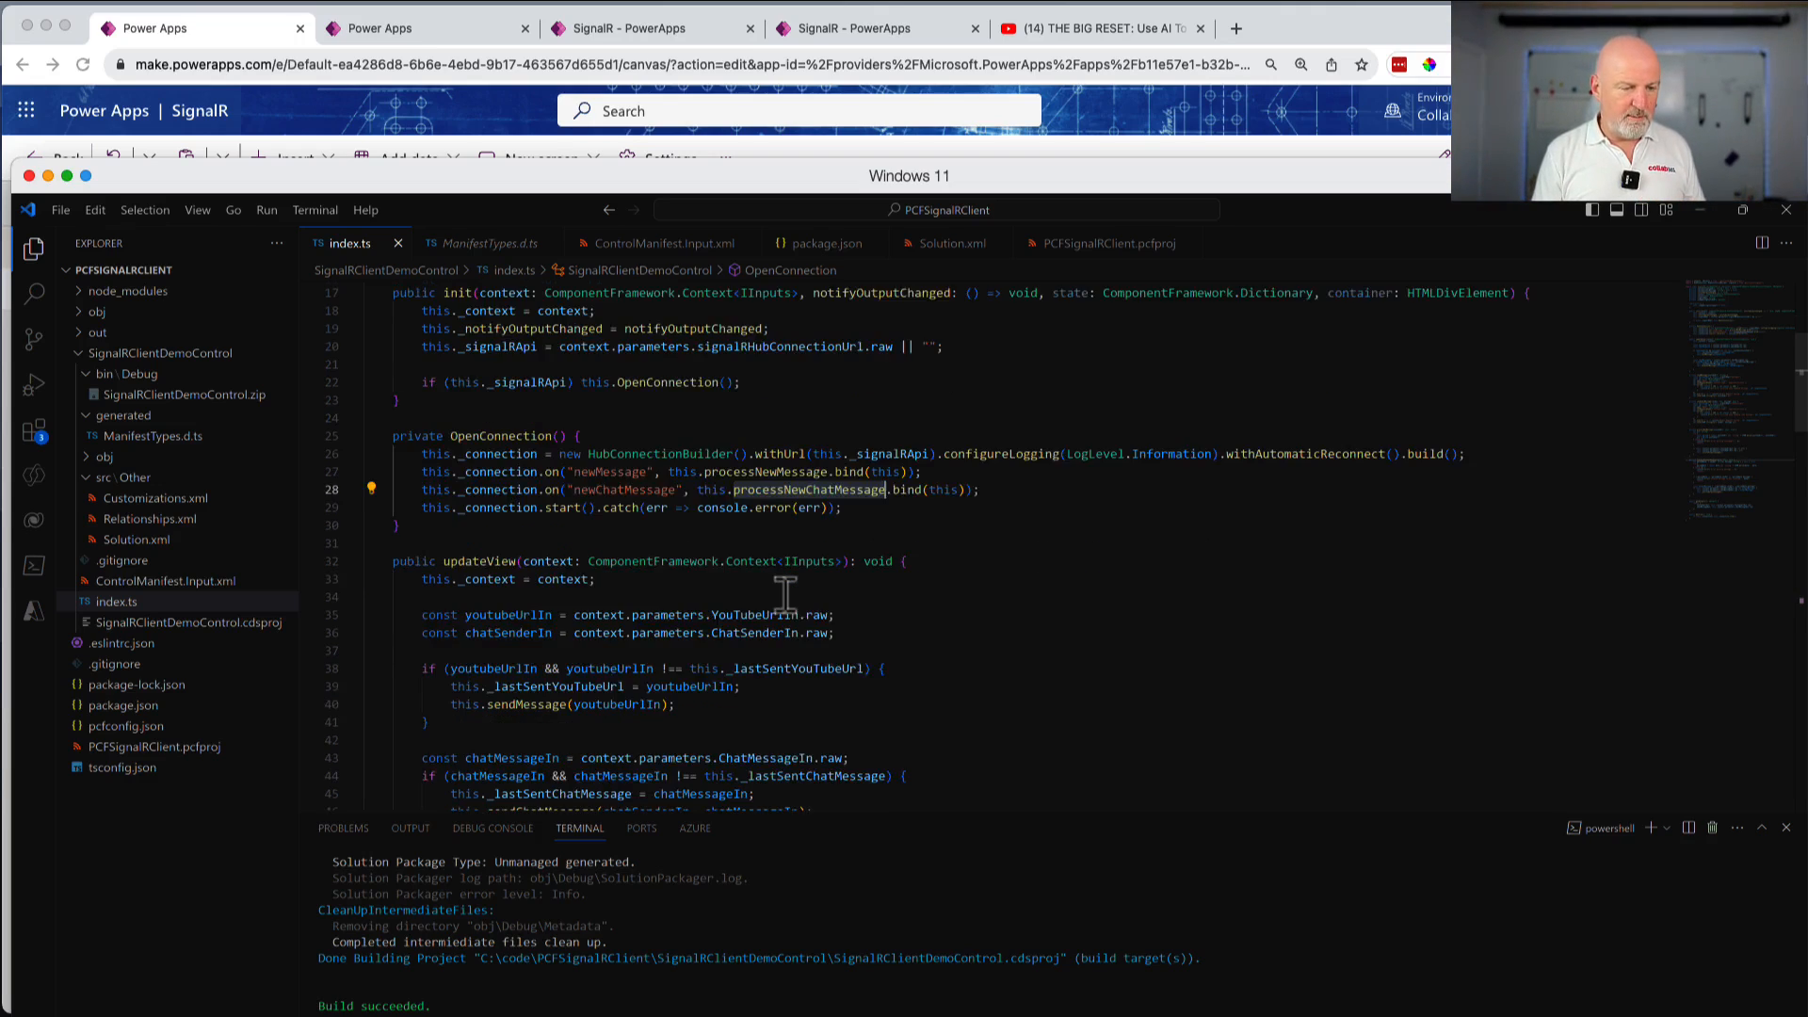
pyautogui.scroll(-3)
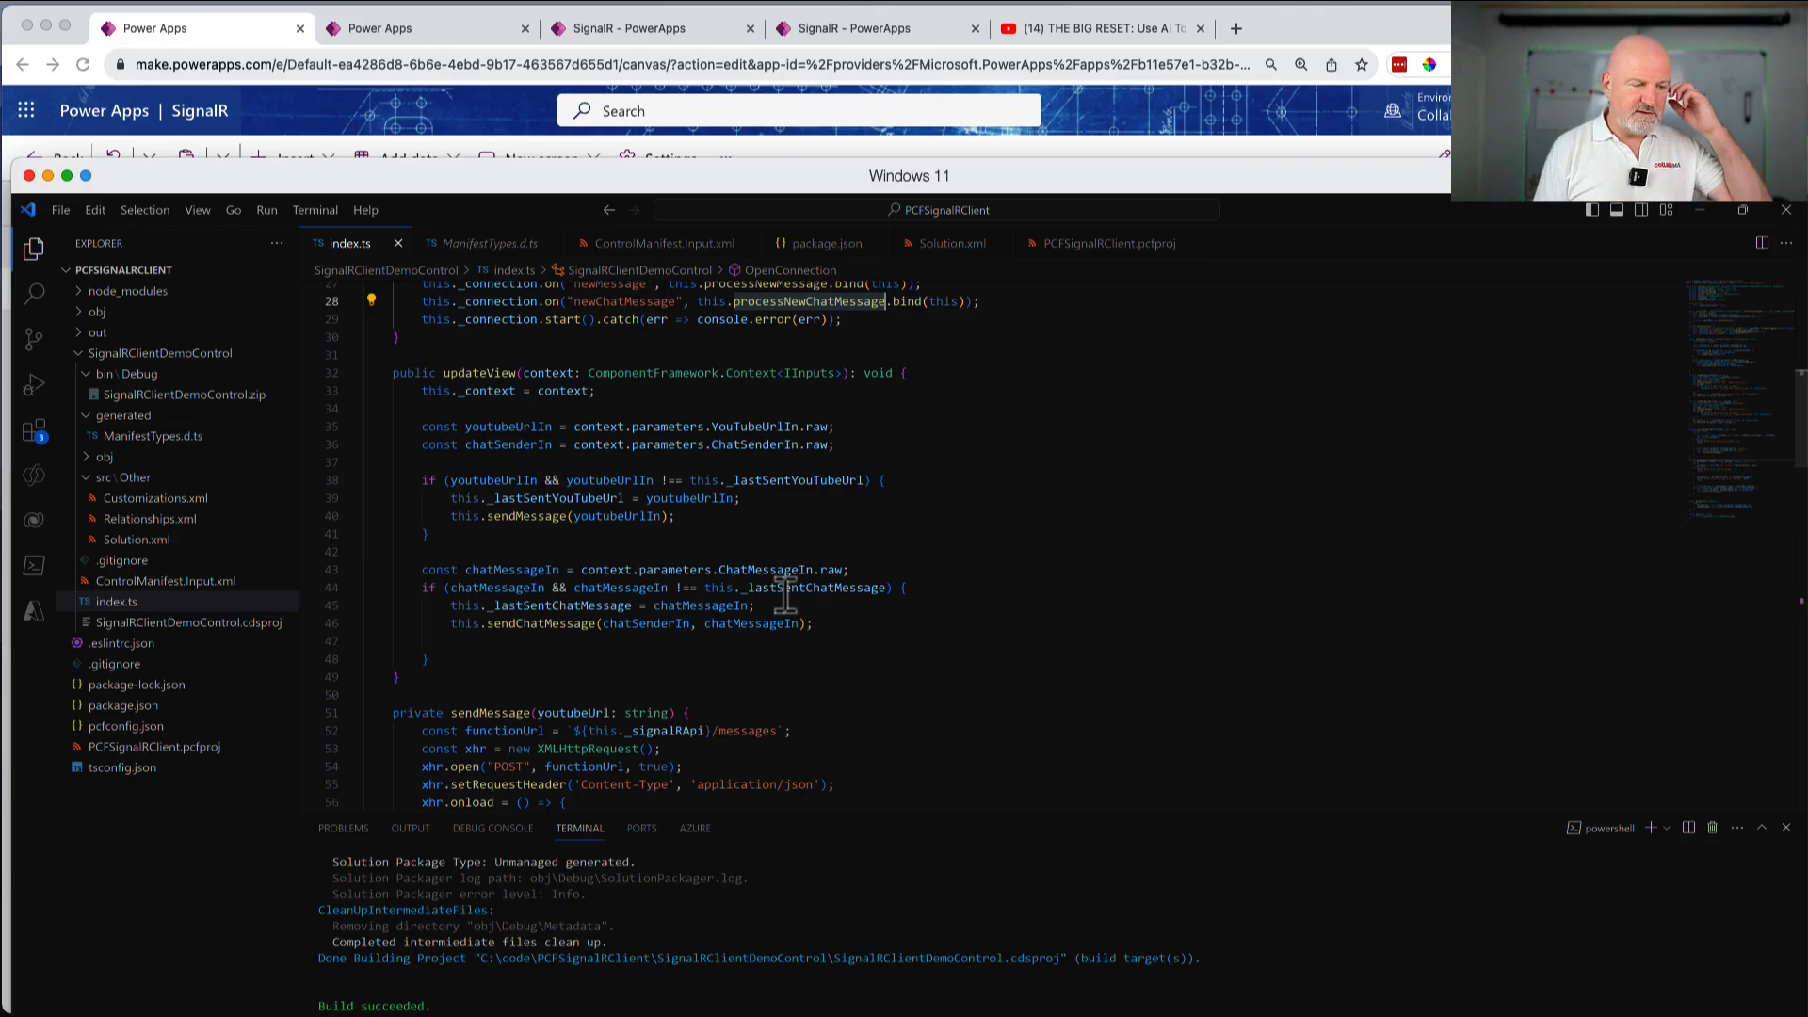
pyautogui.moveTo(787, 682)
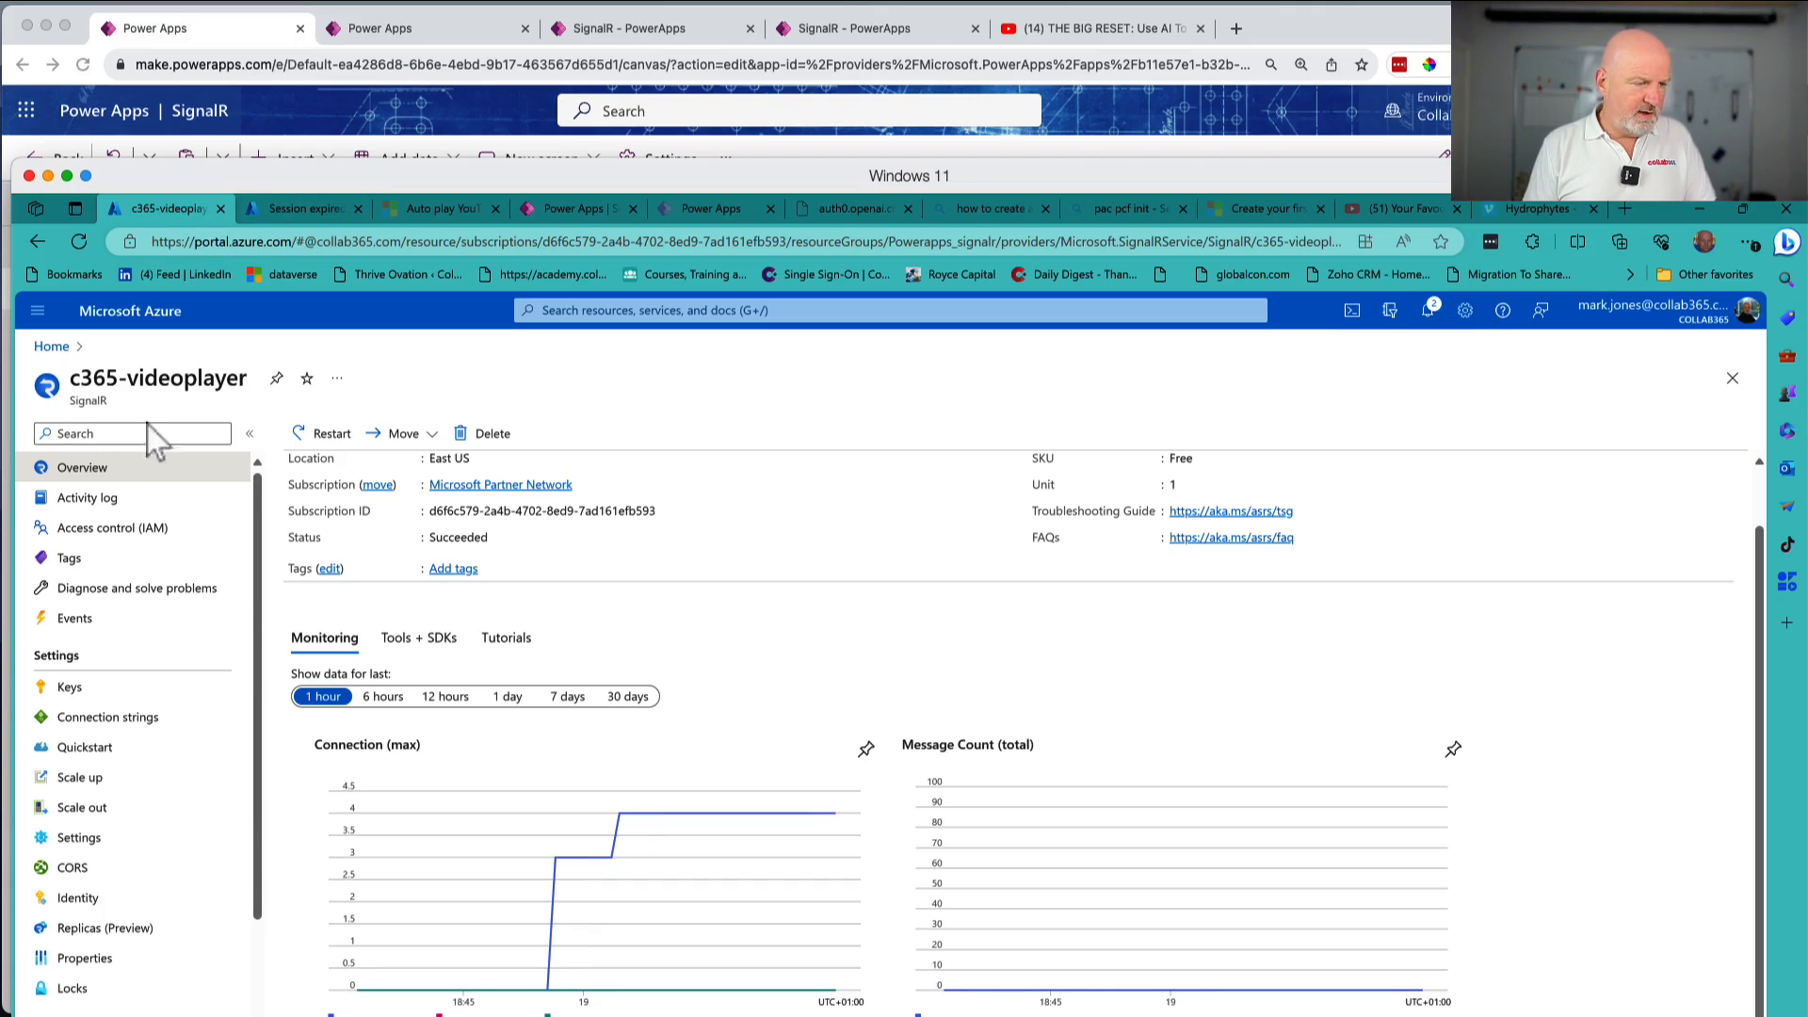
pyautogui.moveTo(327, 619)
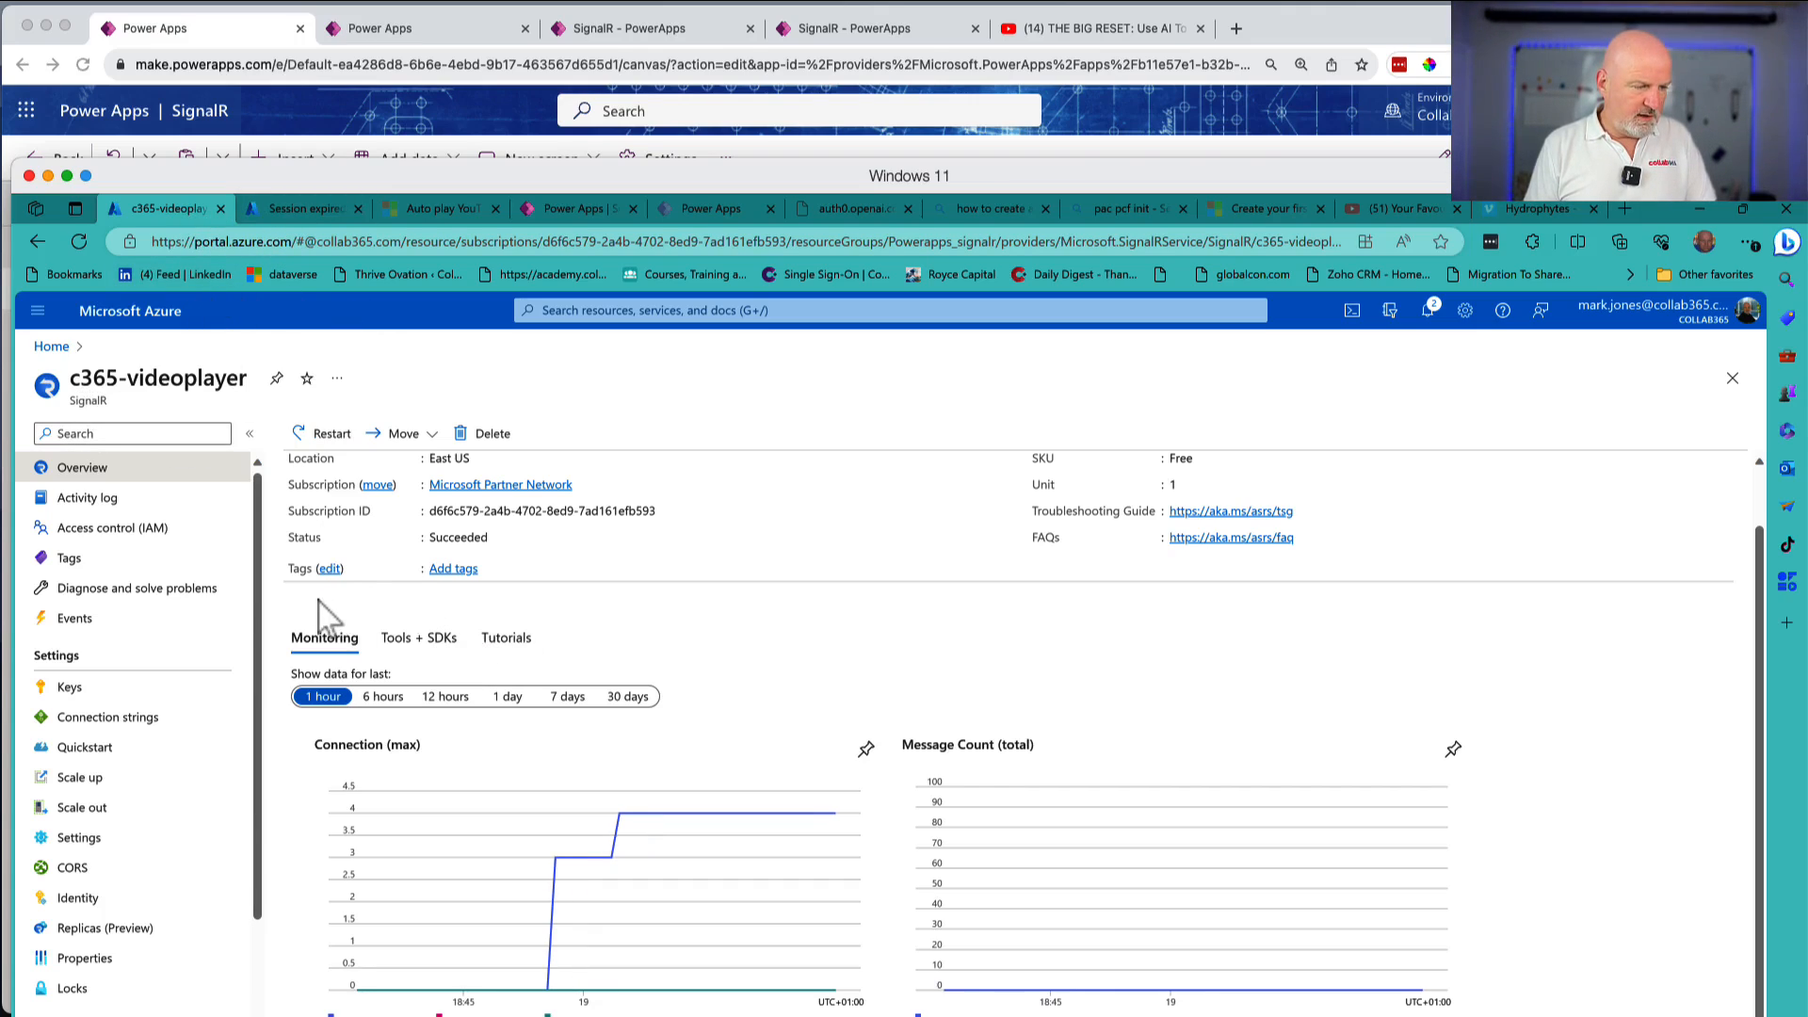
pyautogui.moveTo(248, 671)
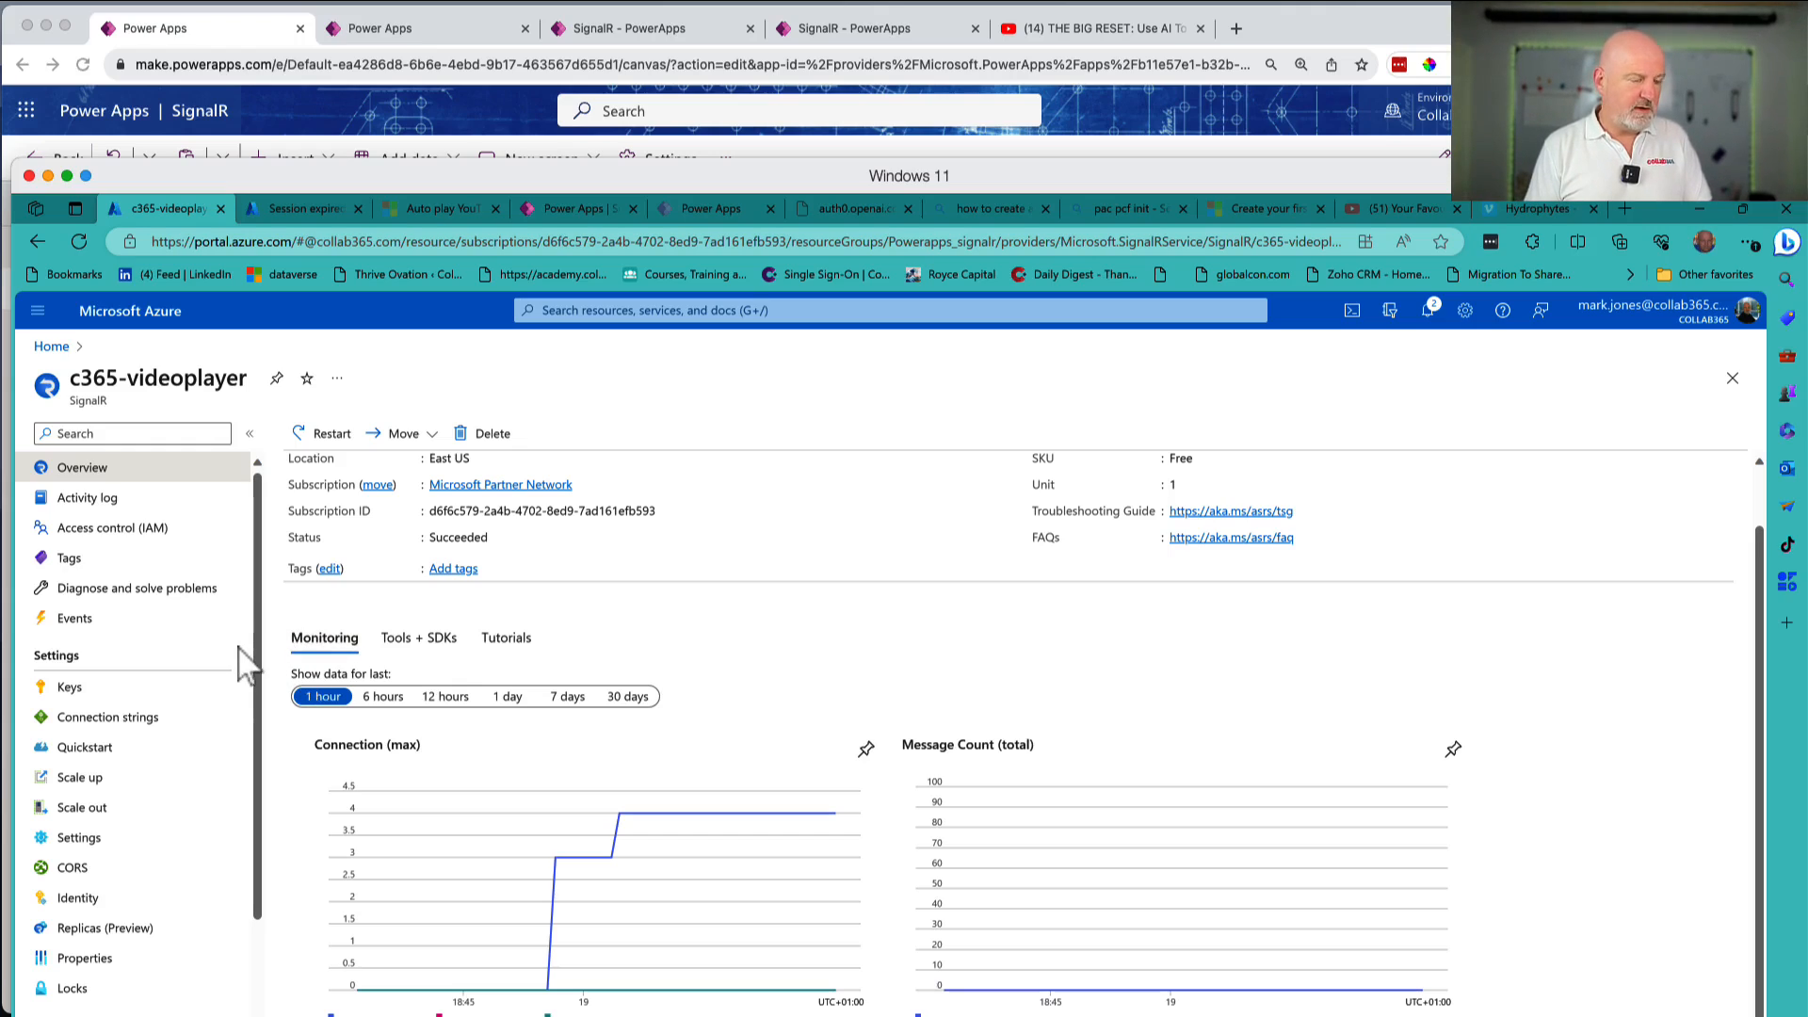
# - Scroll to c365-videoplayer's Connection and Message Count monitoring charts
pyautogui.scroll(-3)
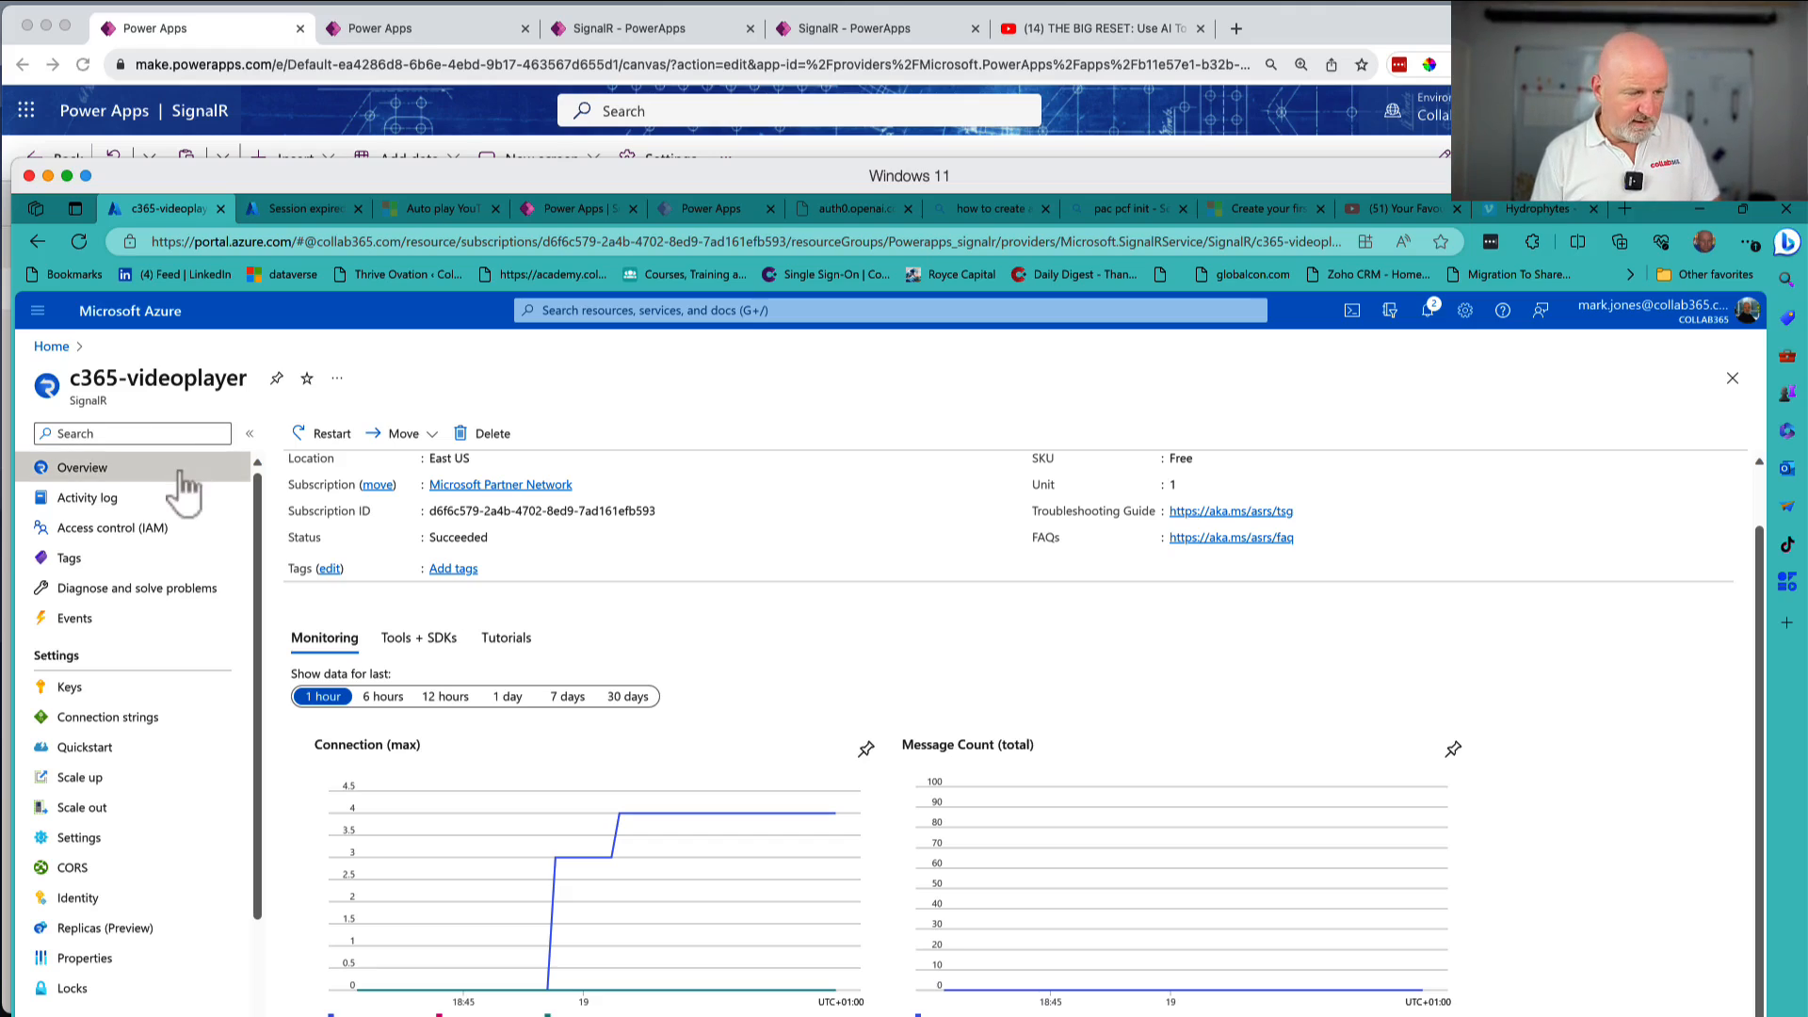
pyautogui.moveTo(563, 706)
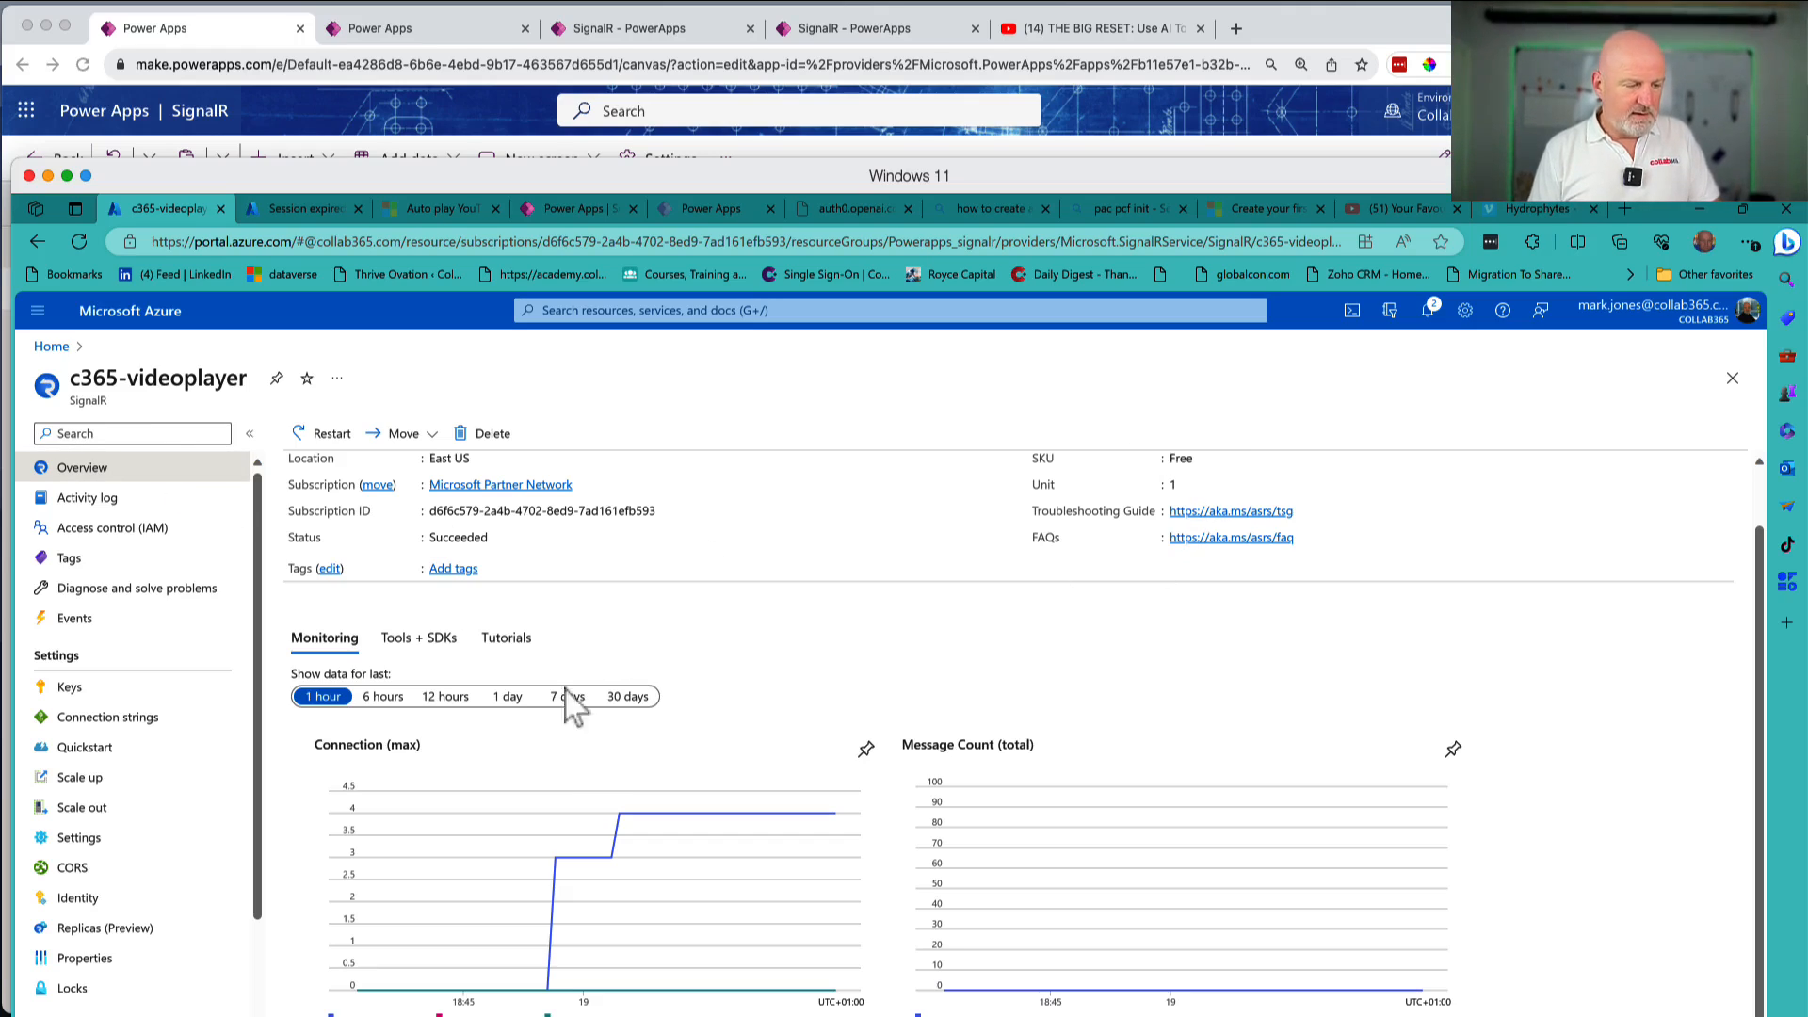
pyautogui.moveTo(571, 783)
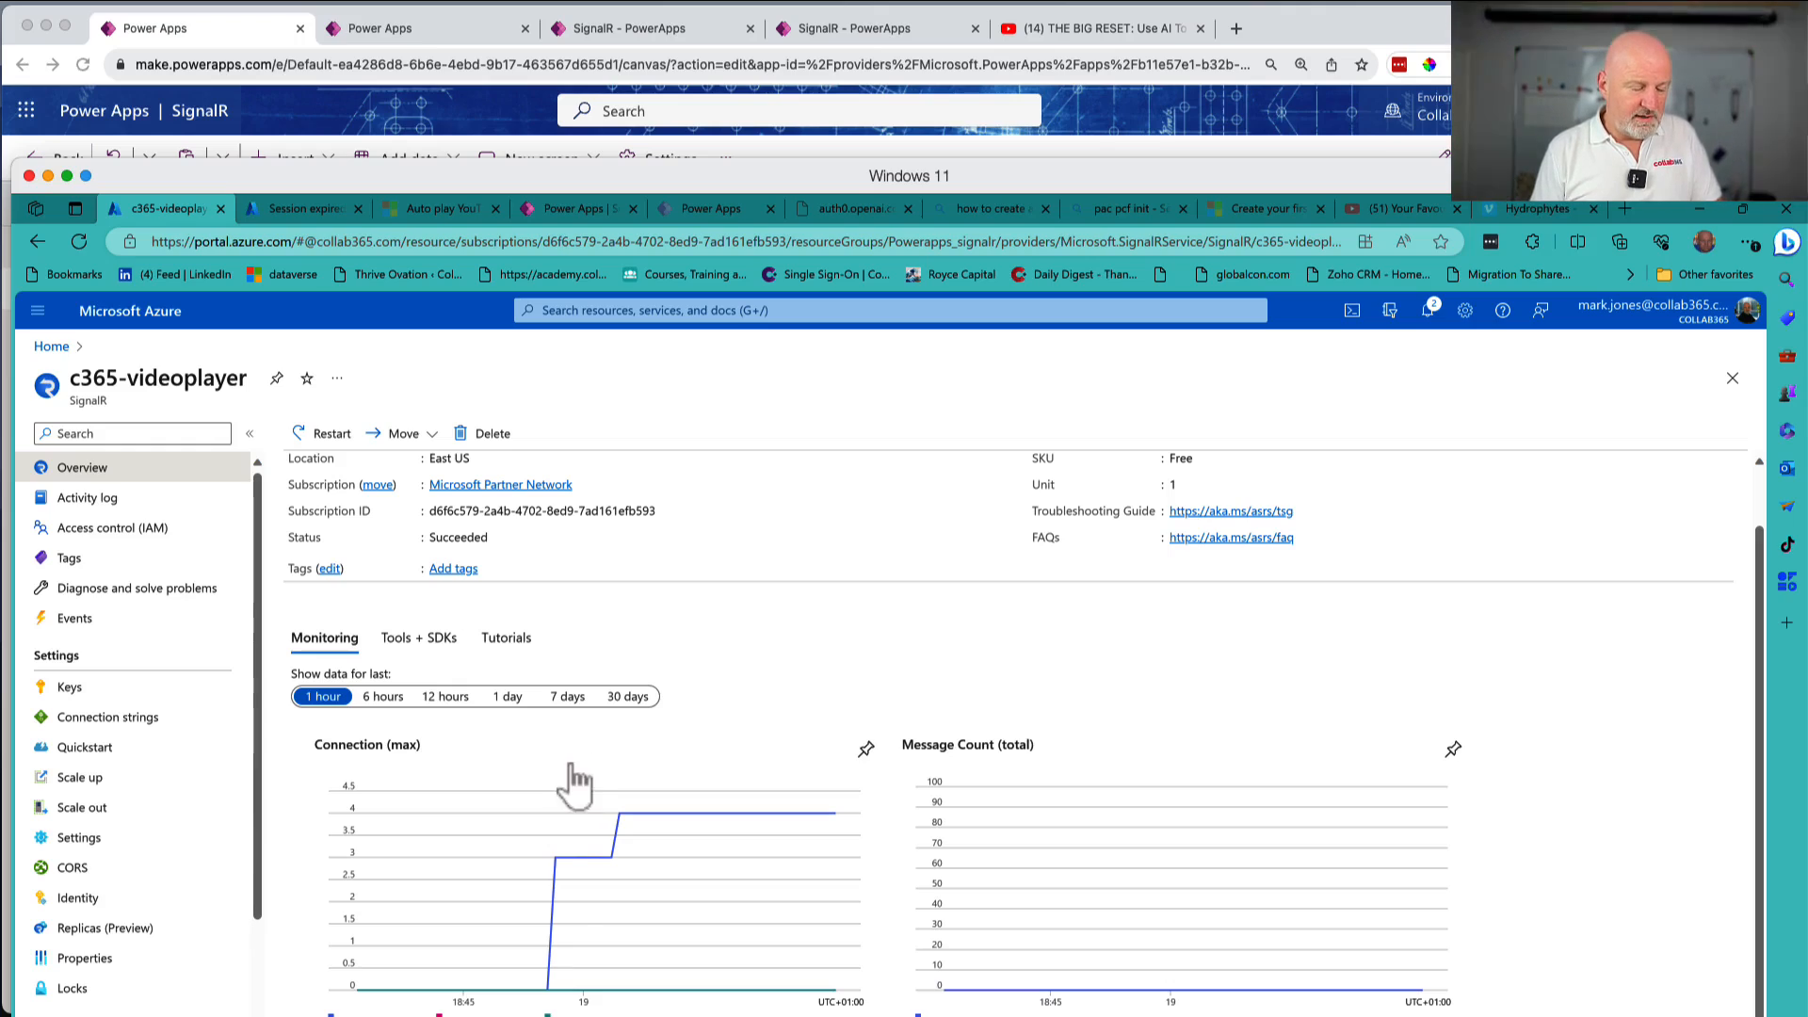
pyautogui.moveTo(626, 882)
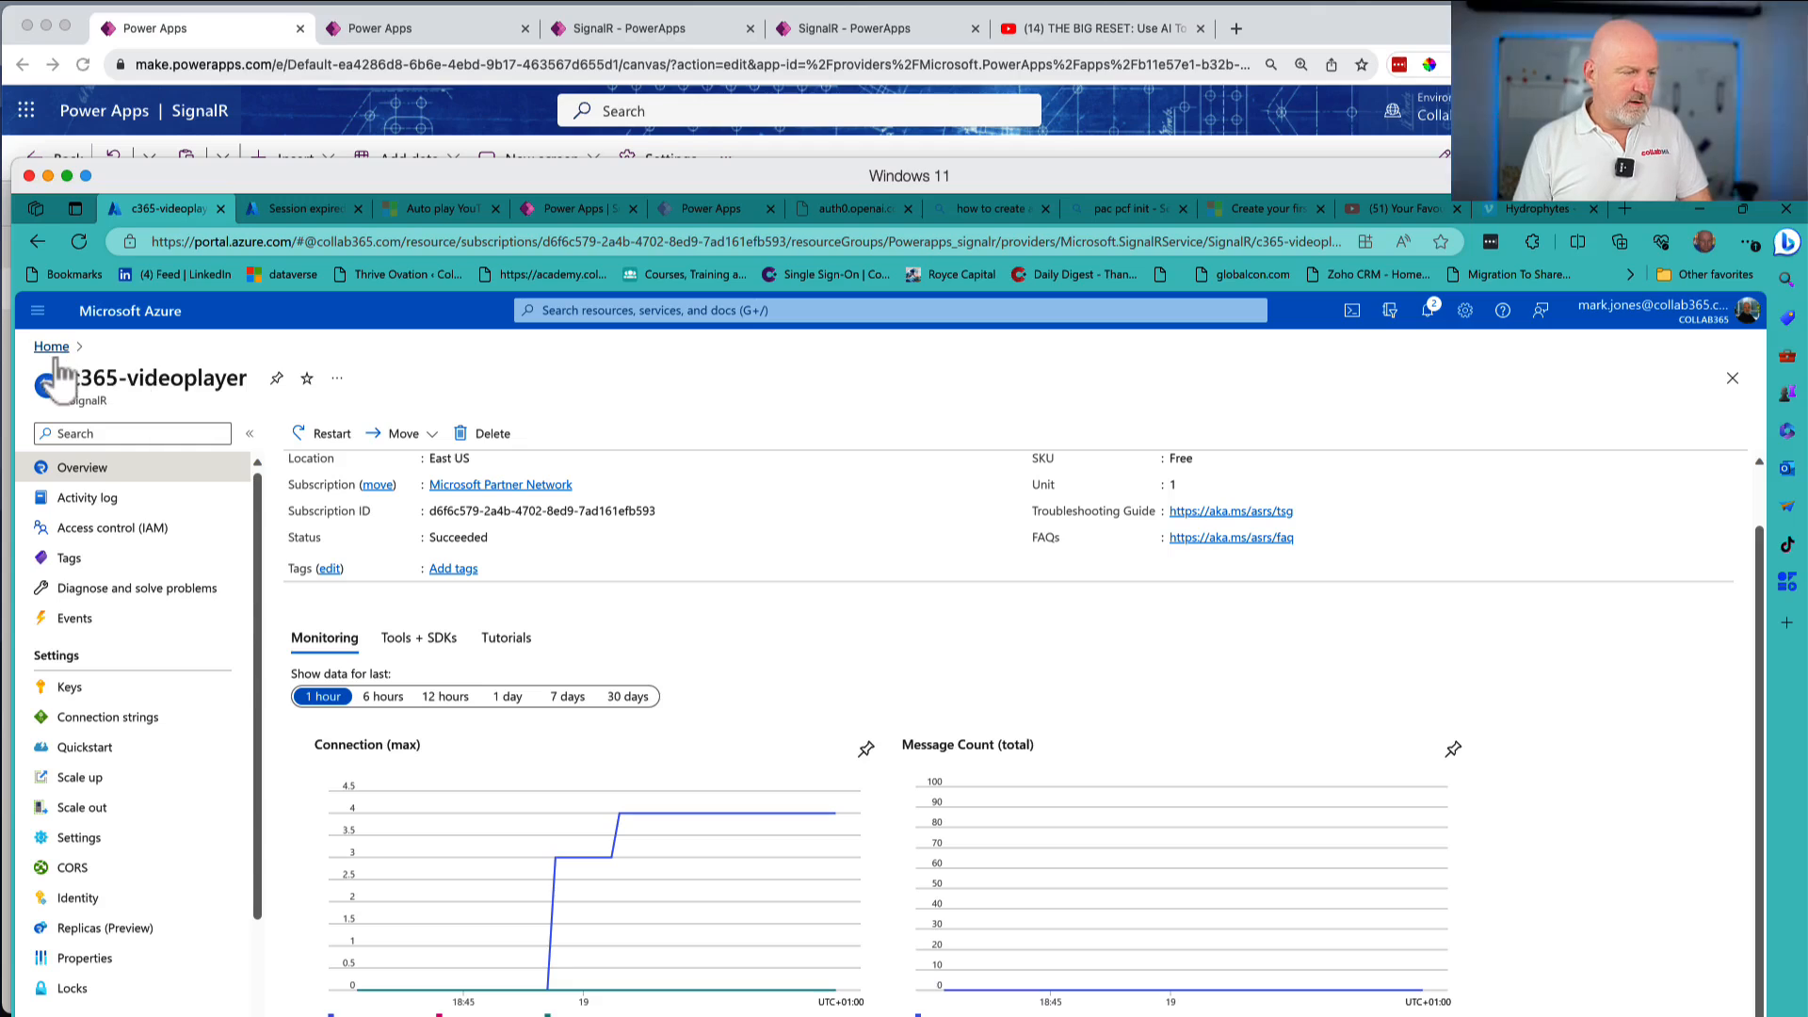
# - Go to the portal Home and open c365-signal-functions from Recent resources
pyautogui.click(51, 345)
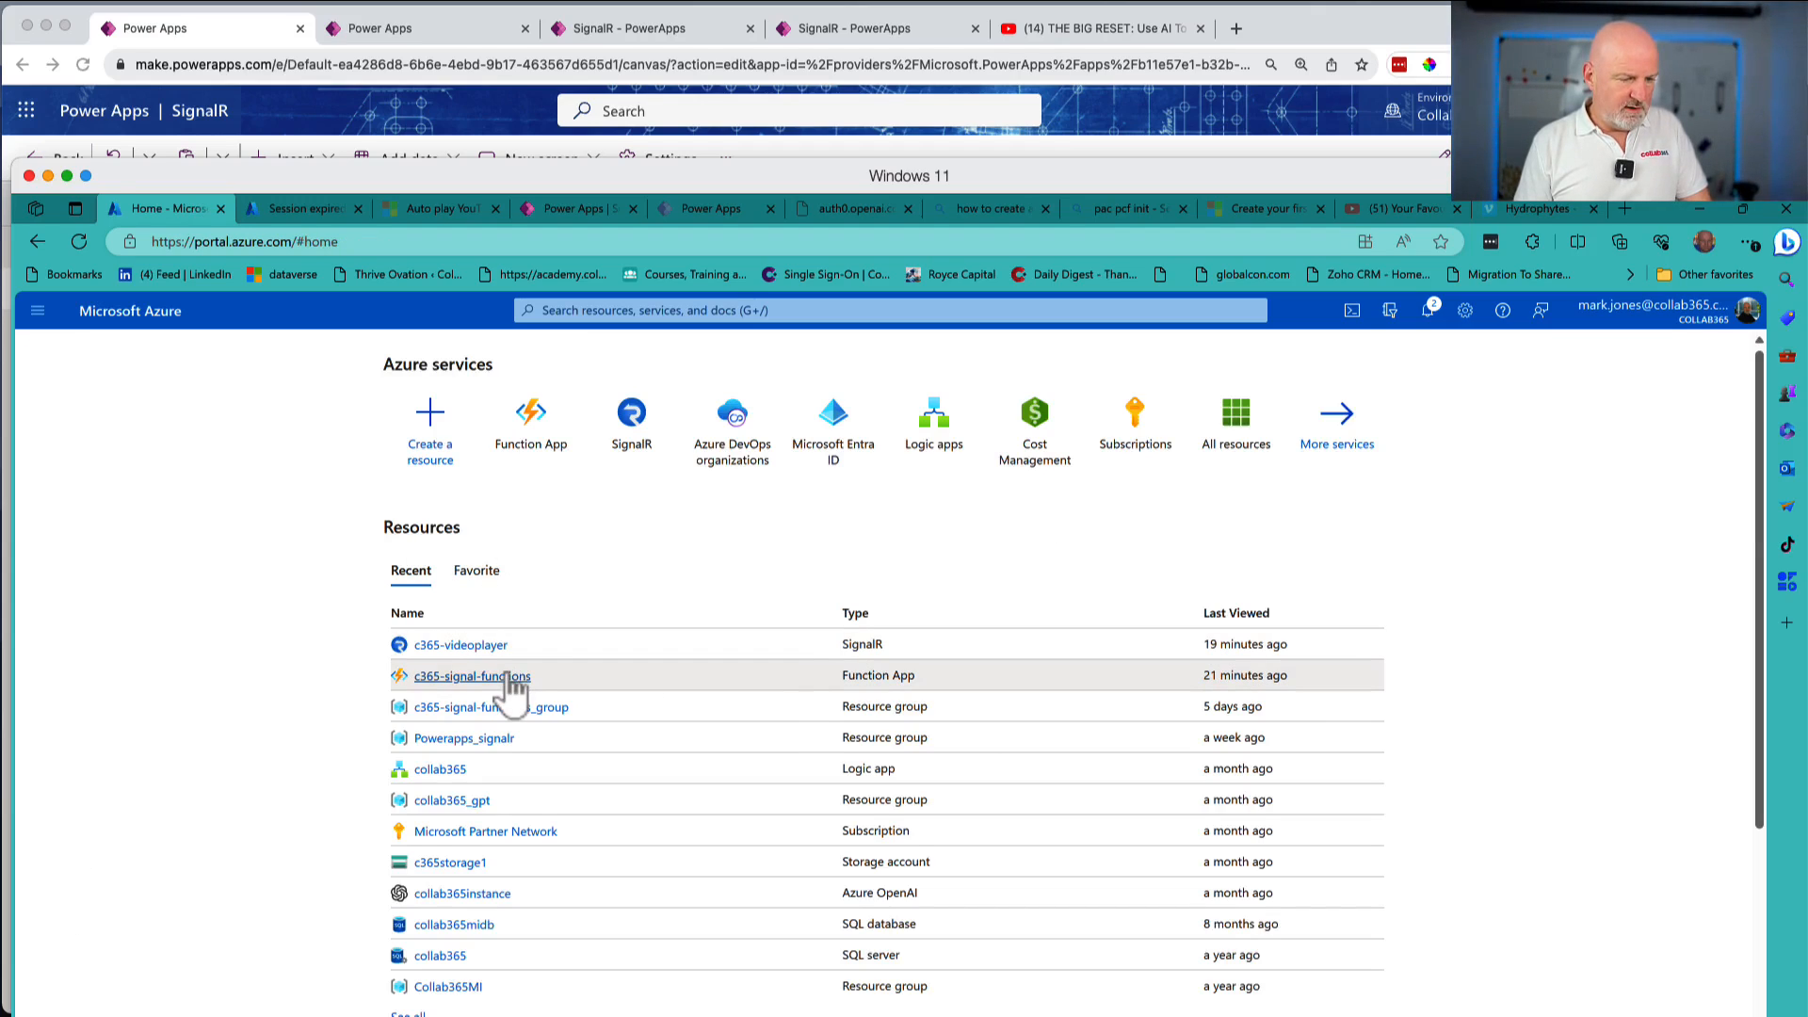
pyautogui.click(472, 676)
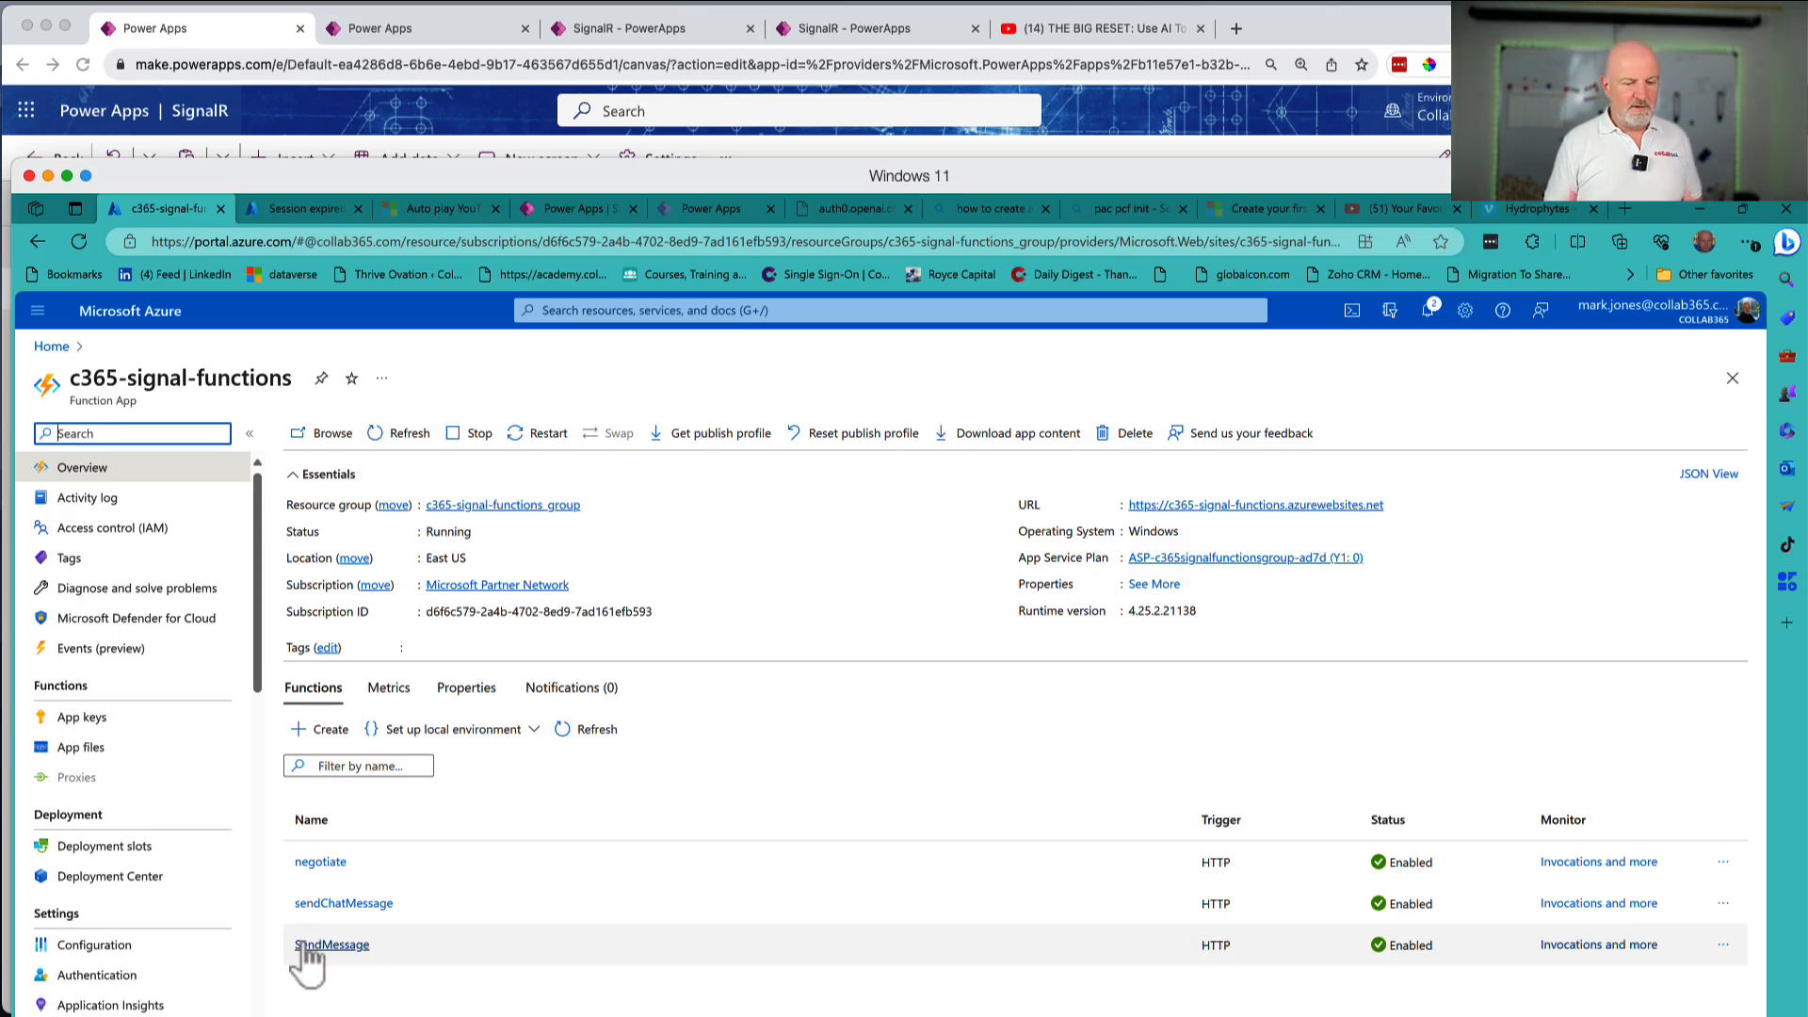
pyautogui.moveTo(411, 931)
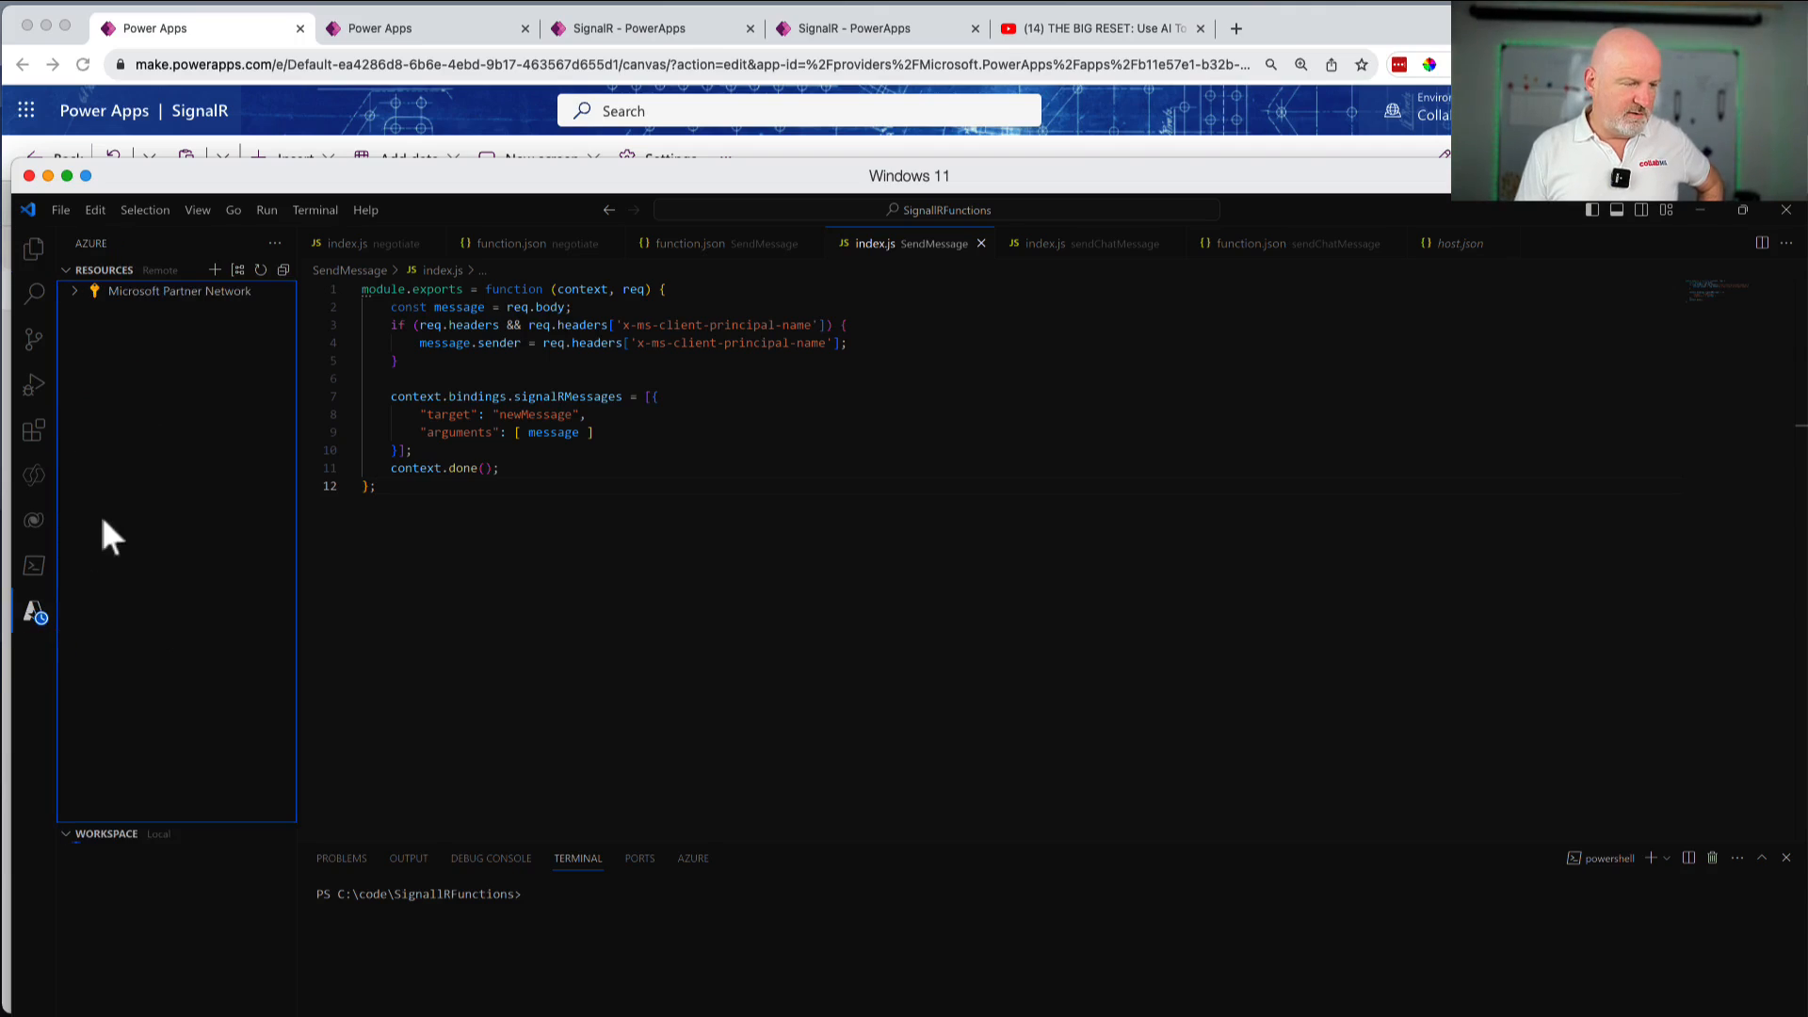
# - Expand the Microsoft Partner Network subscription down to c365-signal-functions' Functions node
pyautogui.click(170, 290)
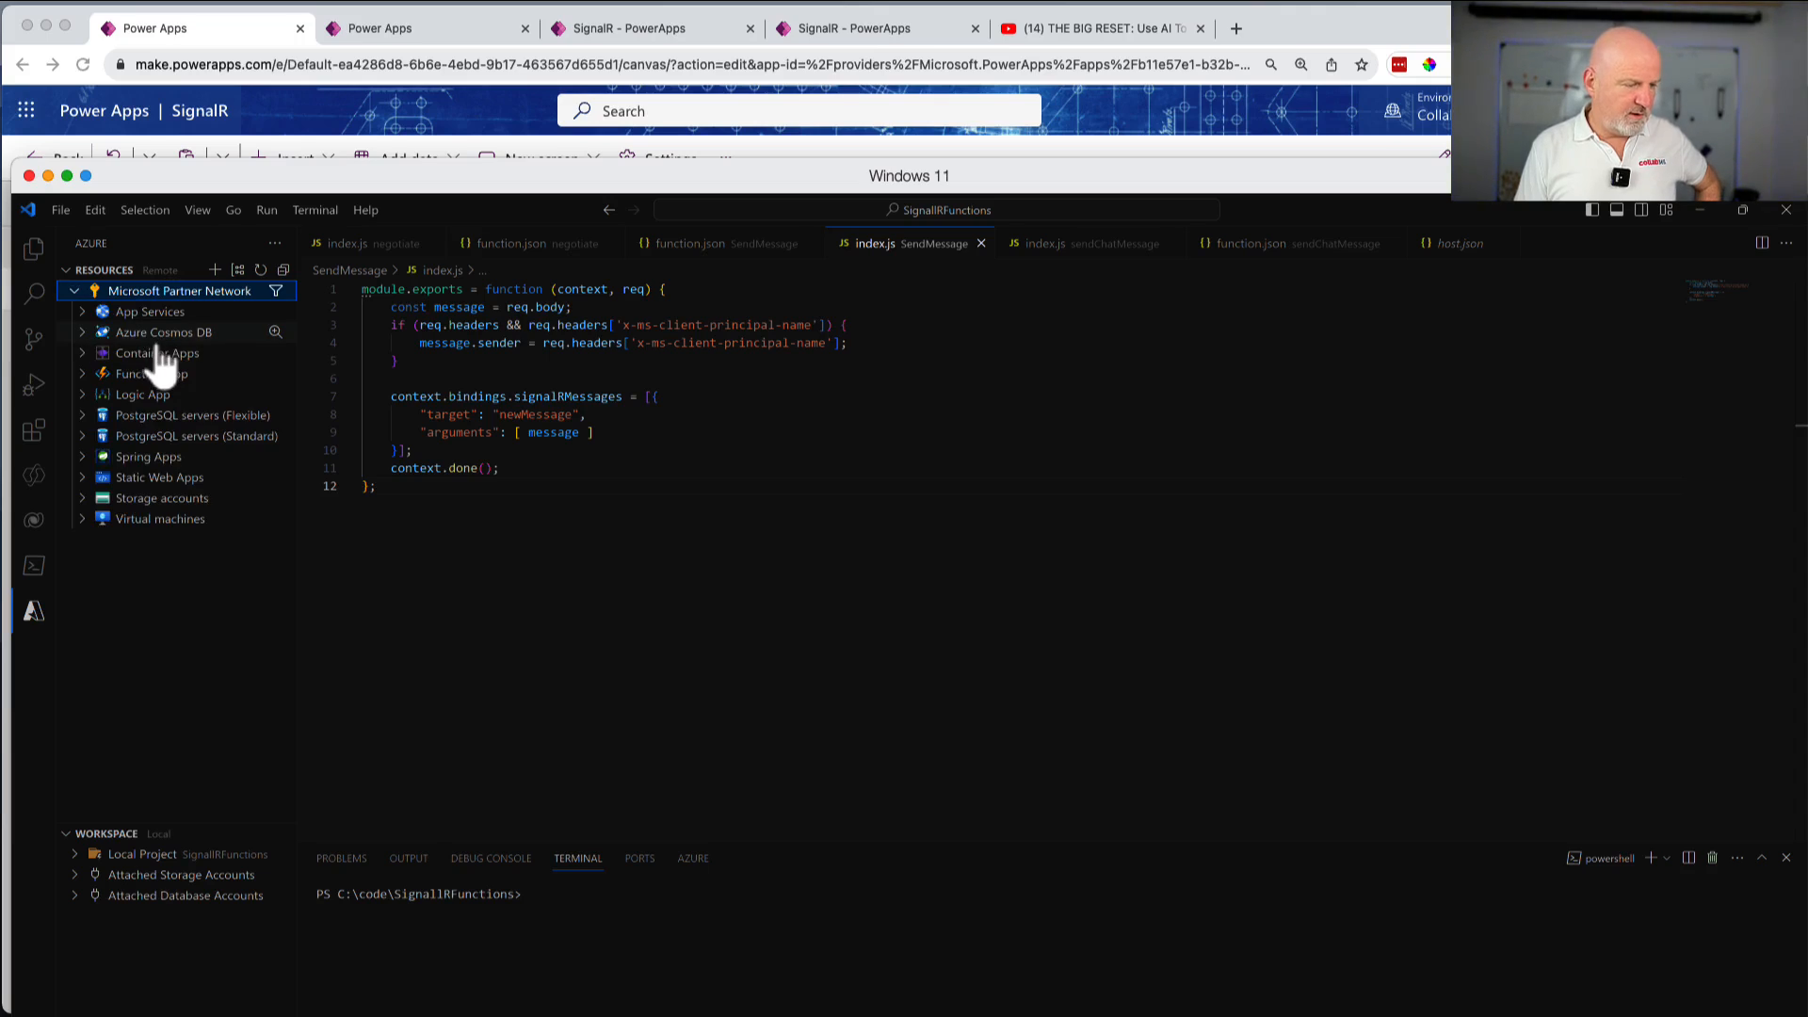
pyautogui.click(151, 373)
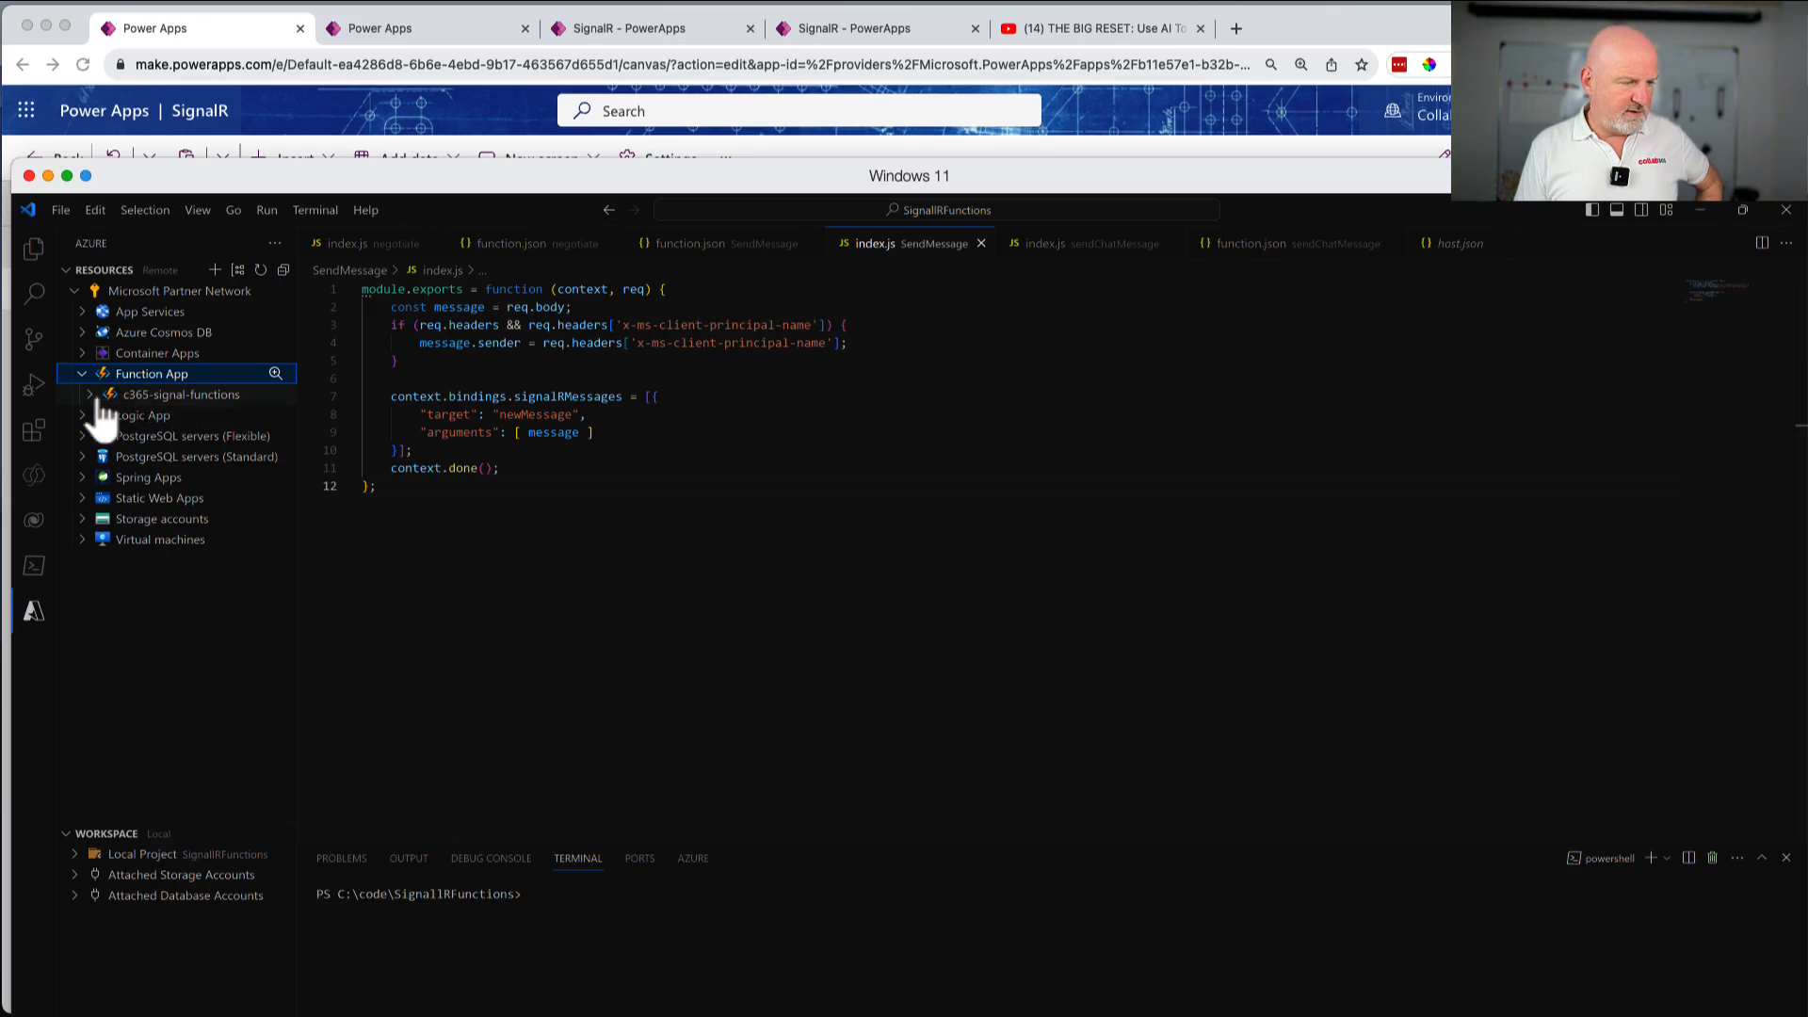
pyautogui.click(177, 394)
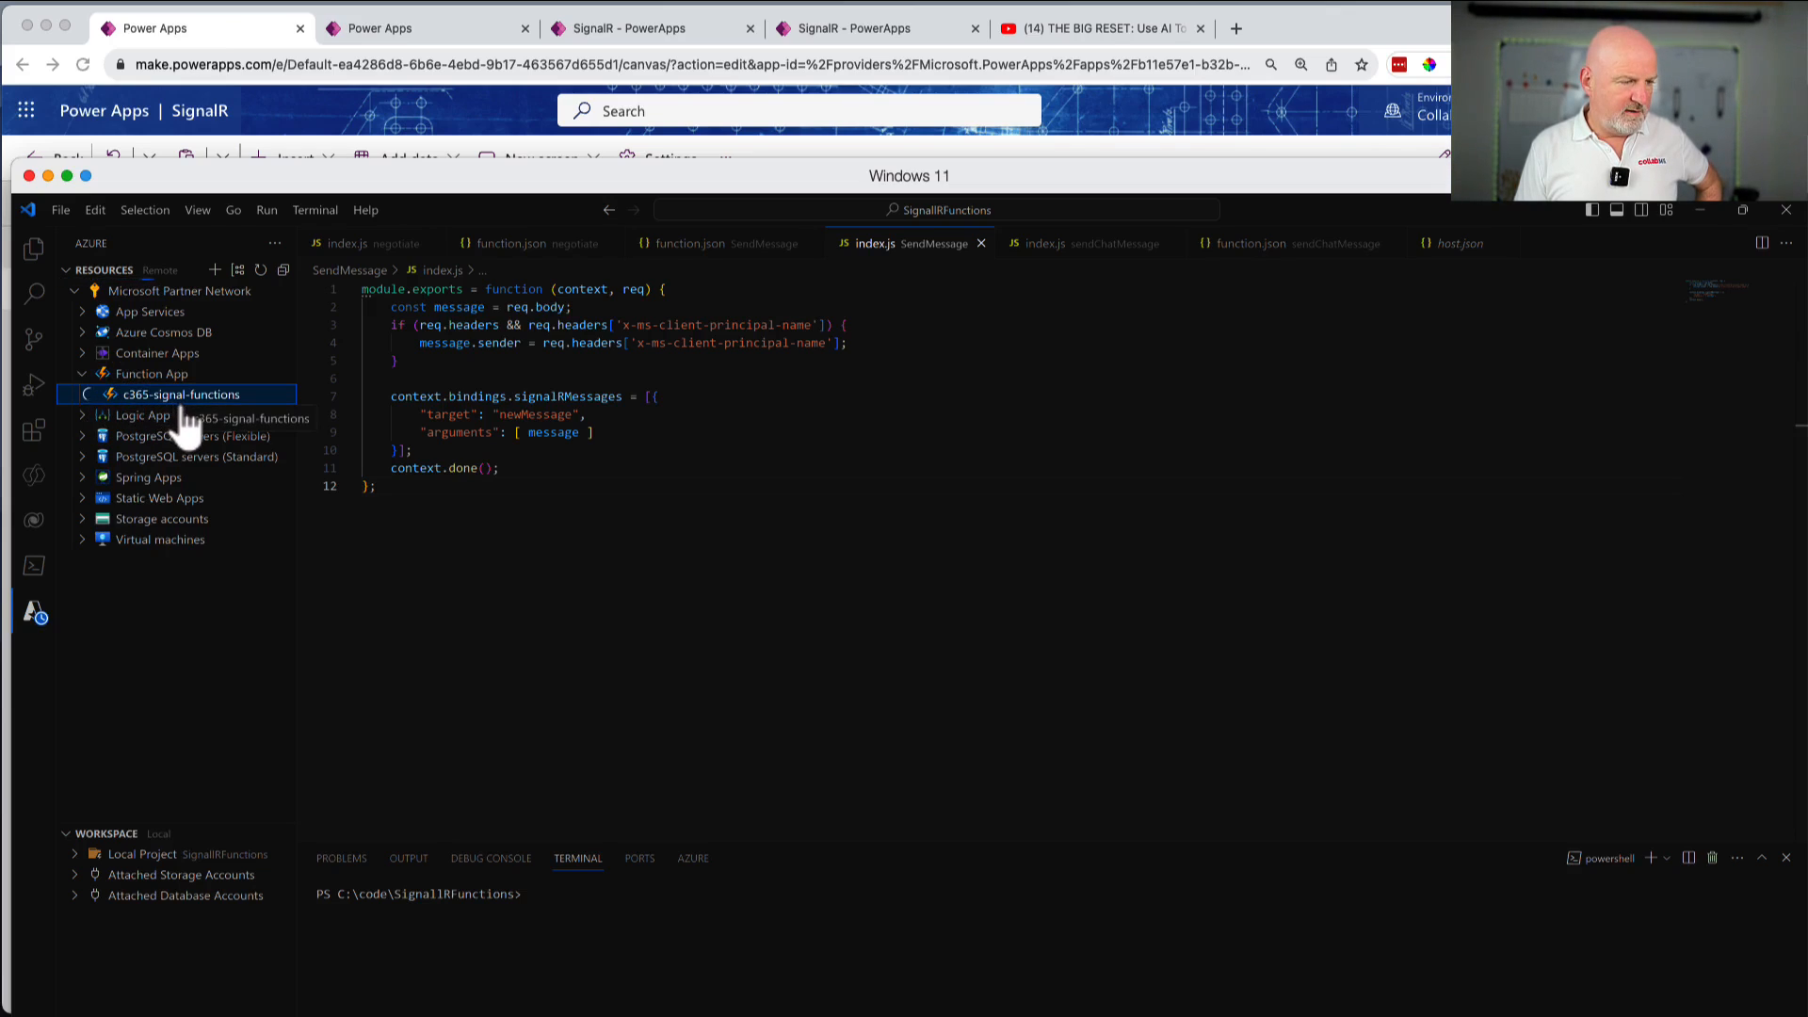
pyautogui.click(84, 394)
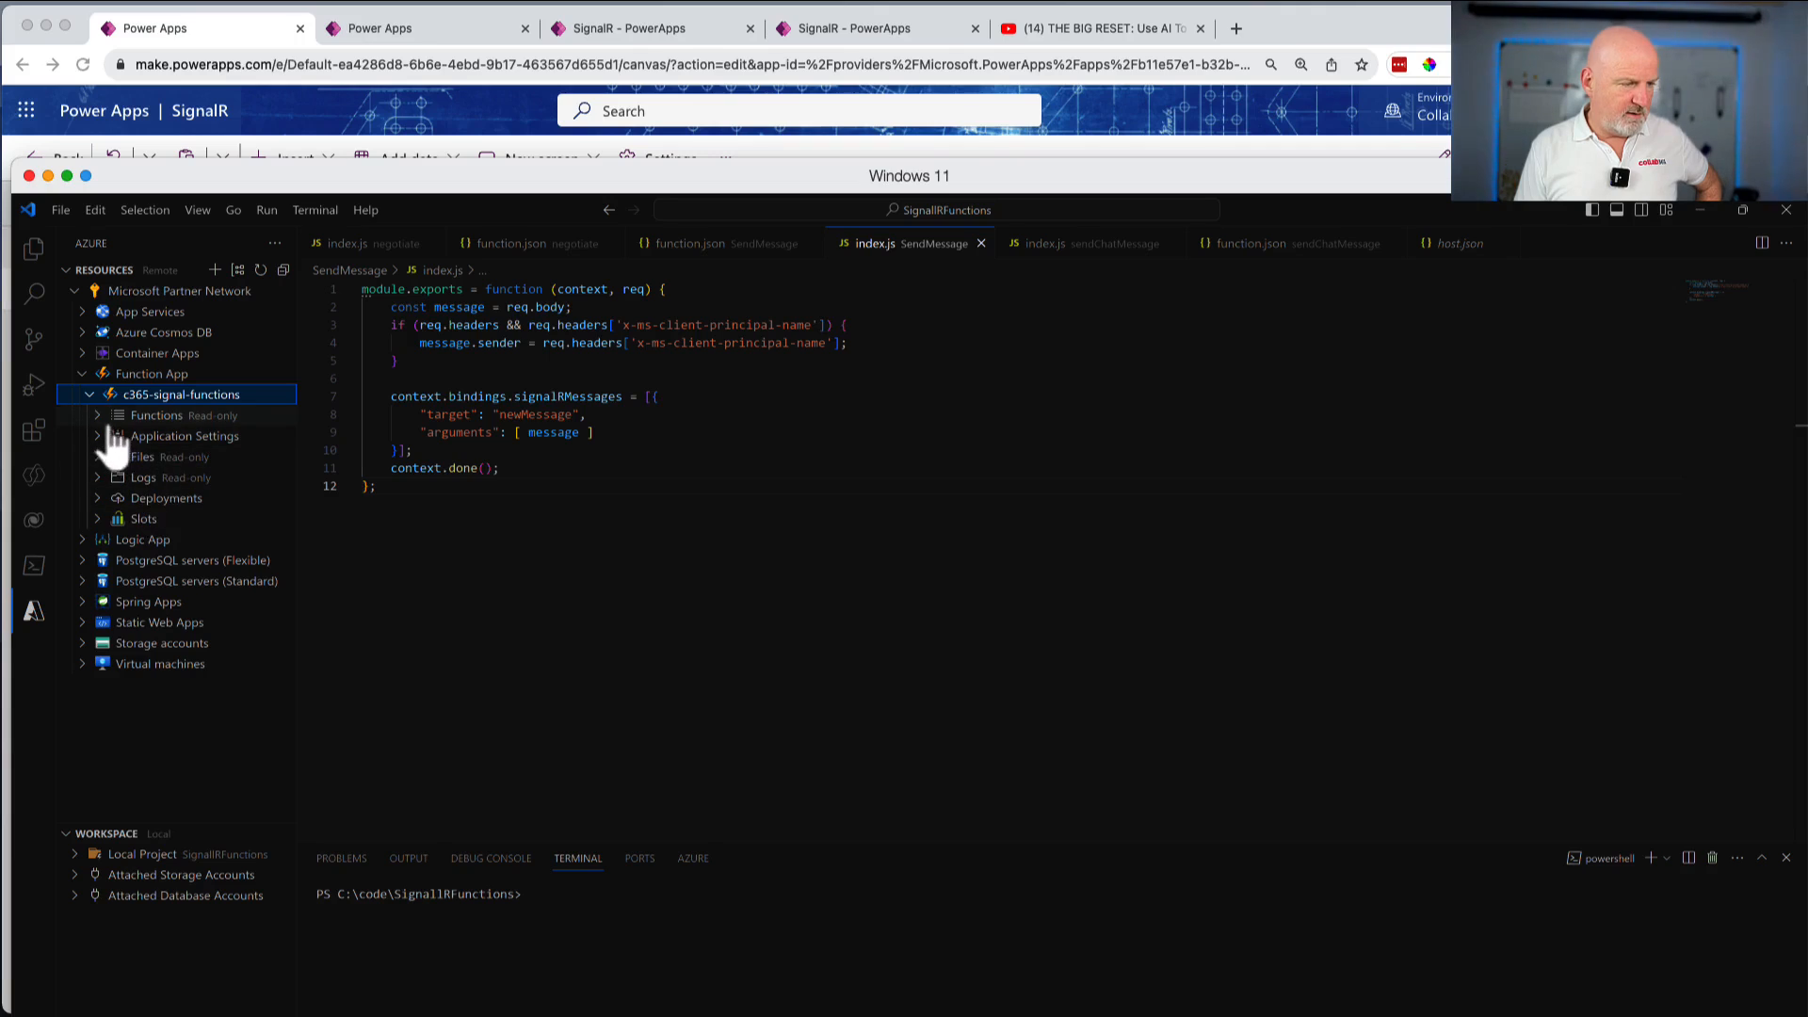
pyautogui.click(157, 415)
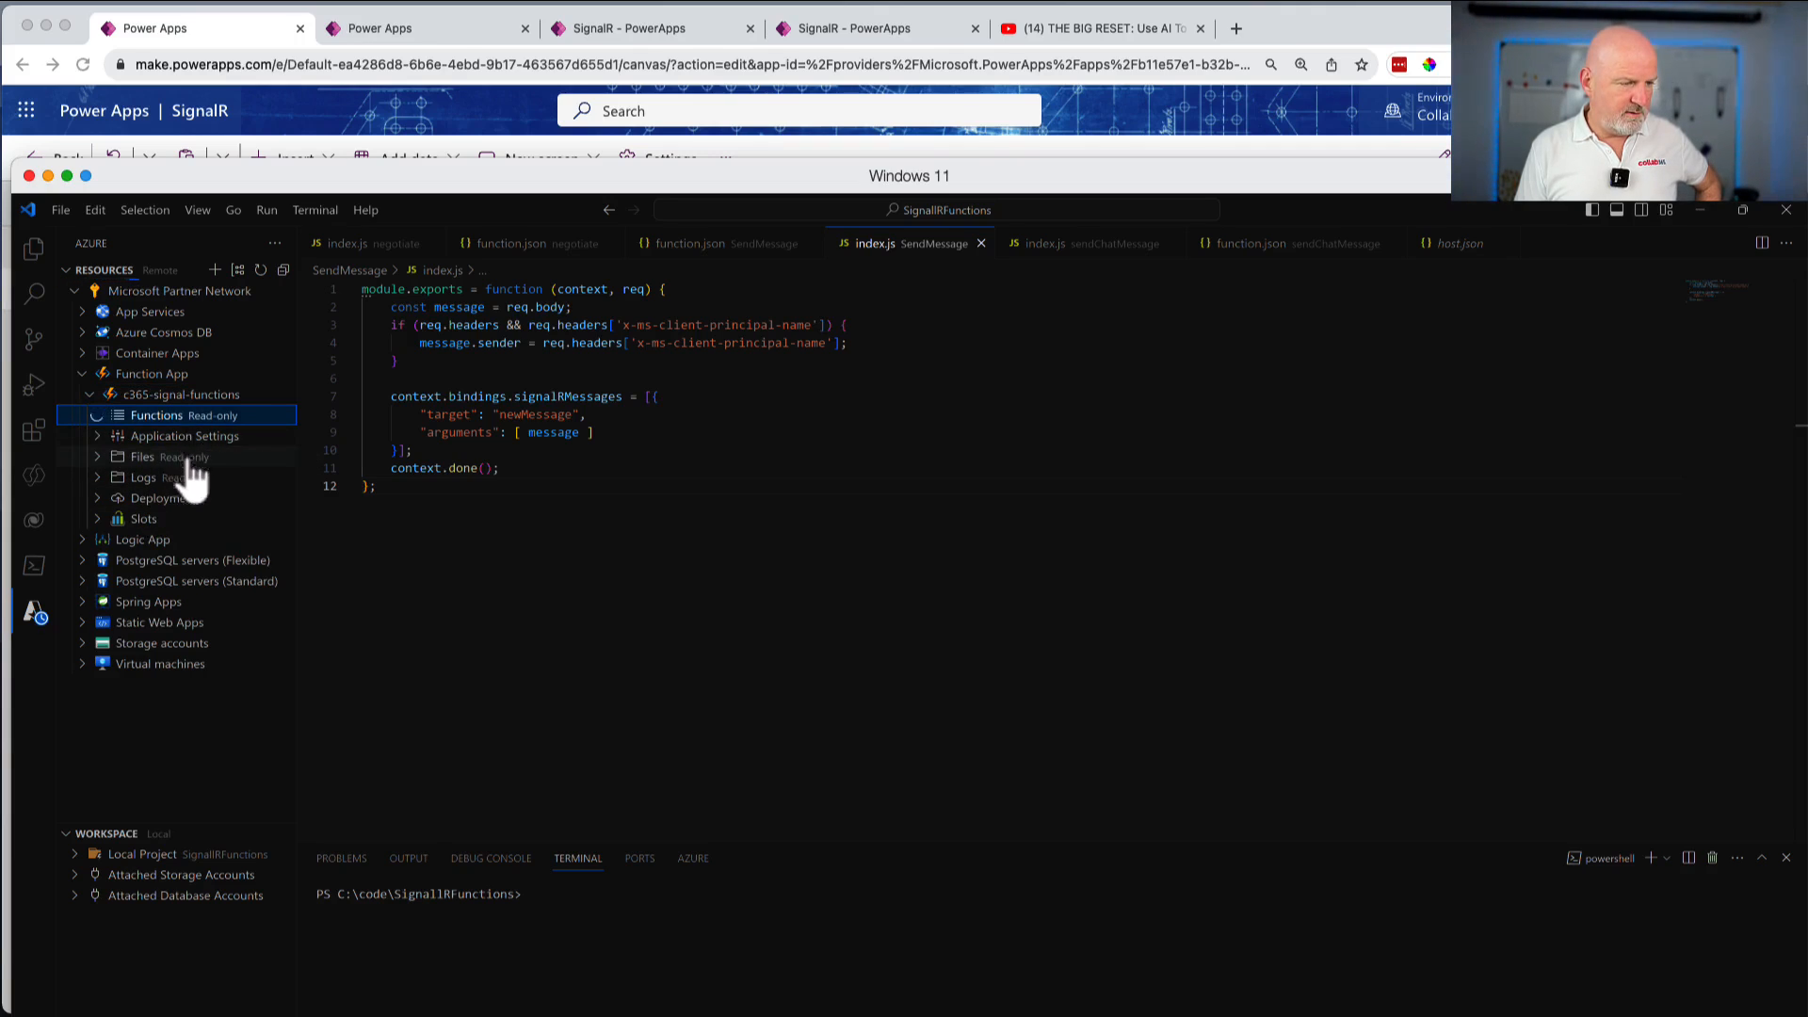
pyautogui.click(155, 415)
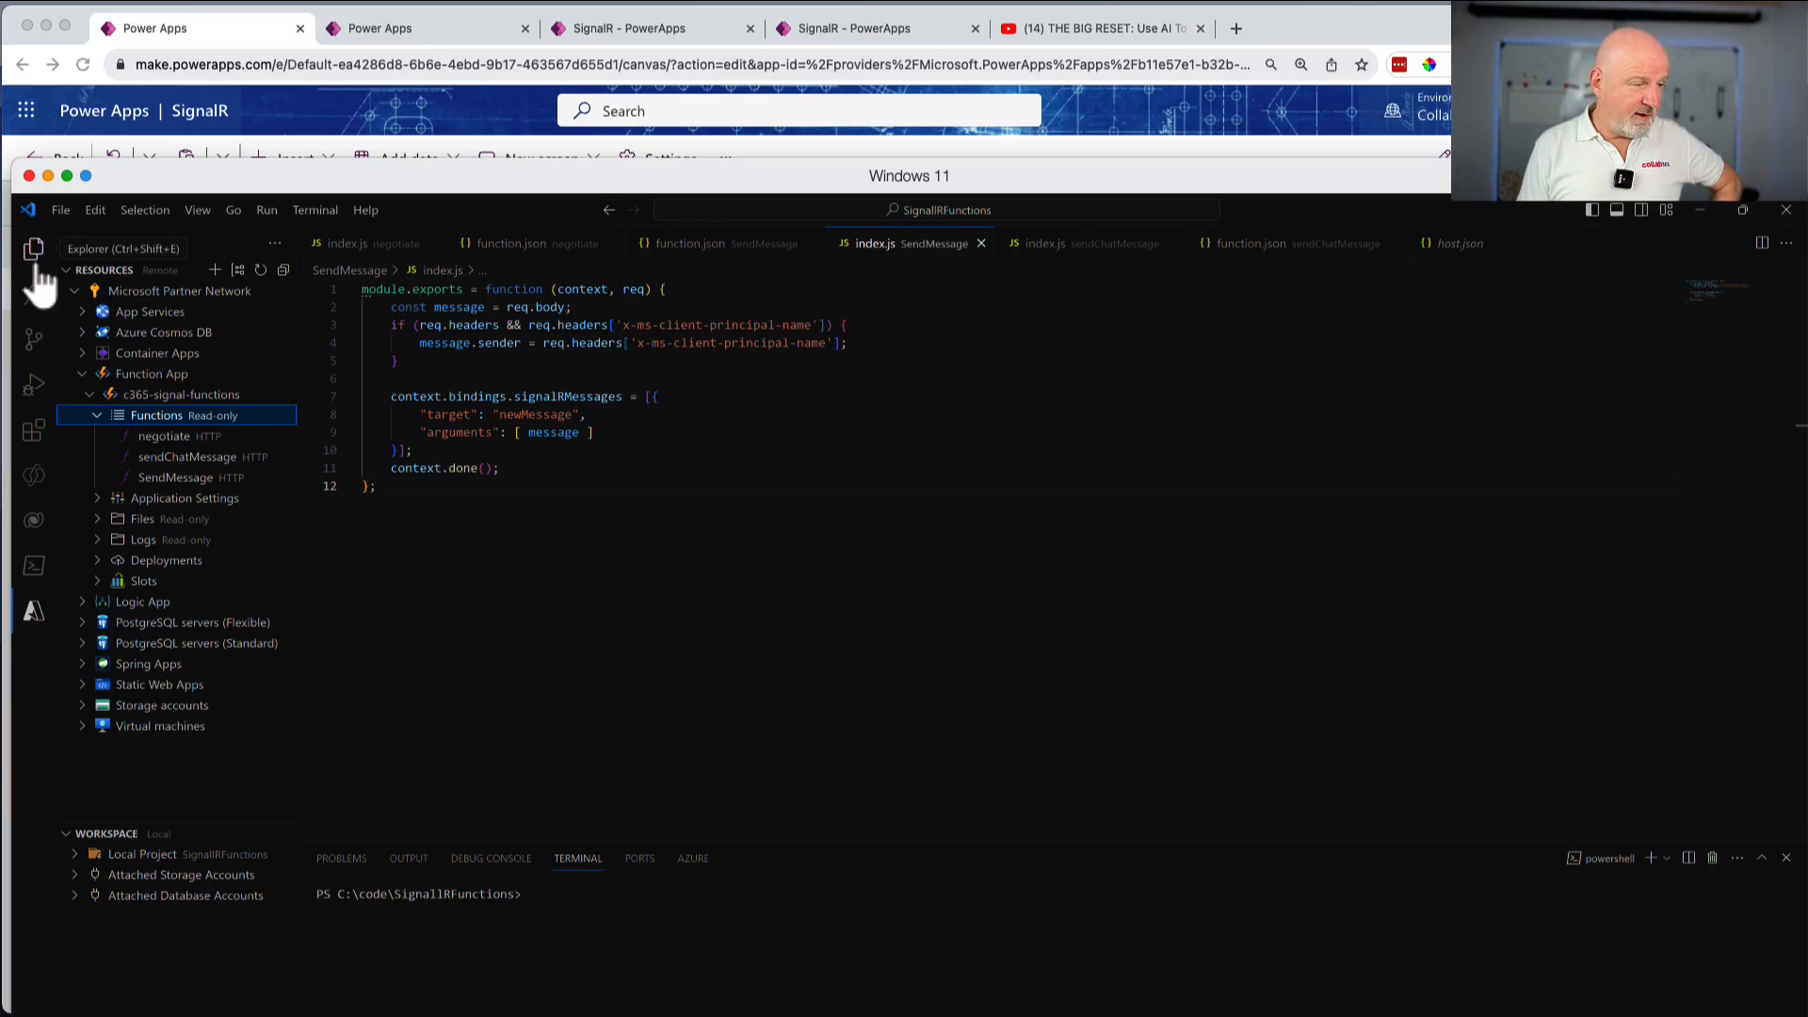
# - In the Explorer, view negotiate/index.js, then sendChatMessage/index.js, and collapse the SendMessage folder
pyautogui.click(33, 247)
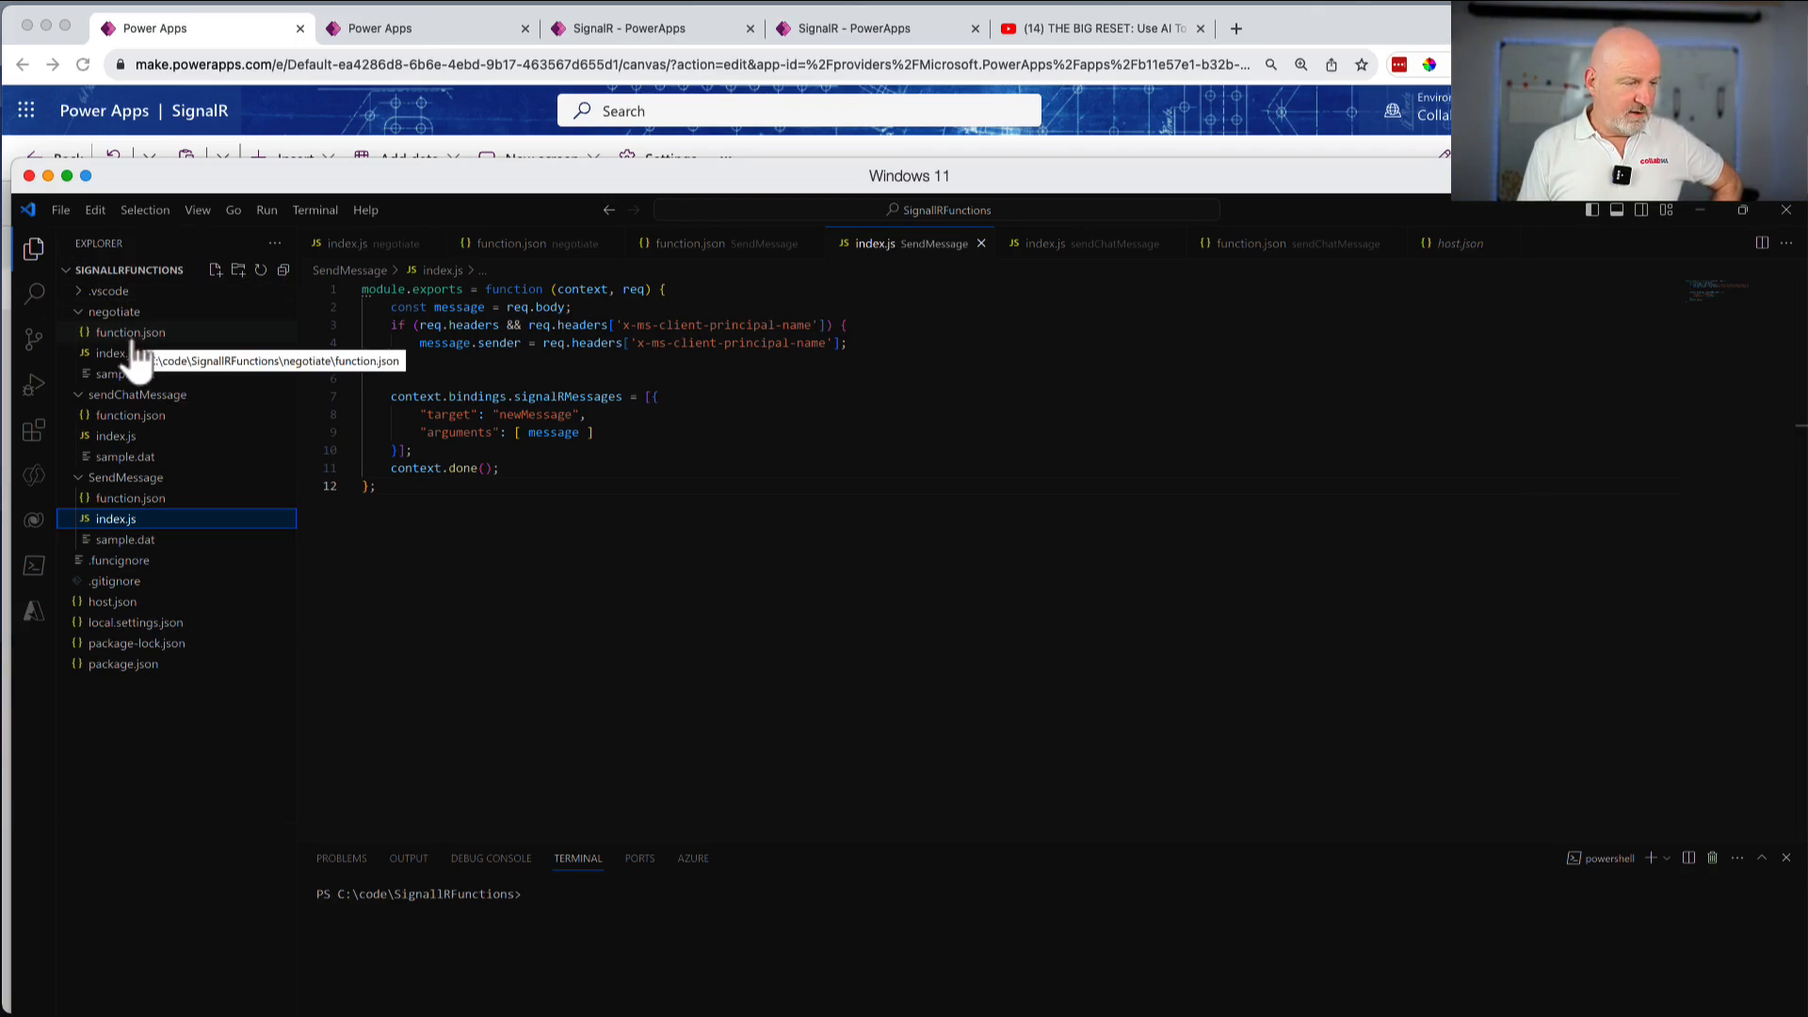
pyautogui.click(110, 353)
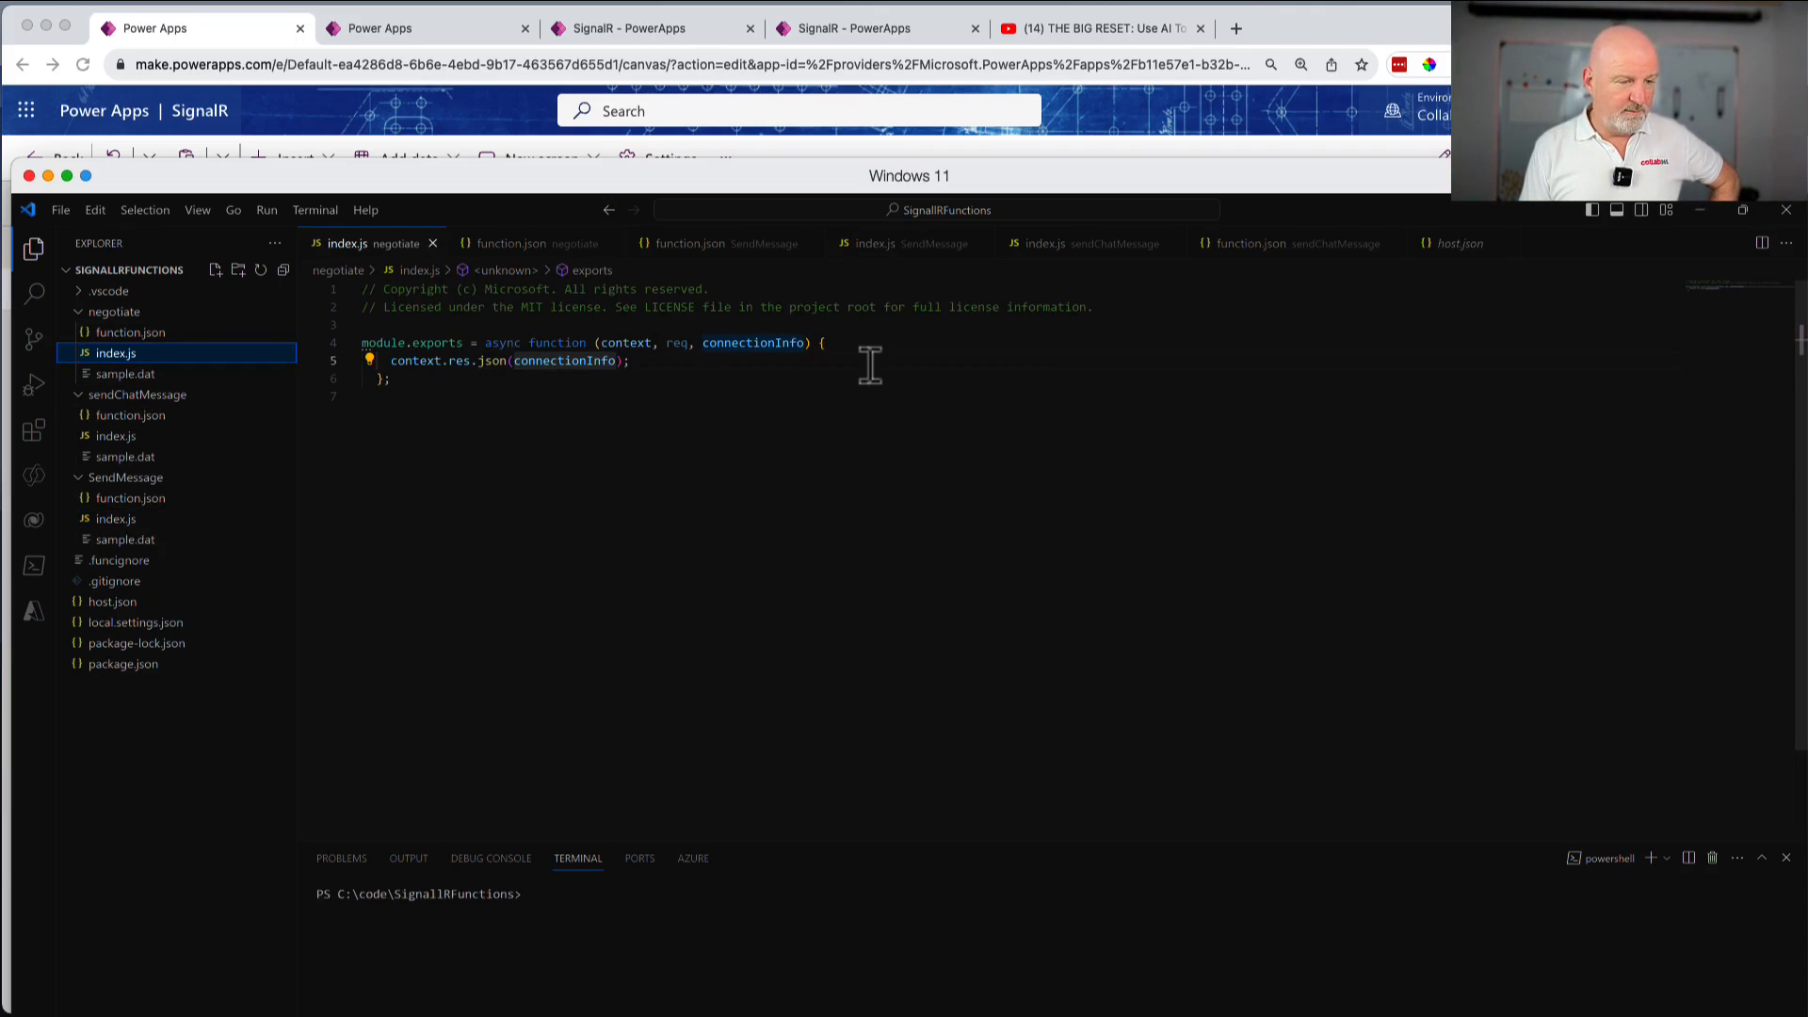
pyautogui.moveTo(202, 444)
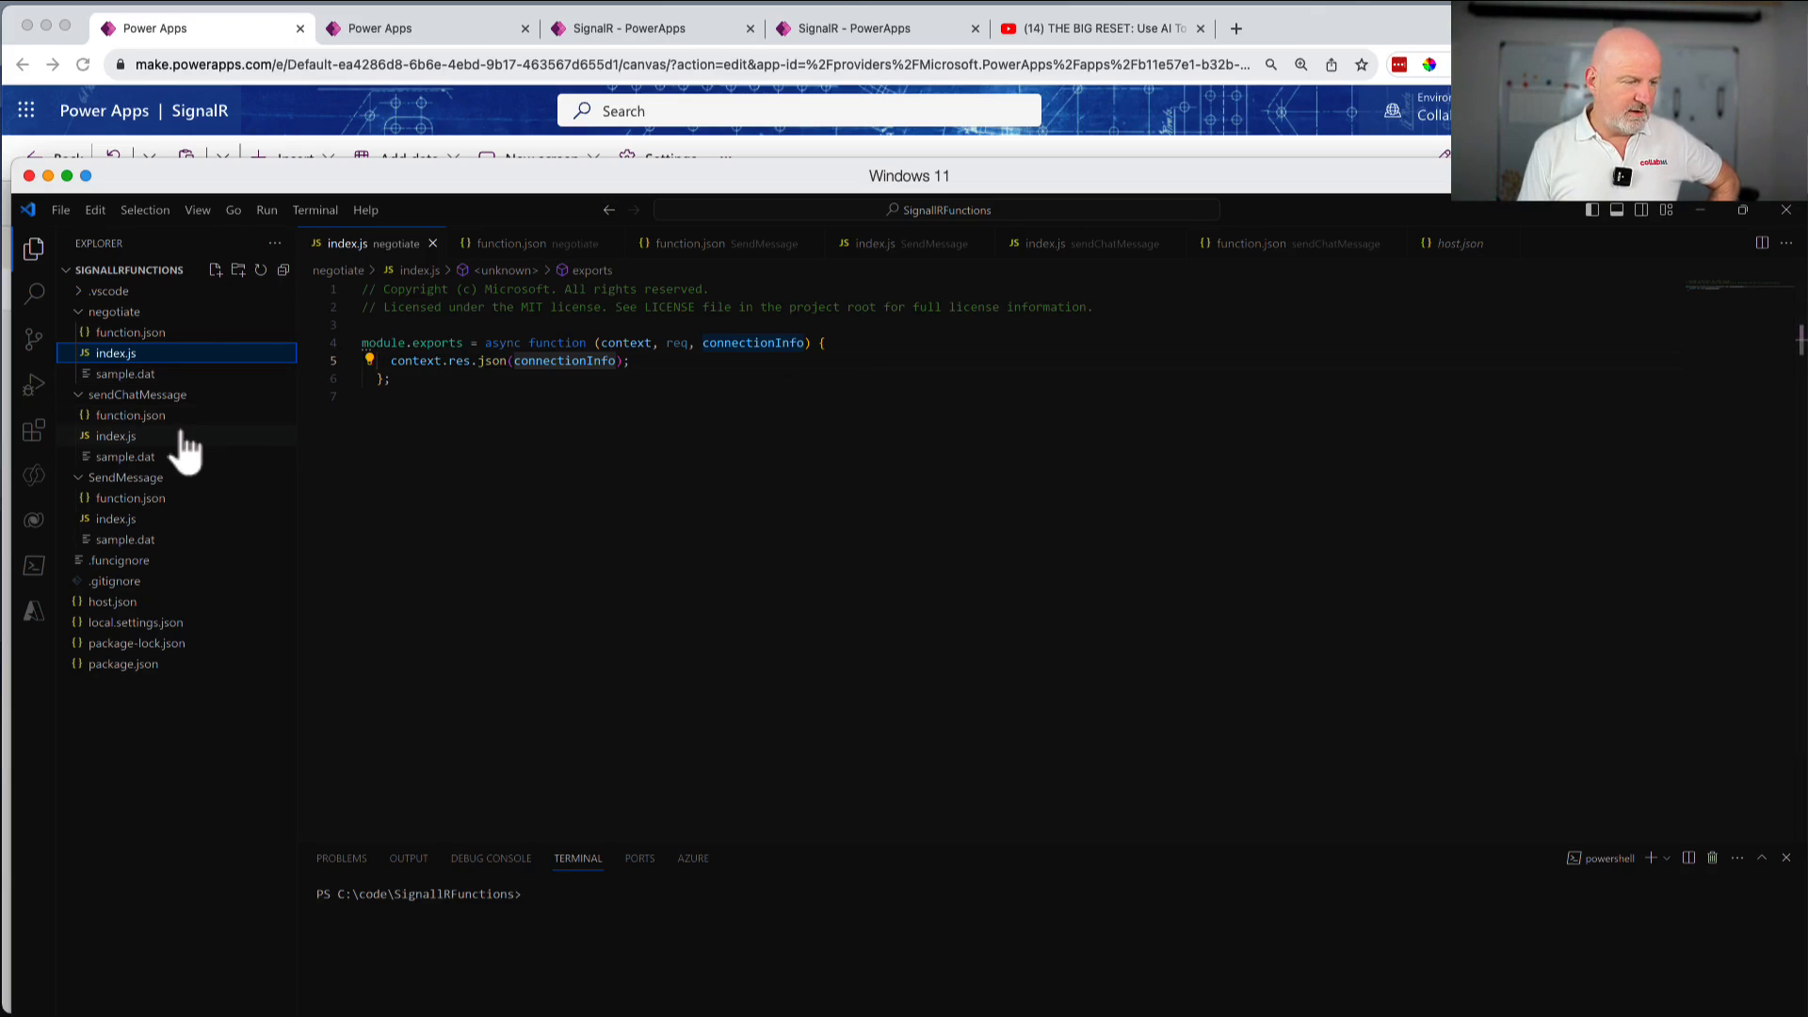
pyautogui.click(114, 436)
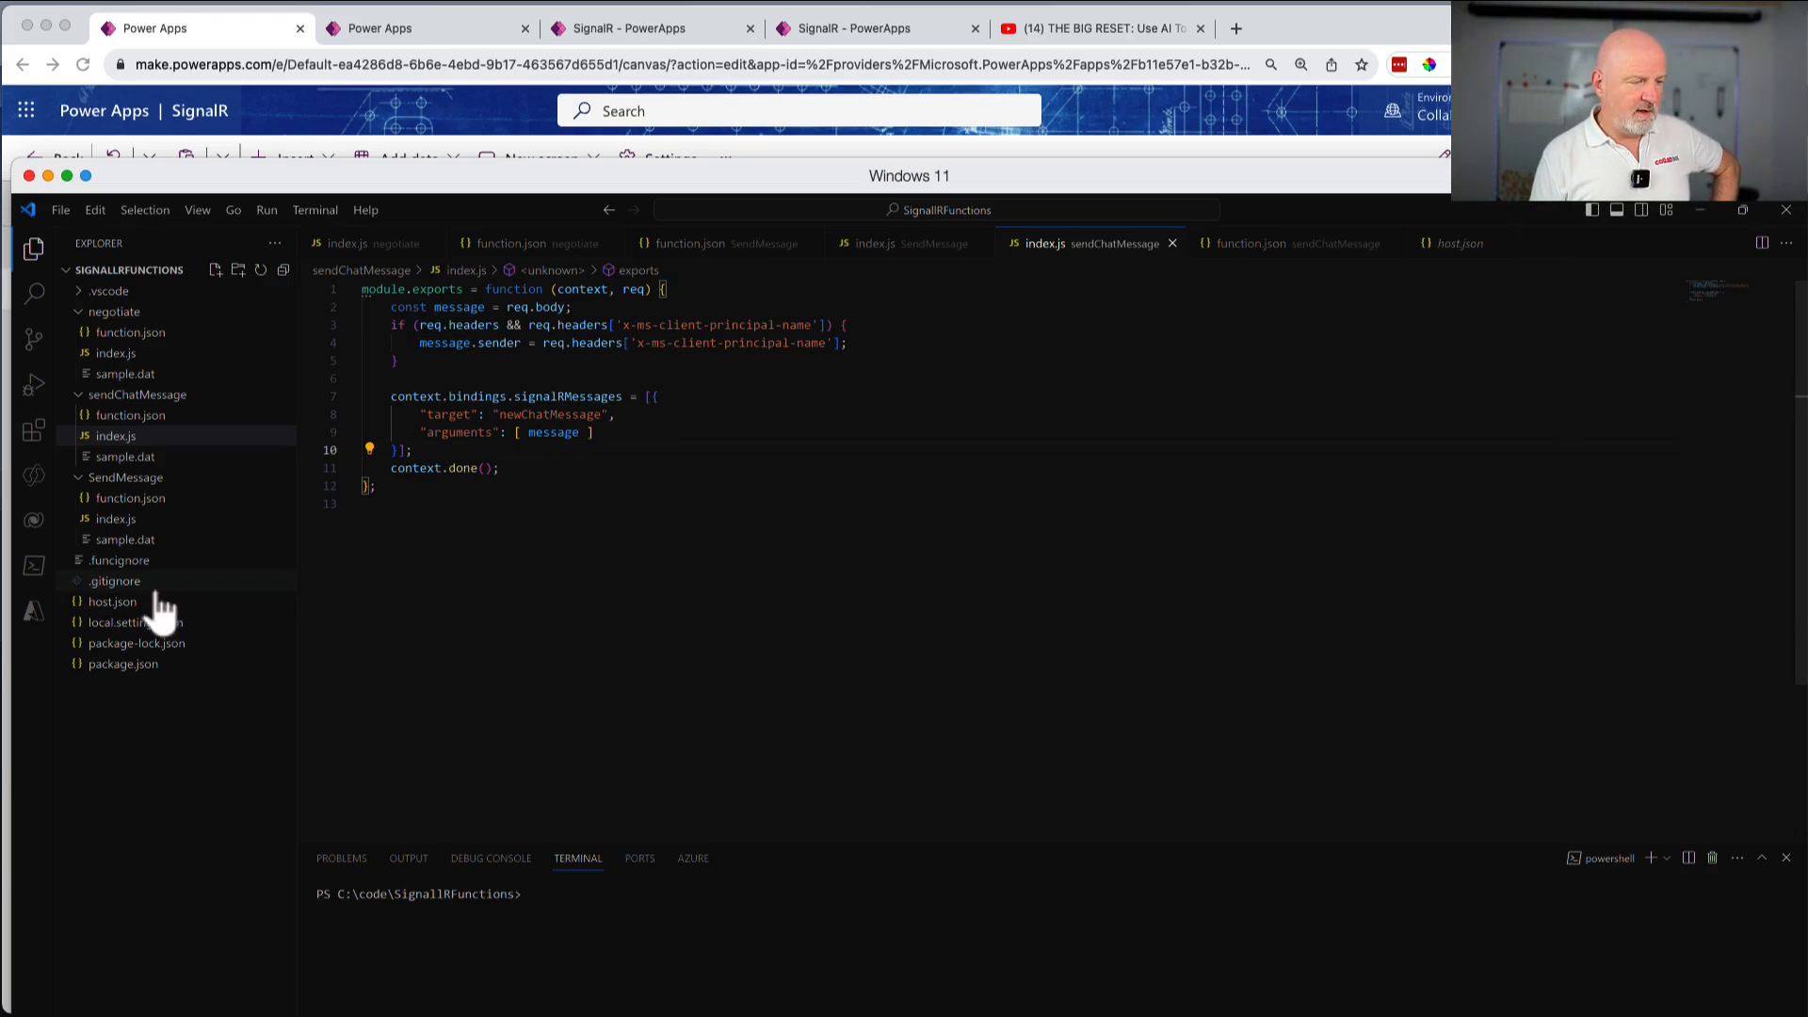
pyautogui.click(125, 476)
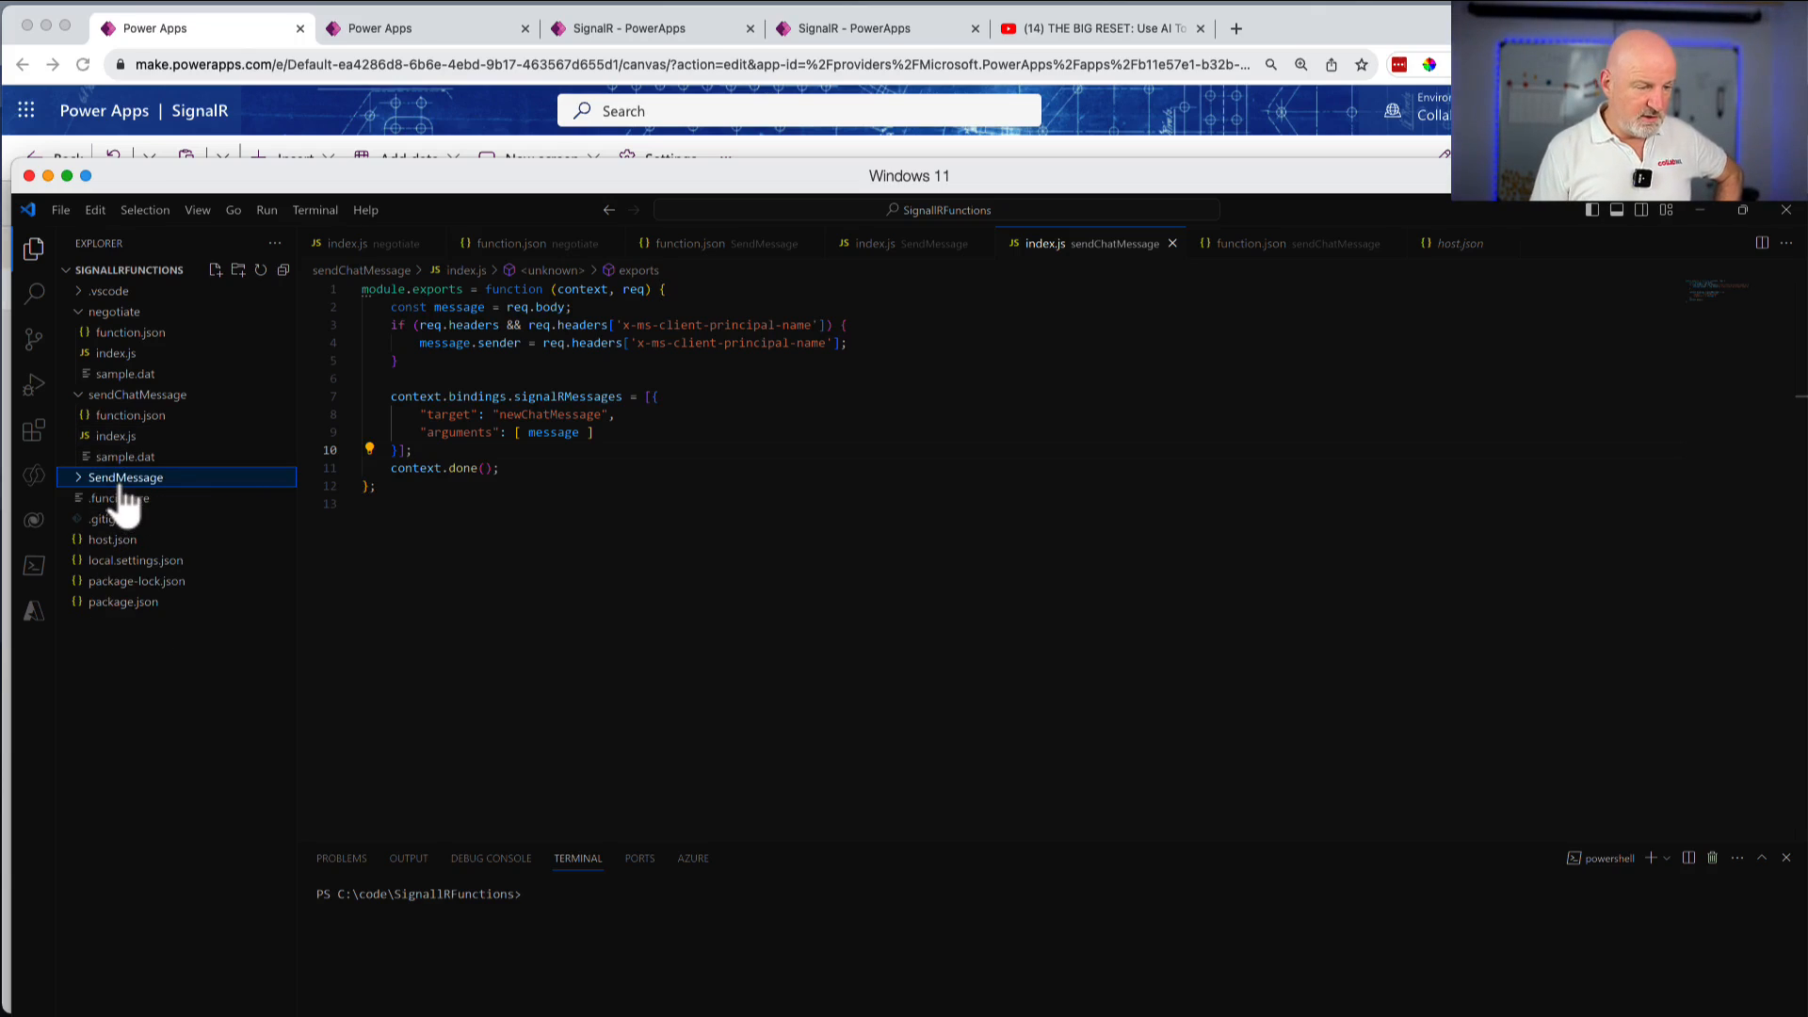
pyautogui.click(127, 498)
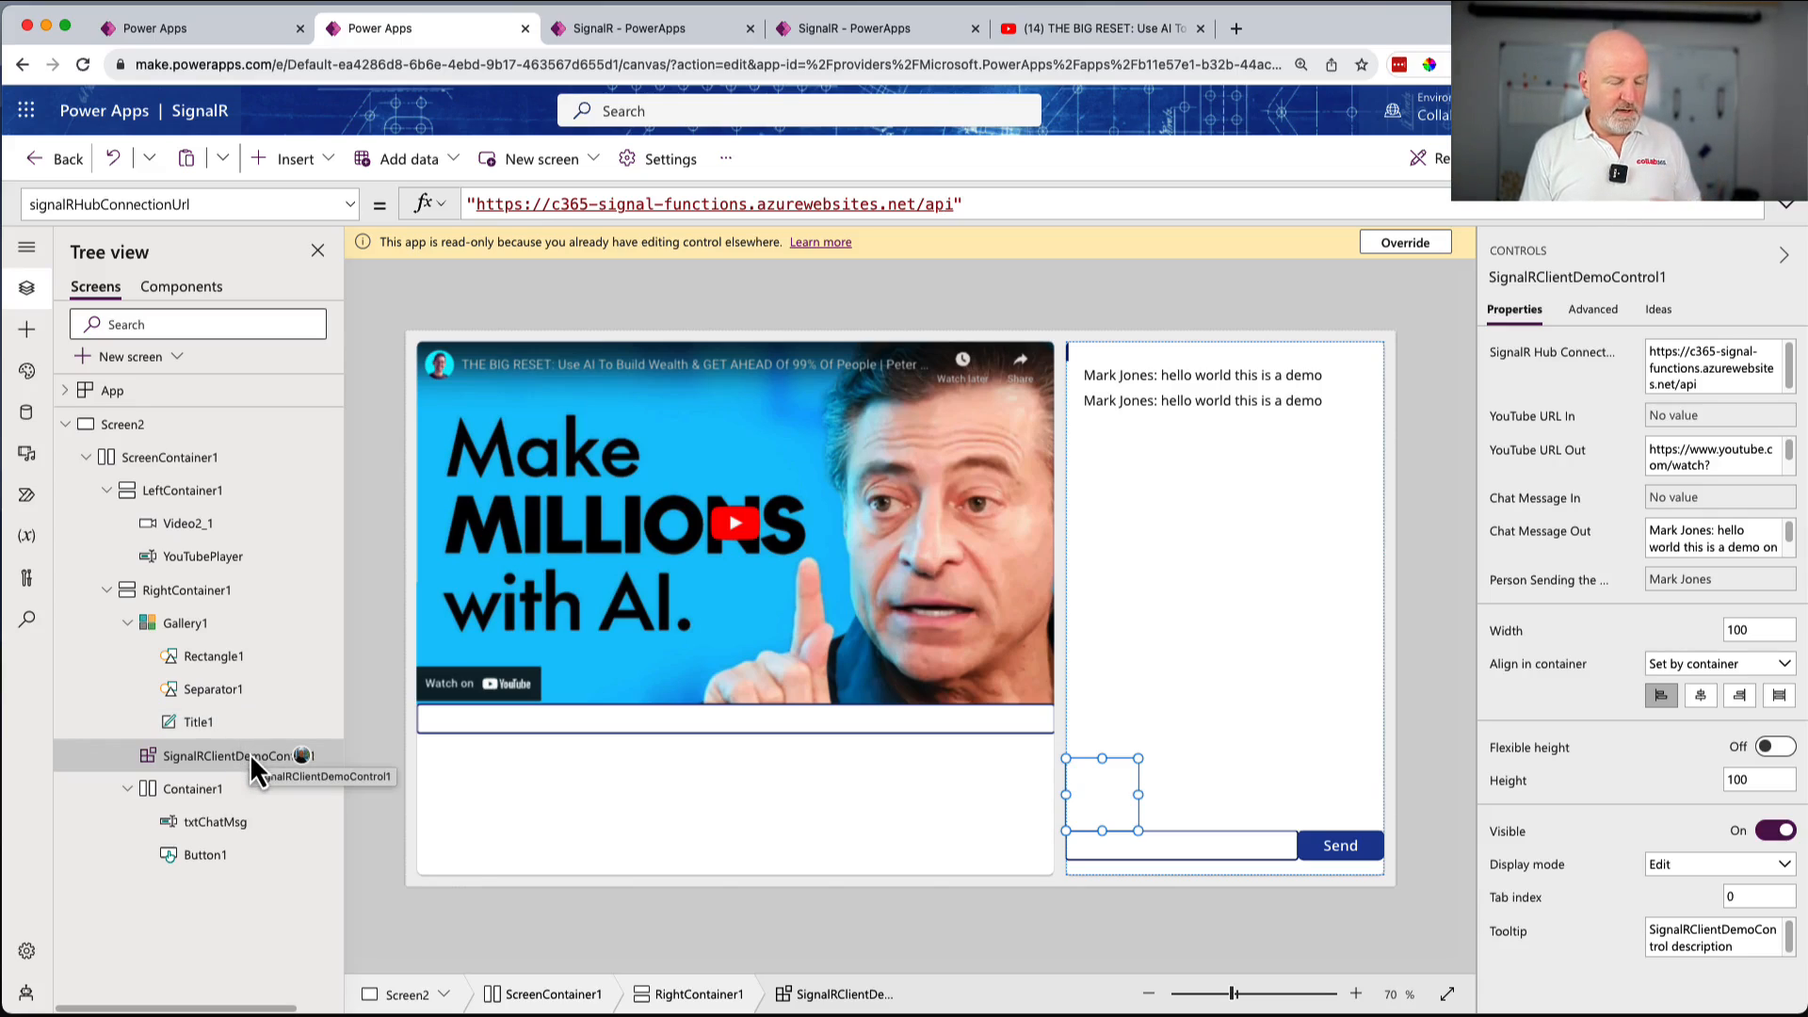
pyautogui.moveTo(1224, 343)
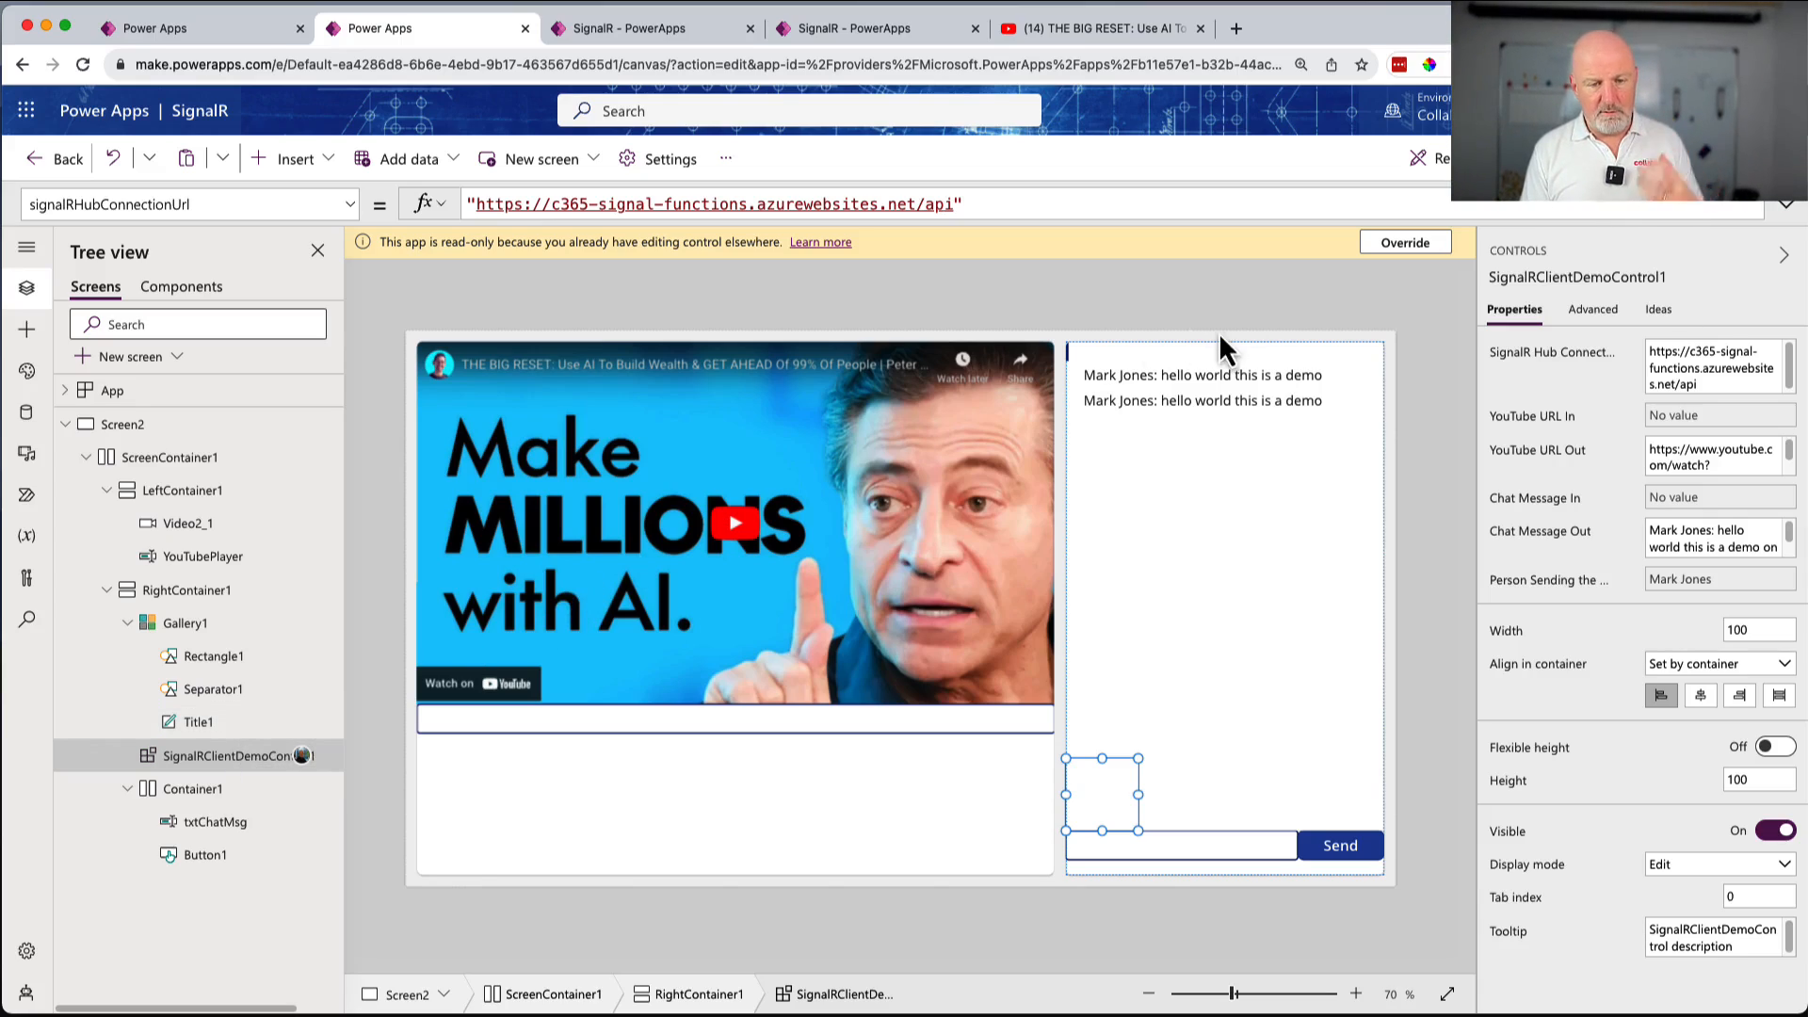
pyautogui.moveTo(1735, 398)
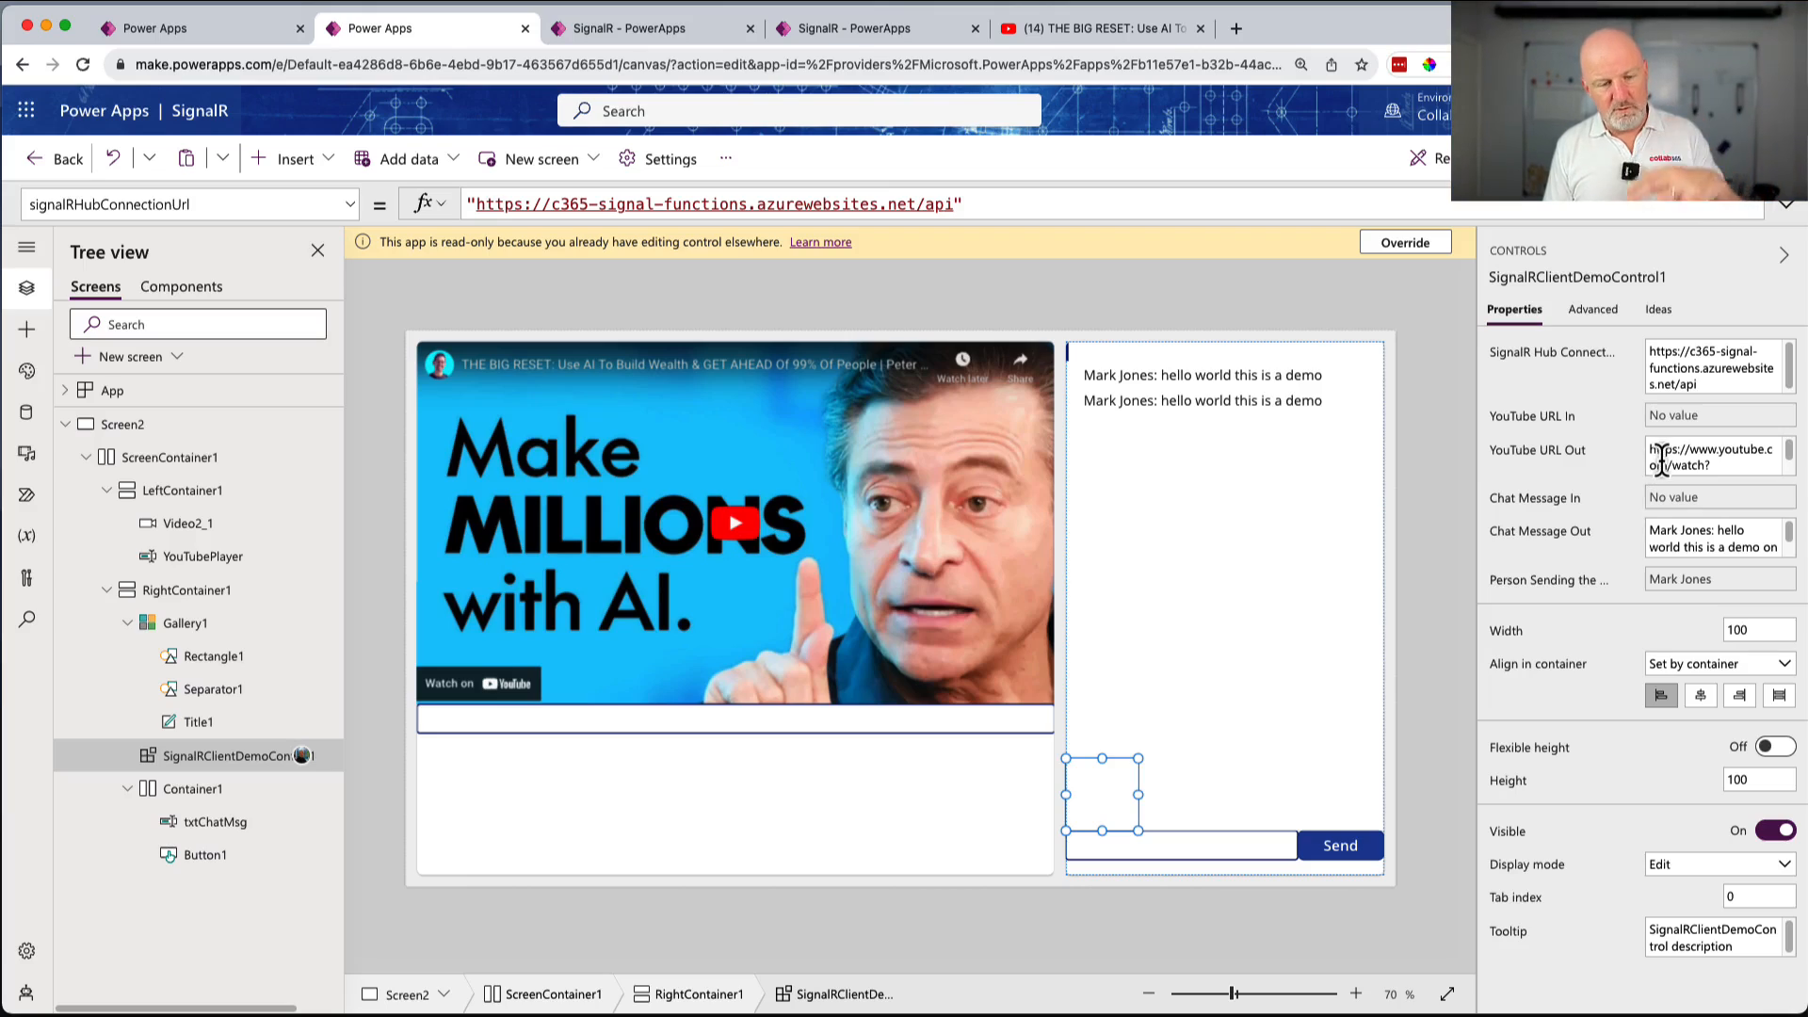
pyautogui.moveTo(1634, 518)
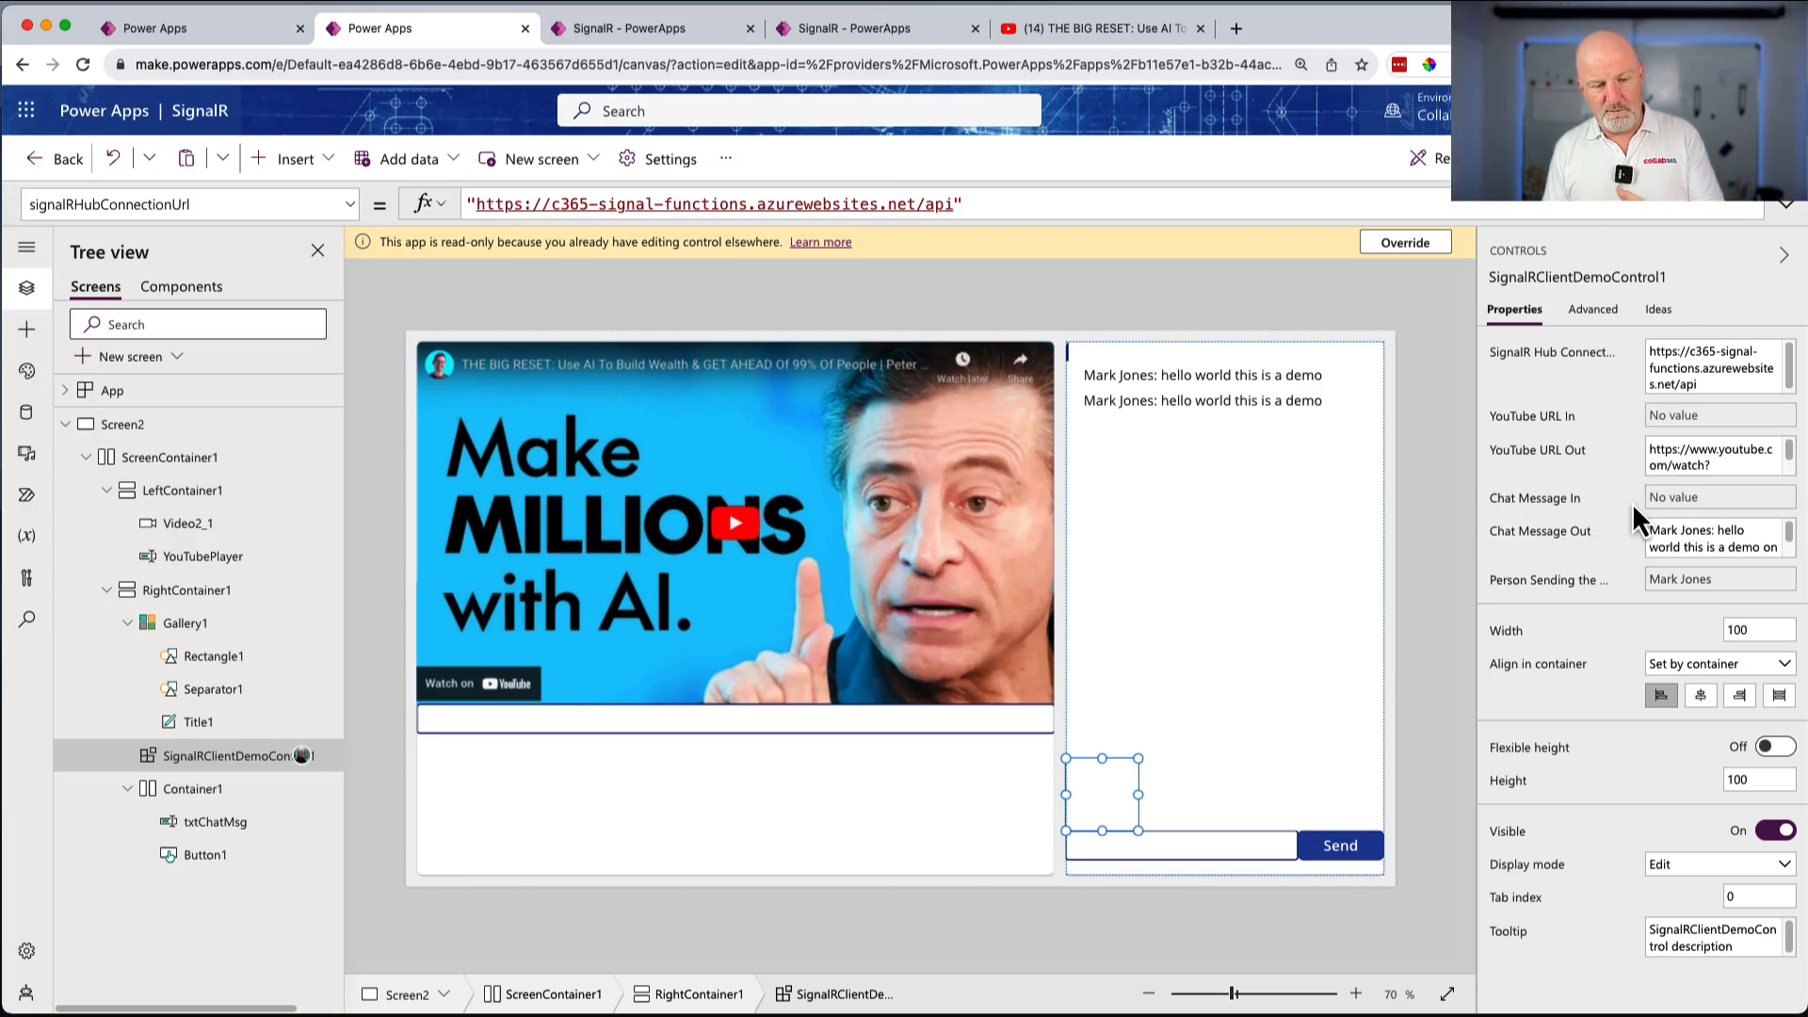
pyautogui.moveTo(1618, 558)
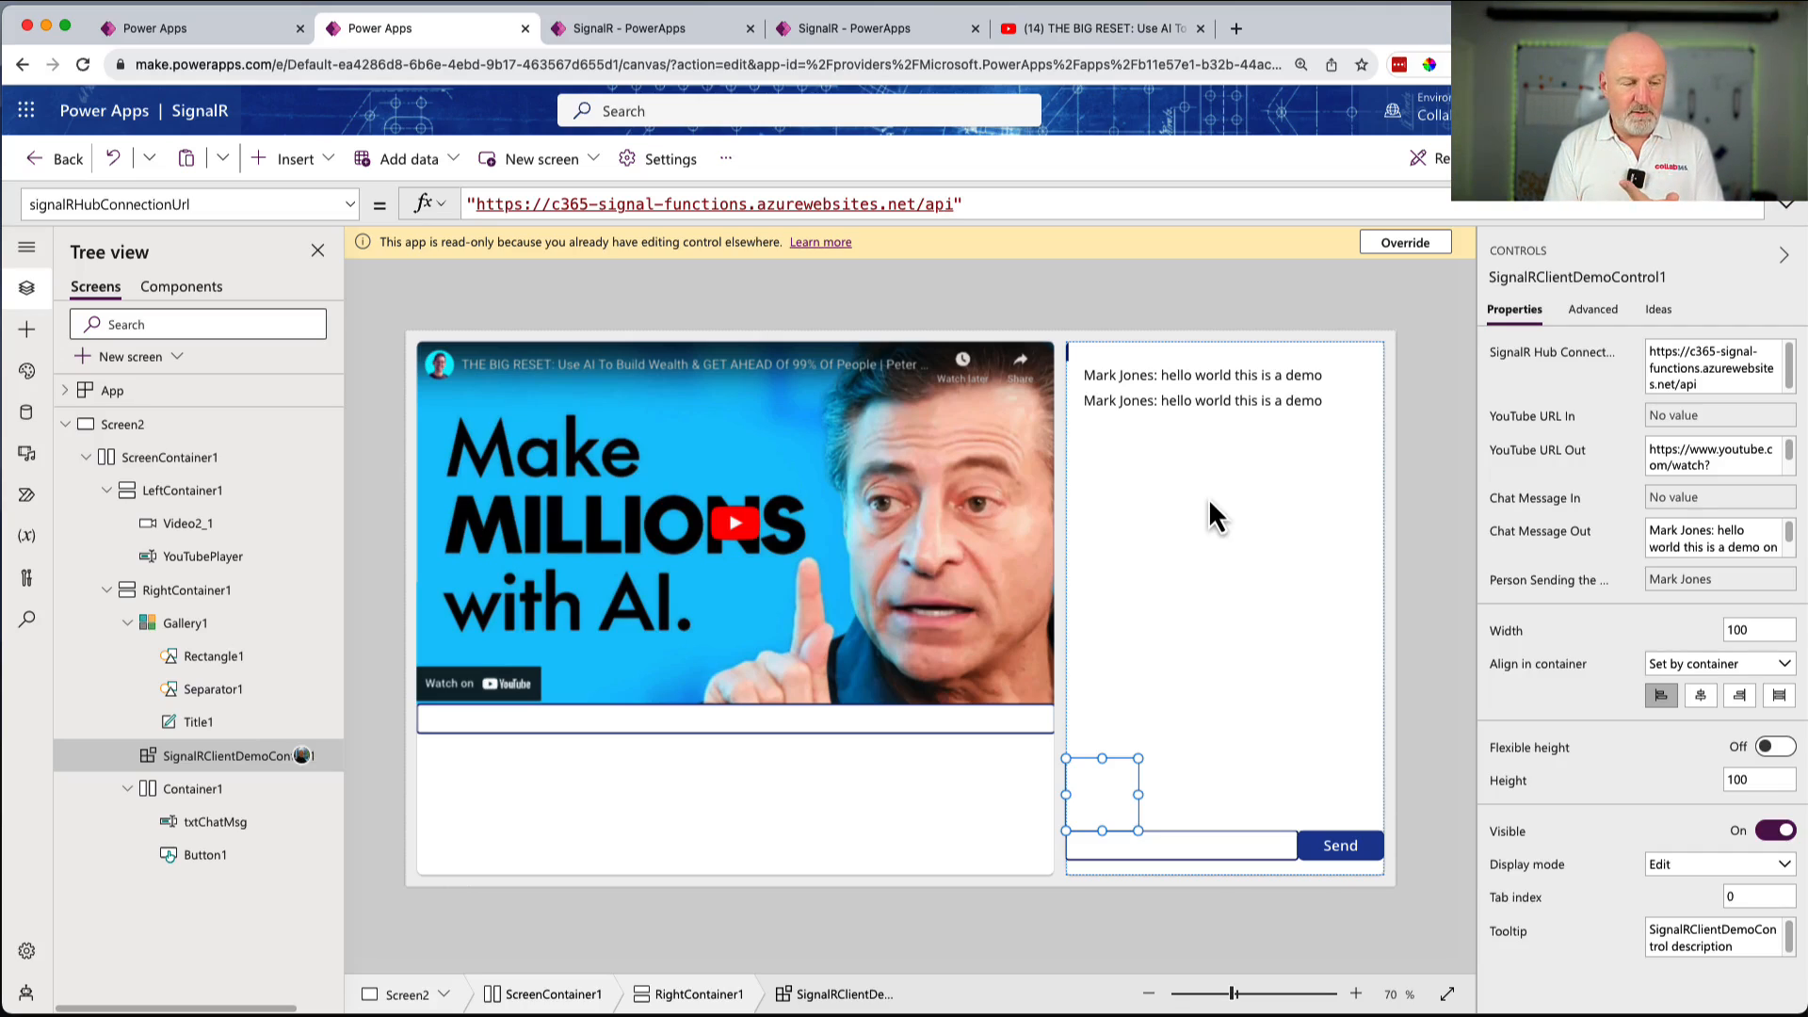
pyautogui.moveTo(1085, 396)
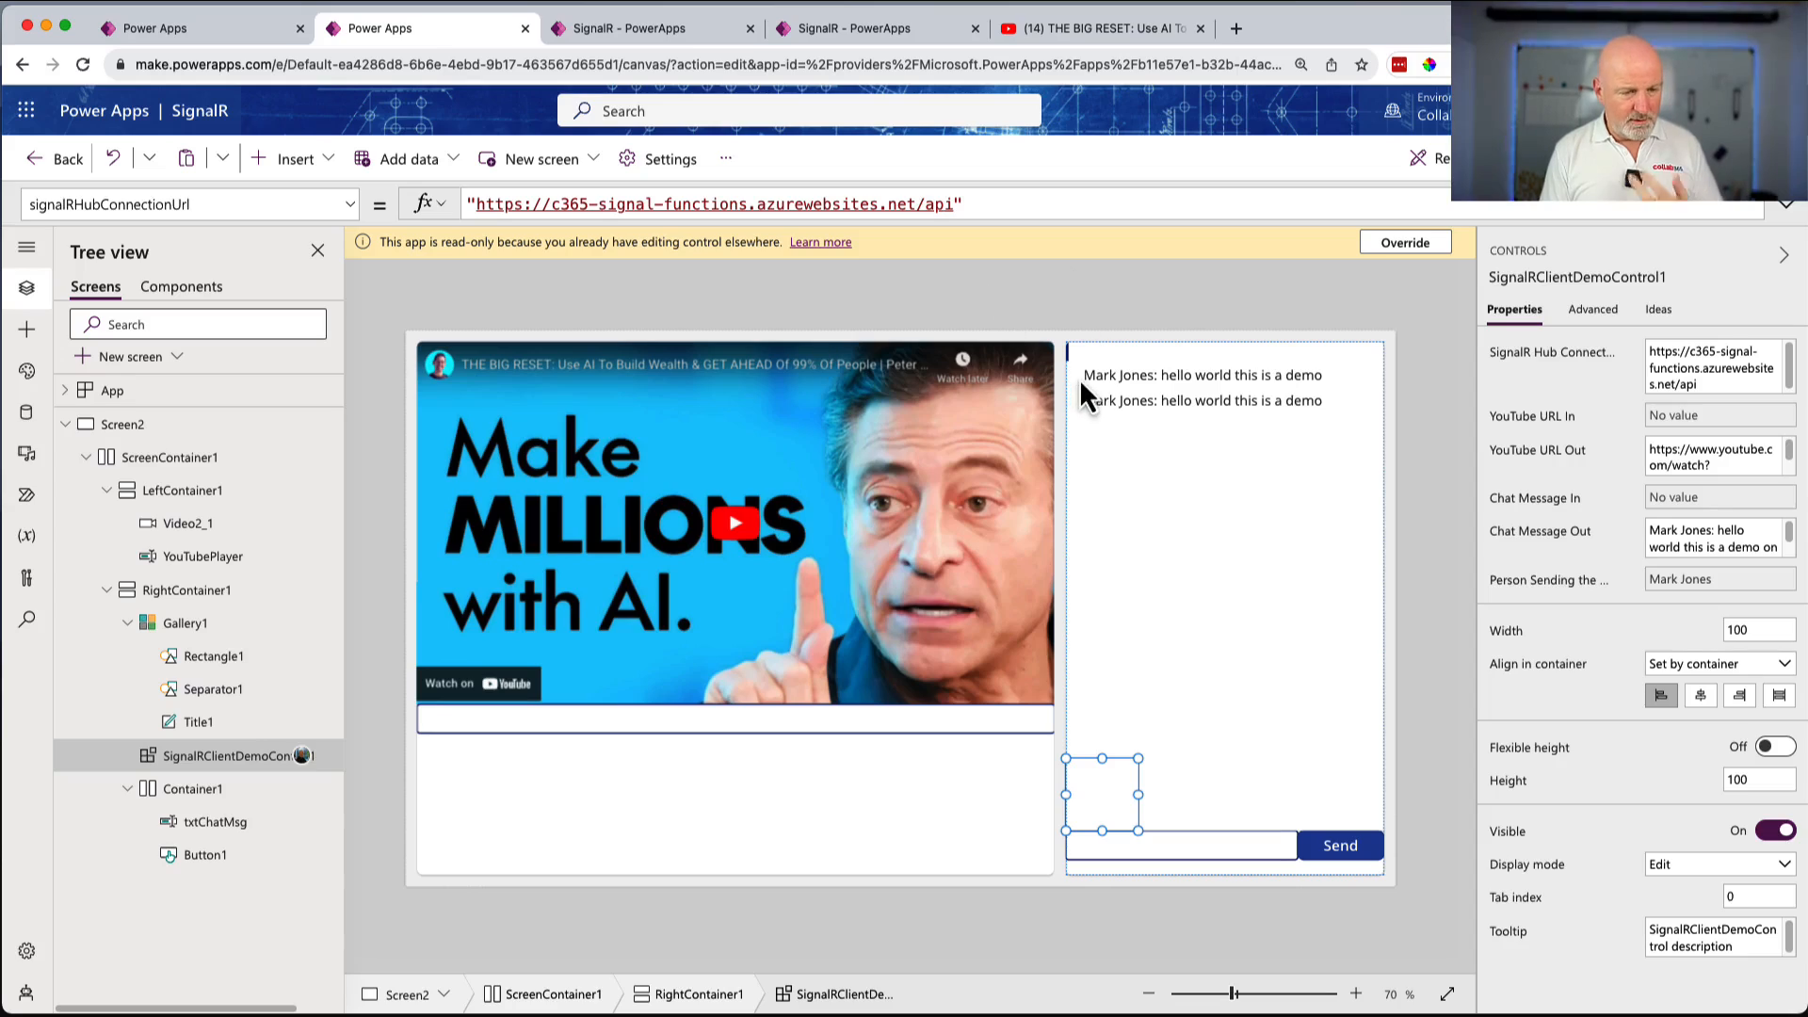
pyautogui.moveTo(1028, 536)
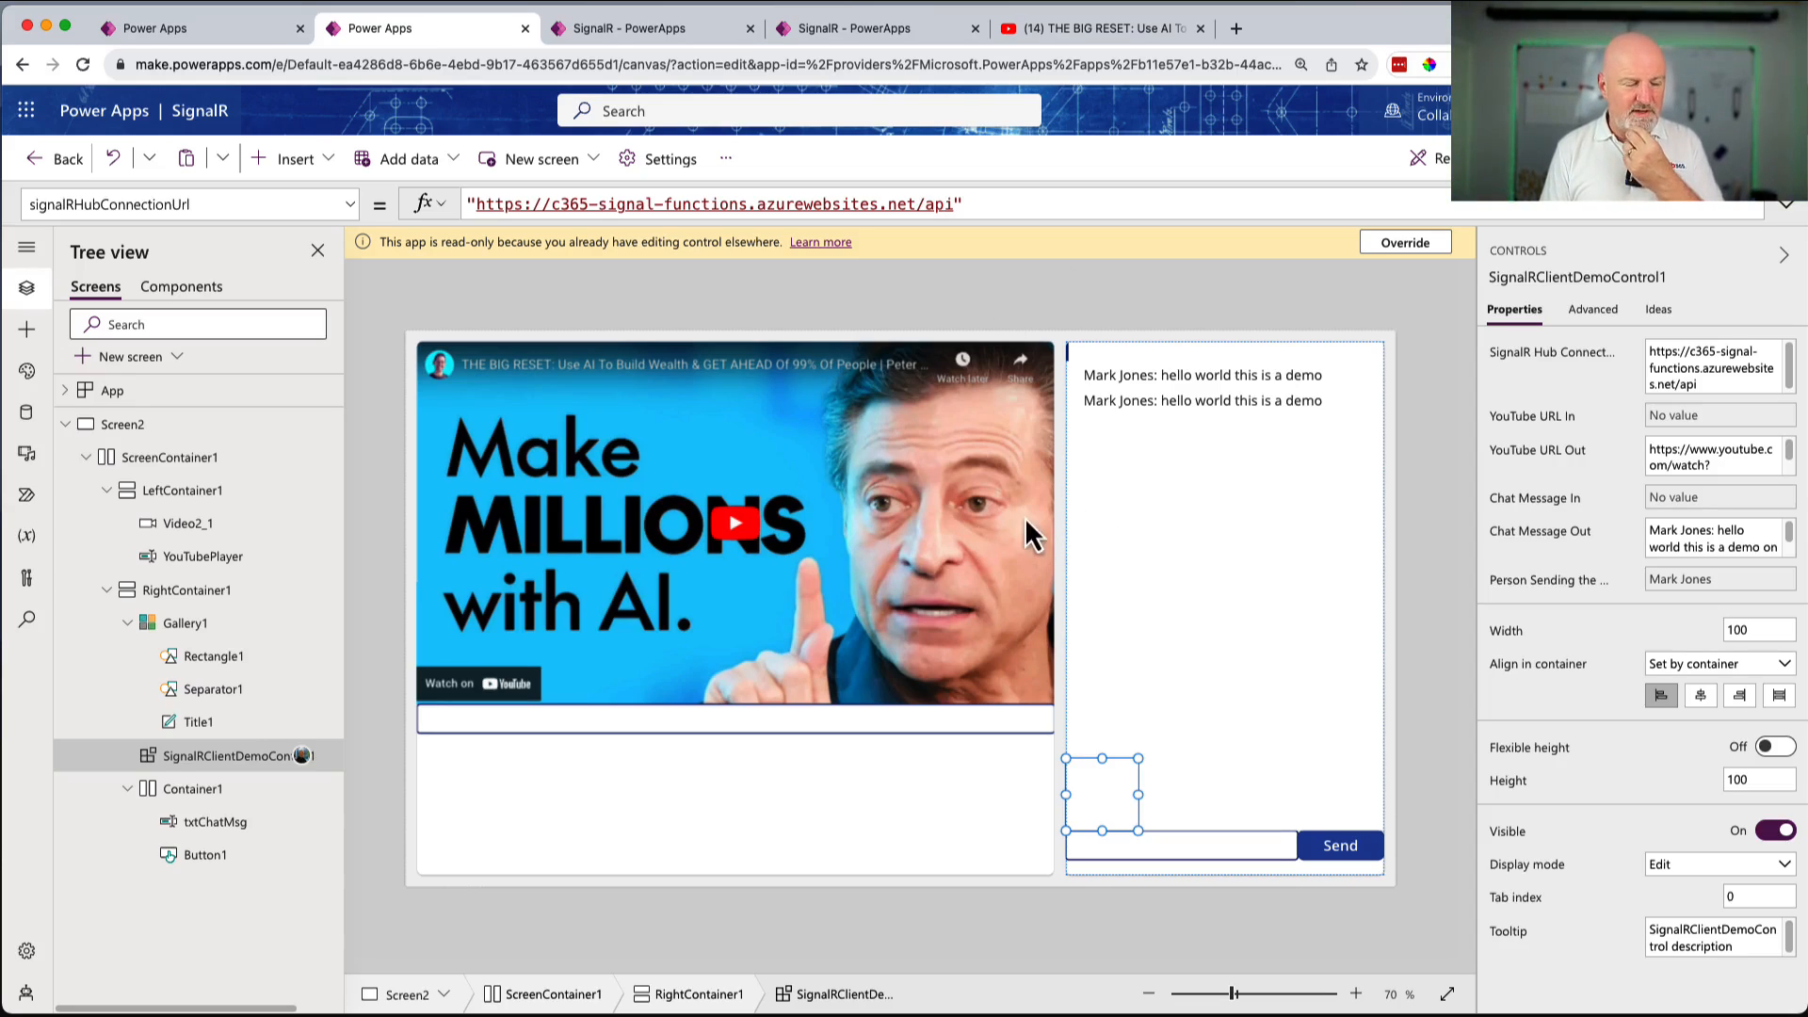